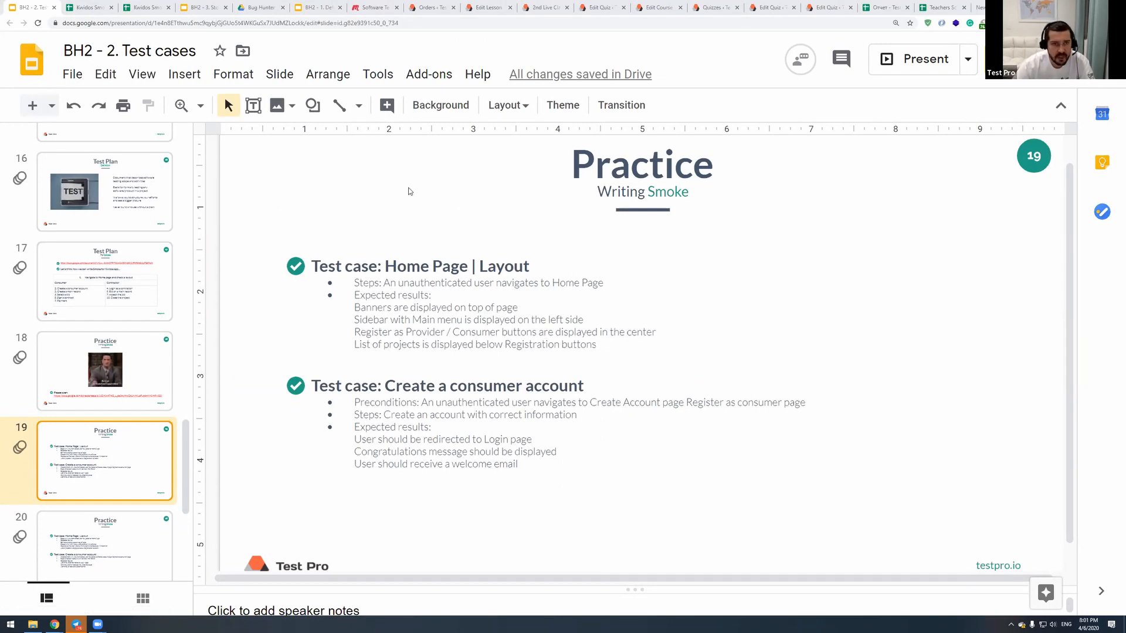
# Load the Kwidos site at kwidos.tk in a new browser tab.
pyautogui.click(938, 7)
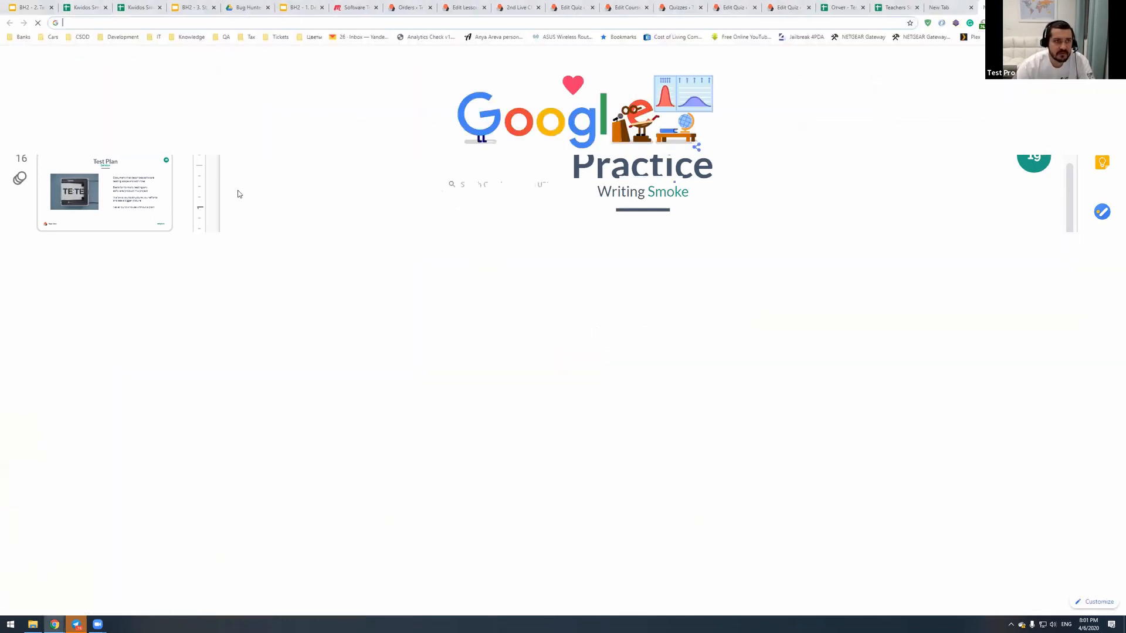
pyautogui.write('kwidos.com')
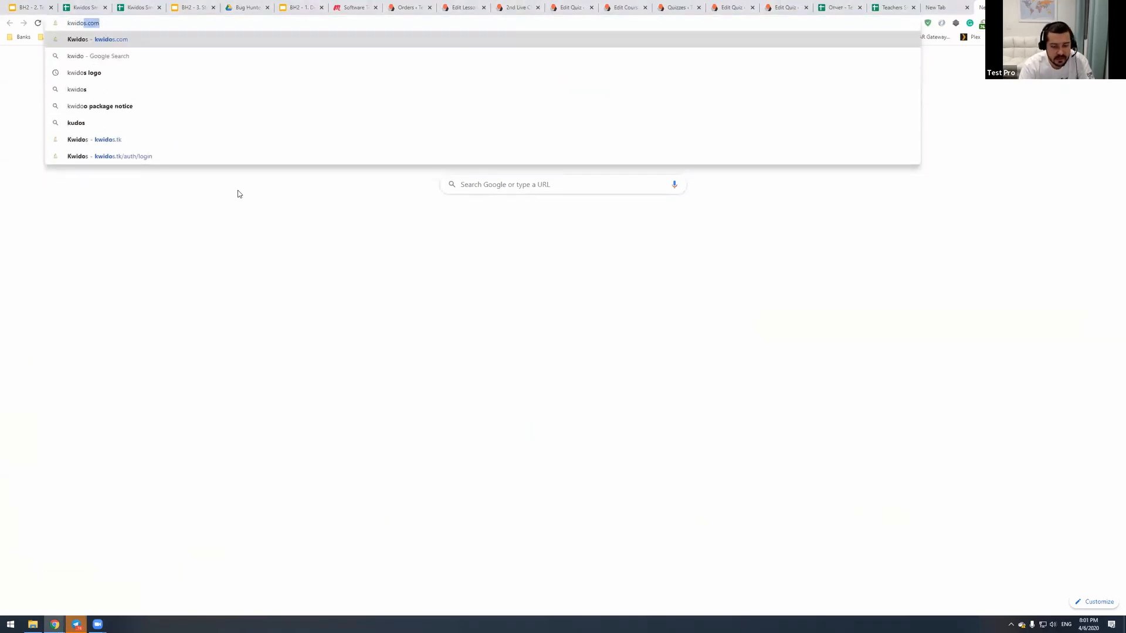
pyautogui.write('kwidos.tk')
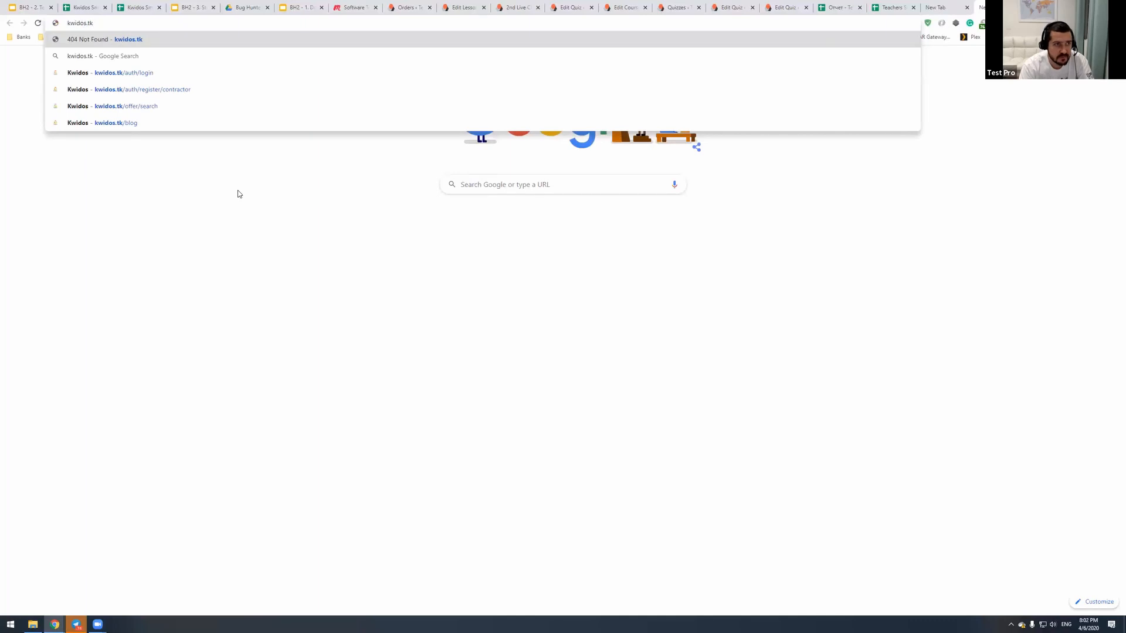
pyautogui.click(109, 73)
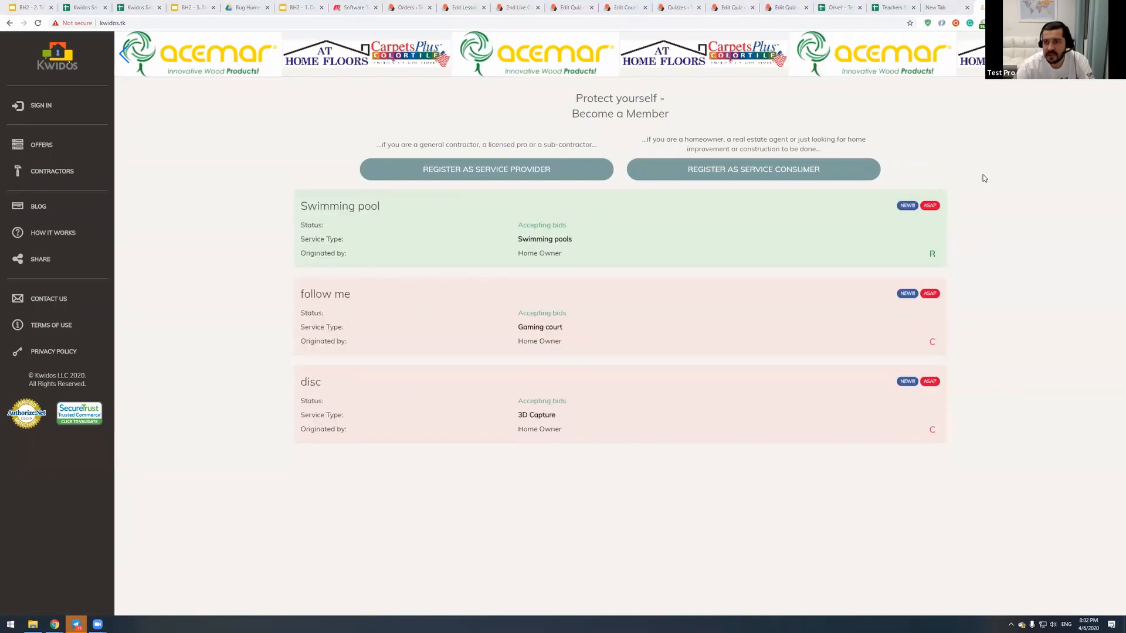
pyautogui.moveTo(224, 297)
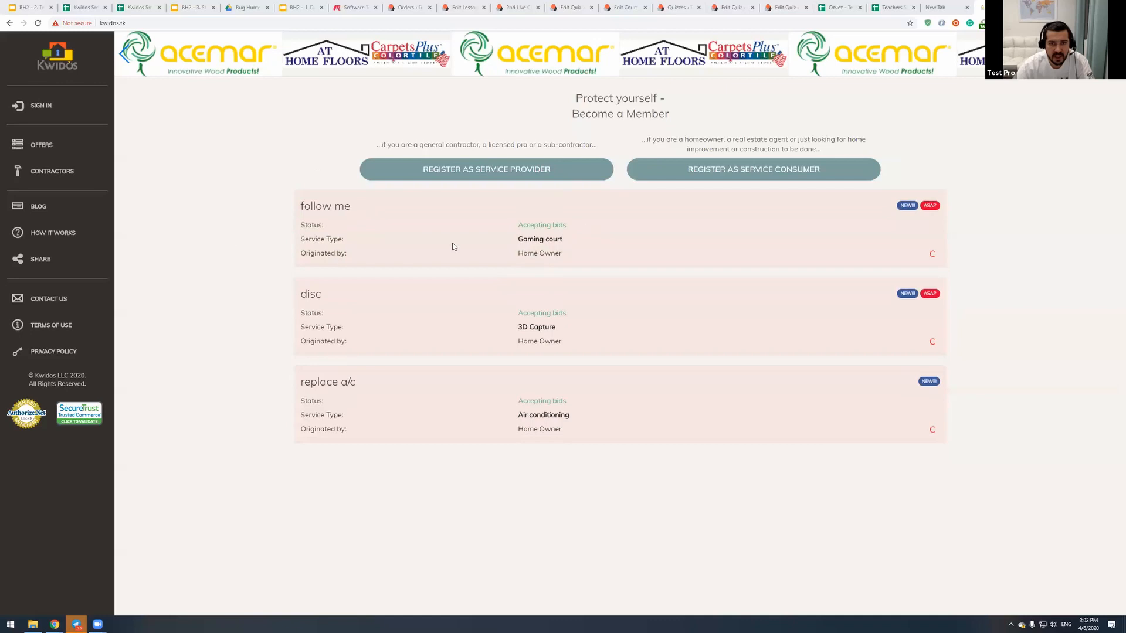
pyautogui.moveTo(213, 345)
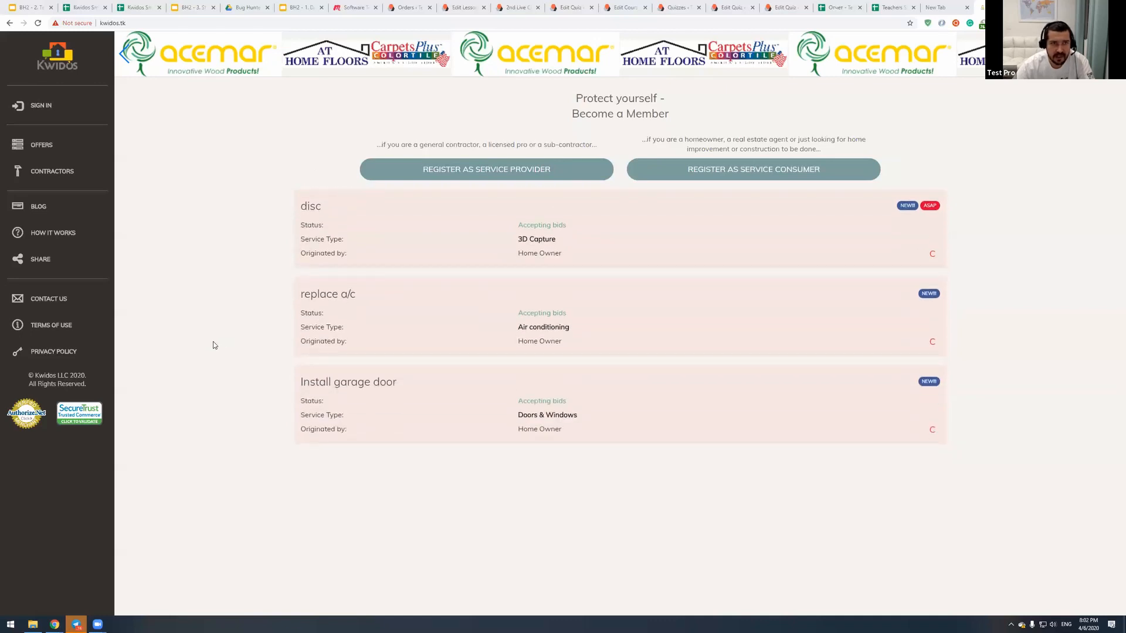
pyautogui.scroll(-3)
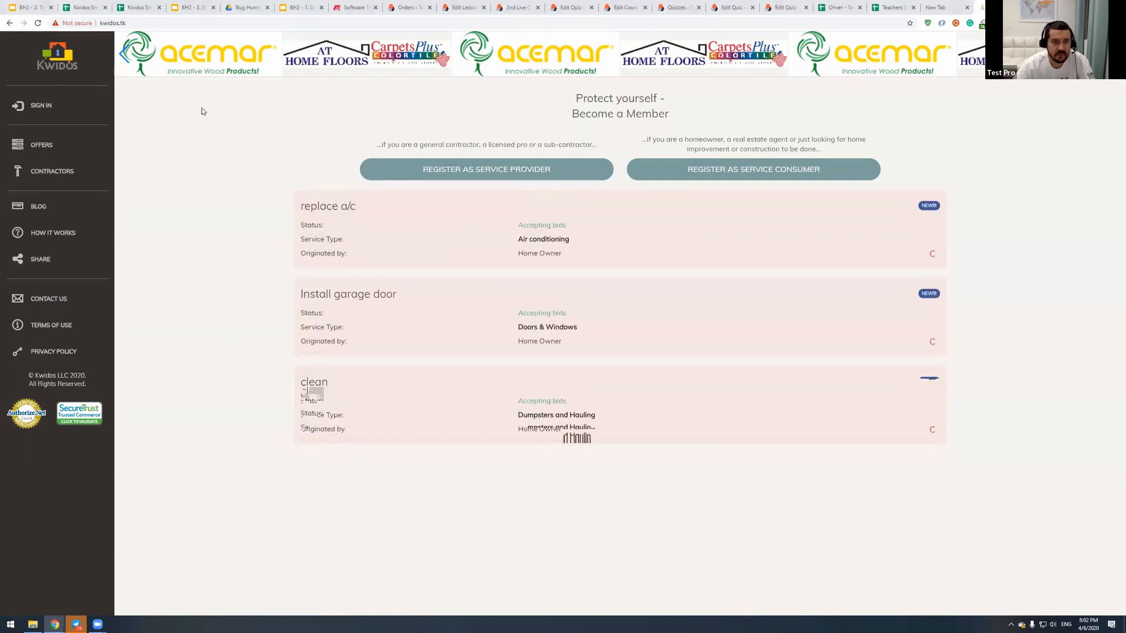
# Enter 'Home Page | Layout' as the summary for test case 1 in the Kwidos Smoke sheet.
pyautogui.click(28, 7)
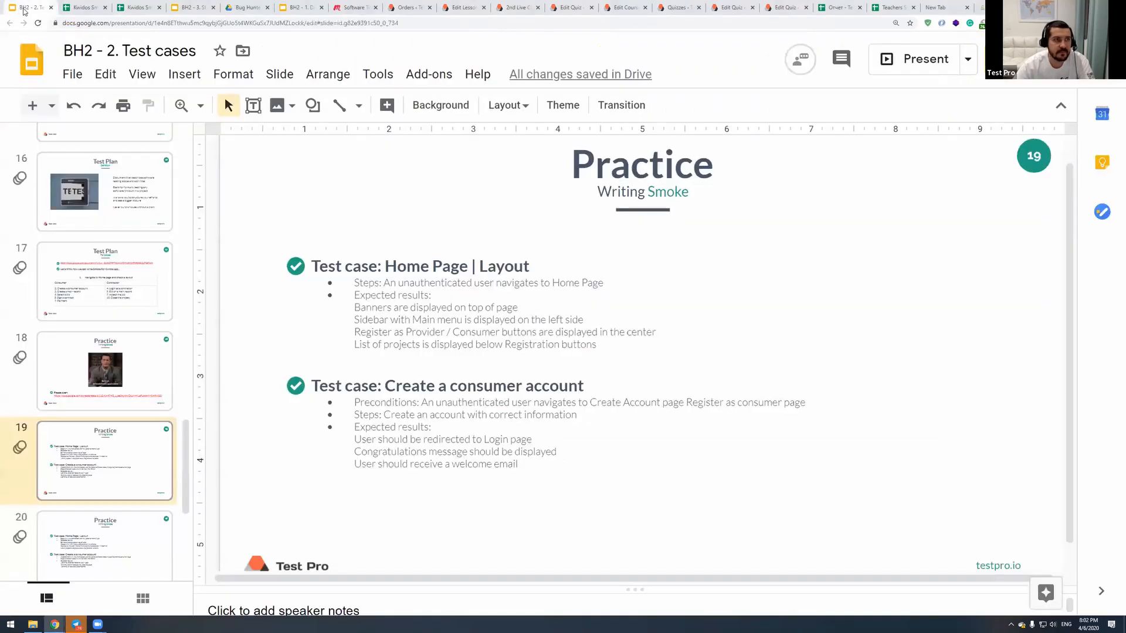
pyautogui.click(85, 7)
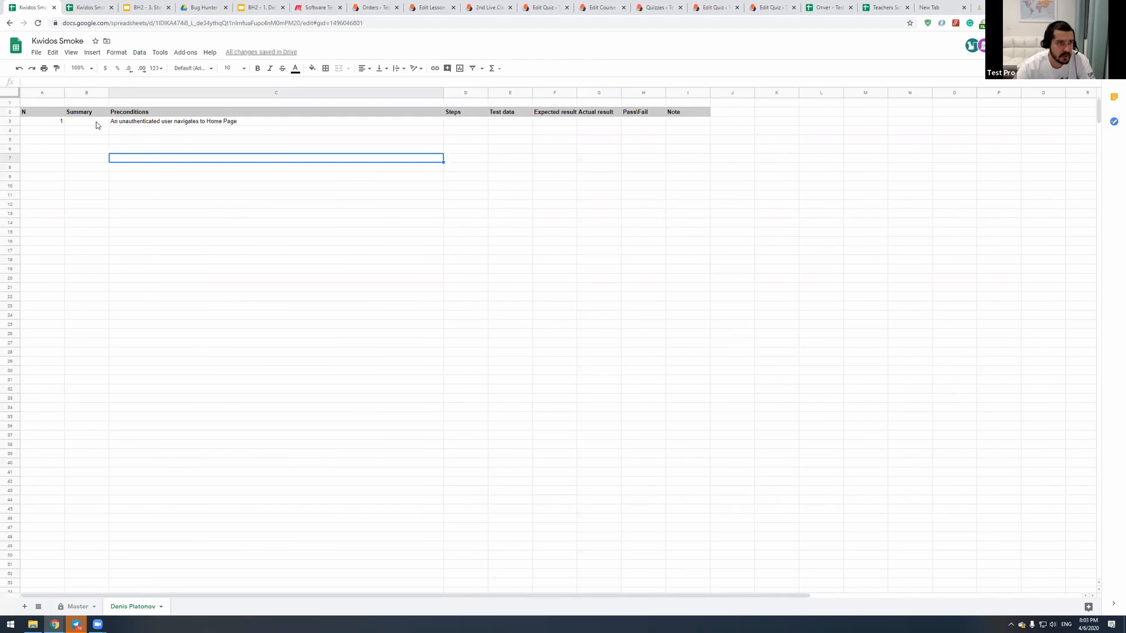
pyautogui.click(86, 121)
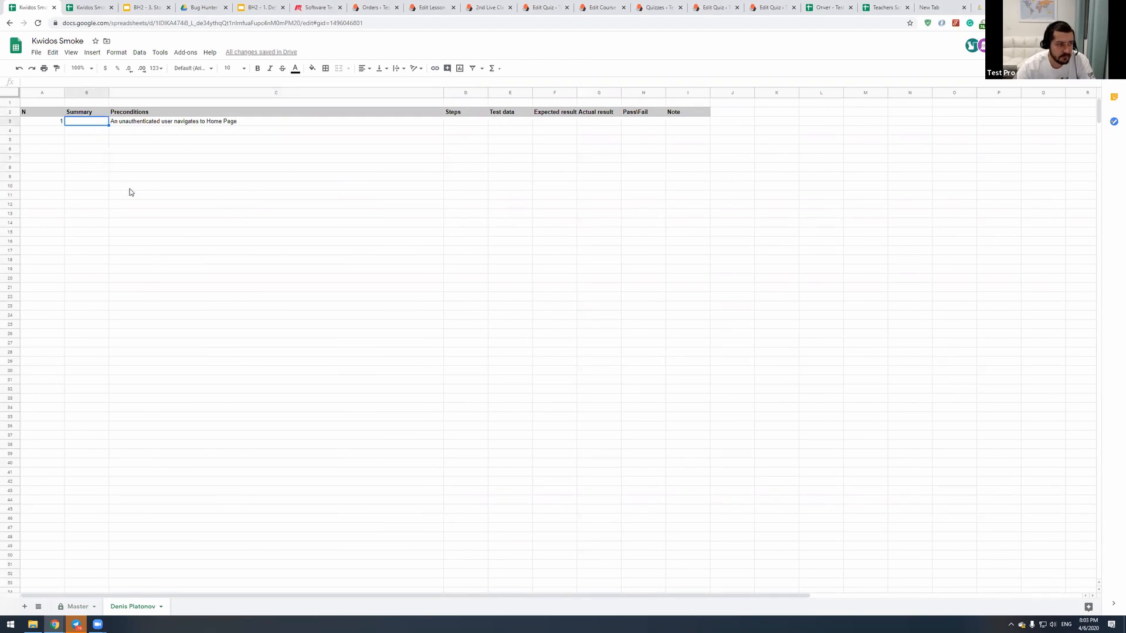
pyautogui.write('Home Page | Layout')
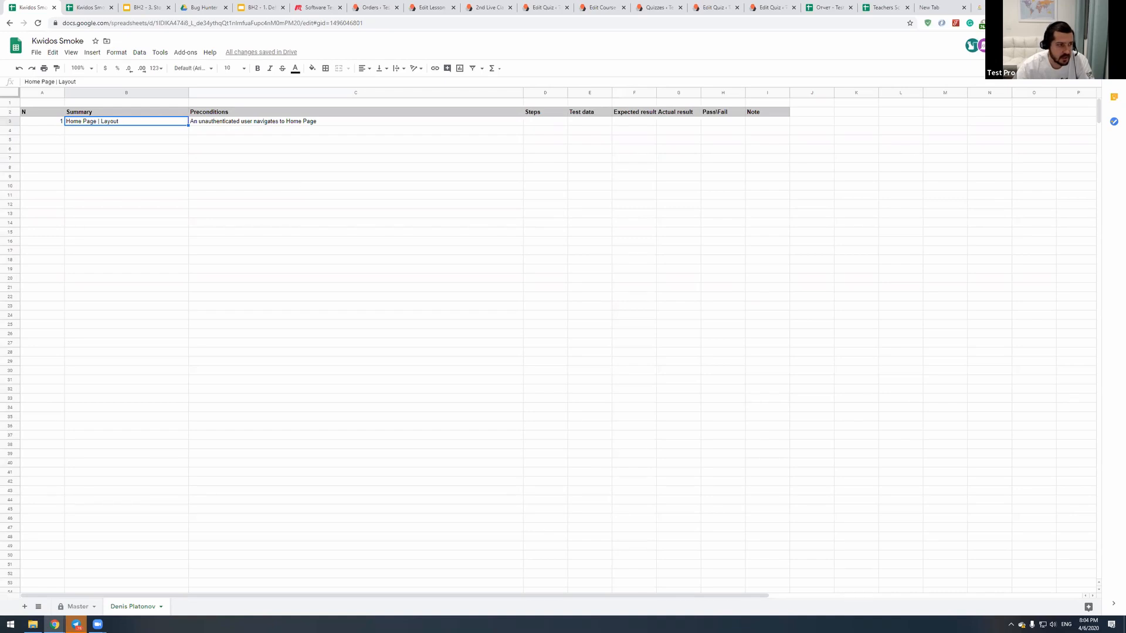
pyautogui.click(78, 68)
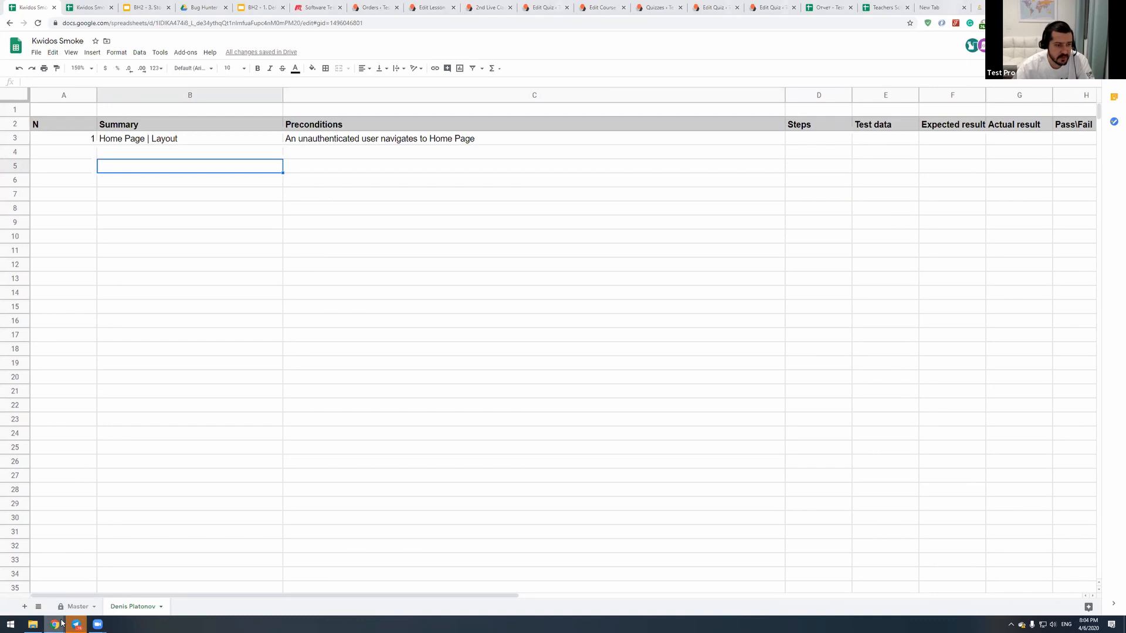
pyautogui.moveTo(54, 623)
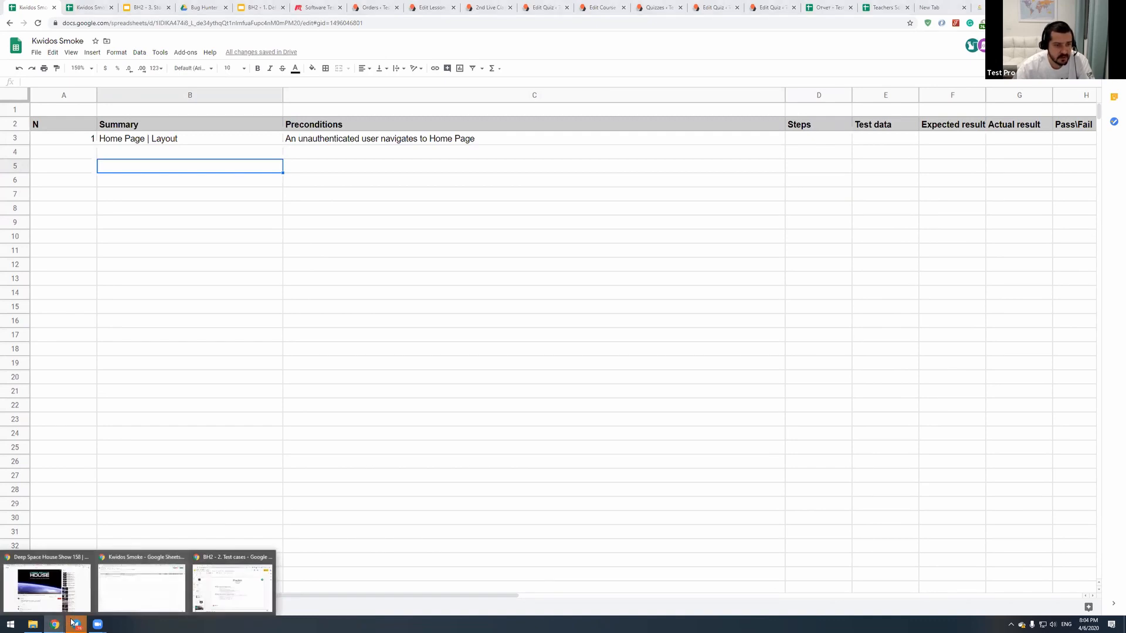
pyautogui.moveTo(431, 327)
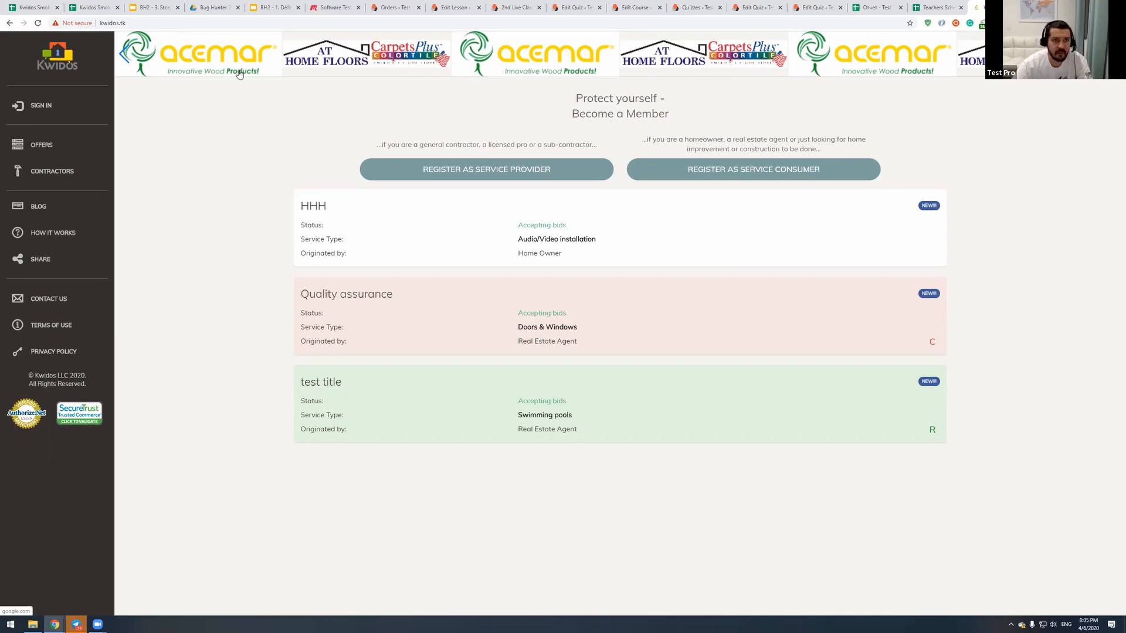
pyautogui.moveTo(1074, 201)
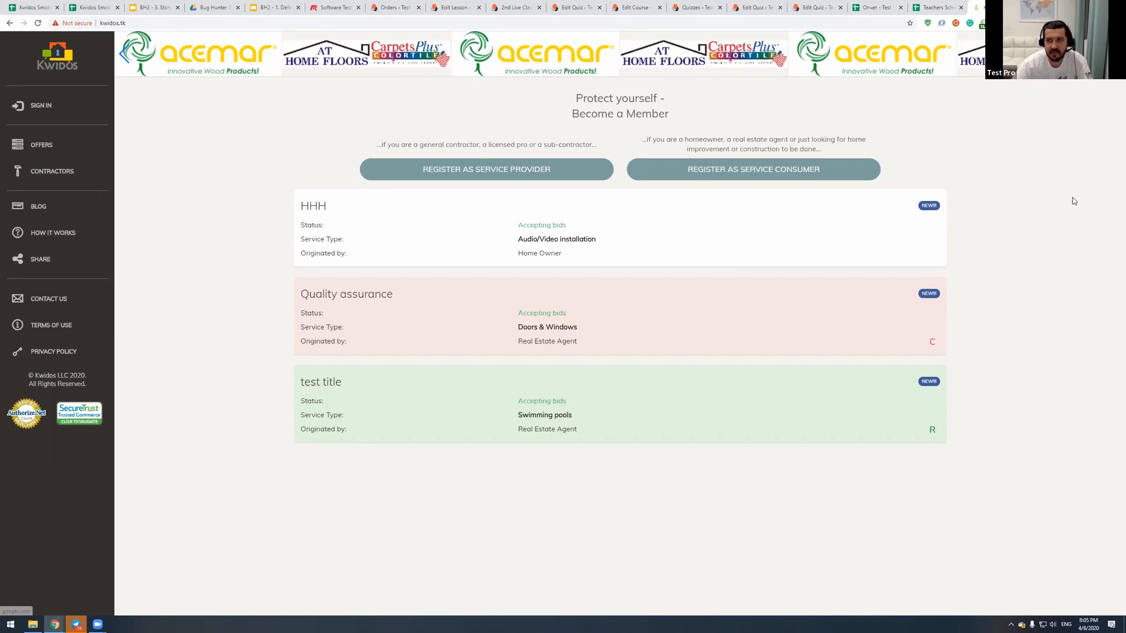
pyautogui.moveTo(978, 133)
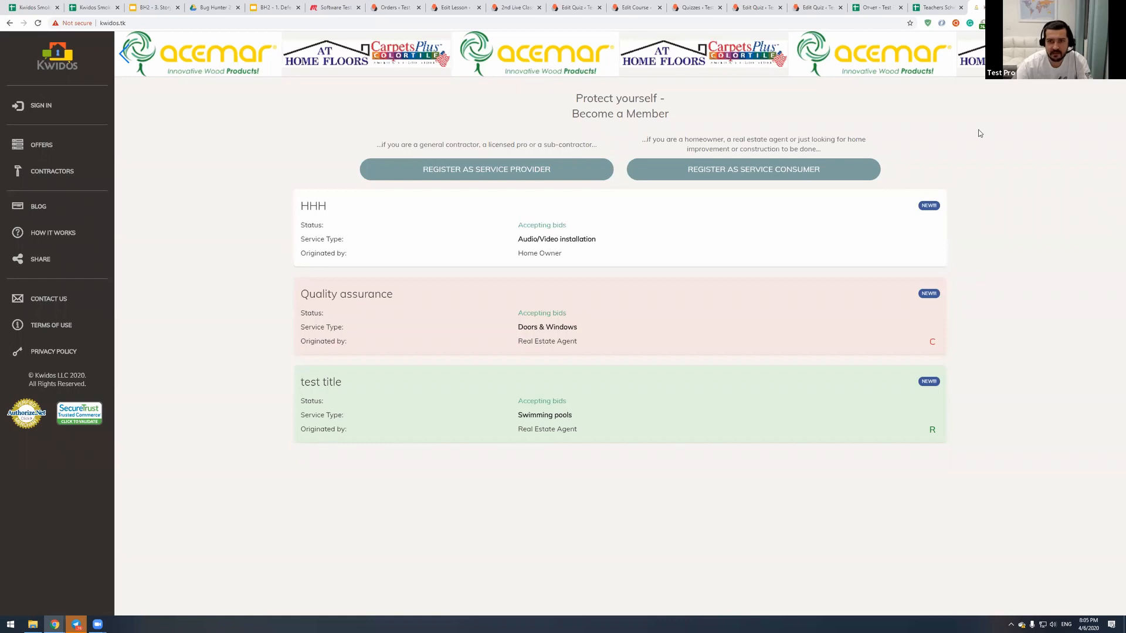
pyautogui.moveTo(219, 143)
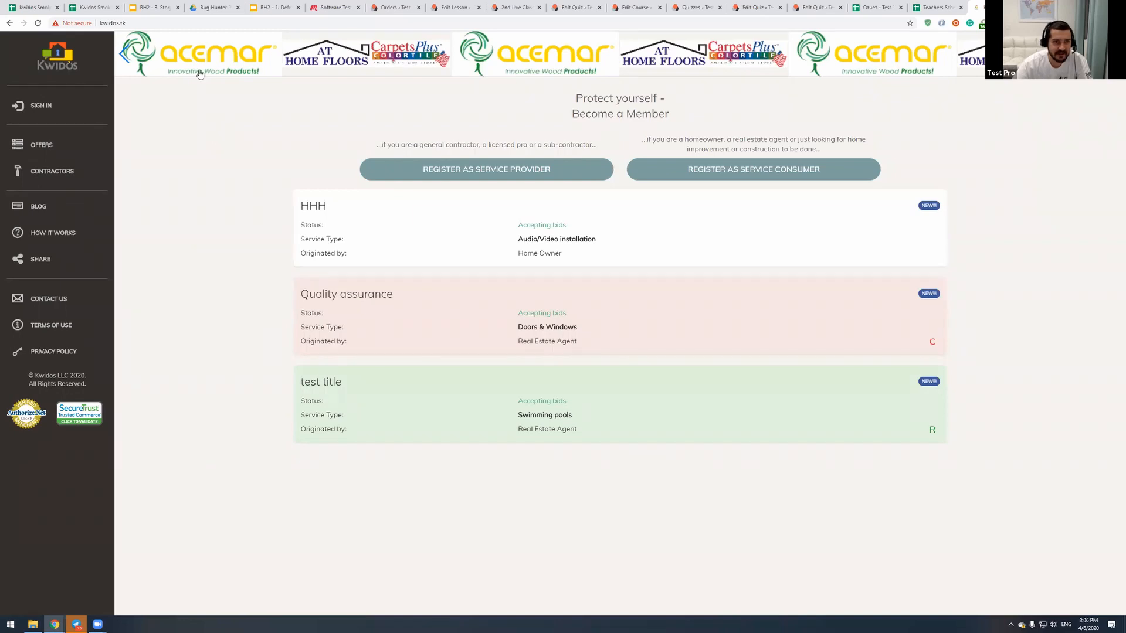
pyautogui.moveTo(477, 65)
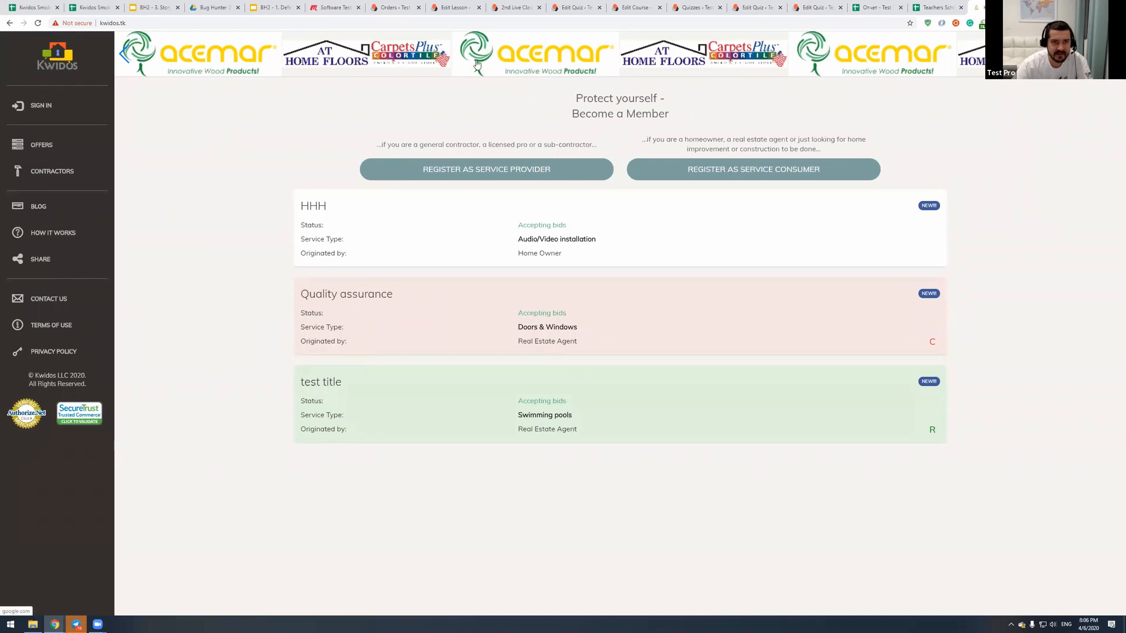
pyautogui.moveTo(147, 127)
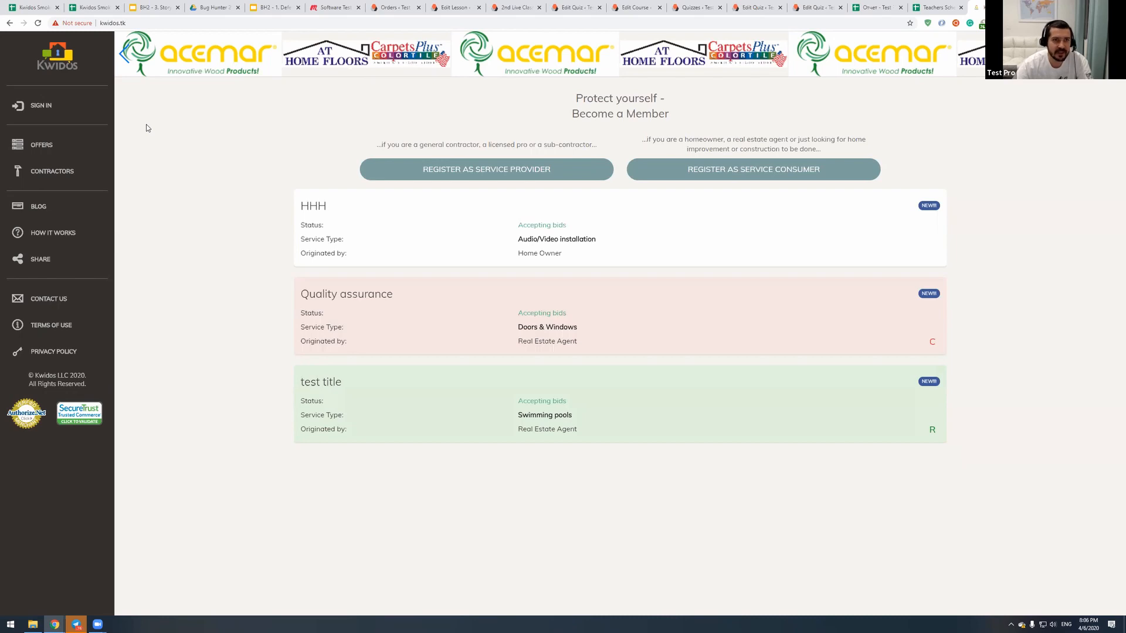
pyautogui.moveTo(439, 77)
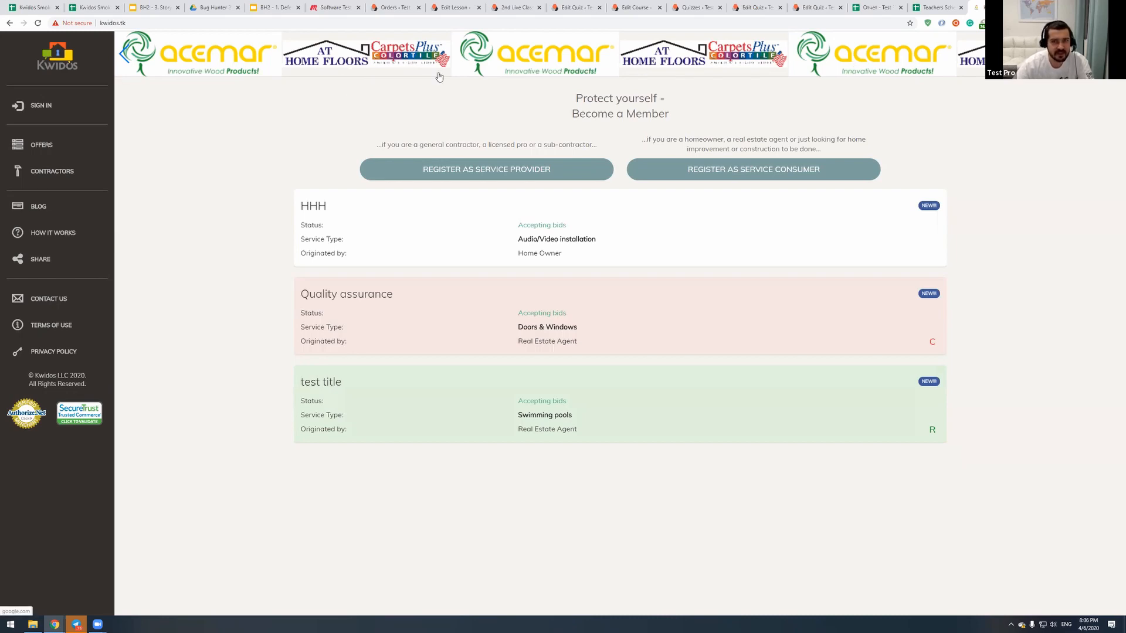
pyautogui.moveTo(226, 180)
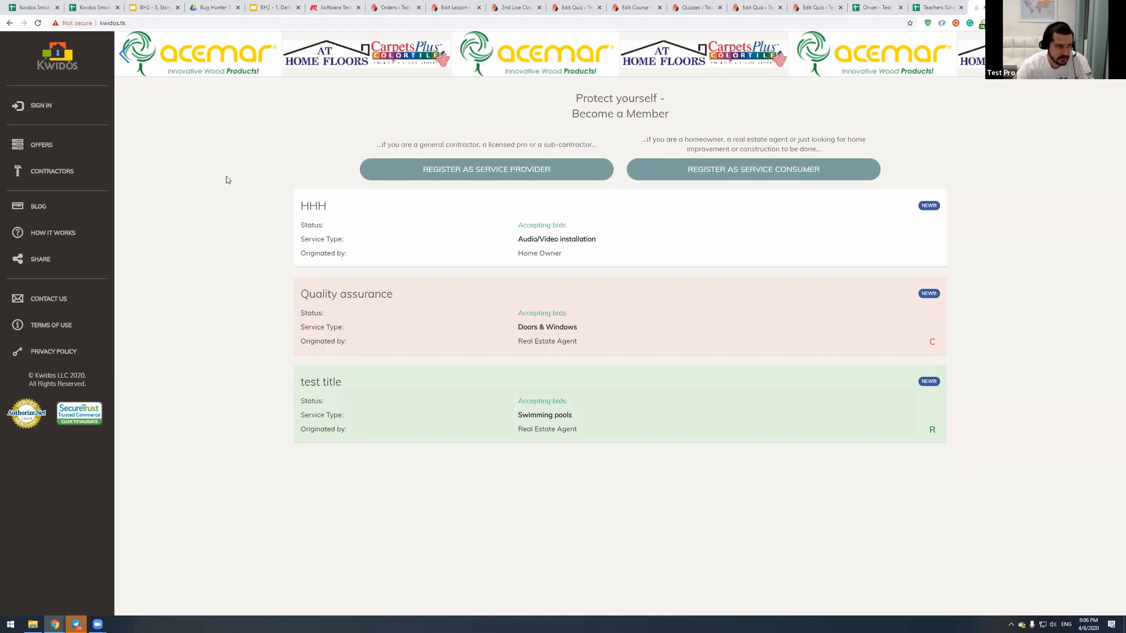
pyautogui.moveTo(220, 177)
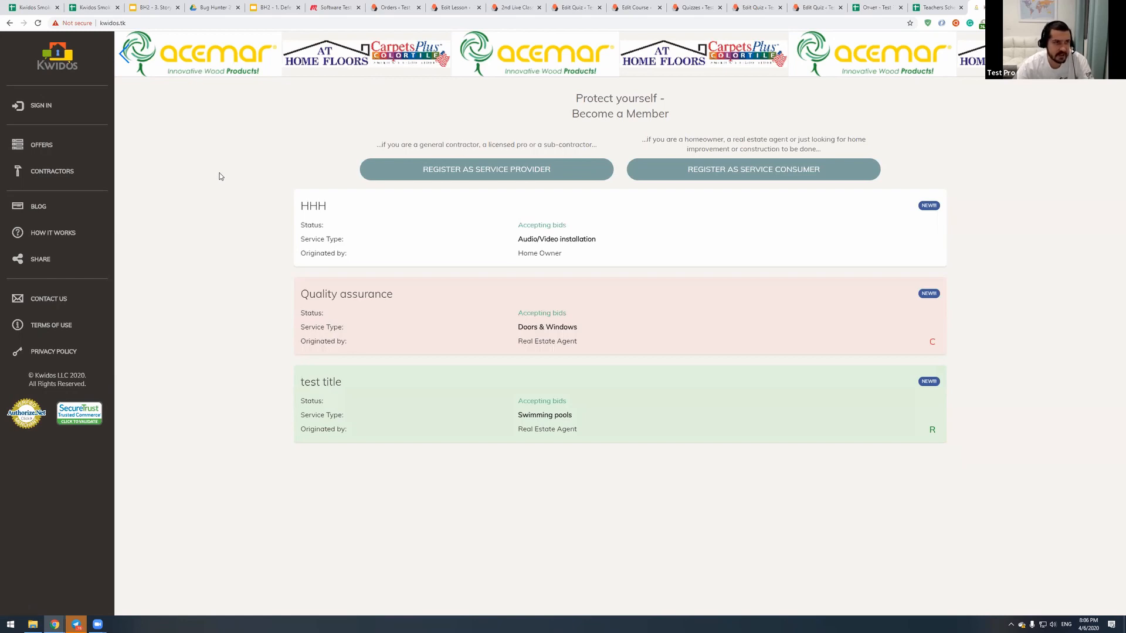
pyautogui.moveTo(52, 94)
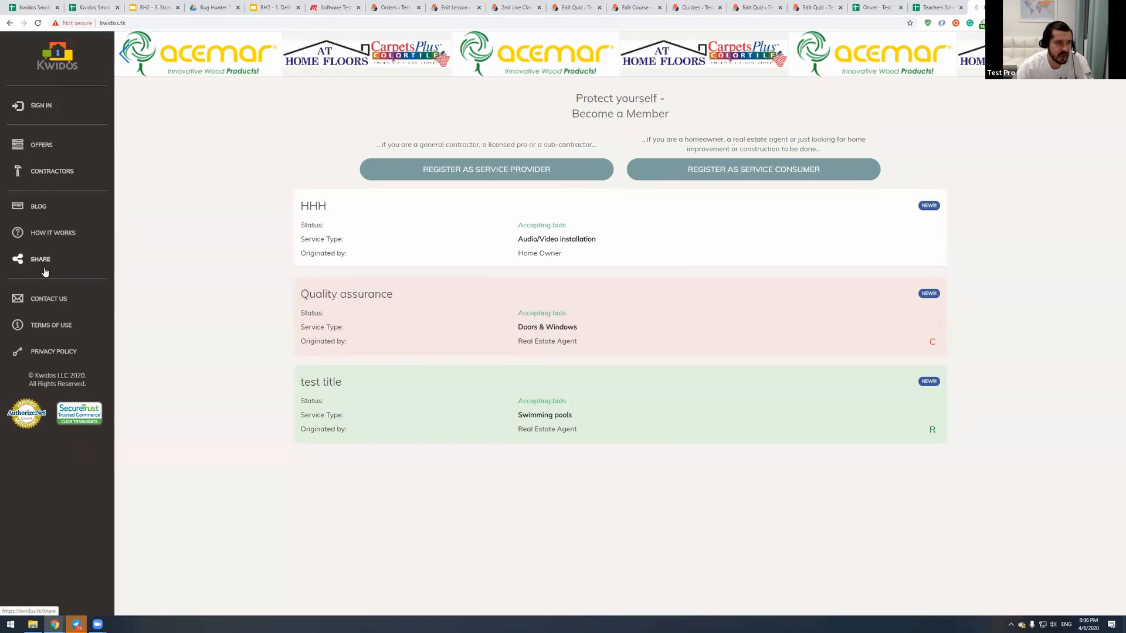
pyautogui.moveTo(44, 100)
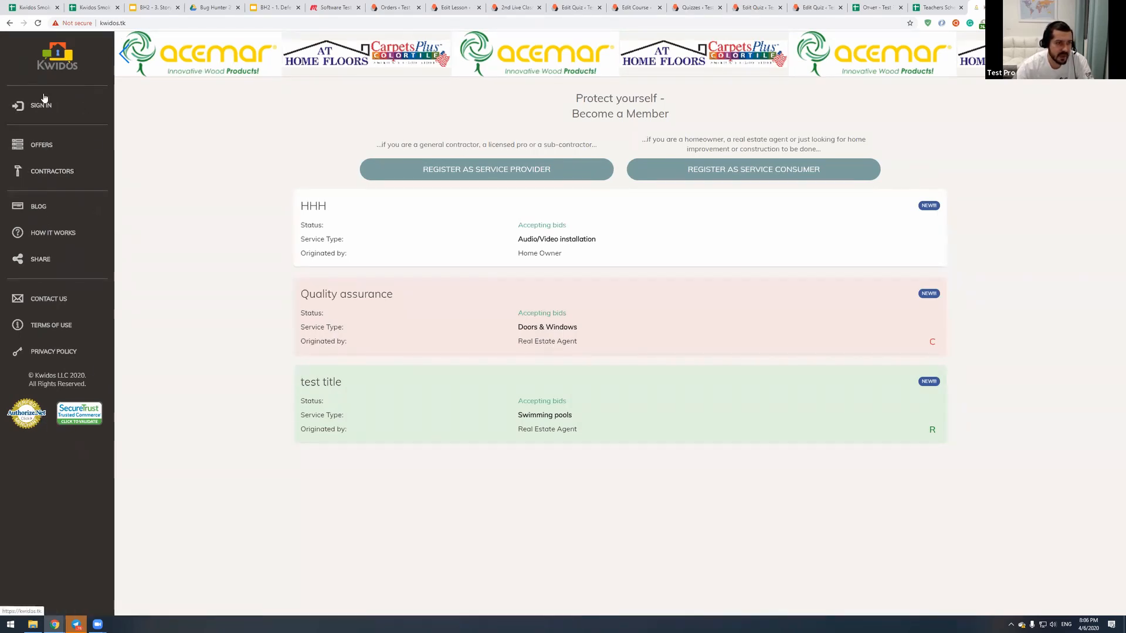
pyautogui.moveTo(33, 136)
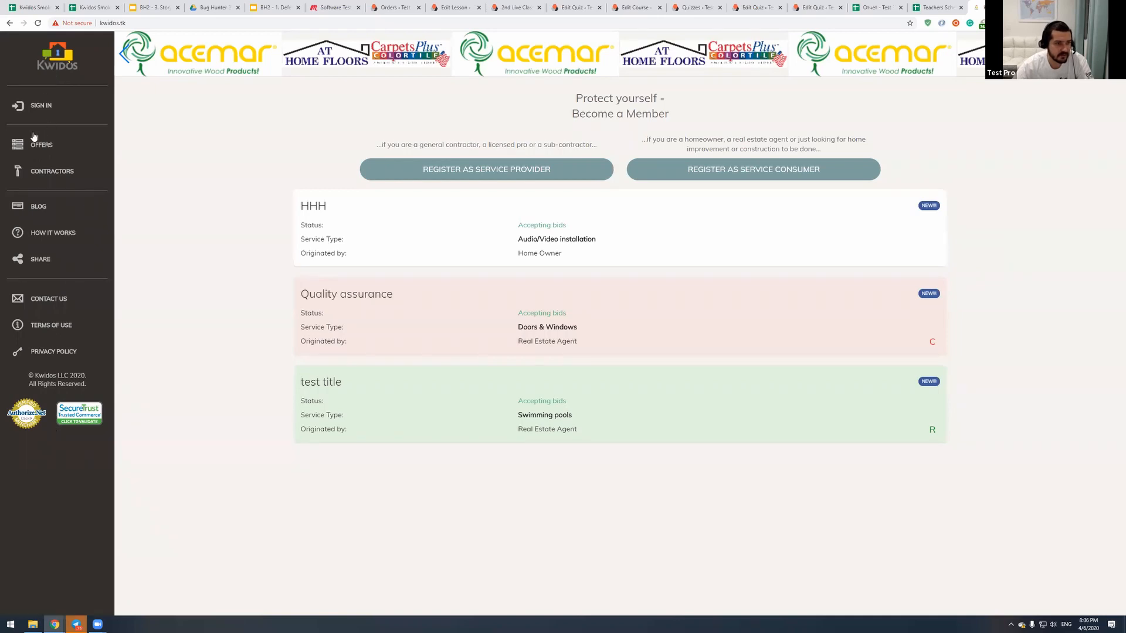
pyautogui.moveTo(60, 309)
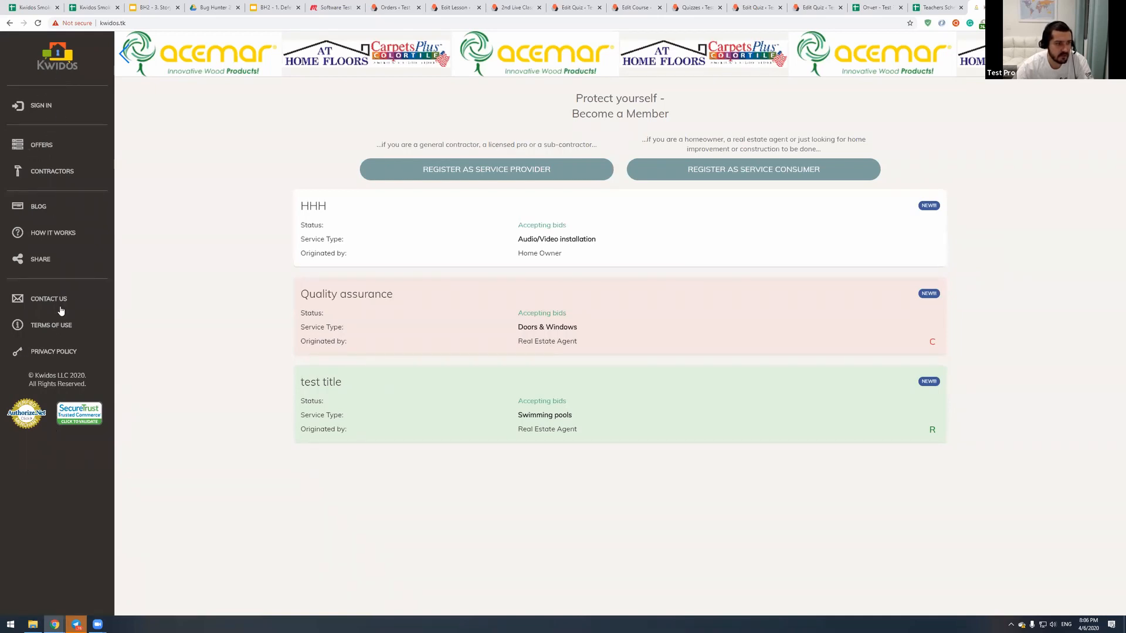
pyautogui.moveTo(50, 325)
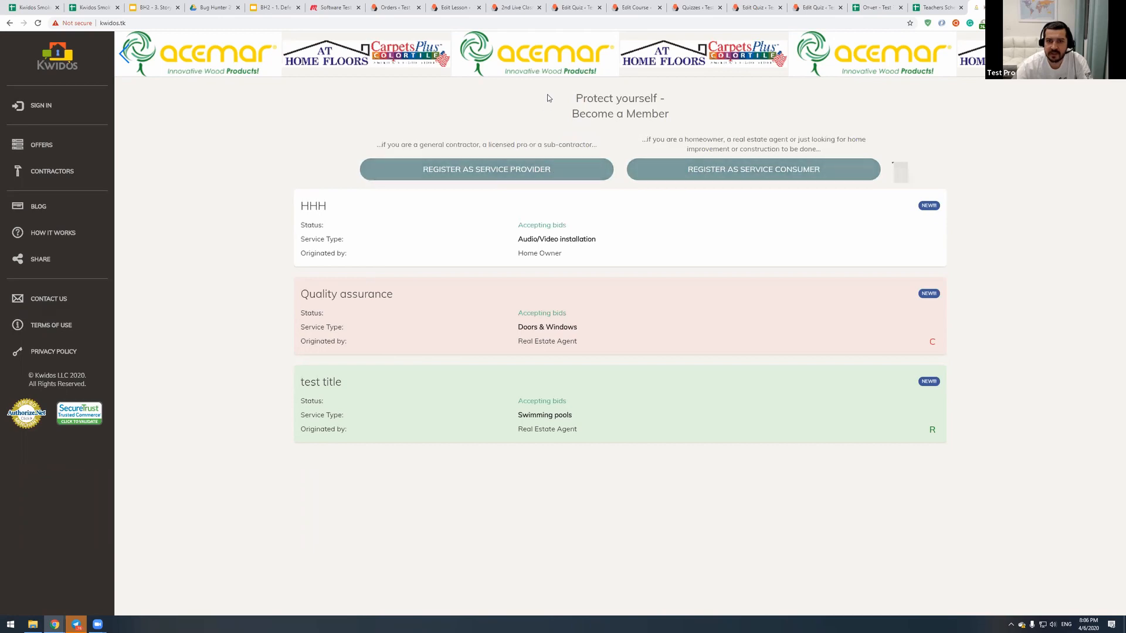
pyautogui.moveTo(589, 144)
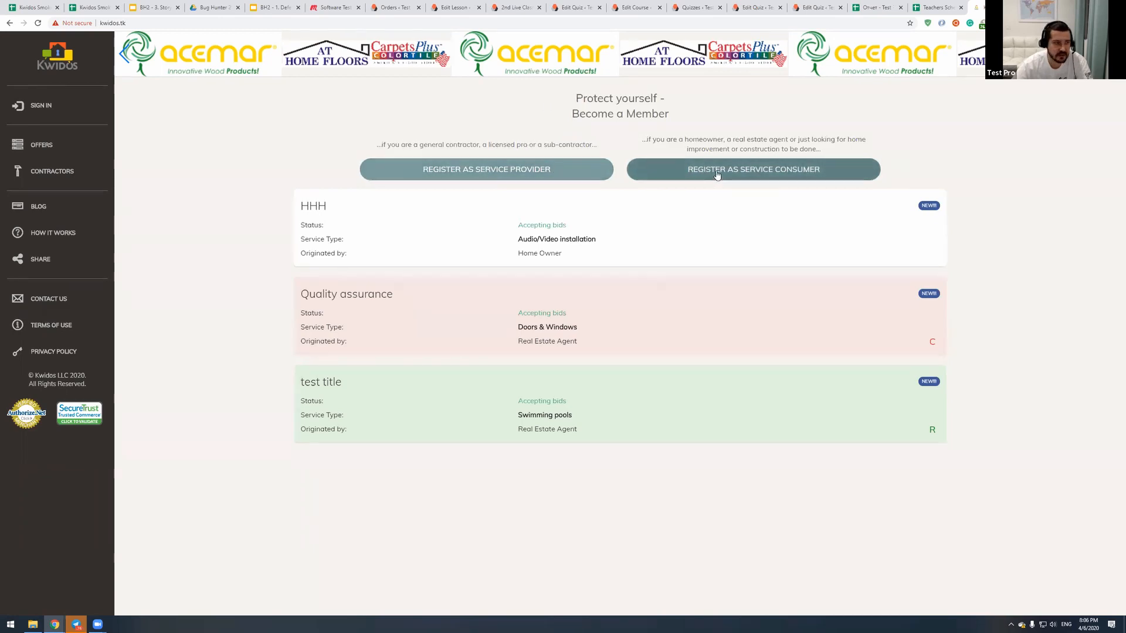
pyautogui.moveTo(442, 230)
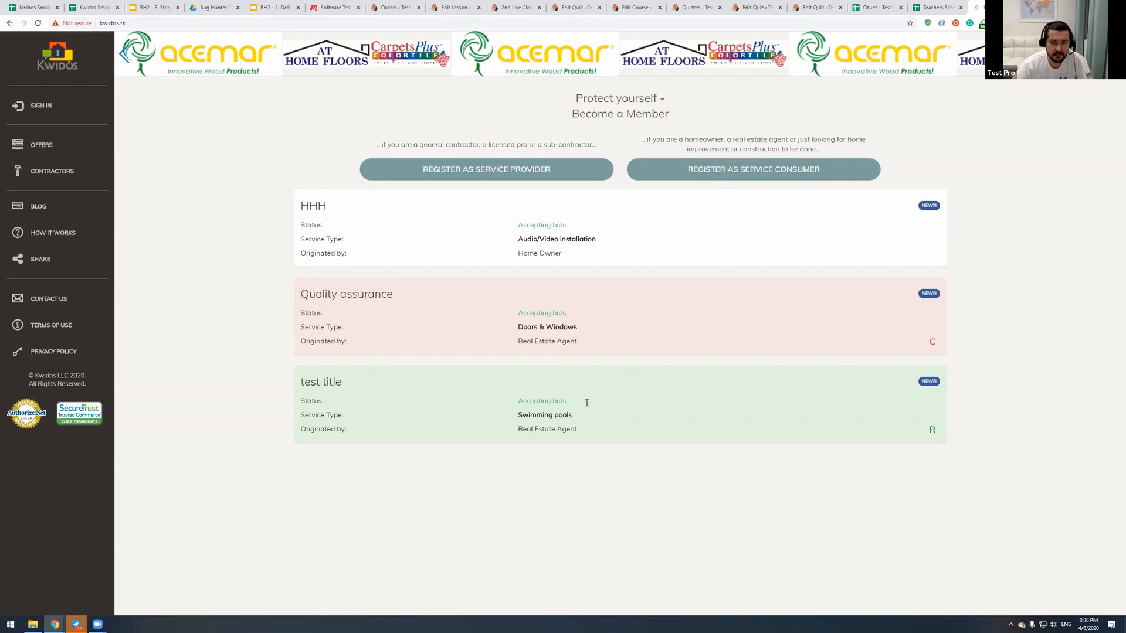
pyautogui.moveTo(600, 252)
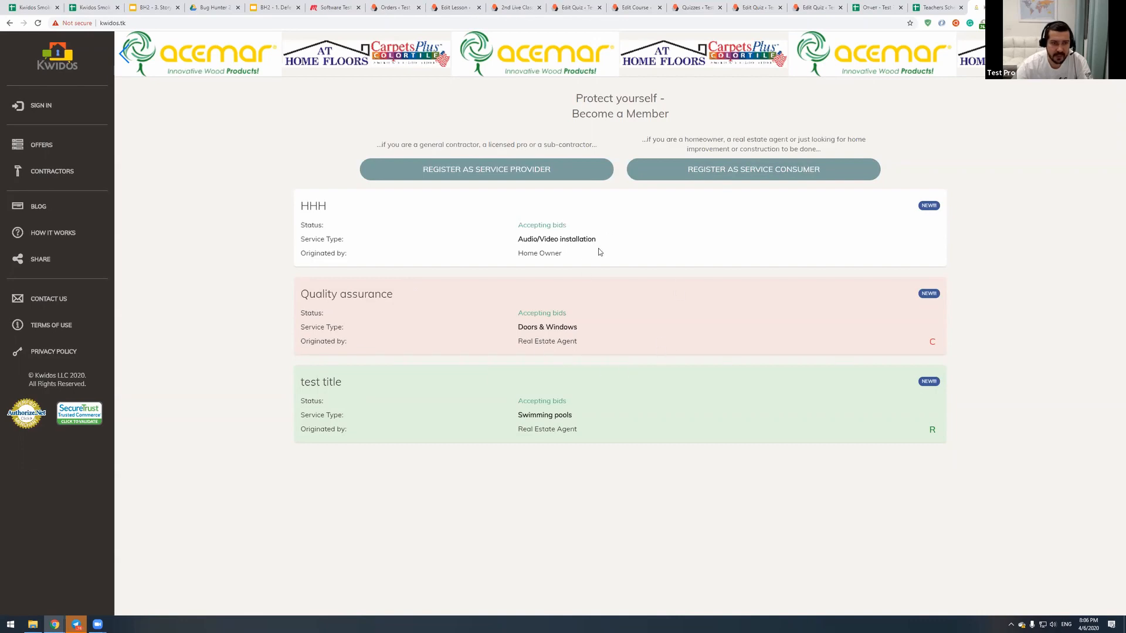
pyautogui.moveTo(574, 301)
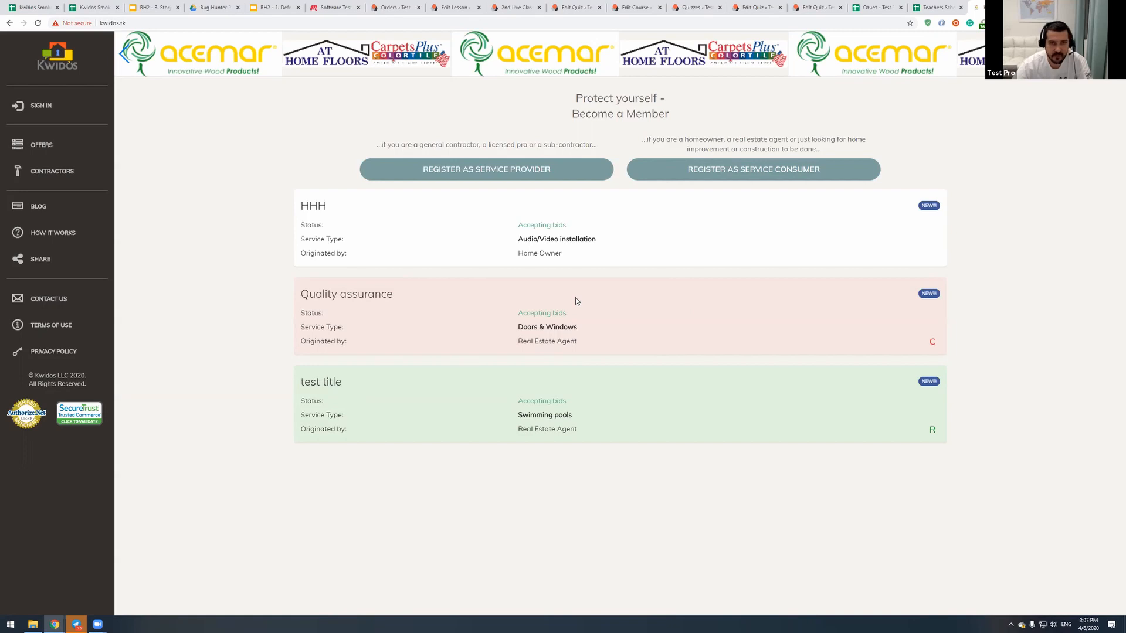
pyautogui.moveTo(504, 163)
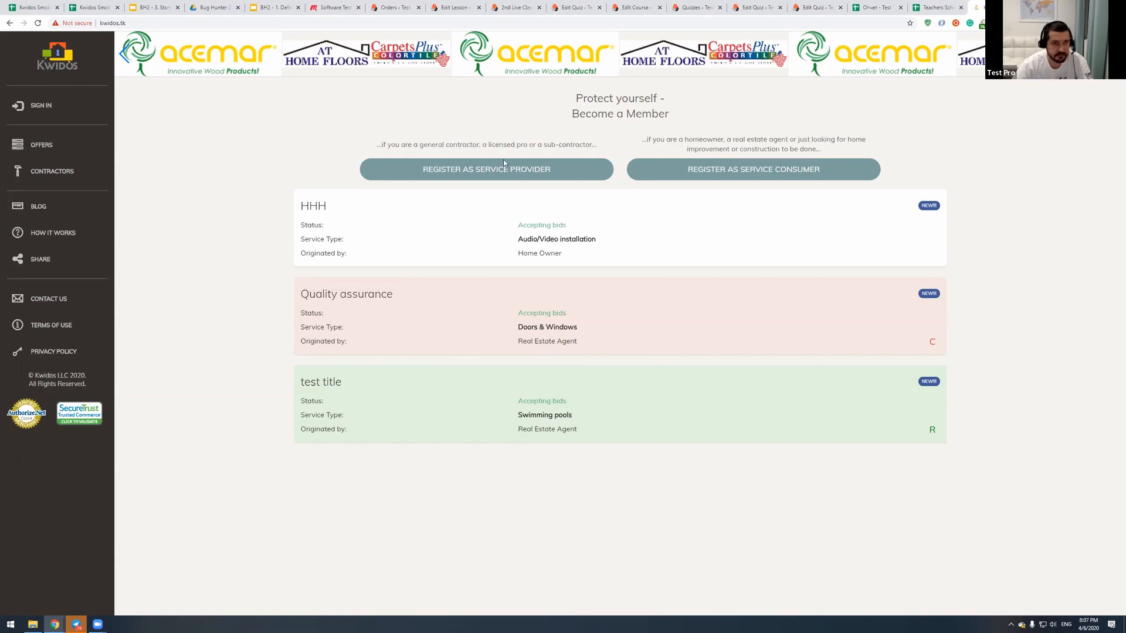
pyautogui.moveTo(412, 215)
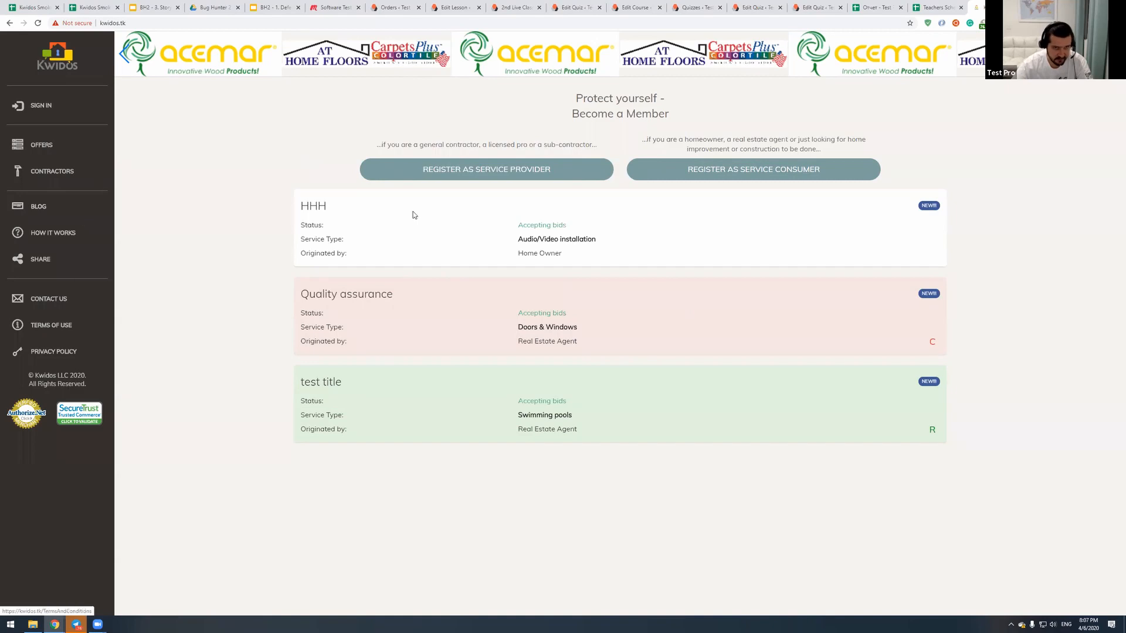
pyautogui.moveTo(673, 114)
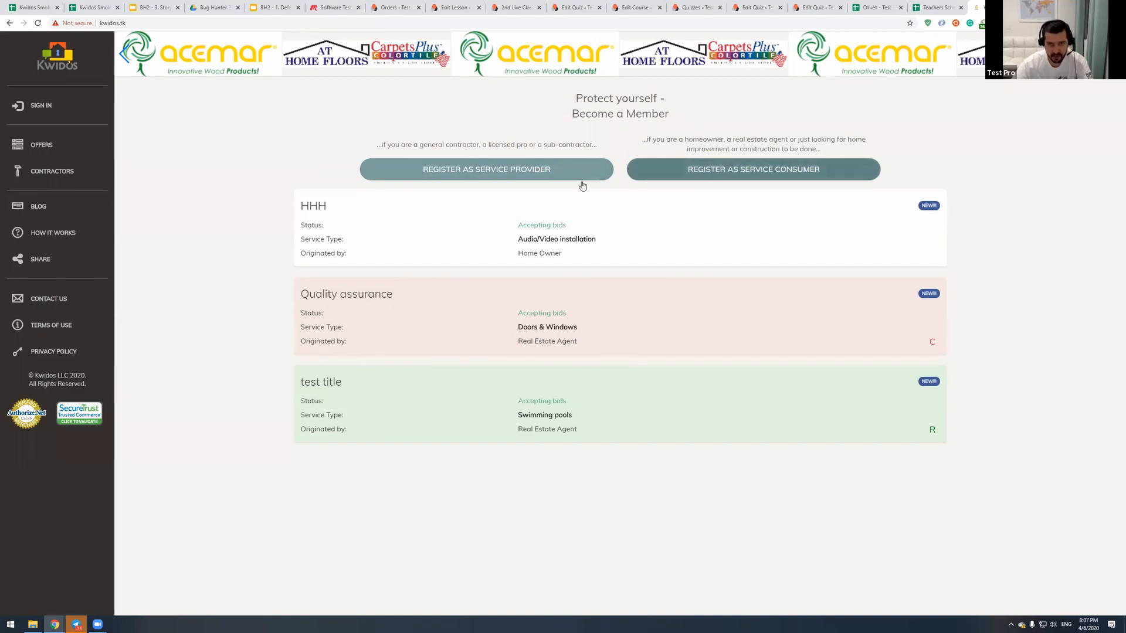
pyautogui.moveTo(638, 292)
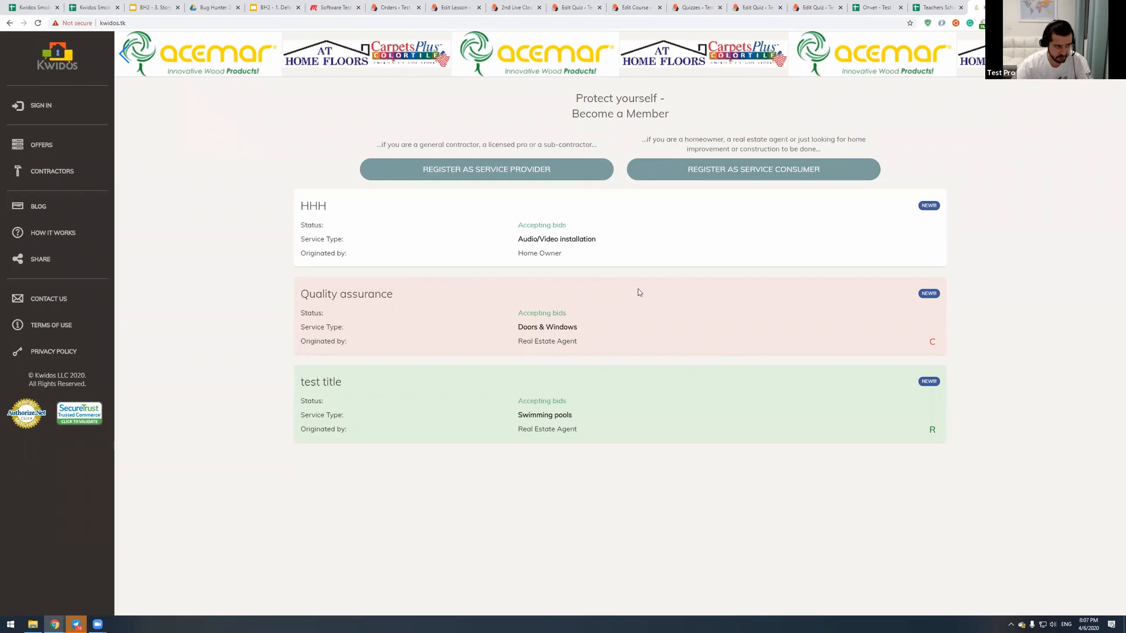
pyautogui.moveTo(690, 271)
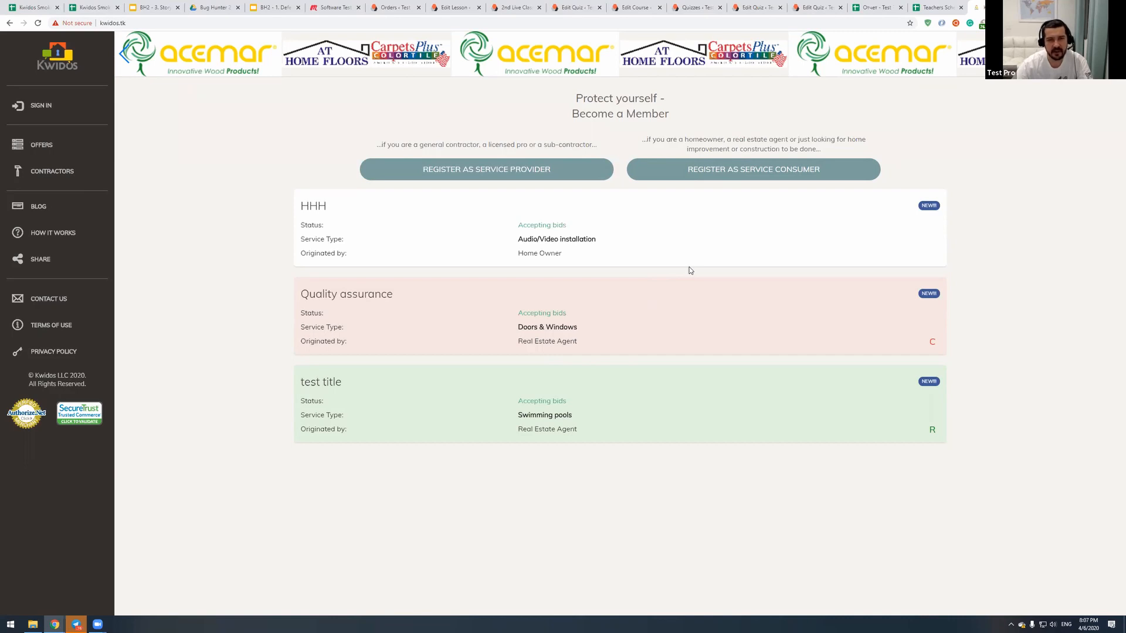
pyautogui.moveTo(353, 273)
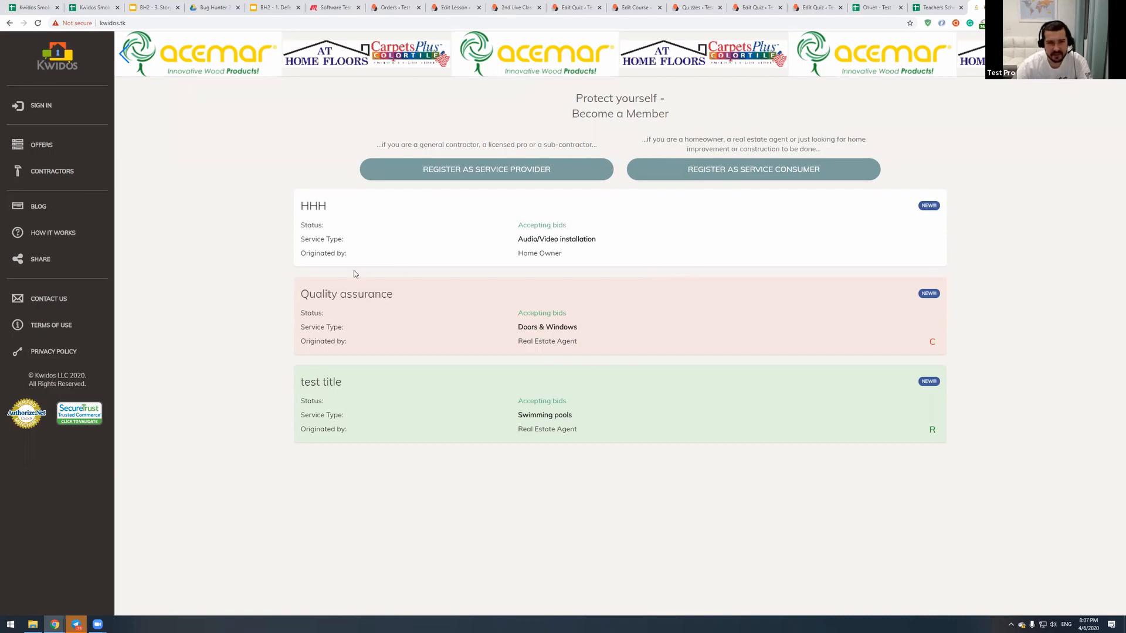
pyautogui.click(342, 253)
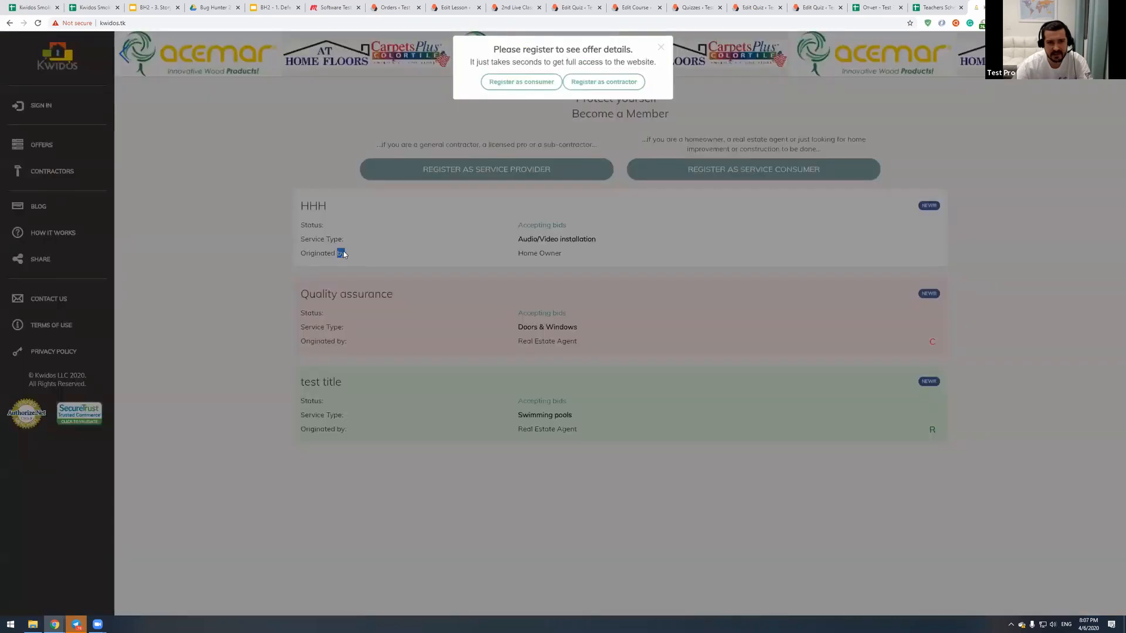
pyautogui.click(659, 47)
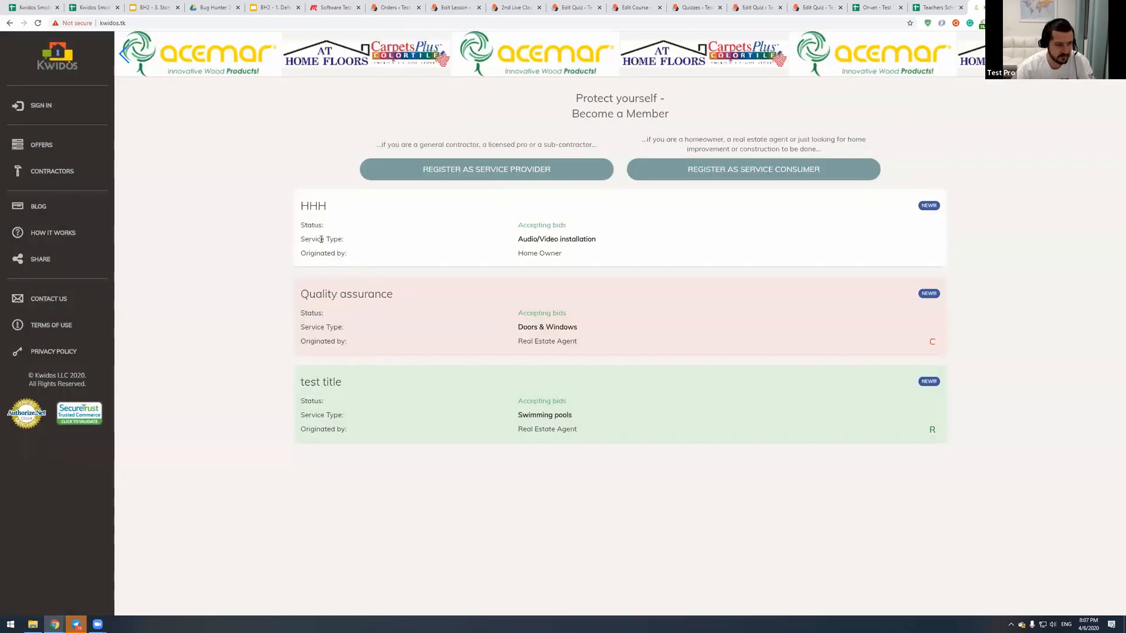
pyautogui.moveTo(625, 275)
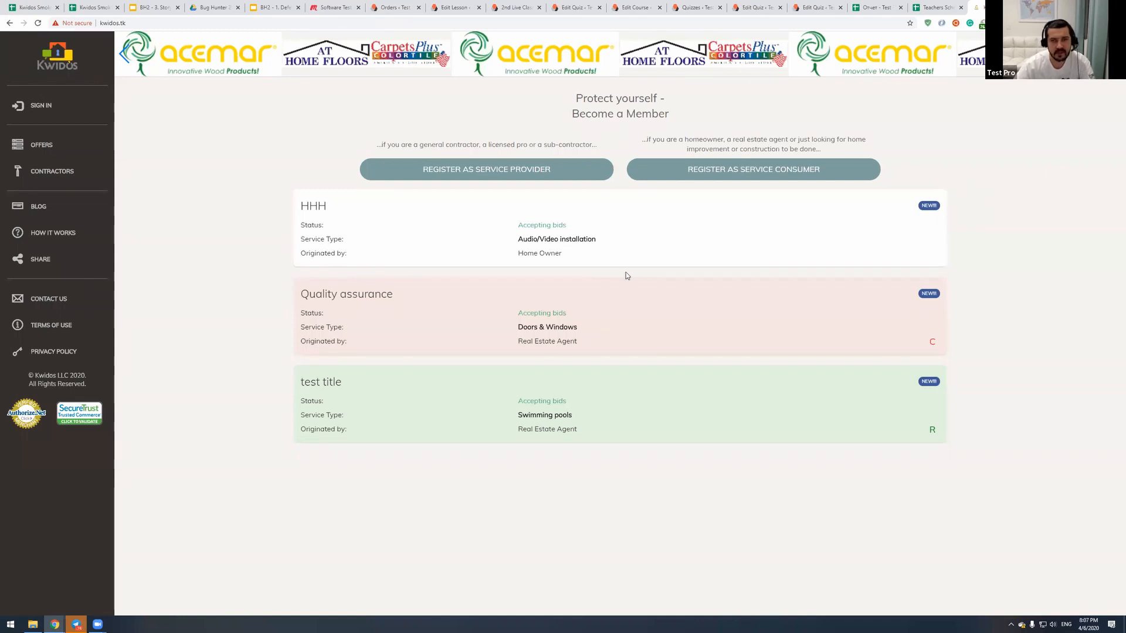
pyautogui.moveTo(635, 271)
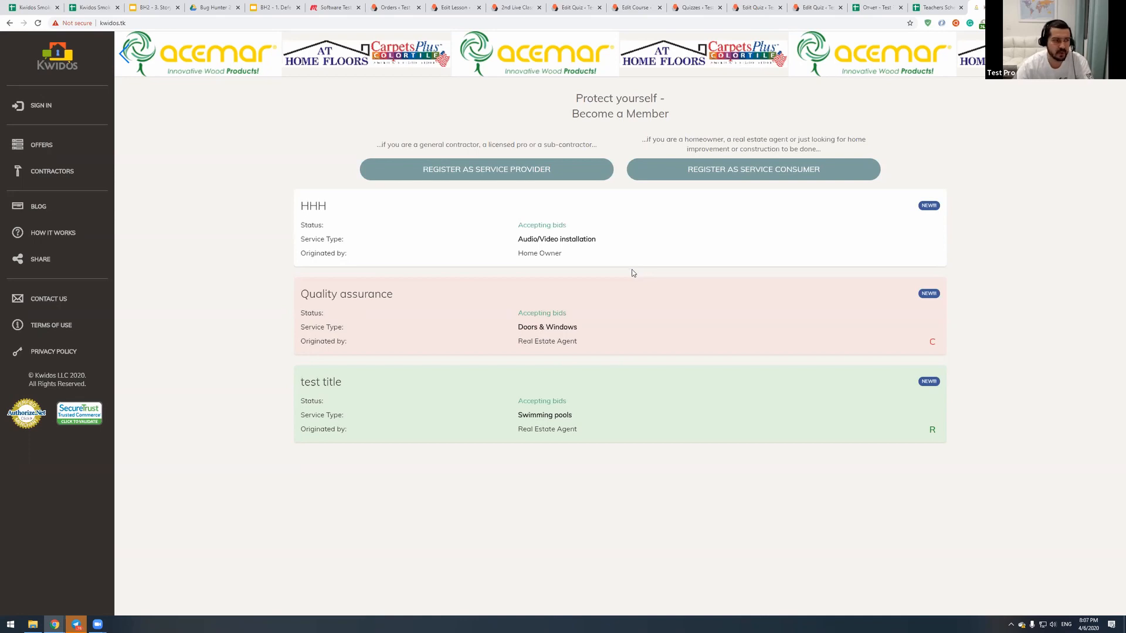
pyautogui.moveTo(977, 27)
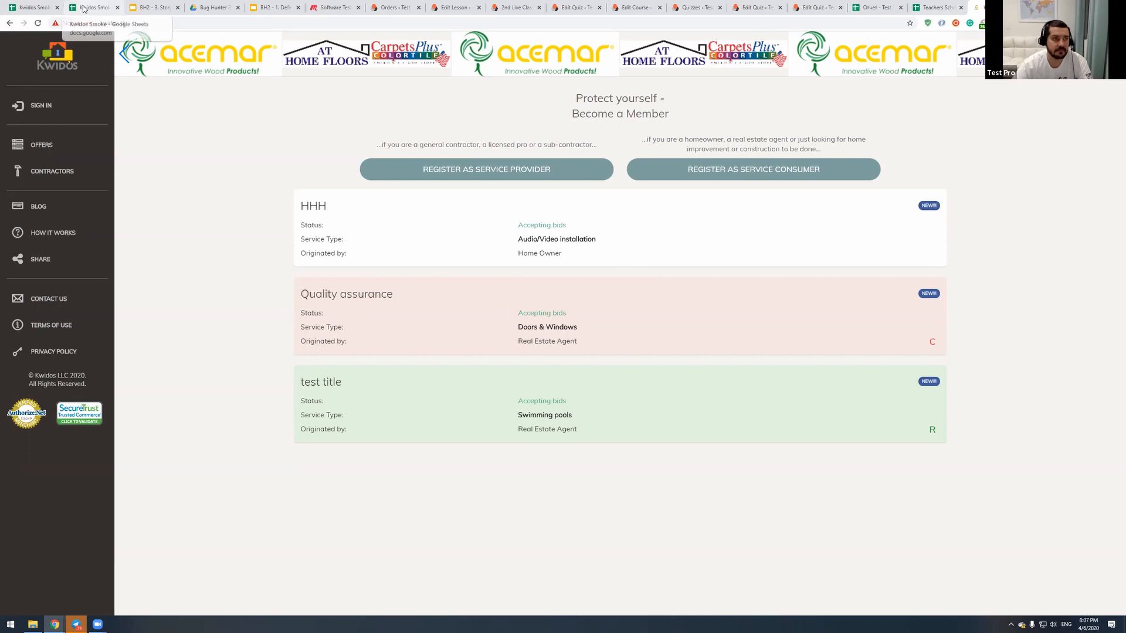
# Return to the Kwidos Smoke sheet and select test case 1's precondition cell.
pyautogui.click(92, 7)
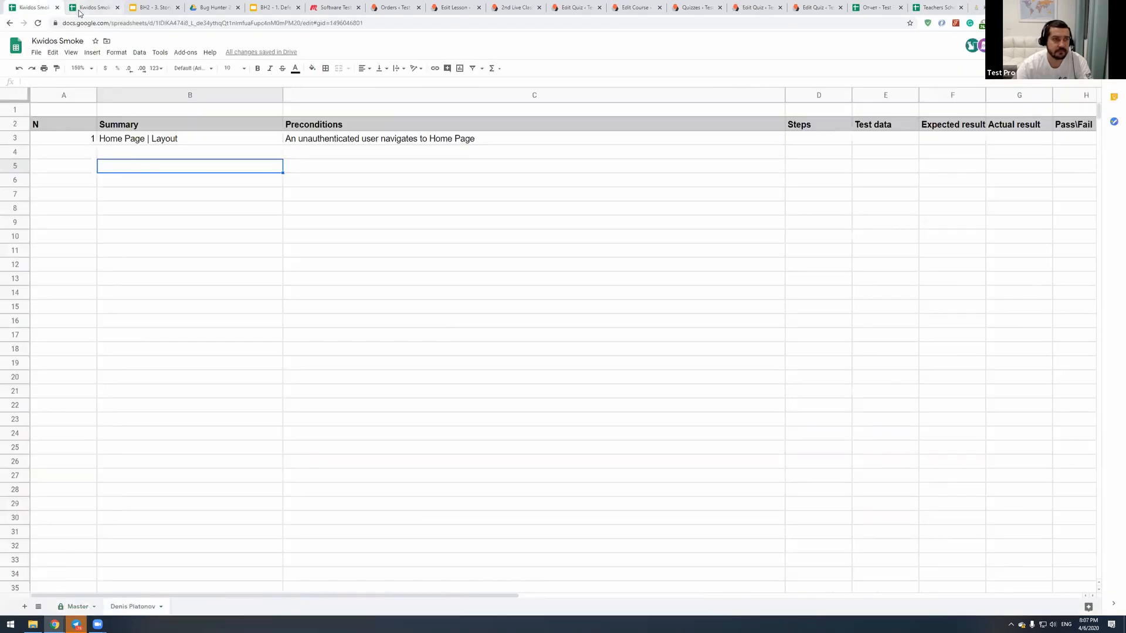
pyautogui.click(155, 7)
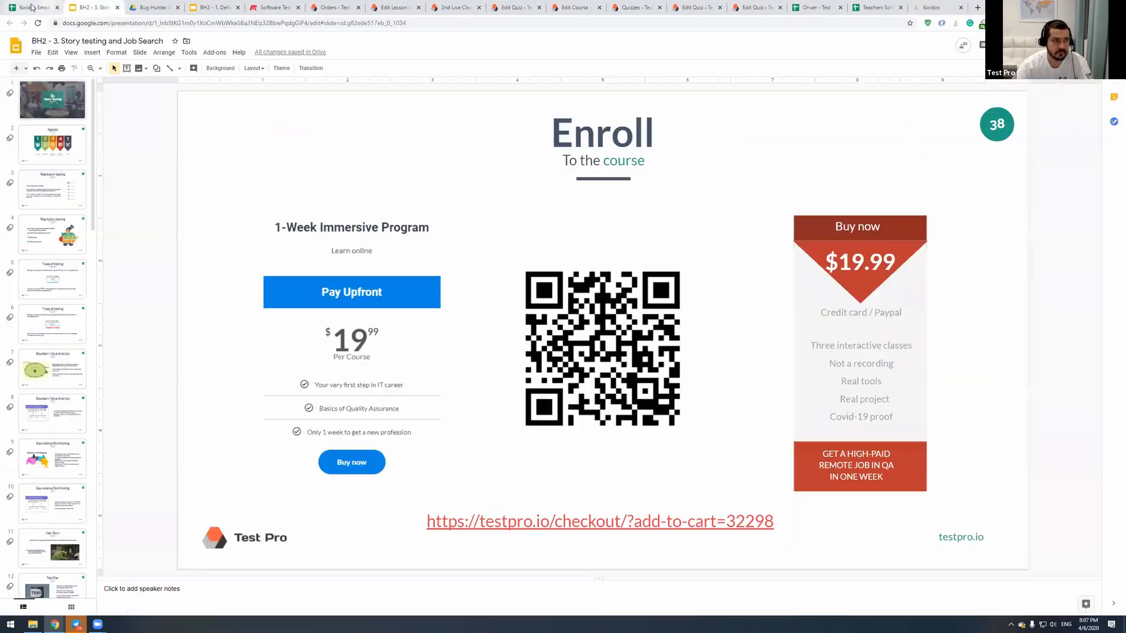
pyautogui.click(33, 7)
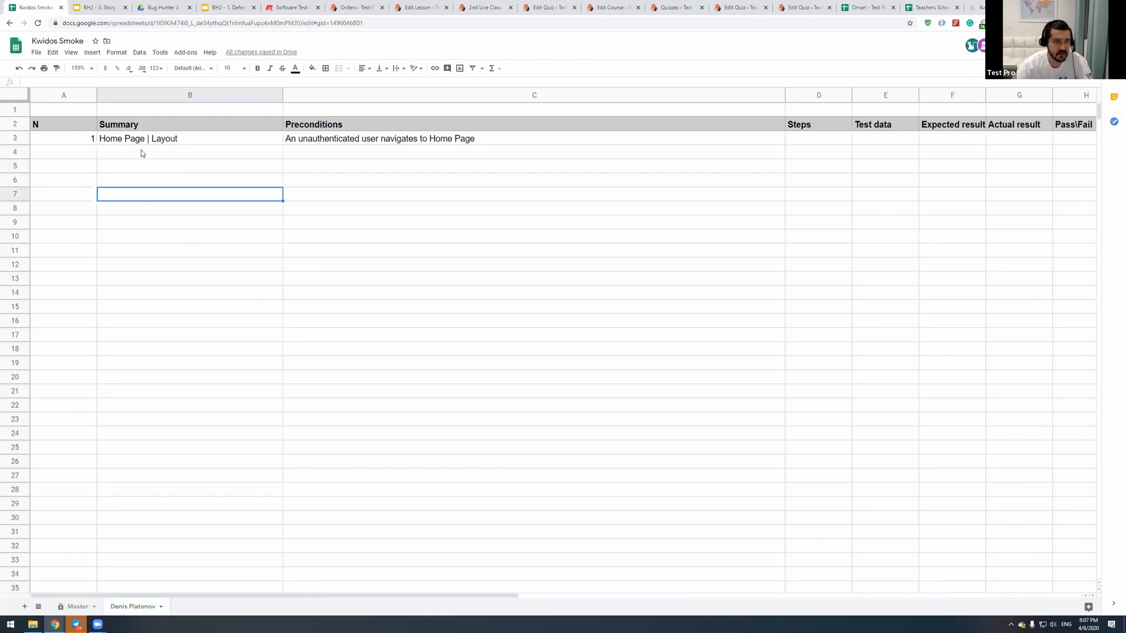
pyautogui.click(379, 139)
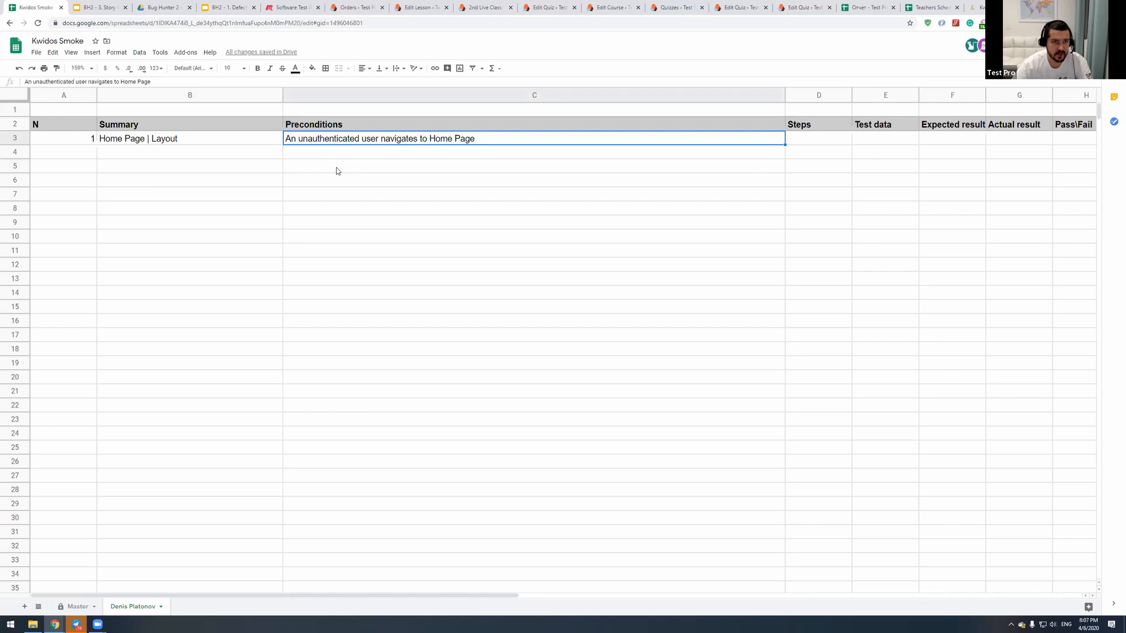
pyautogui.moveTo(314, 290)
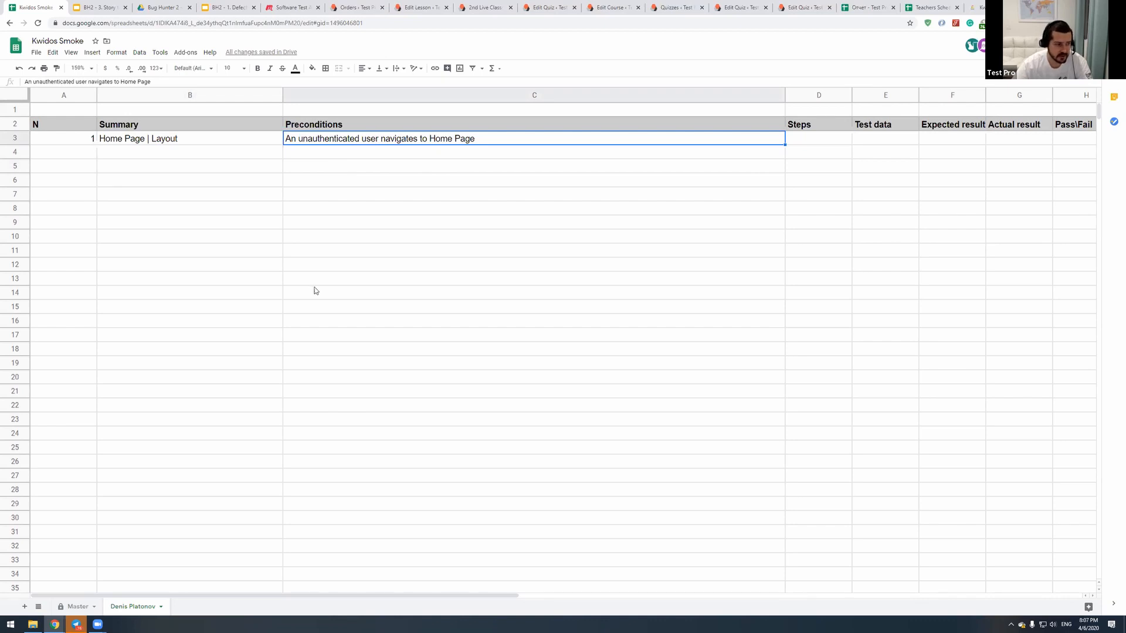
pyautogui.moveTo(371, 200)
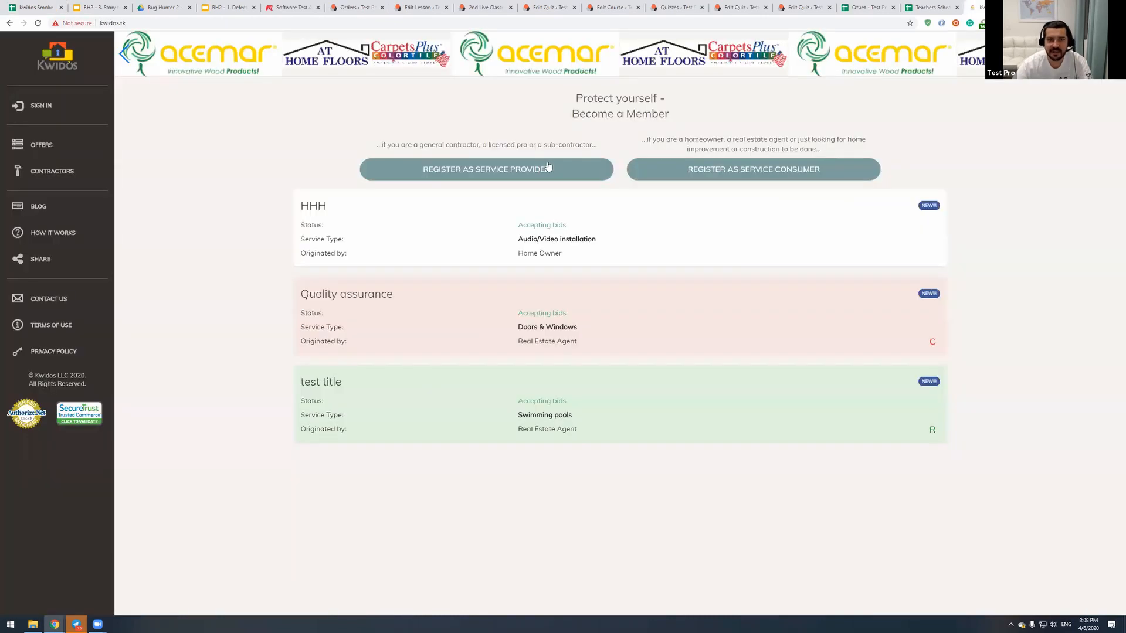
pyautogui.moveTo(231, 136)
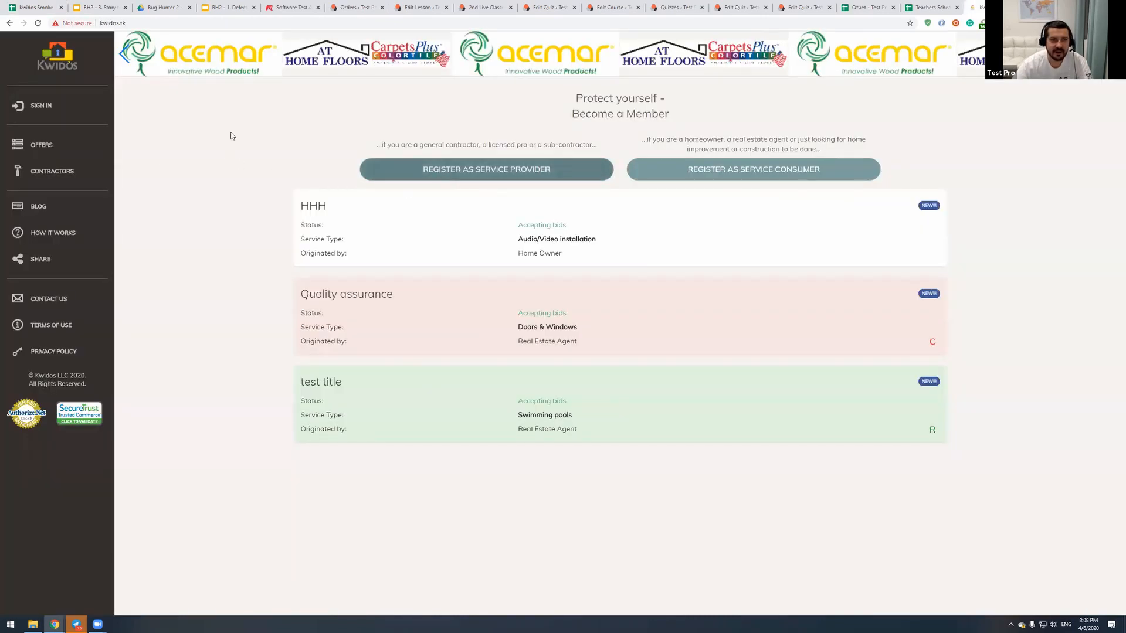
pyautogui.moveTo(225, 146)
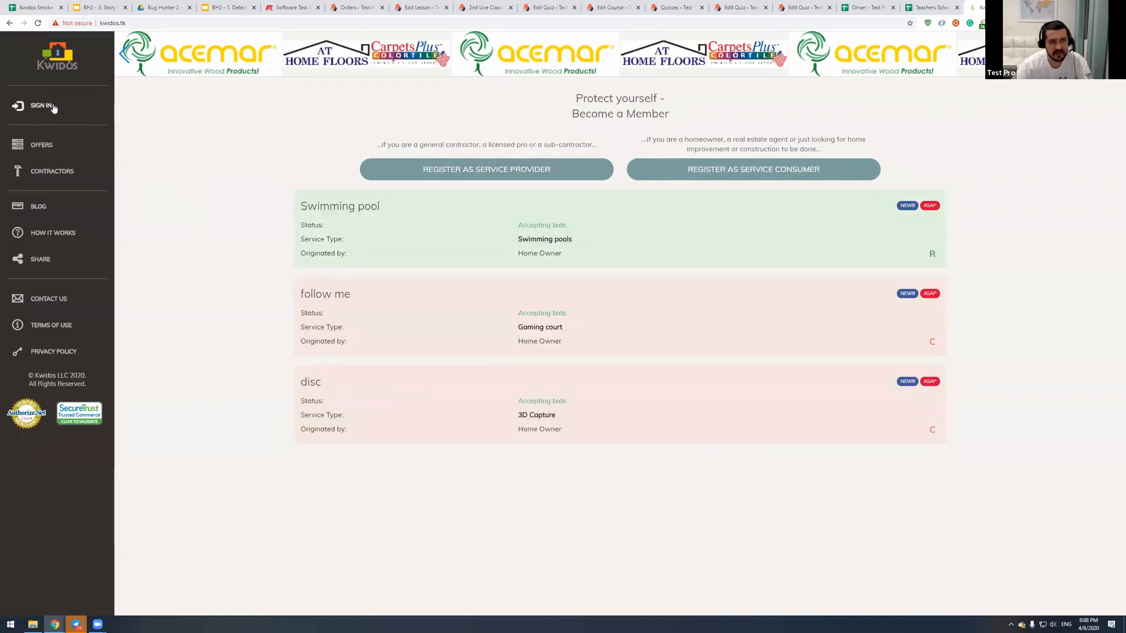
pyautogui.scroll(-3)
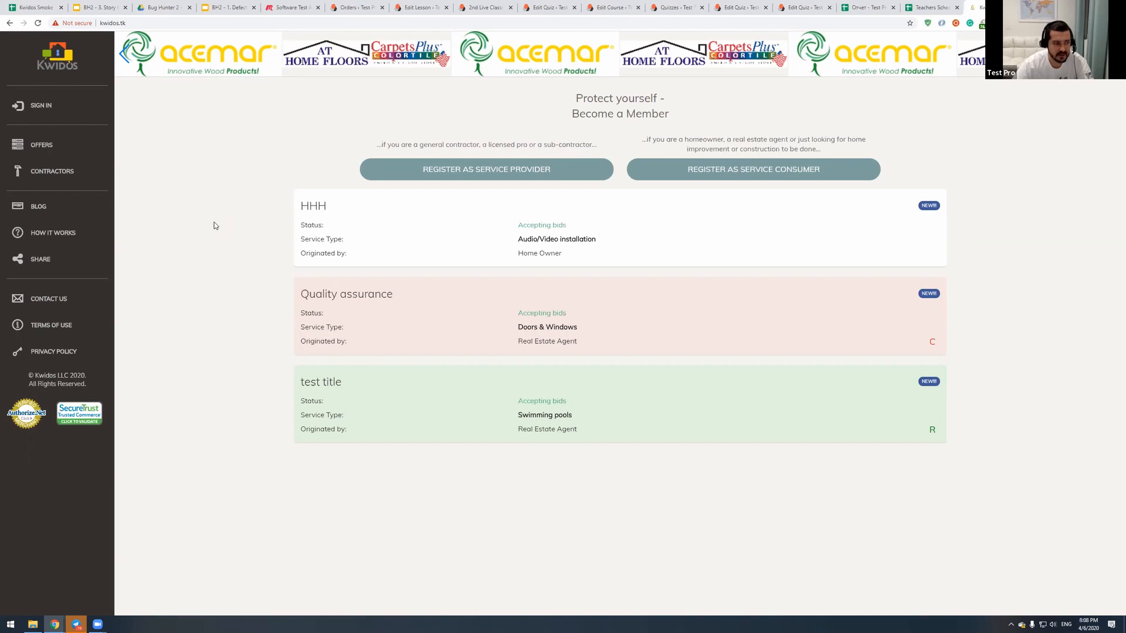
pyautogui.moveTo(827, 32)
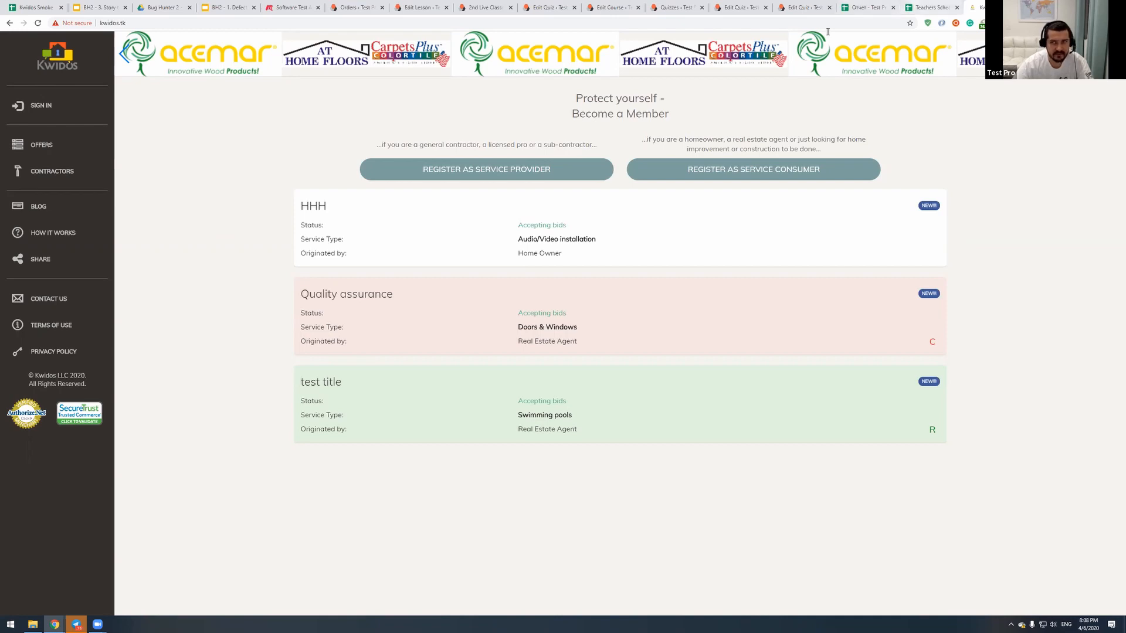
pyautogui.click(931, 7)
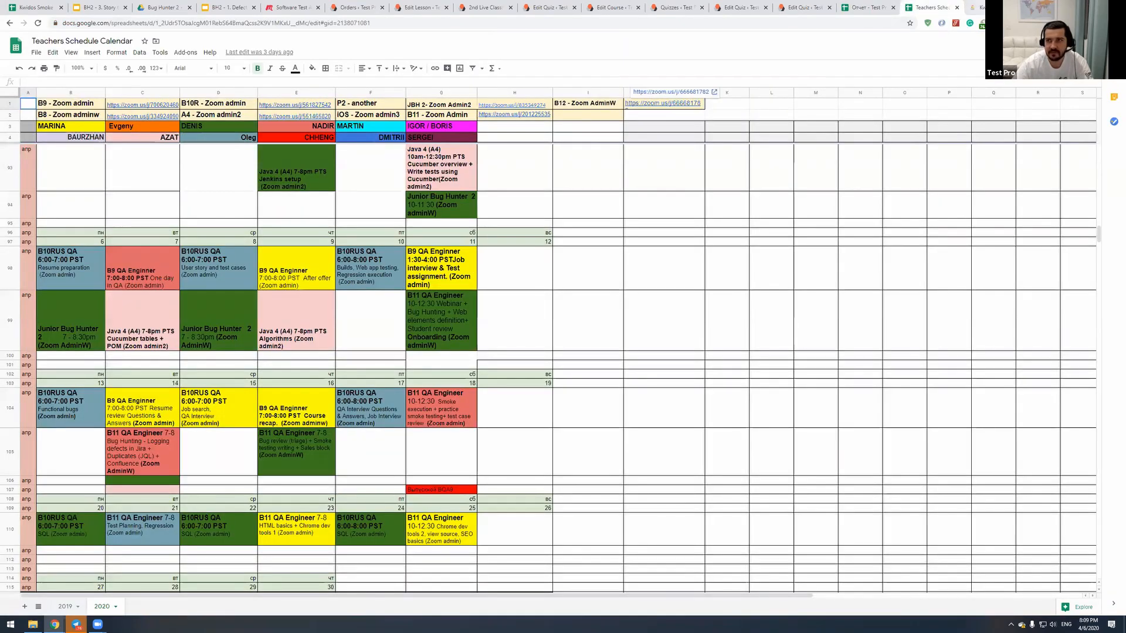
pyautogui.click(162, 7)
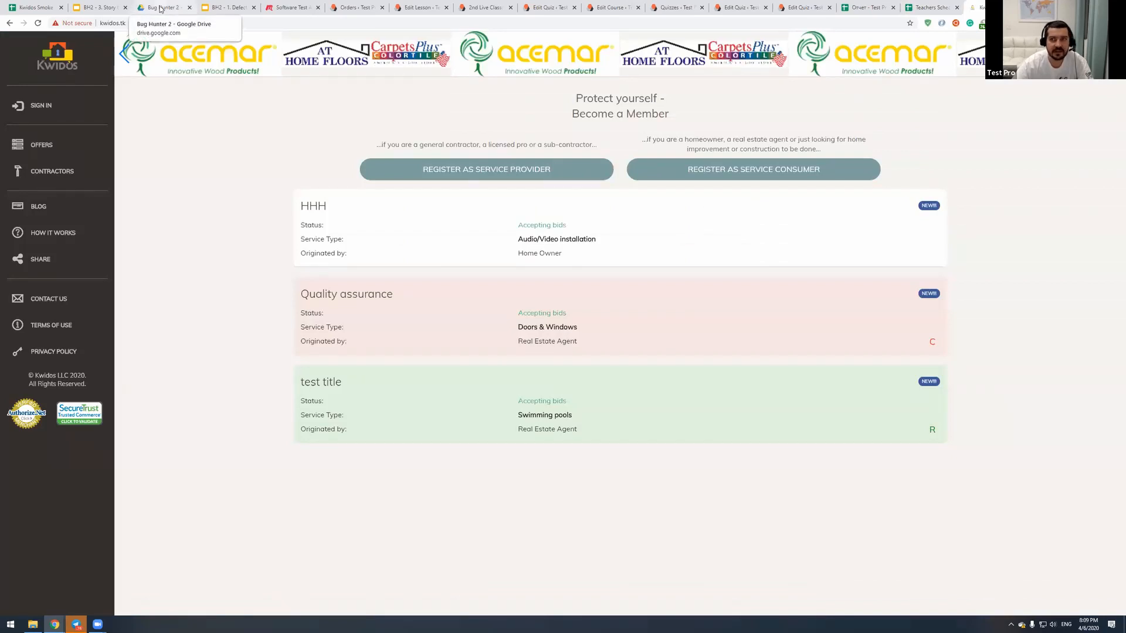
pyautogui.click(34, 7)
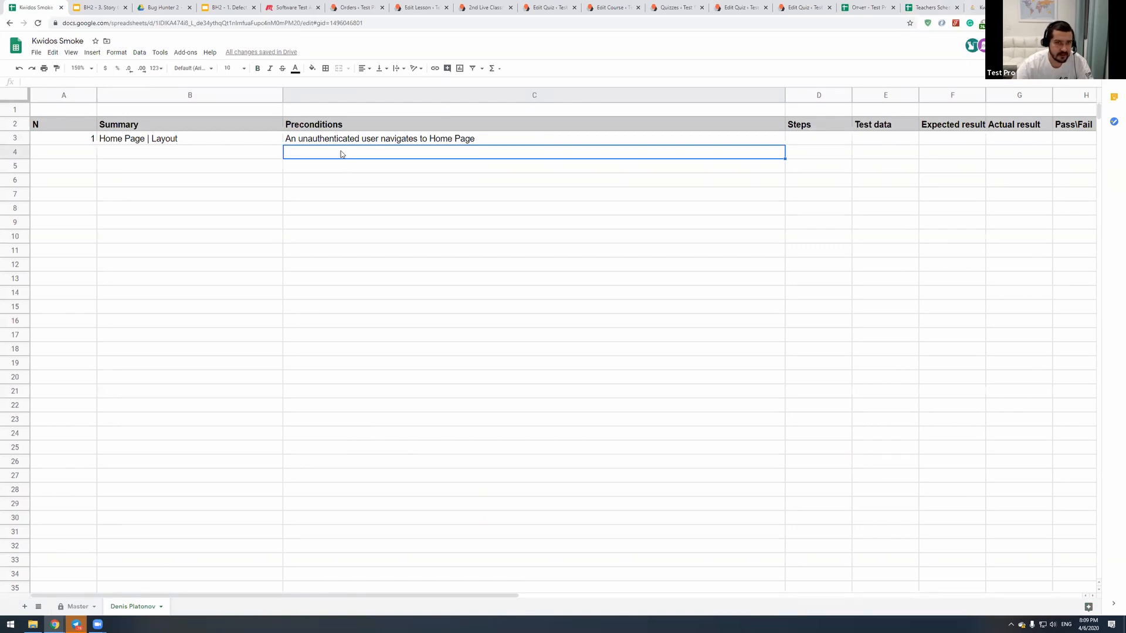
pyautogui.moveTo(329, 155)
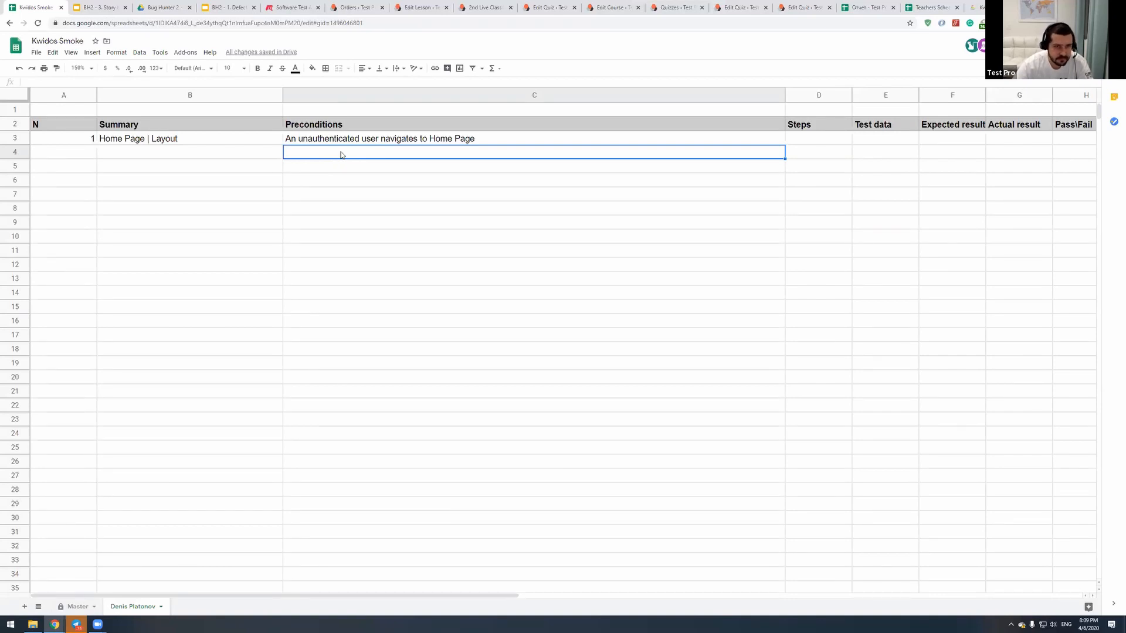
pyautogui.moveTo(736, 148)
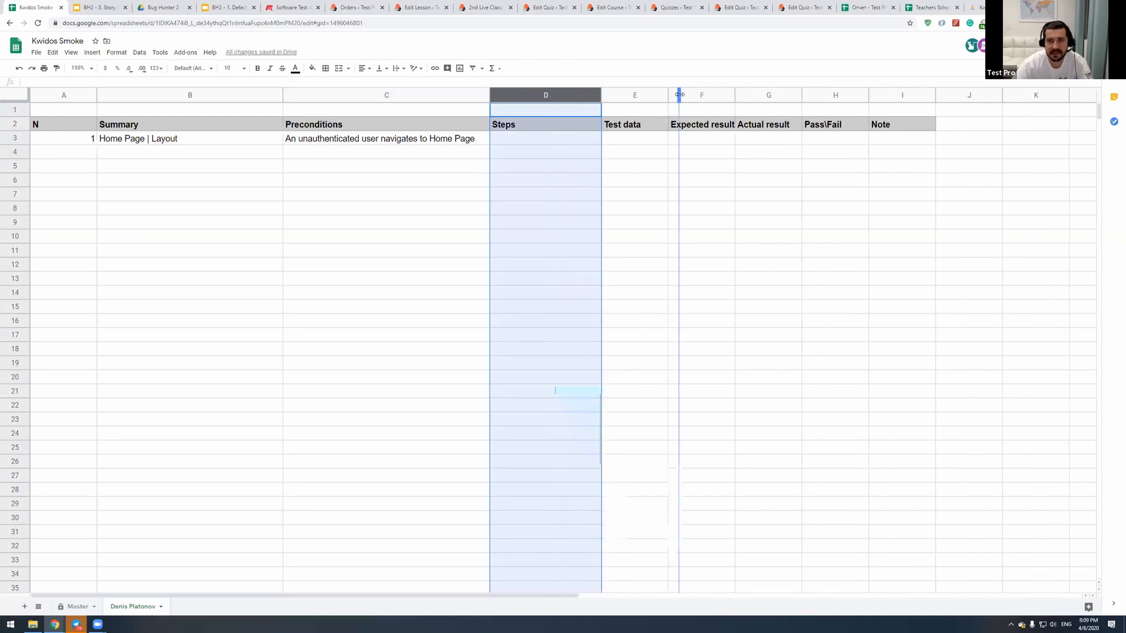
# Adjust the width of the Steps column.
pyautogui.click(660, 139)
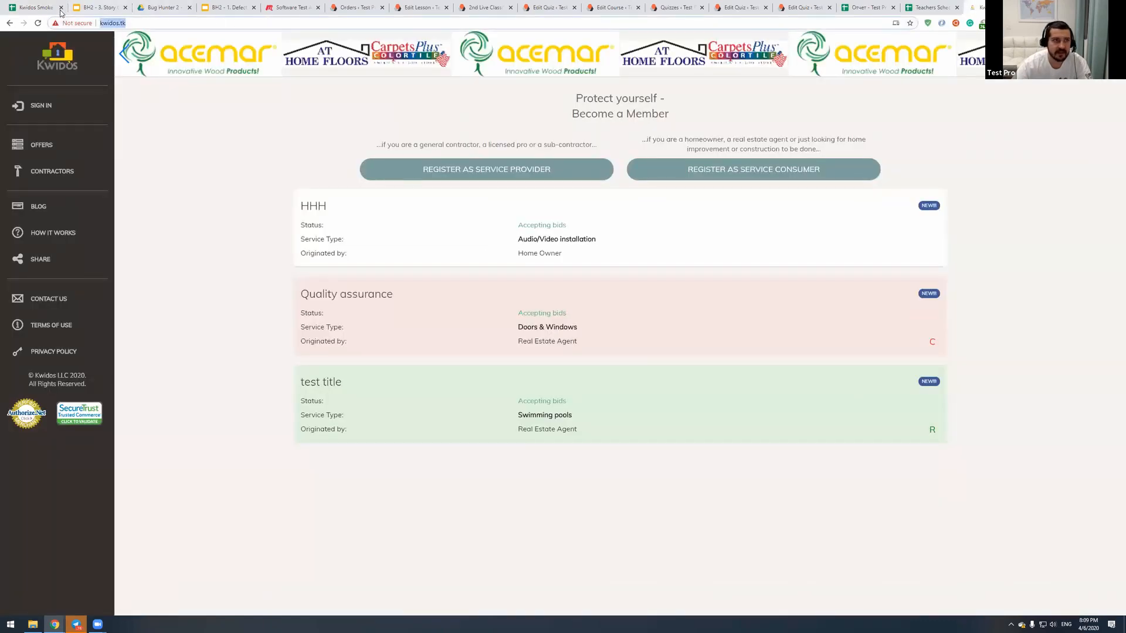
pyautogui.click(33, 7)
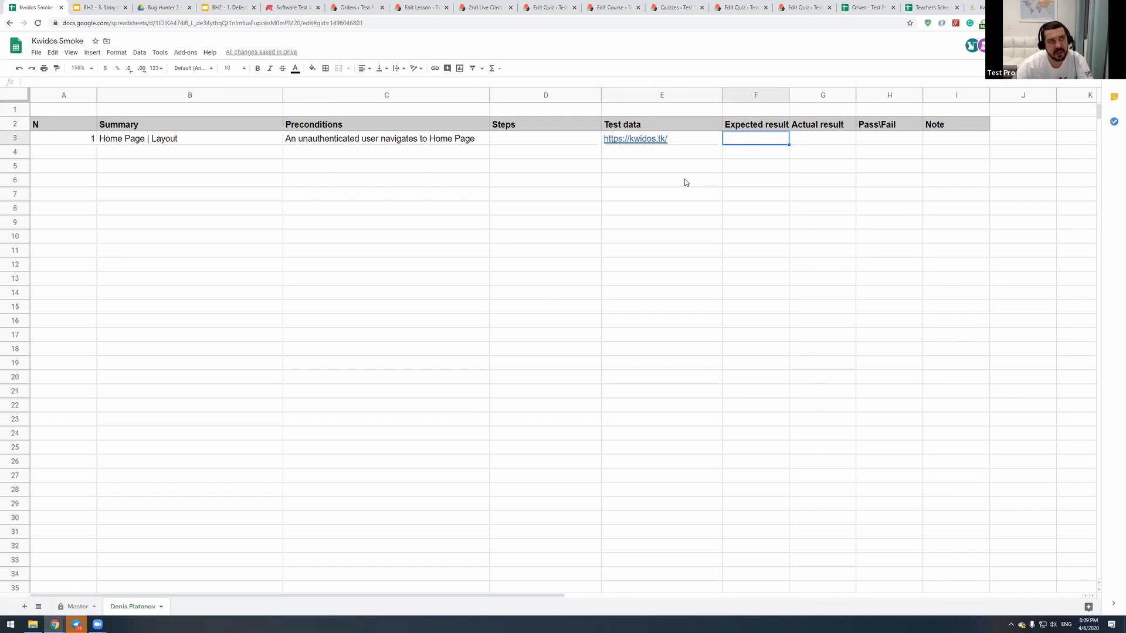
pyautogui.click(660, 151)
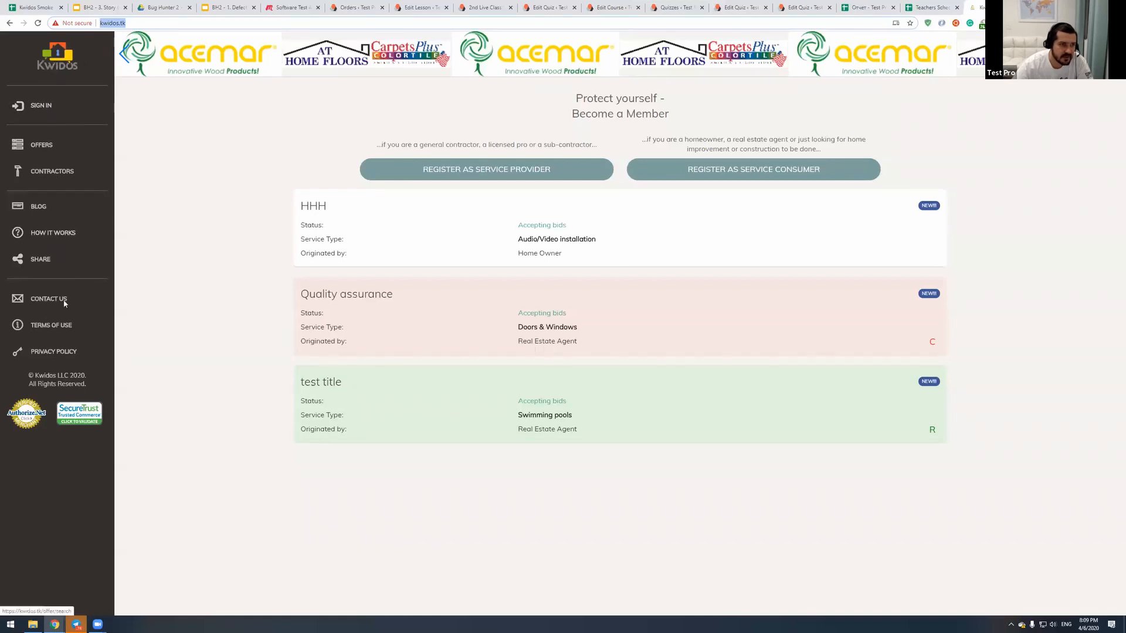
pyautogui.moveTo(34, 7)
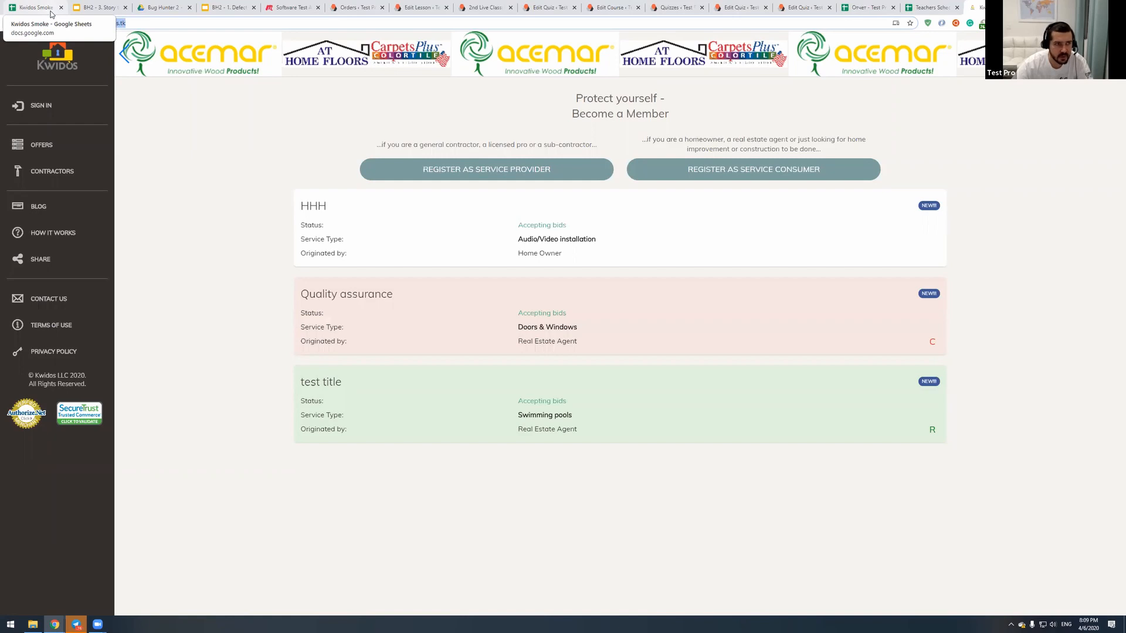
pyautogui.click(34, 7)
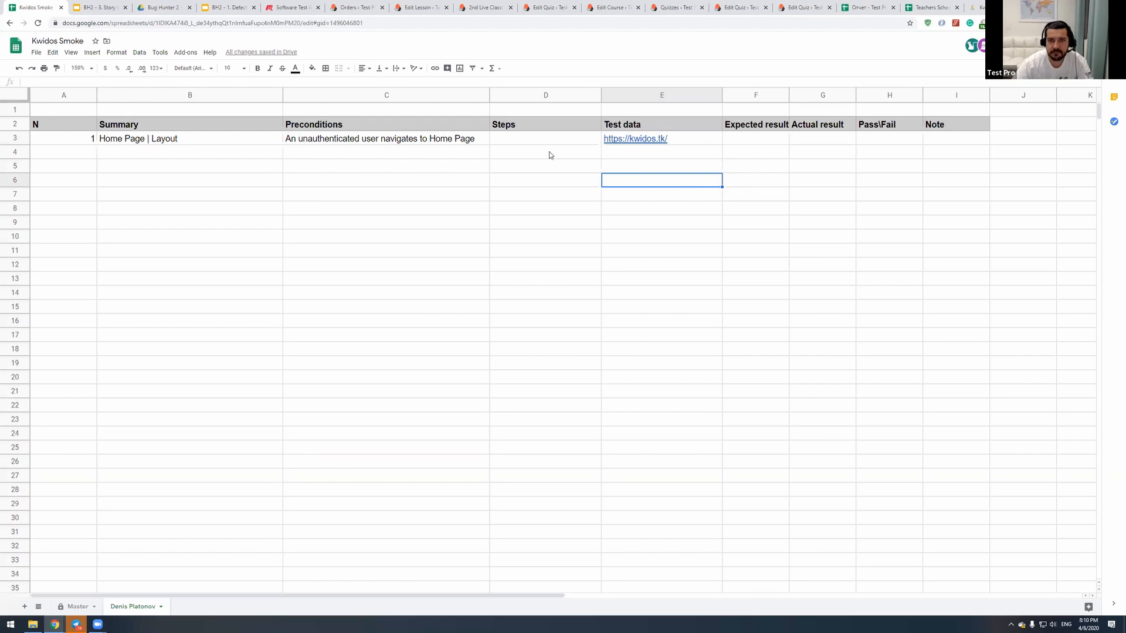
pyautogui.click(544, 139)
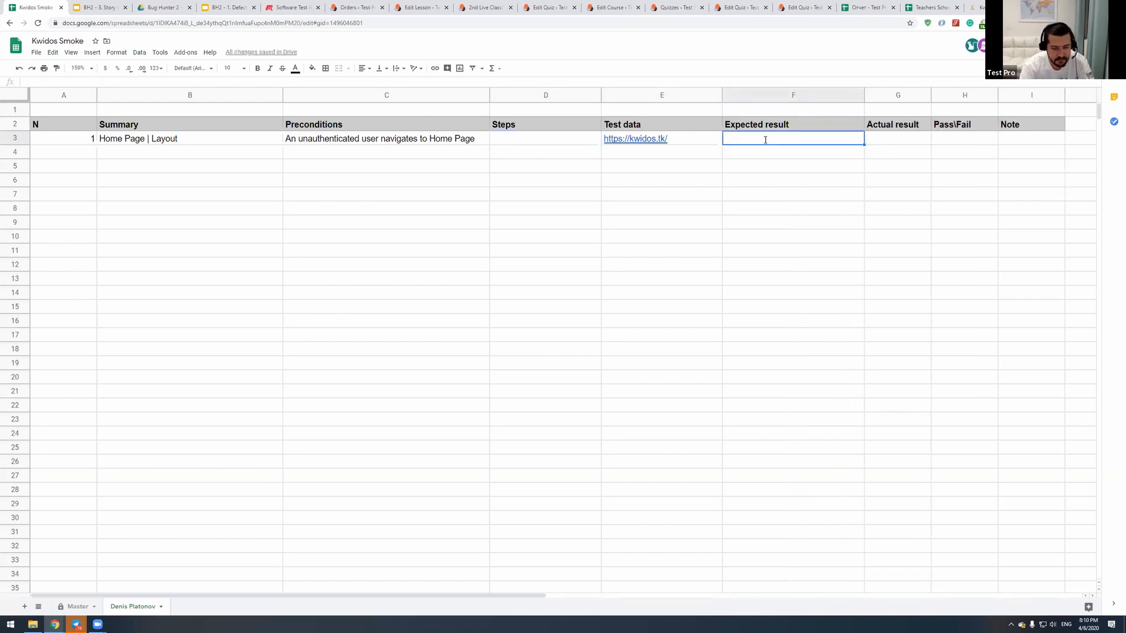
# Enter the expected results 'Banners are displayed on top of the screen' and 'Sidebar with main menu is displayed on the left'.
pyautogui.write('Banners are di')
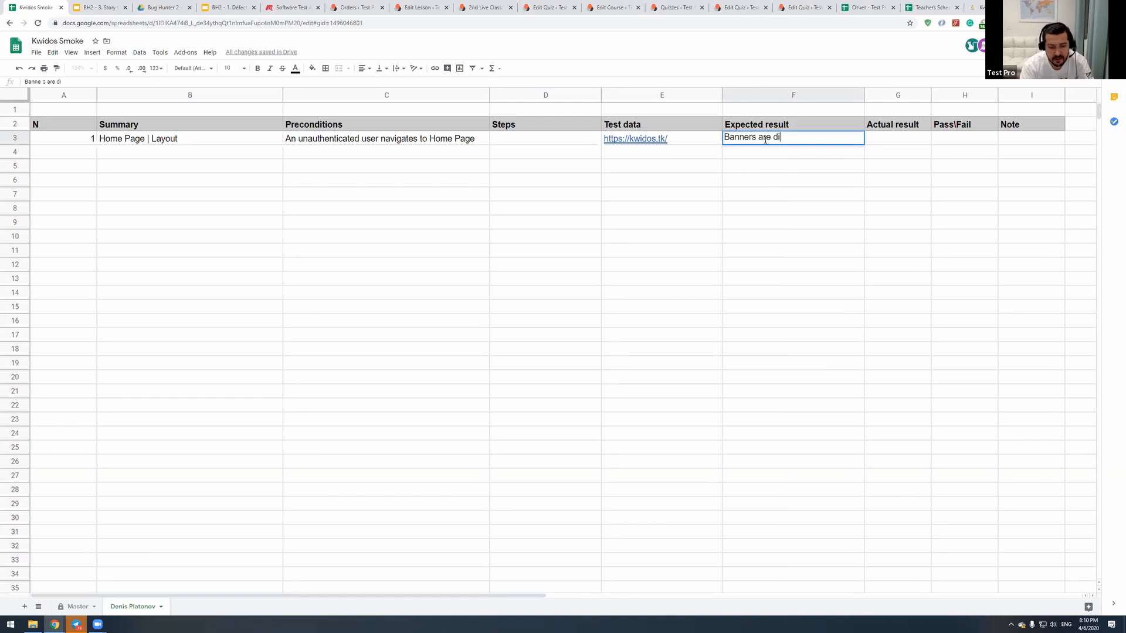
pyautogui.write('splayed on to')
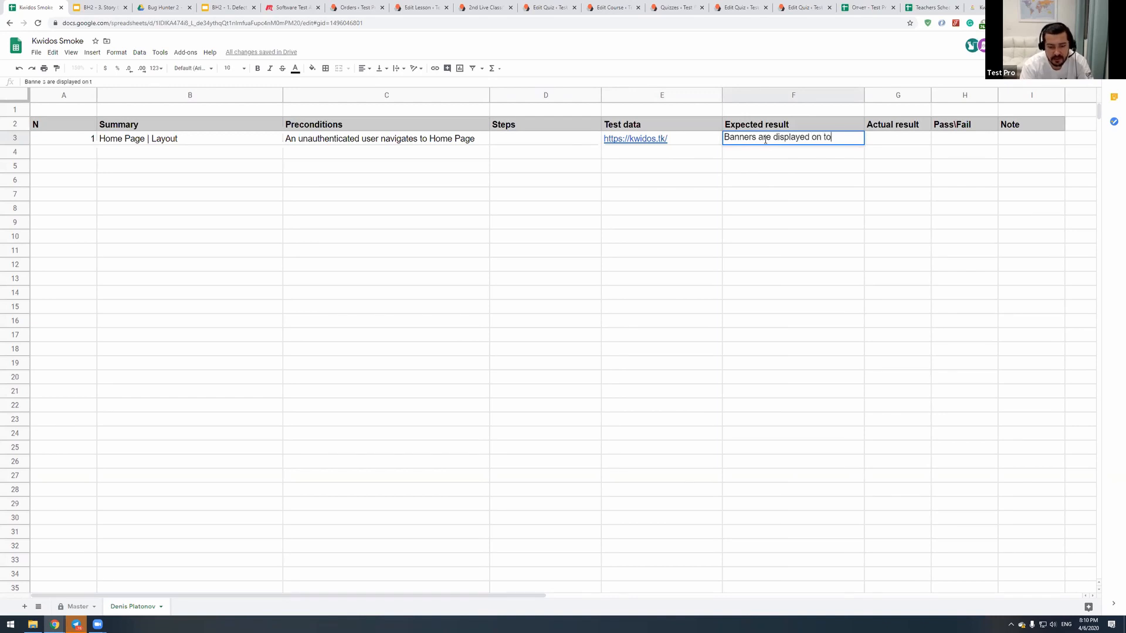
pyautogui.write('p of the screen')
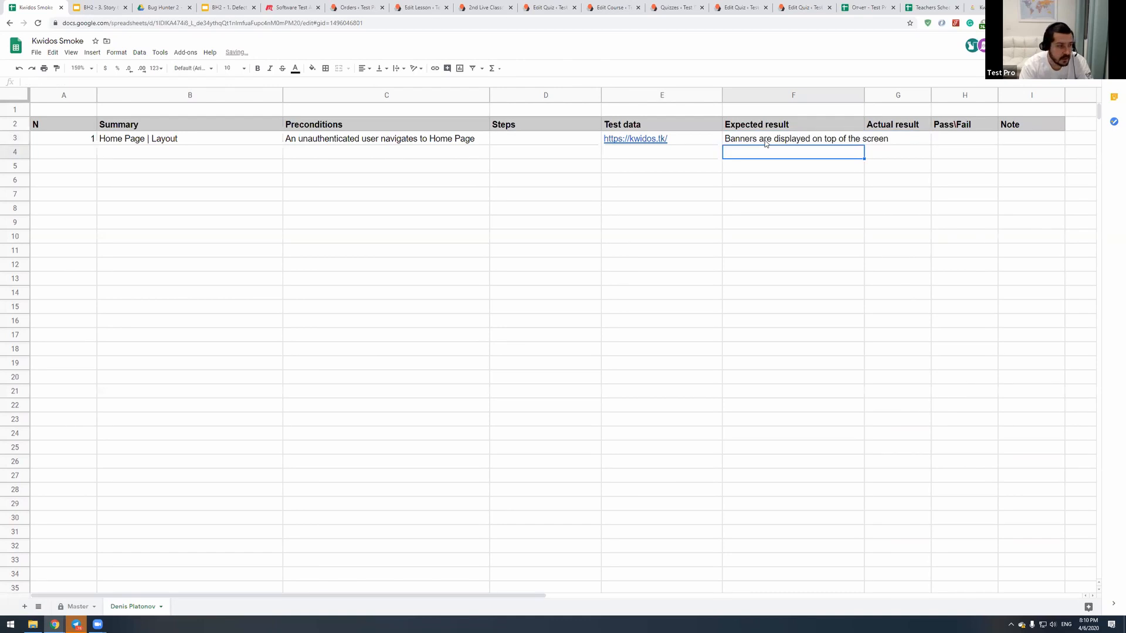
pyautogui.write('Side')
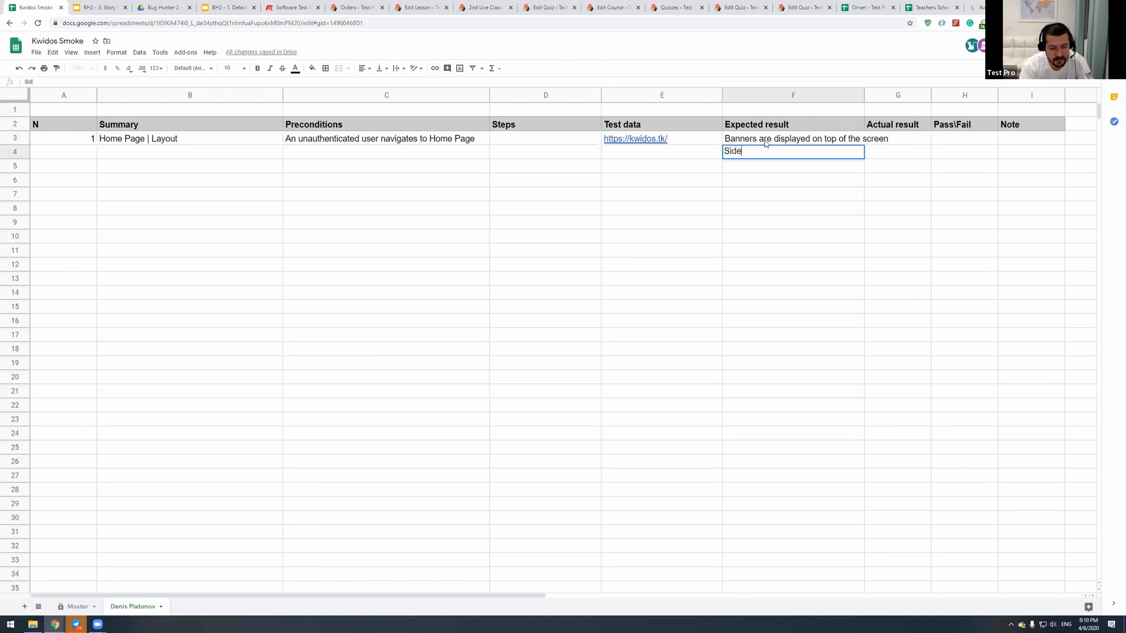
pyautogui.write('bar')
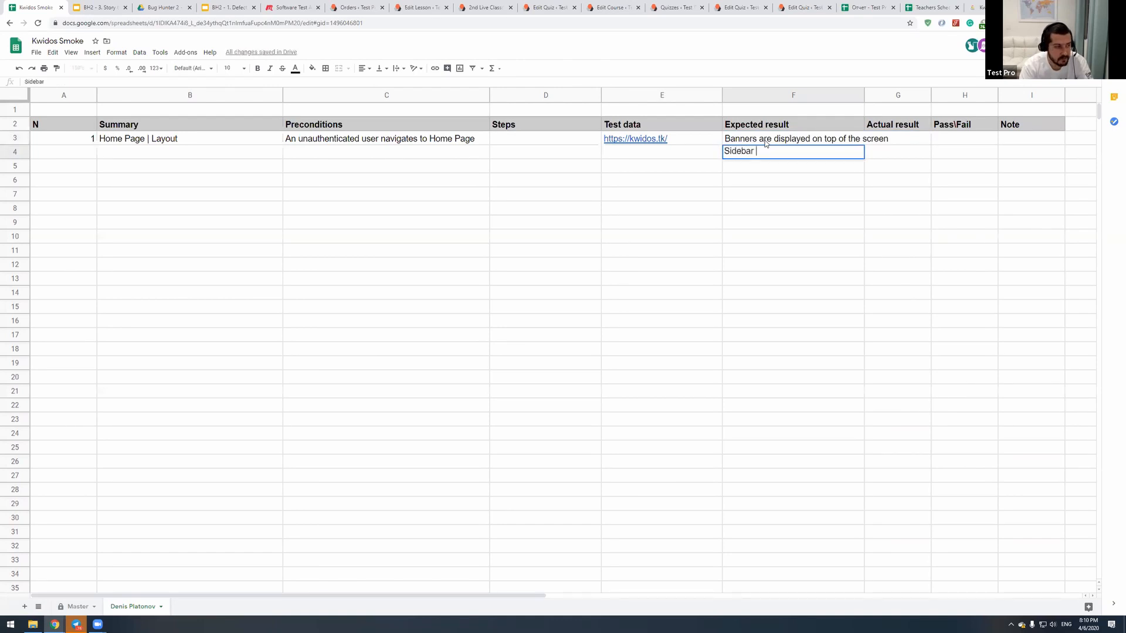
pyautogui.write('w')
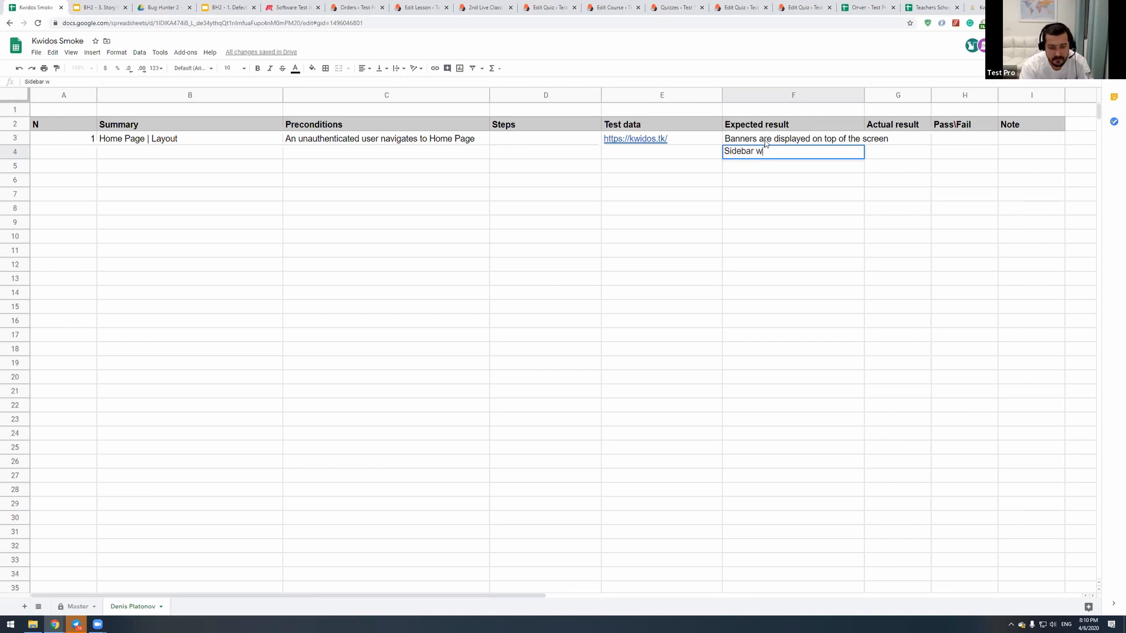
pyautogui.write('ith main men')
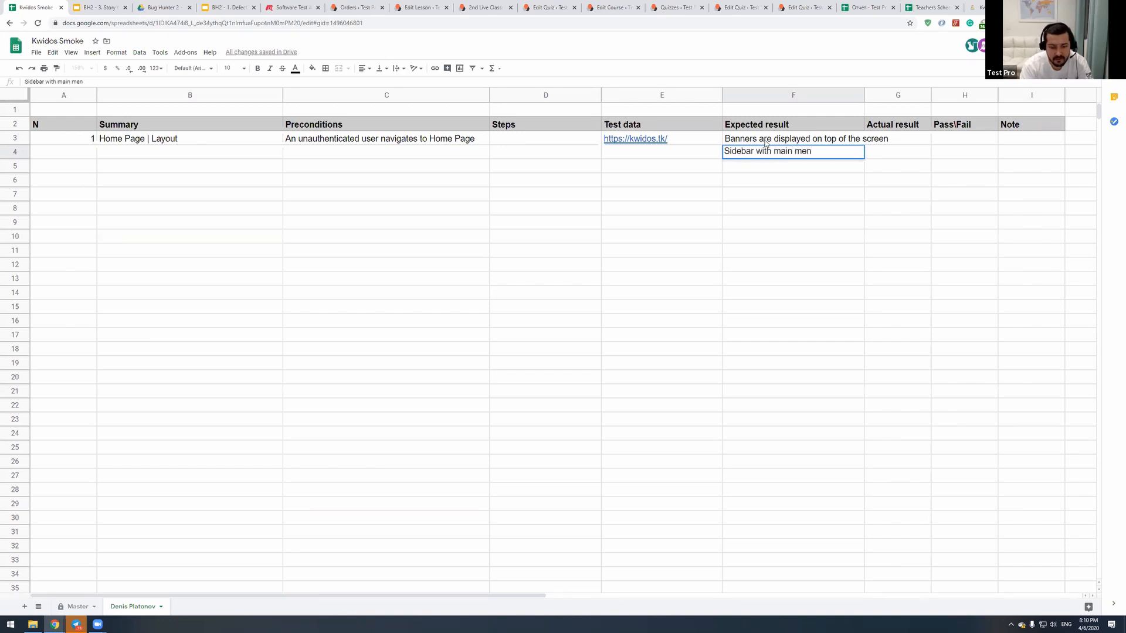
pyautogui.write('u is dia')
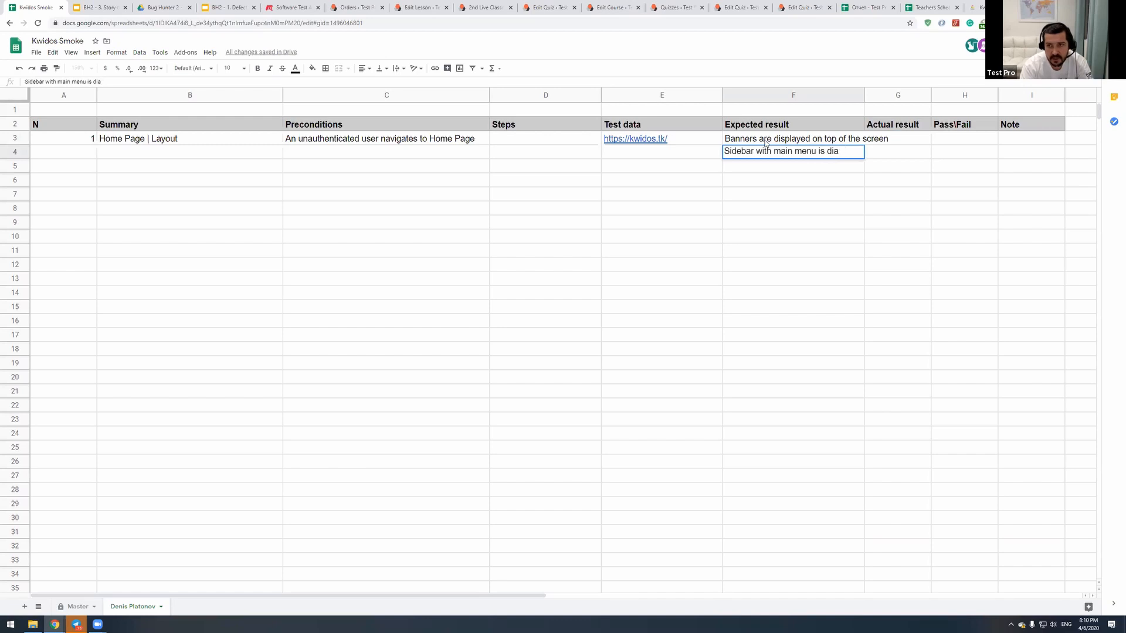
pyautogui.write('displayed on')
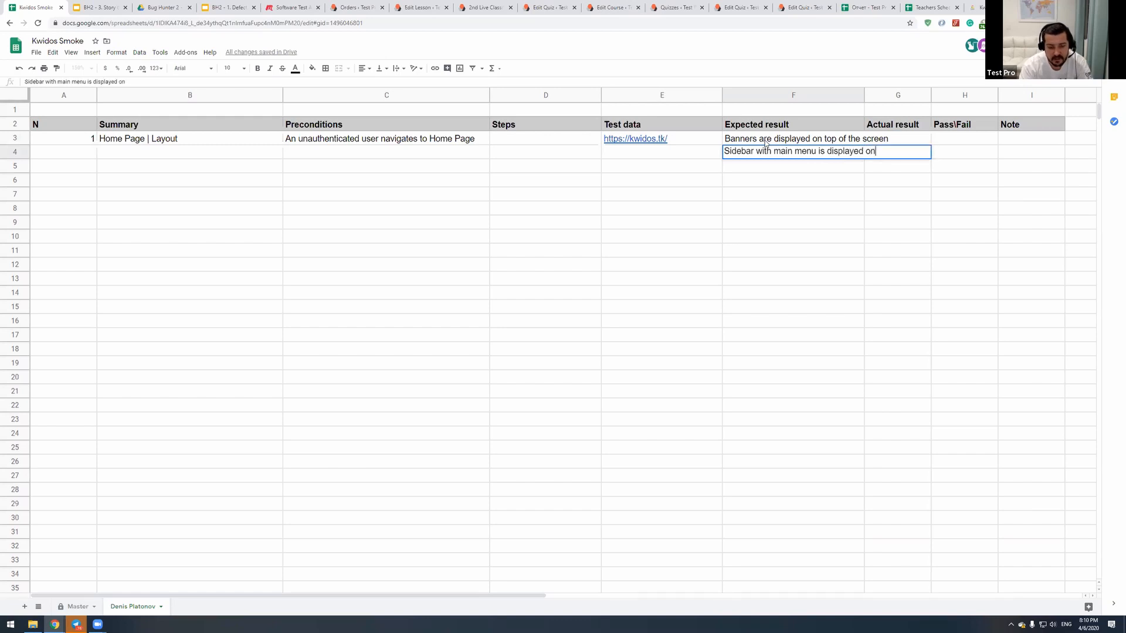
pyautogui.write('the left')
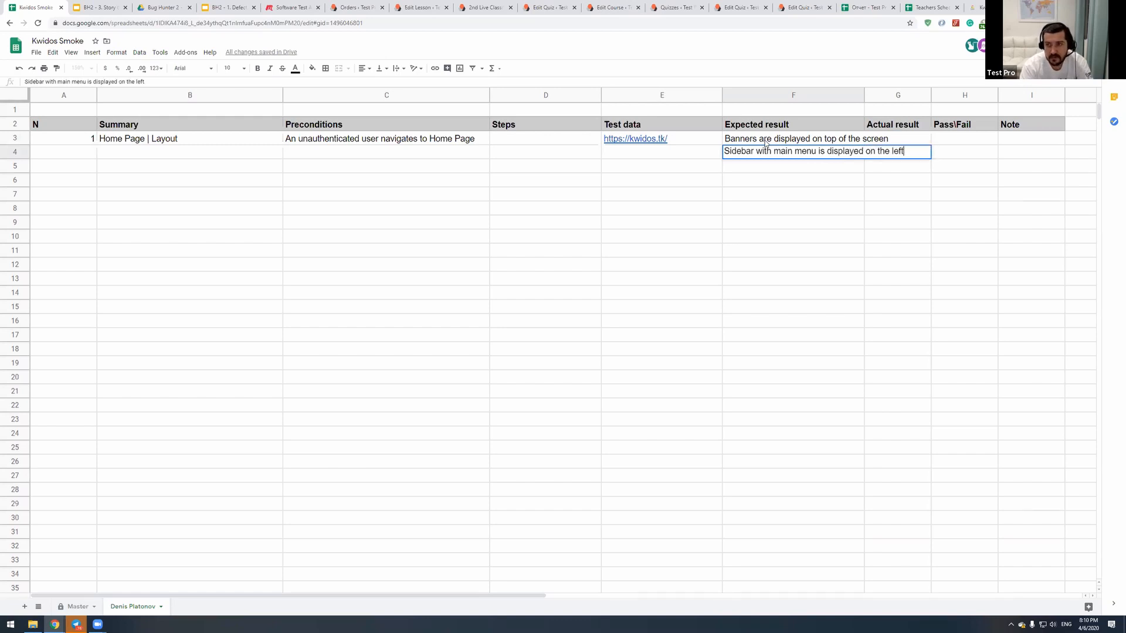
pyautogui.press('enter')
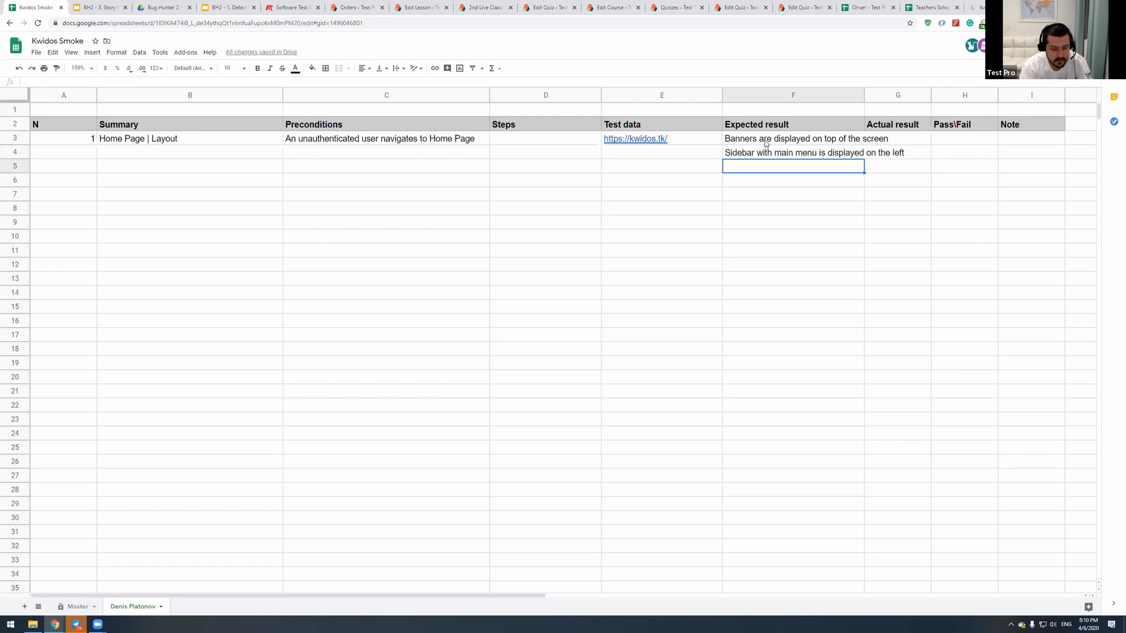
# Enter the expected results about register buttons in the central pane and the project list below registration.
pyautogui.write('Register')
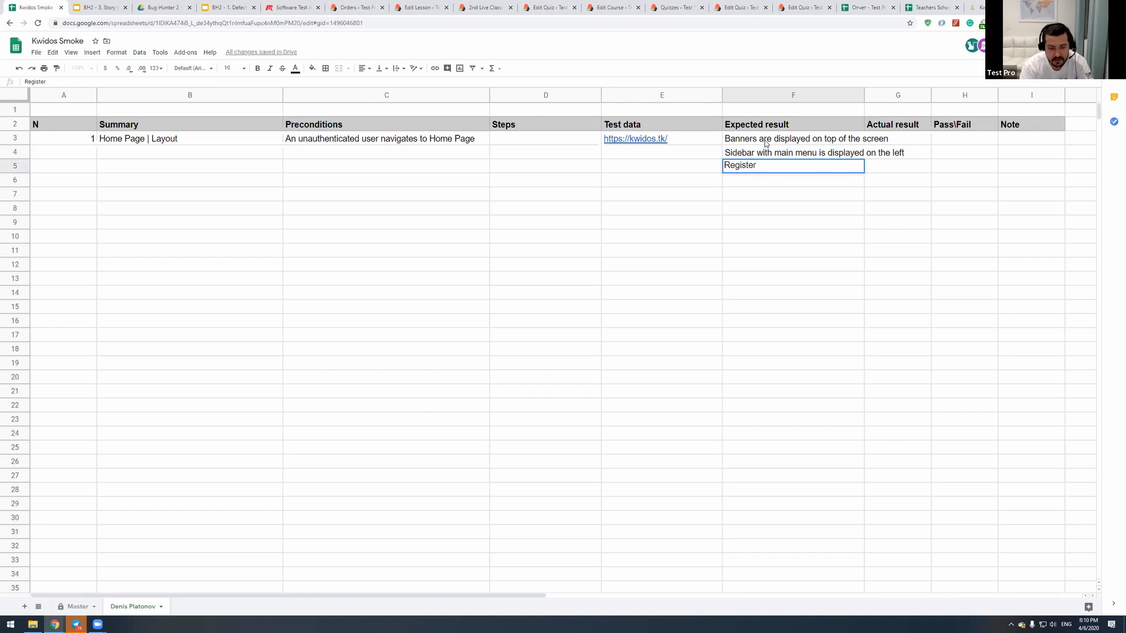
pyautogui.write('accounts buttons')
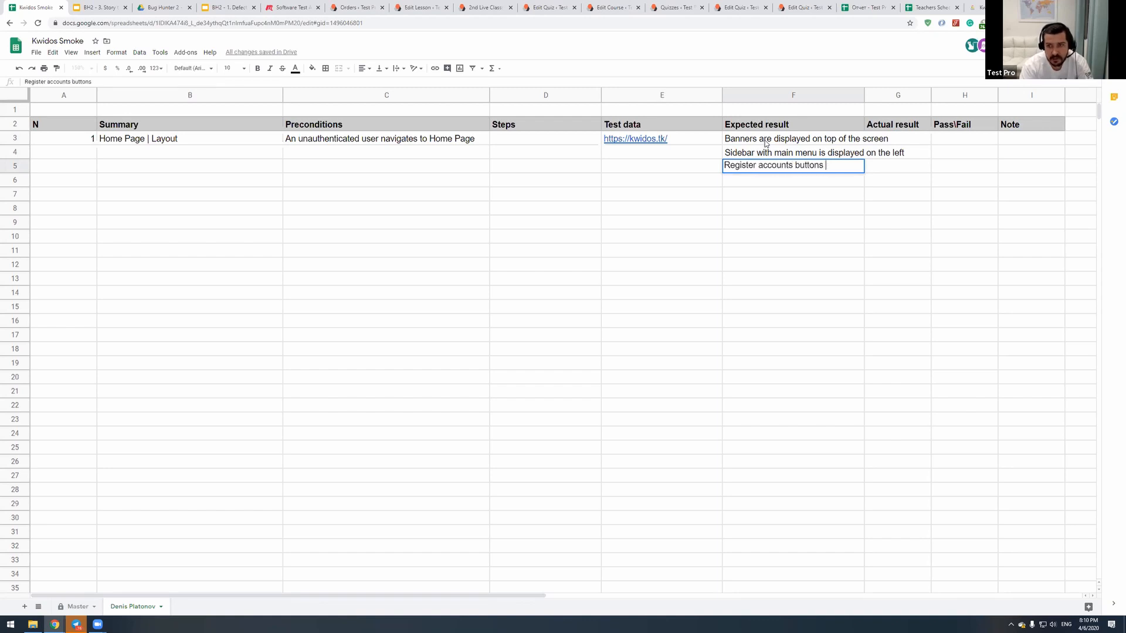
pyautogui.write('are displayed in the ce')
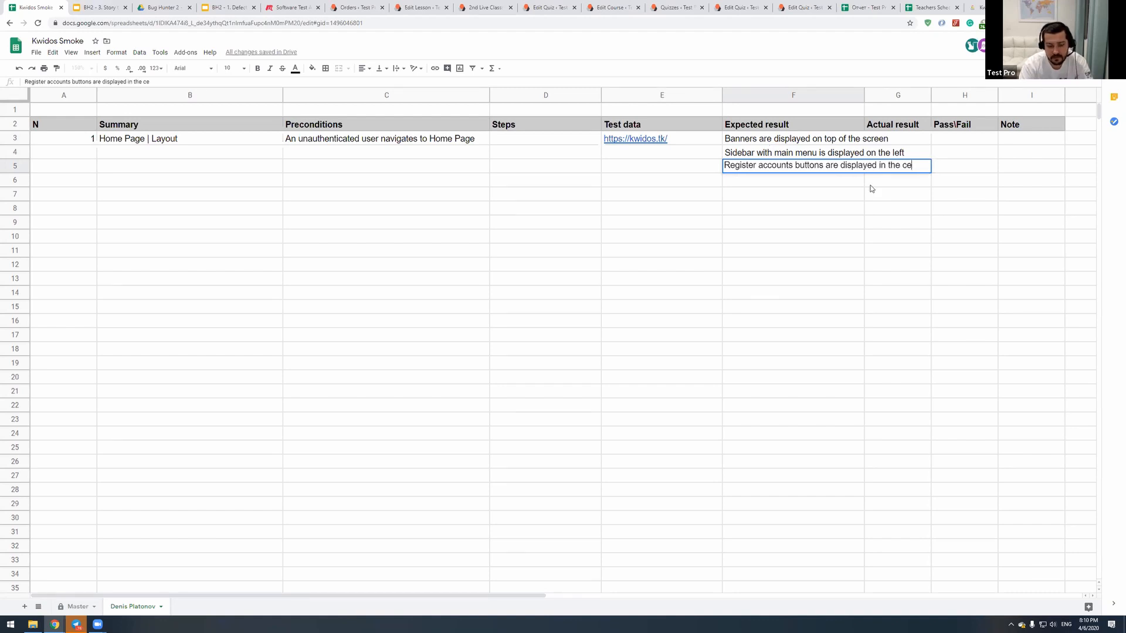
pyautogui.write('ntral pane')
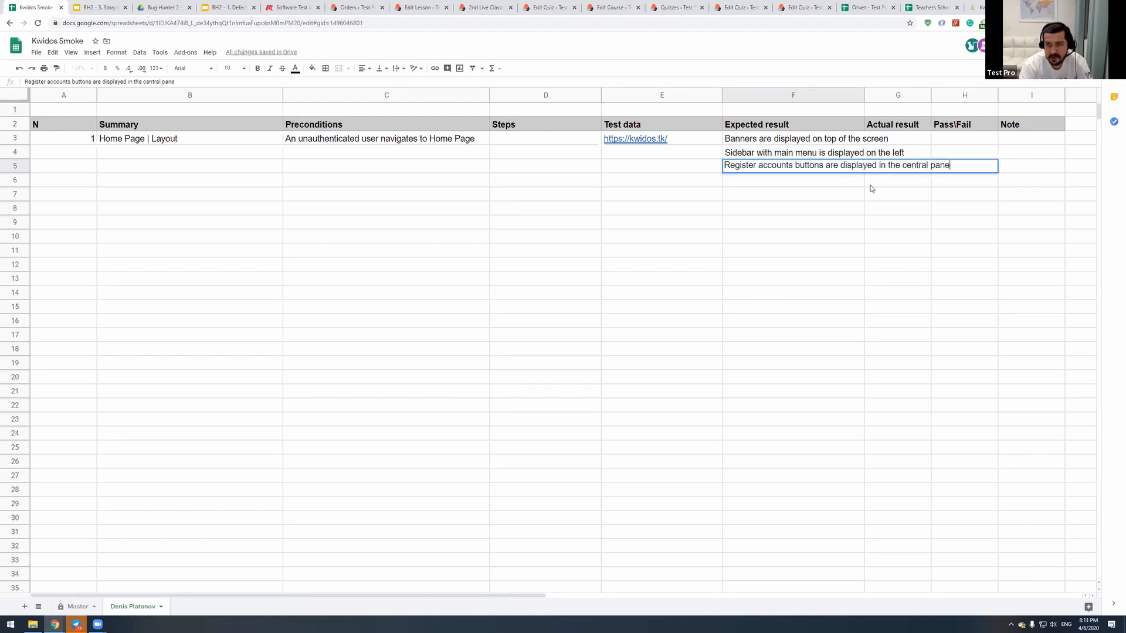
pyautogui.press('enter')
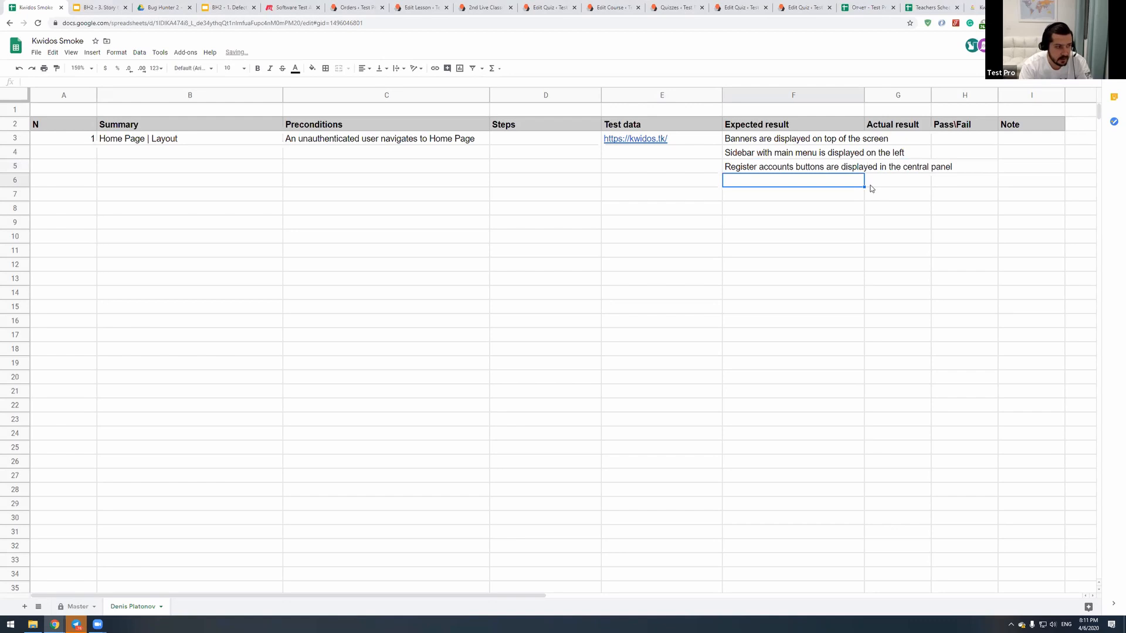
pyautogui.write('List of (')
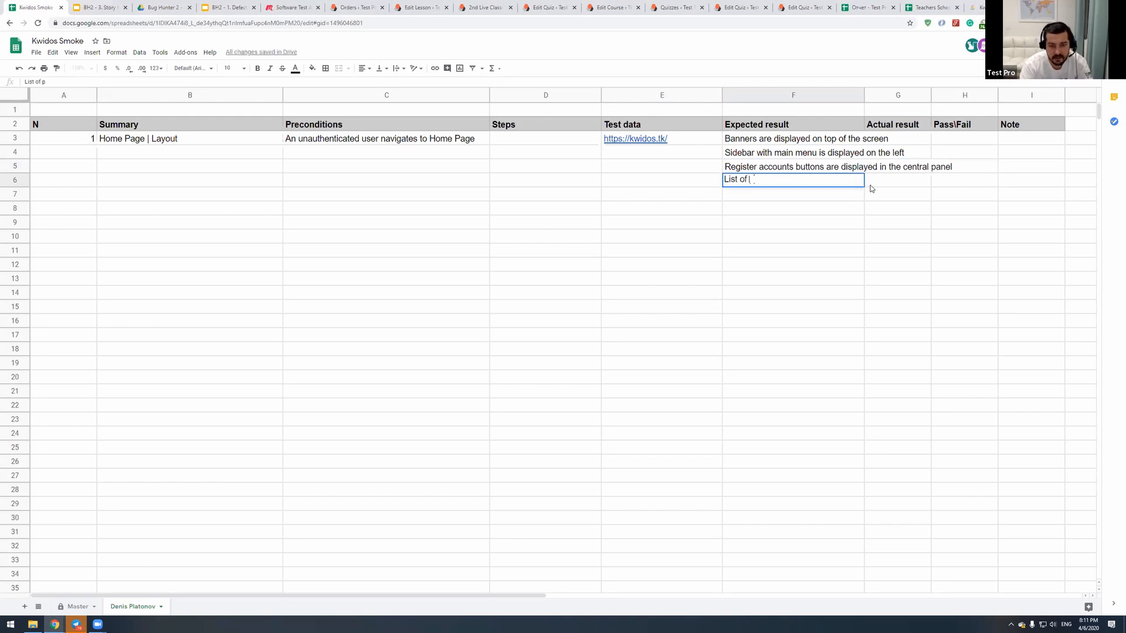
pyautogui.write('rojectys')
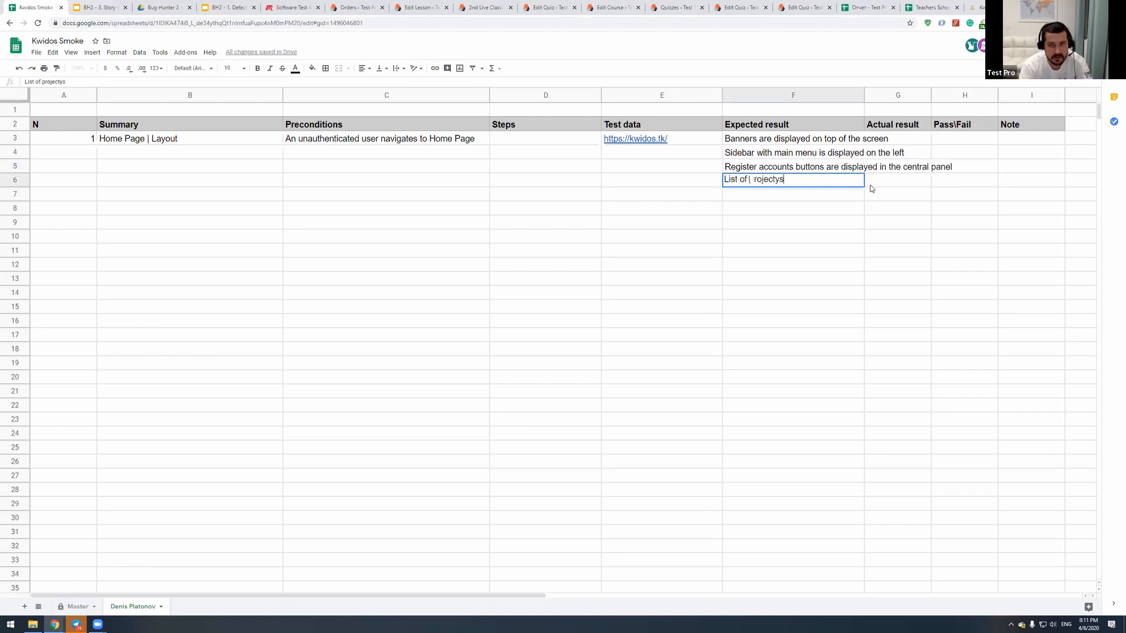
pyautogui.press('Backspace')
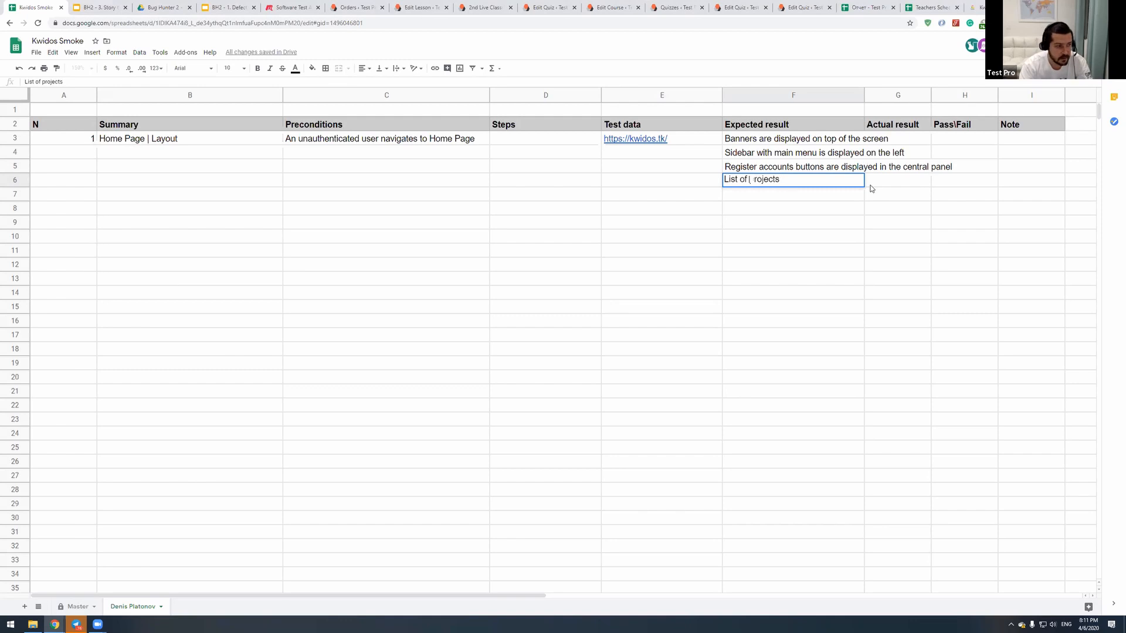
pyautogui.write('is disdplayed')
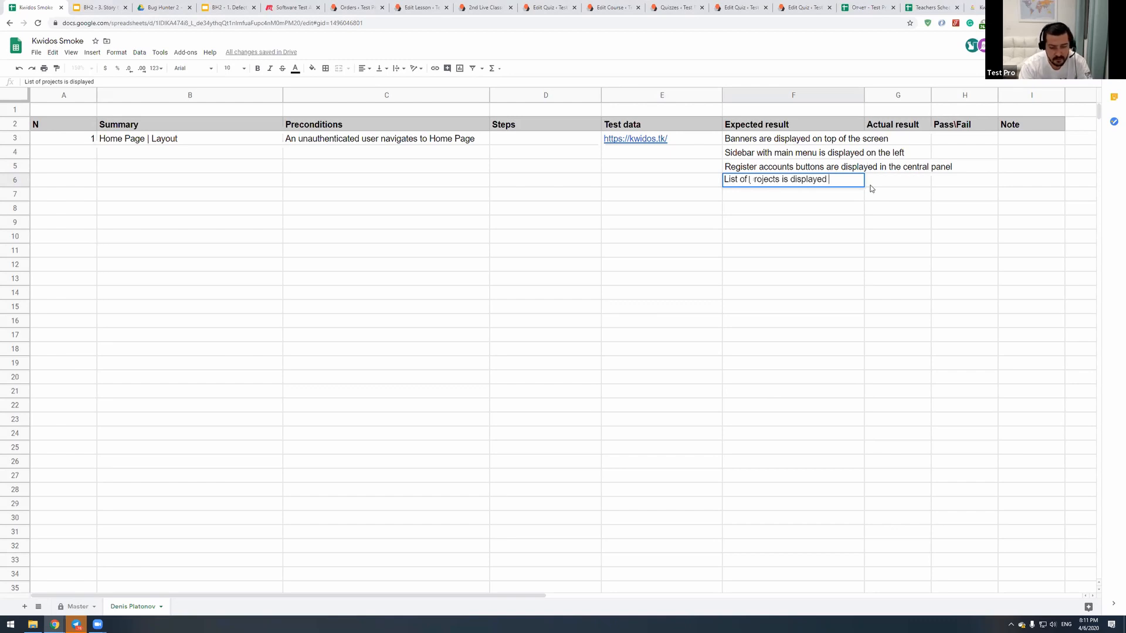
pyautogui.write('below')
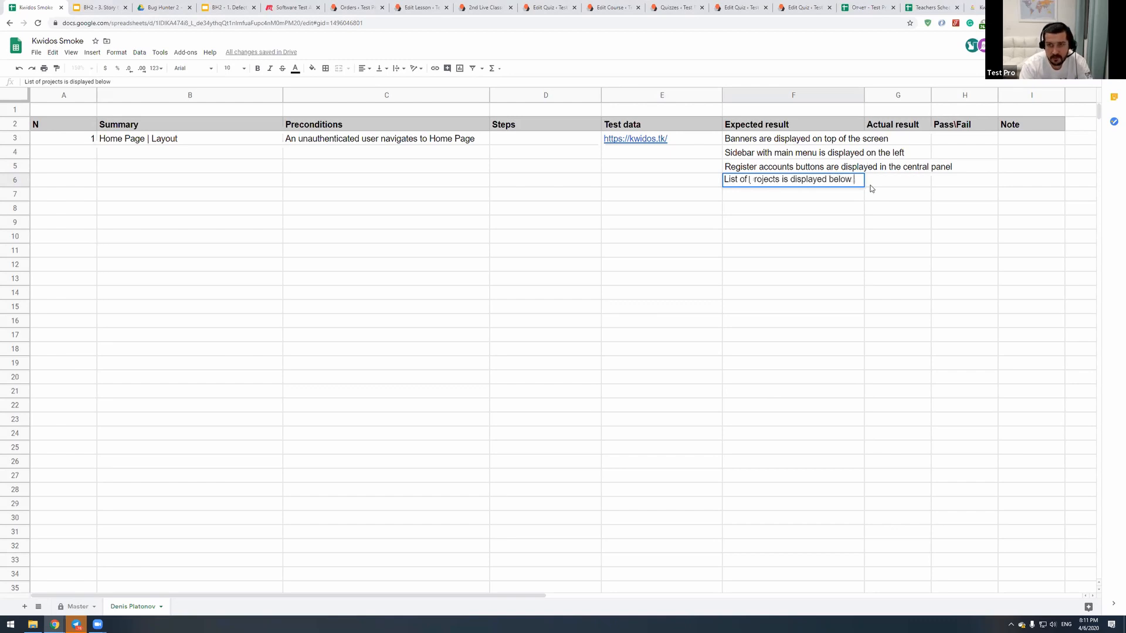
pyautogui.write('thre')
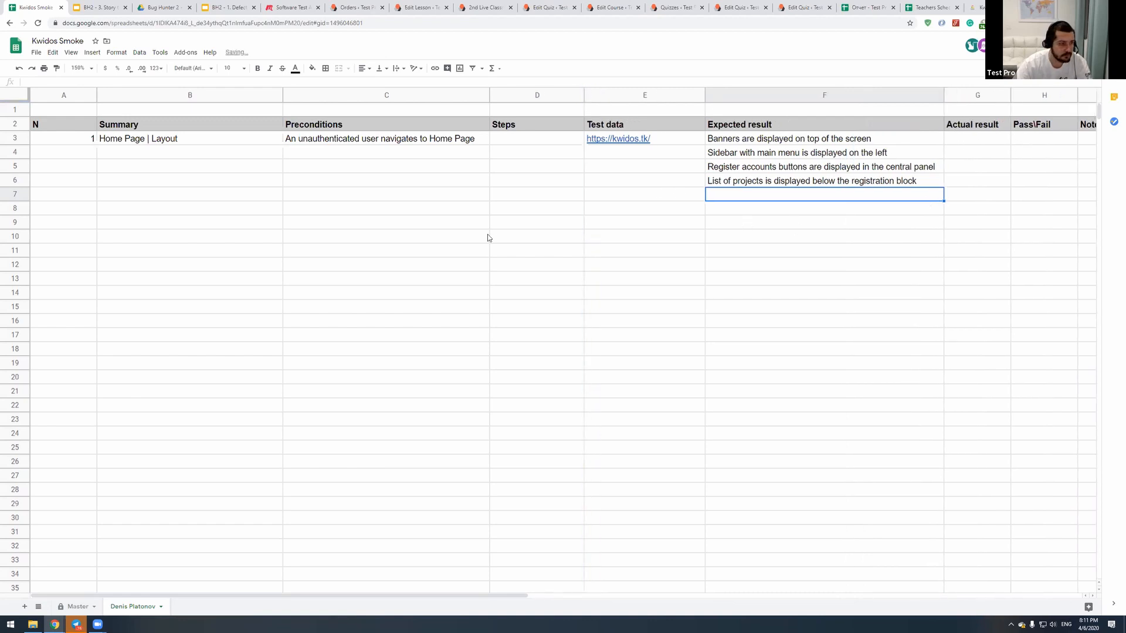
pyautogui.moveTo(430, 289)
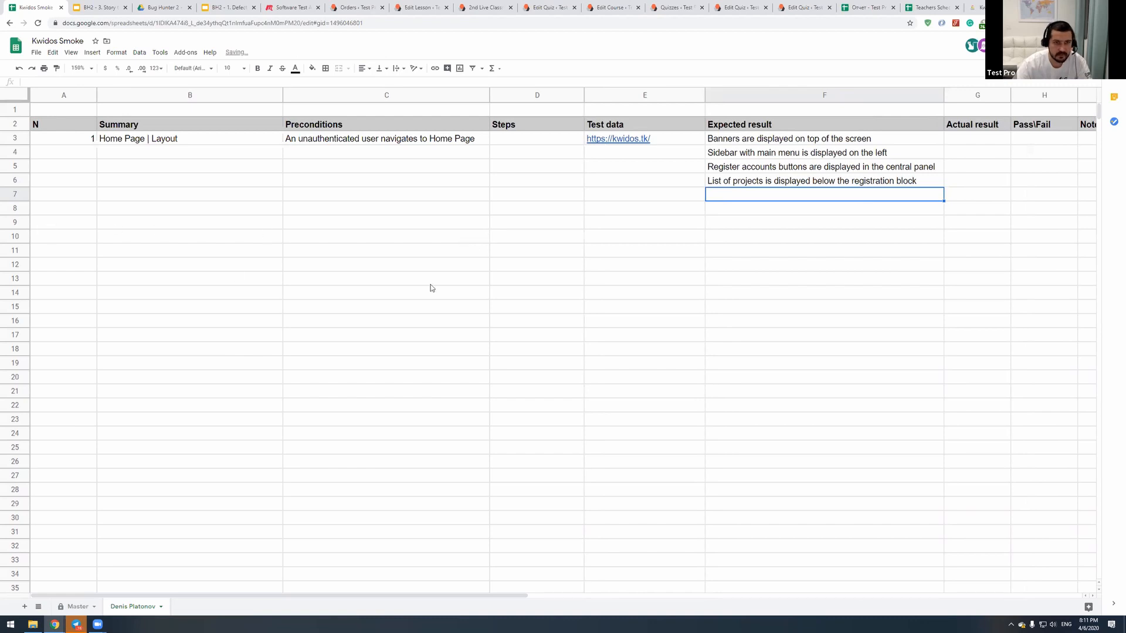
# Review test case 1's precondition and expected results, then number test case 2 in row 8.
pyautogui.click(386, 279)
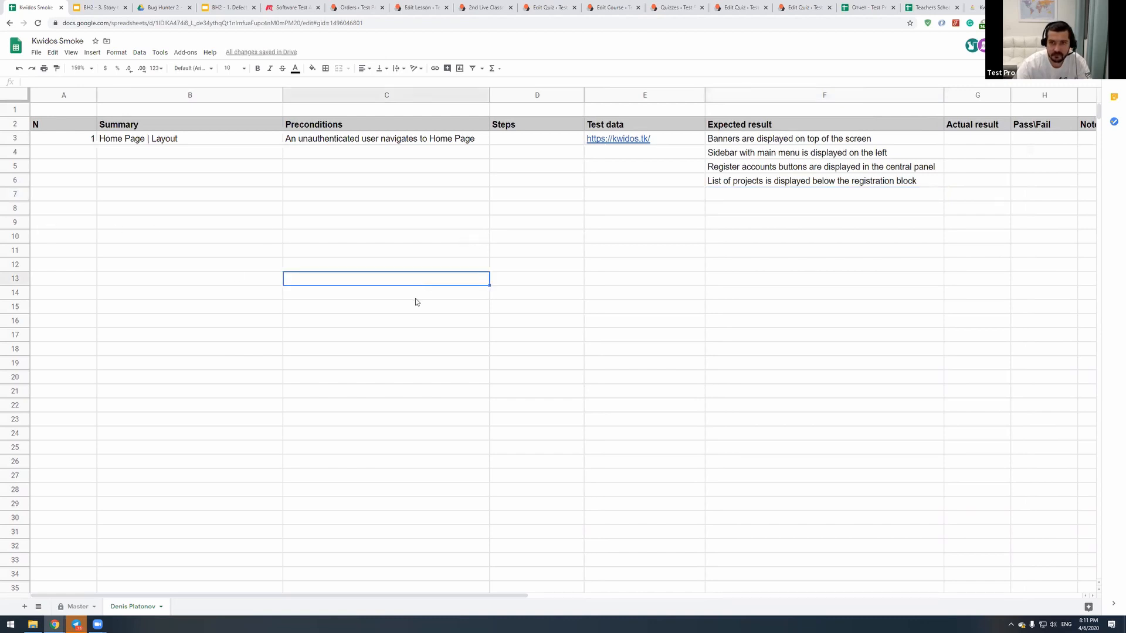
pyautogui.moveTo(750, 145)
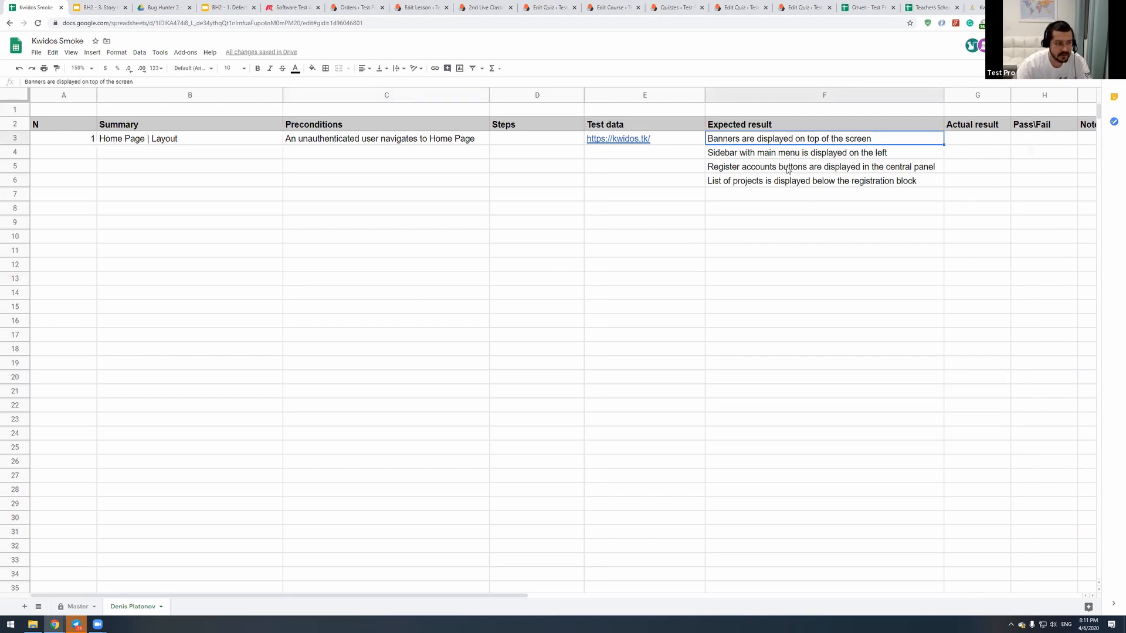
pyautogui.click(385, 138)
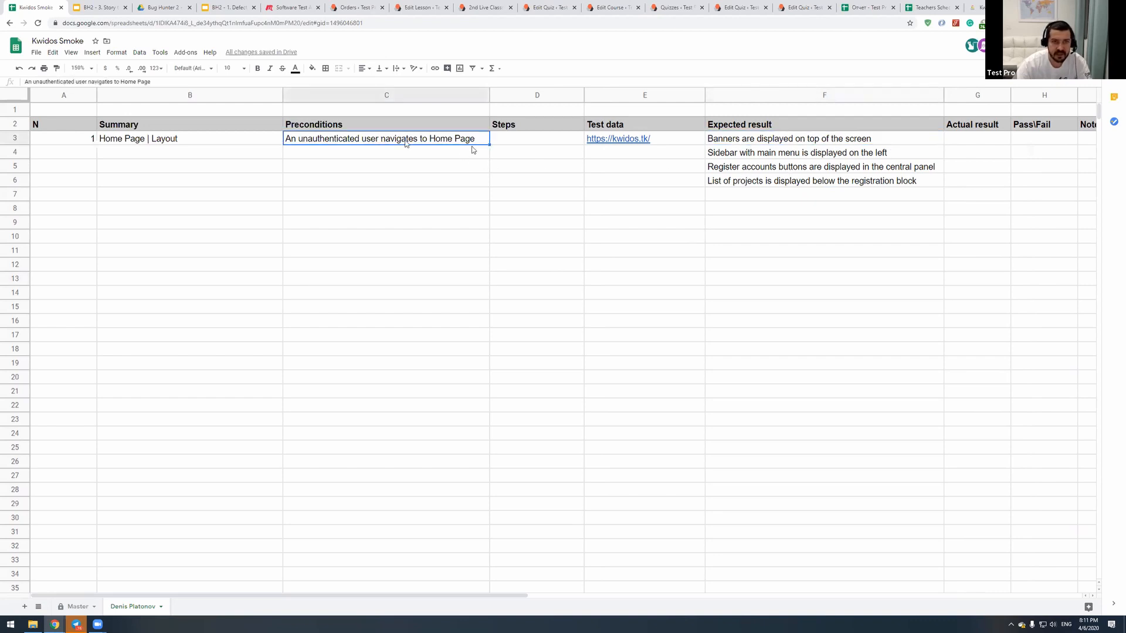
pyautogui.moveTo(517, 146)
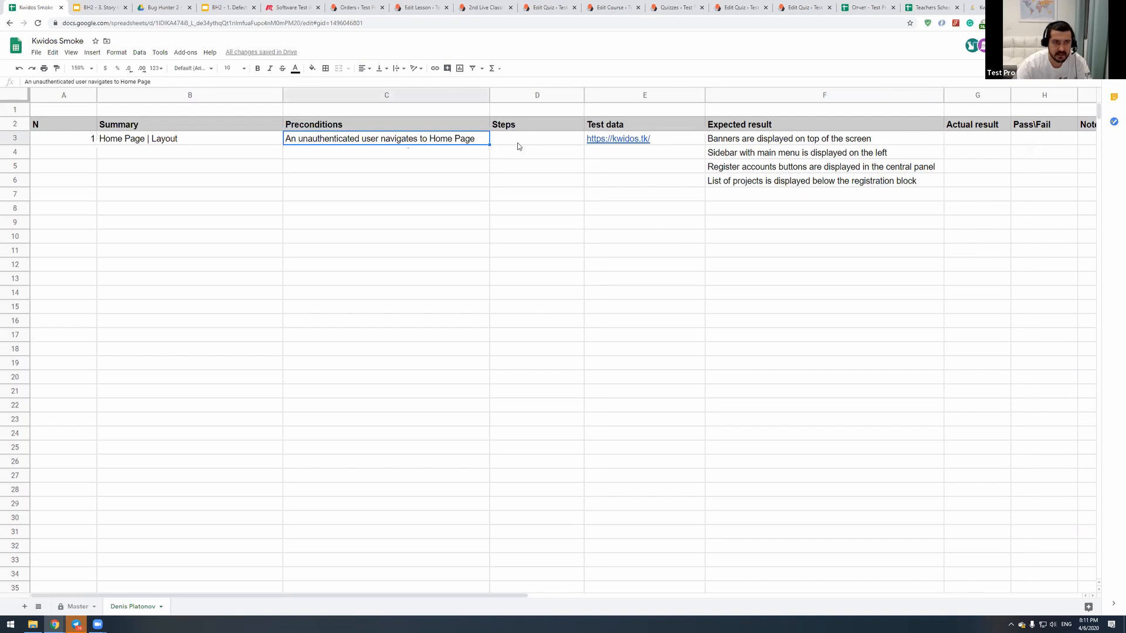
pyautogui.moveTo(612, 183)
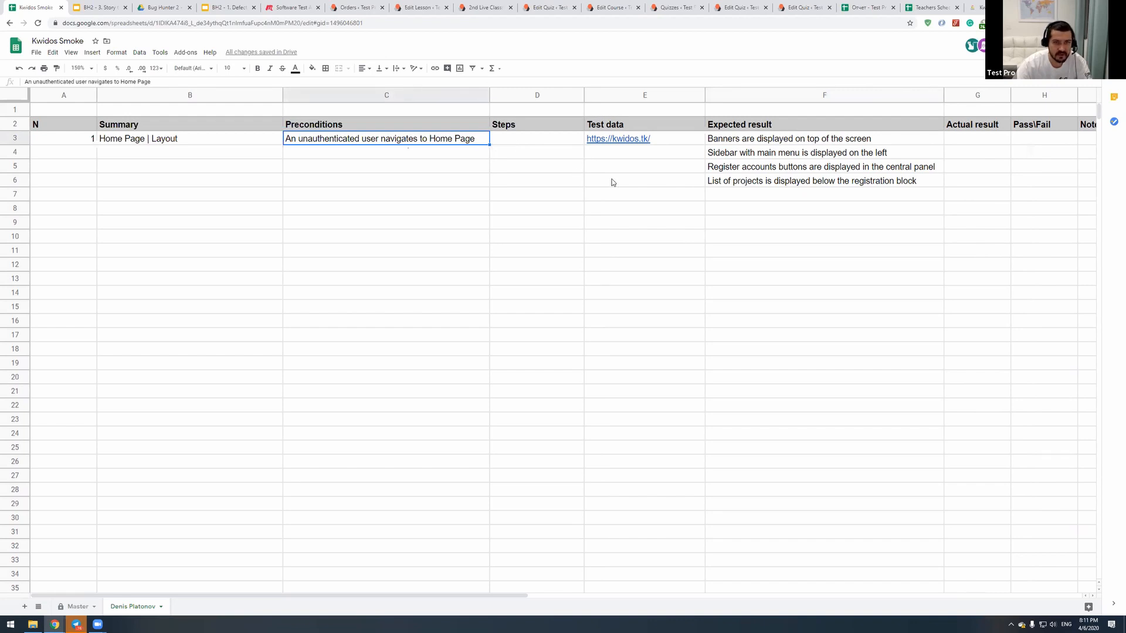
pyautogui.click(644, 181)
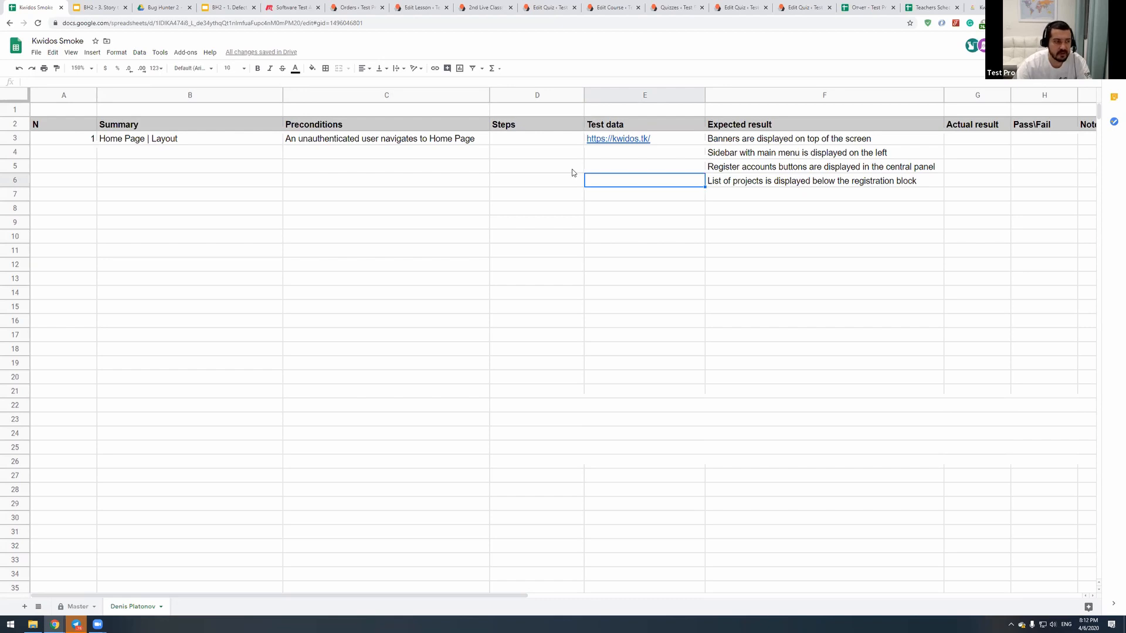
pyautogui.moveTo(534, 153)
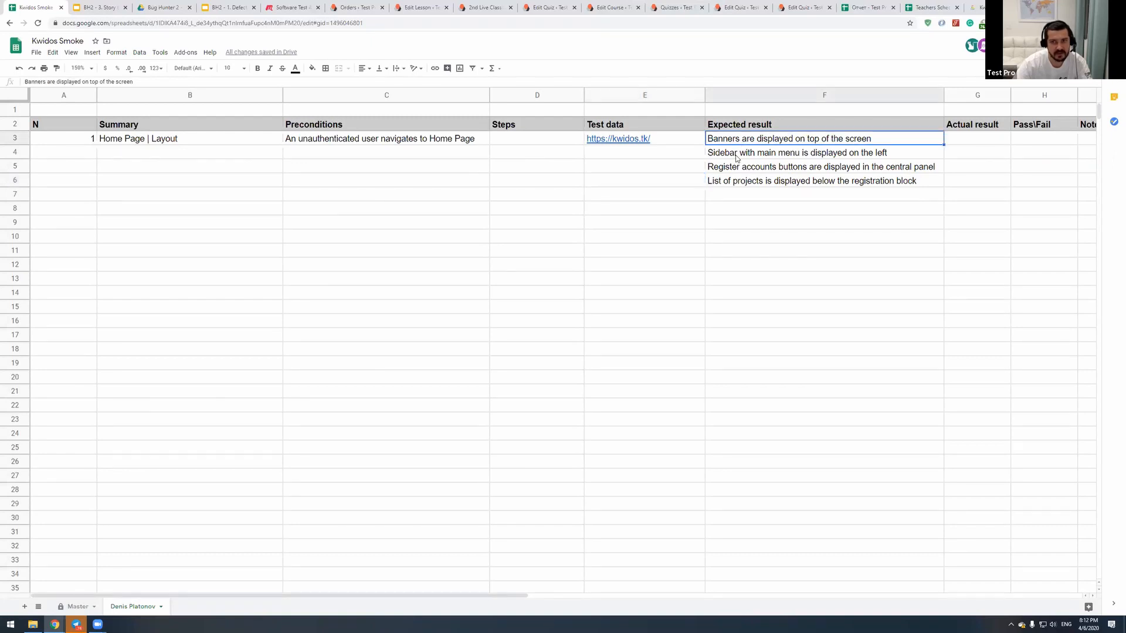
pyautogui.click(823, 181)
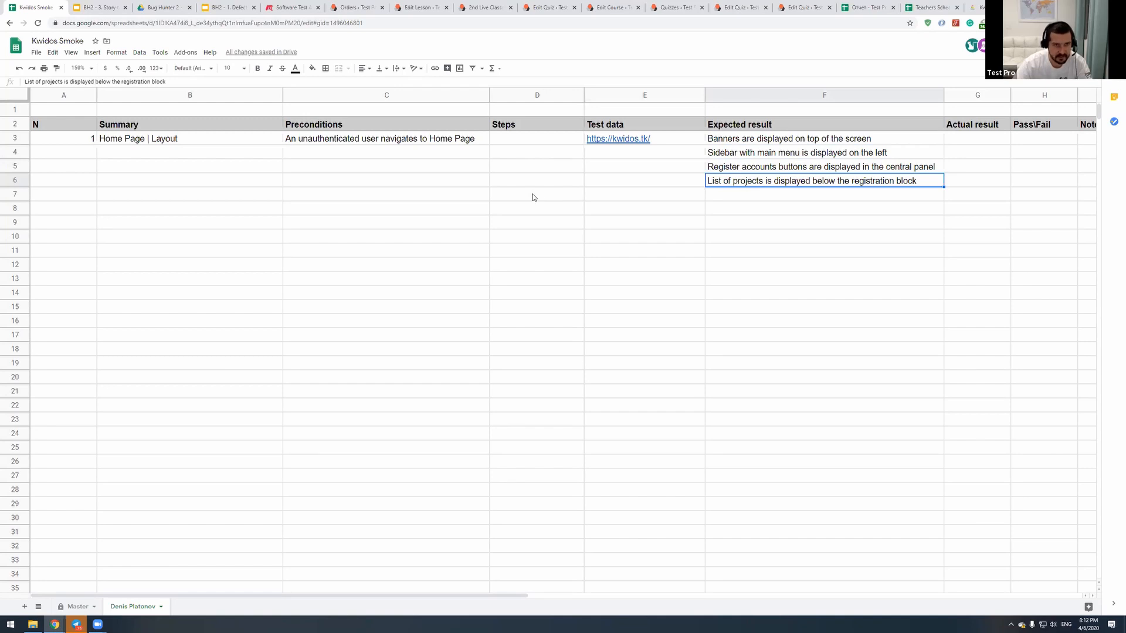
pyautogui.moveTo(429, 143)
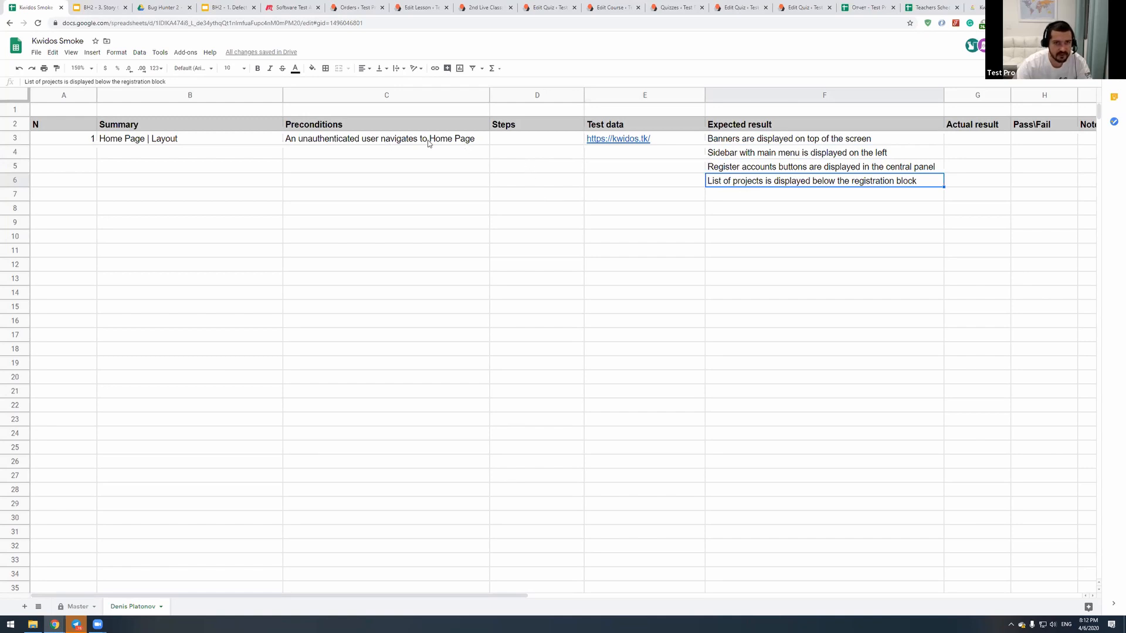
pyautogui.moveTo(91, 198)
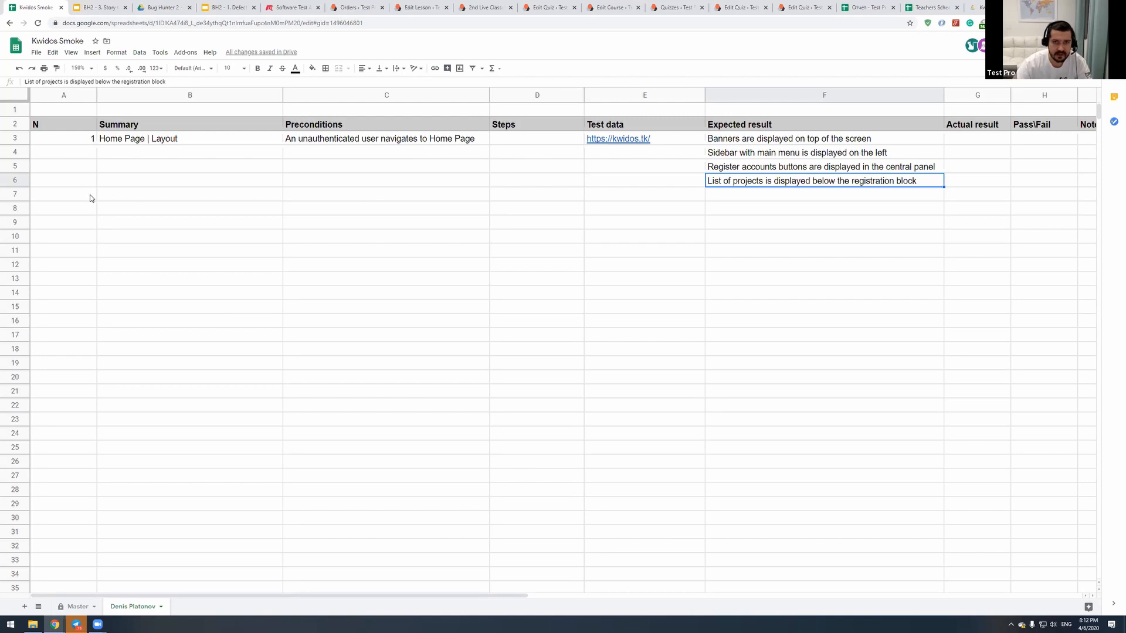
pyautogui.click(64, 209)
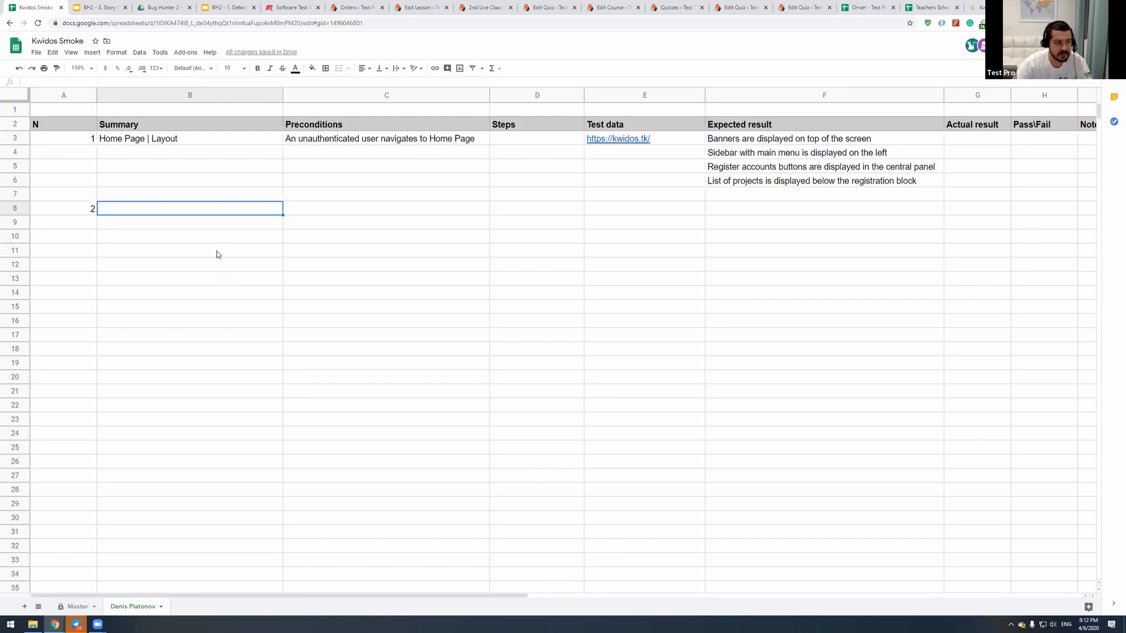
# Start the Register as Service Consumer form on the Kwidos site.
pyautogui.click(617, 138)
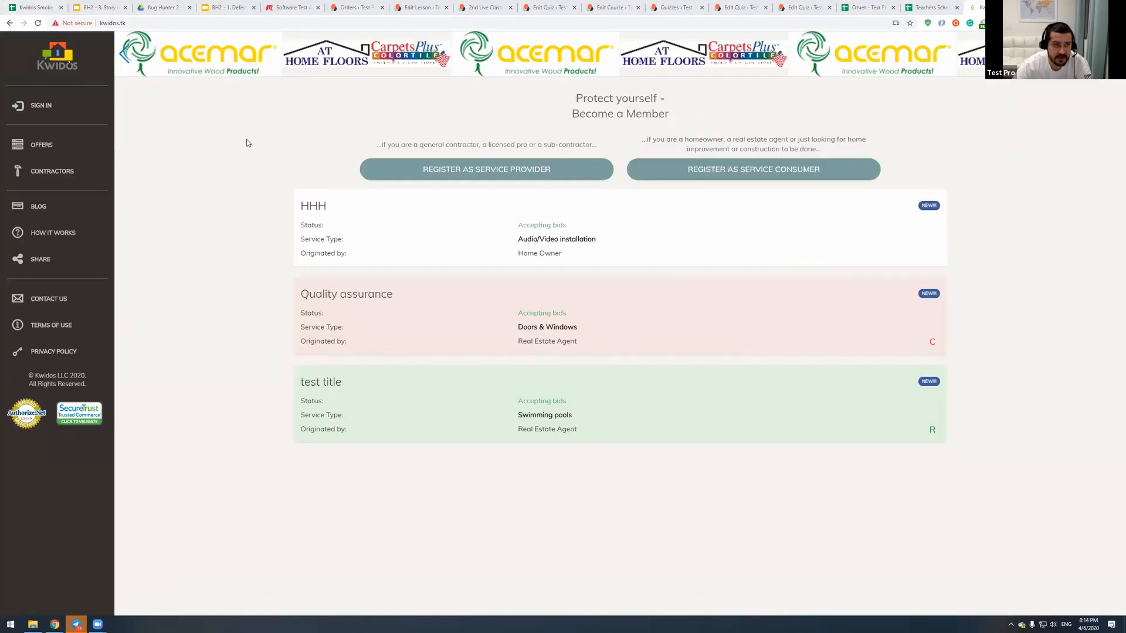
pyautogui.moveTo(235, 160)
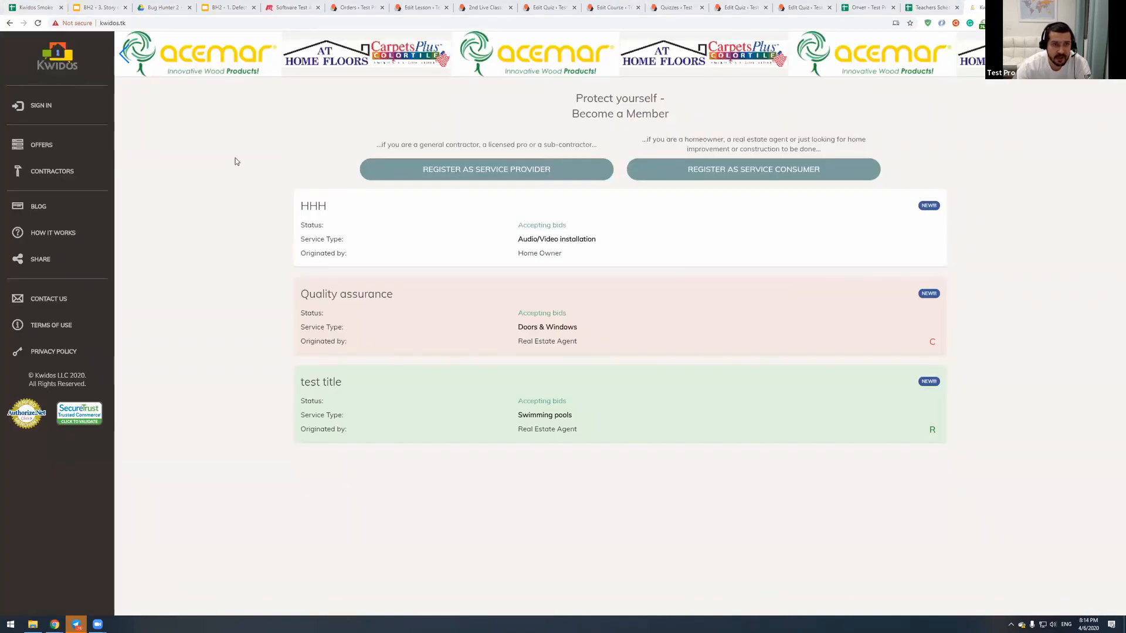
pyautogui.moveTo(229, 160)
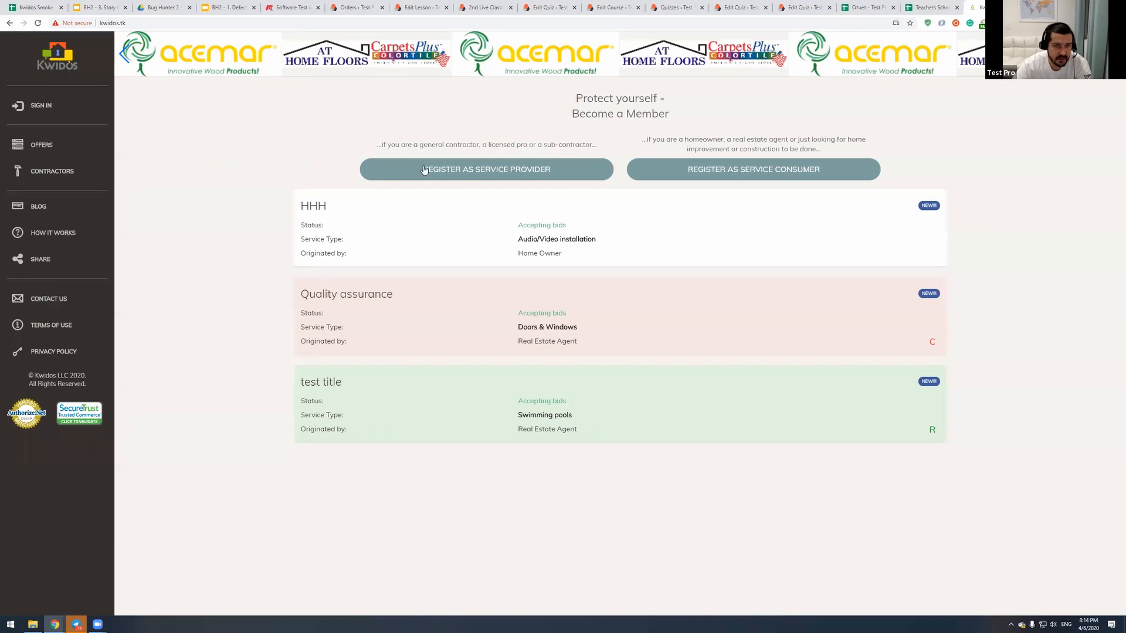
pyautogui.moveTo(770, 173)
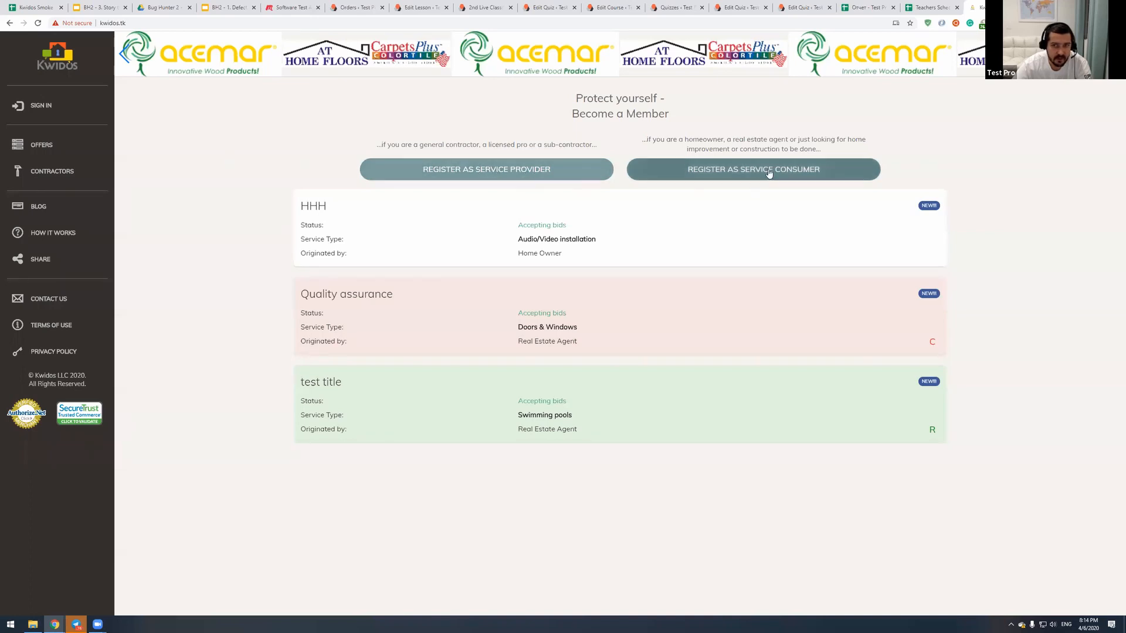
pyautogui.click(753, 169)
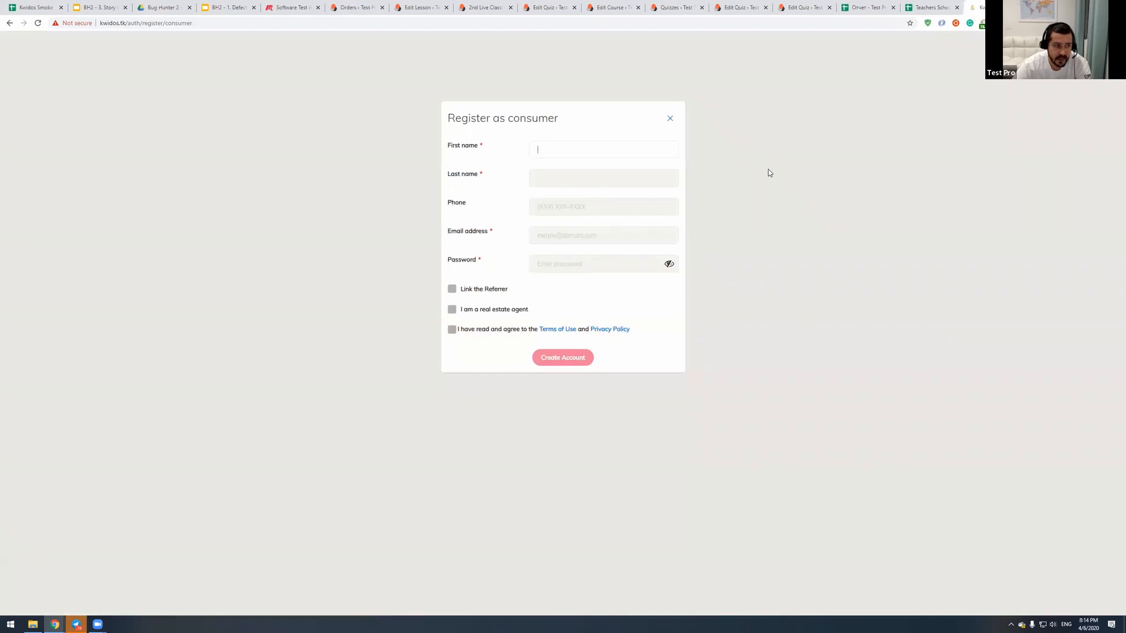
pyautogui.moveTo(784, 169)
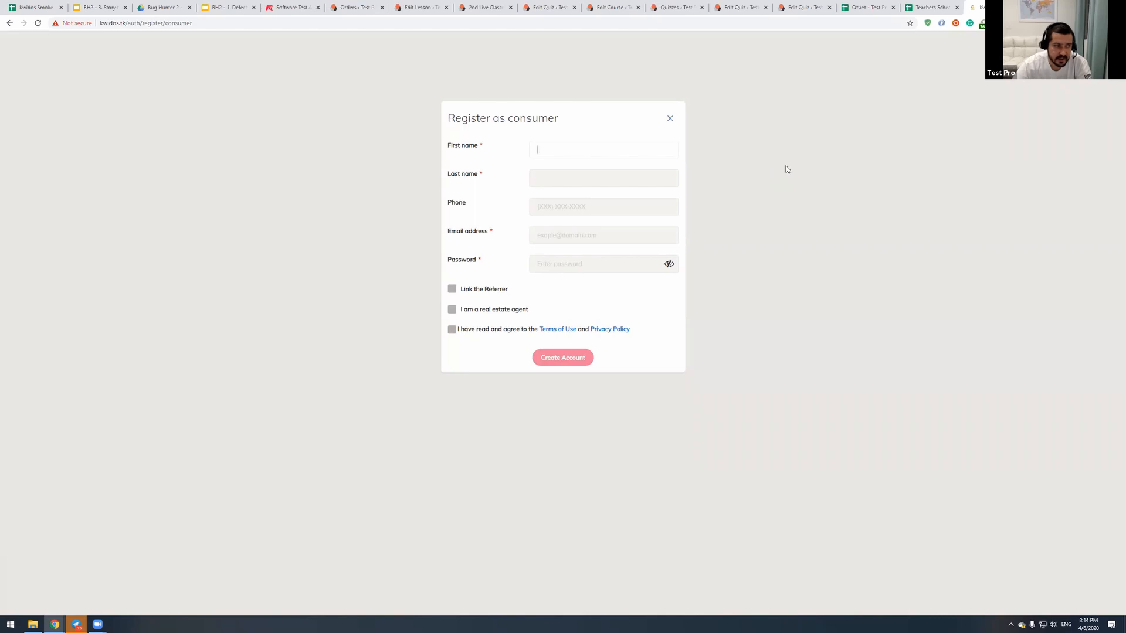
pyautogui.moveTo(325, 235)
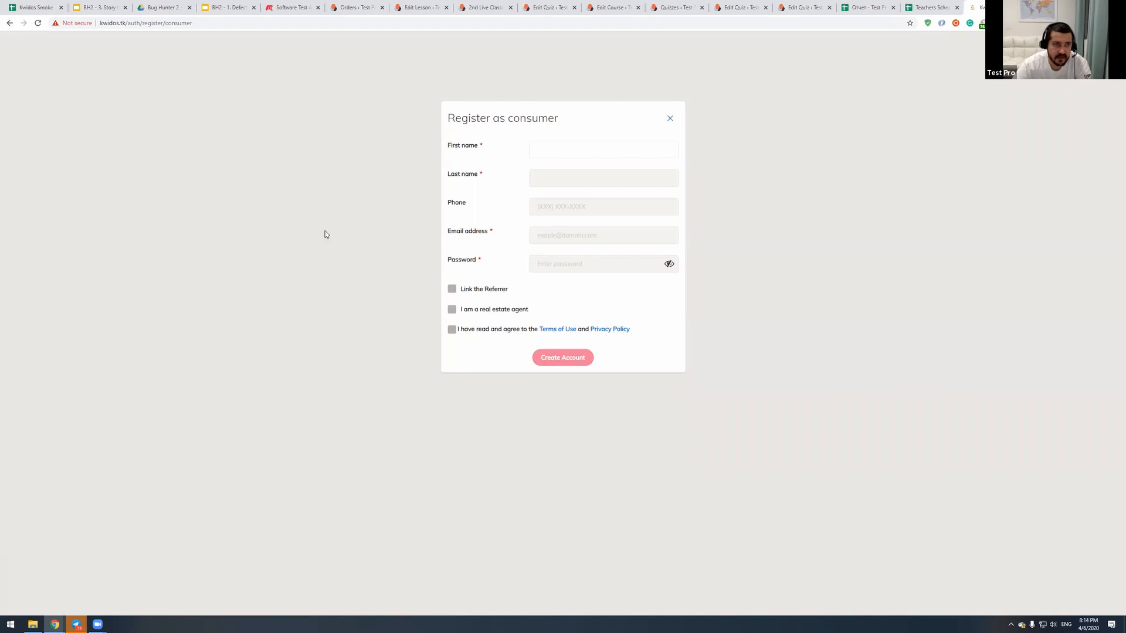
pyautogui.moveTo(761, 196)
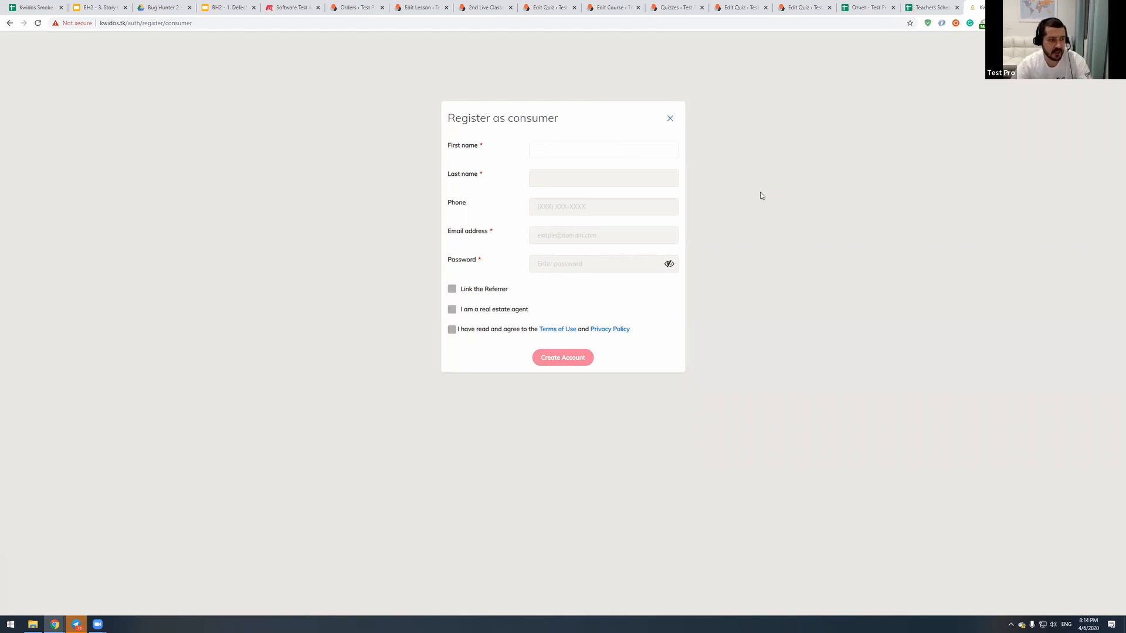
pyautogui.click(603, 149)
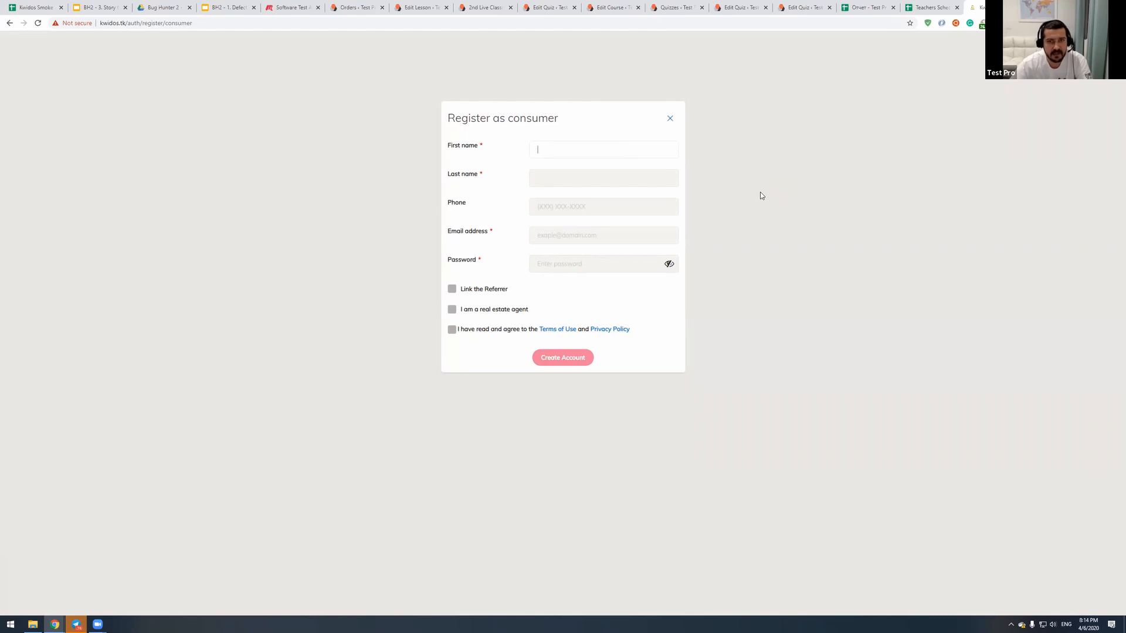
pyautogui.moveTo(573, 178)
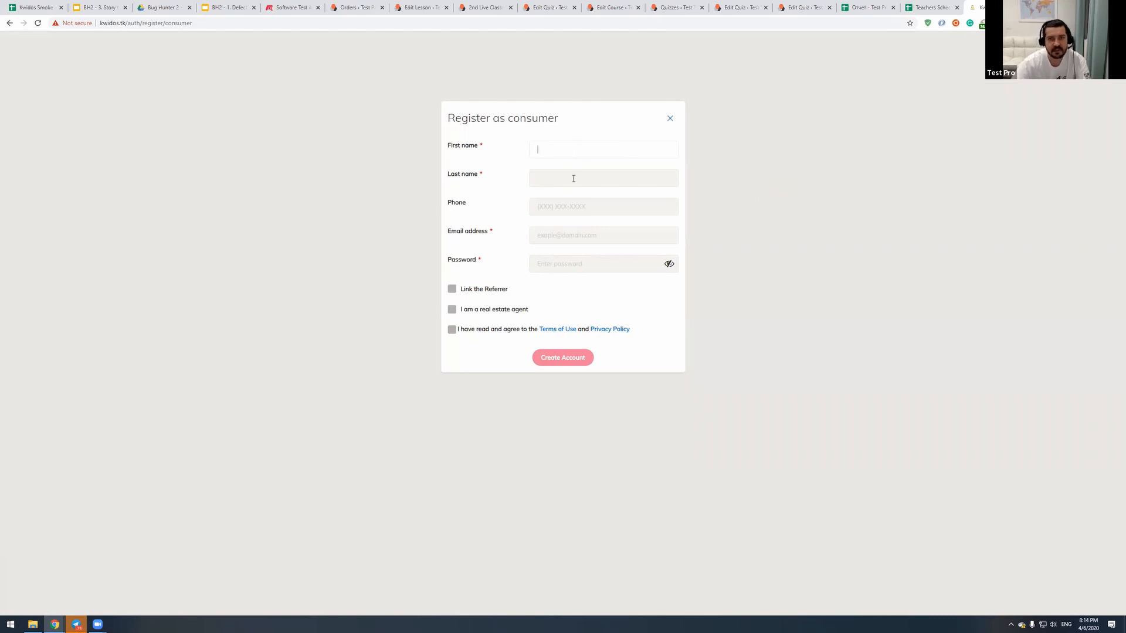
pyautogui.moveTo(581, 258)
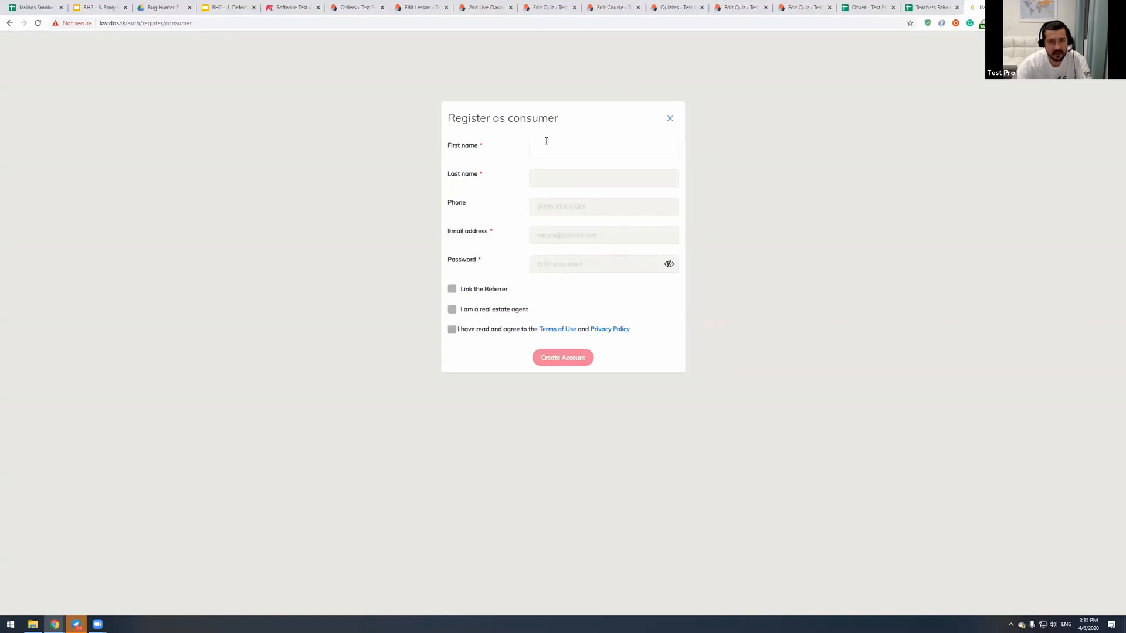
pyautogui.click(603, 149)
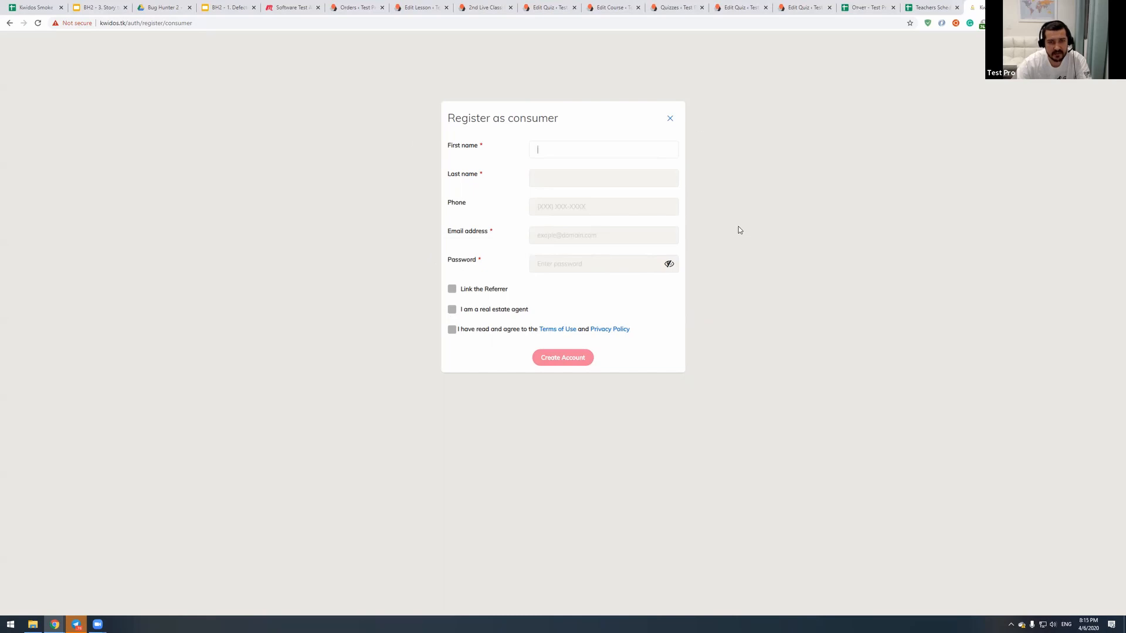
pyautogui.moveTo(769, 192)
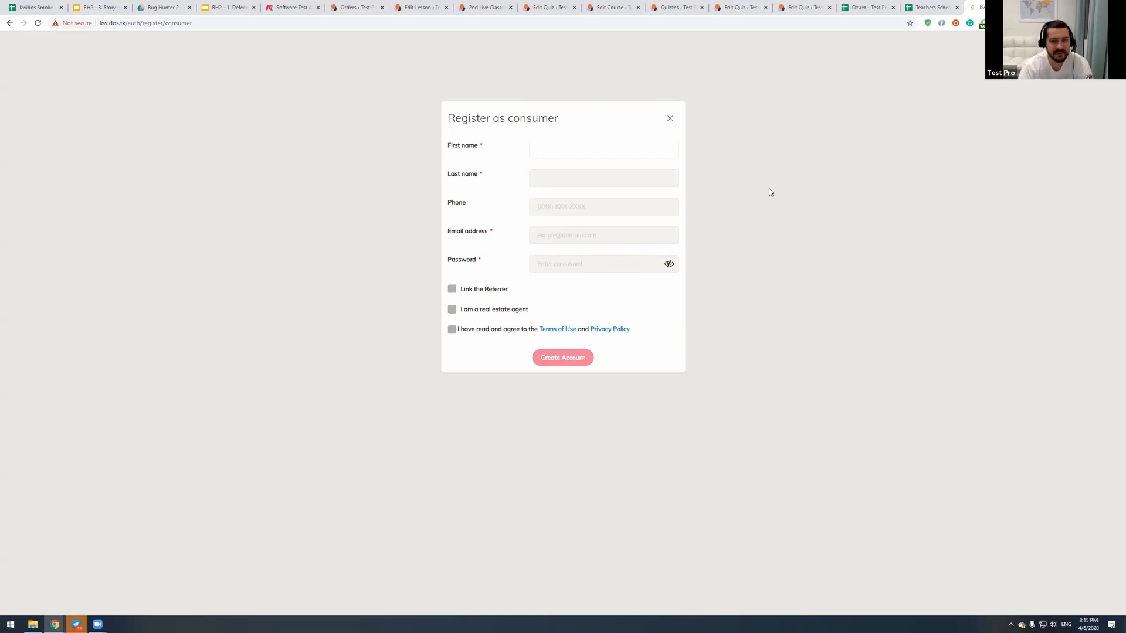
pyautogui.click(603, 149)
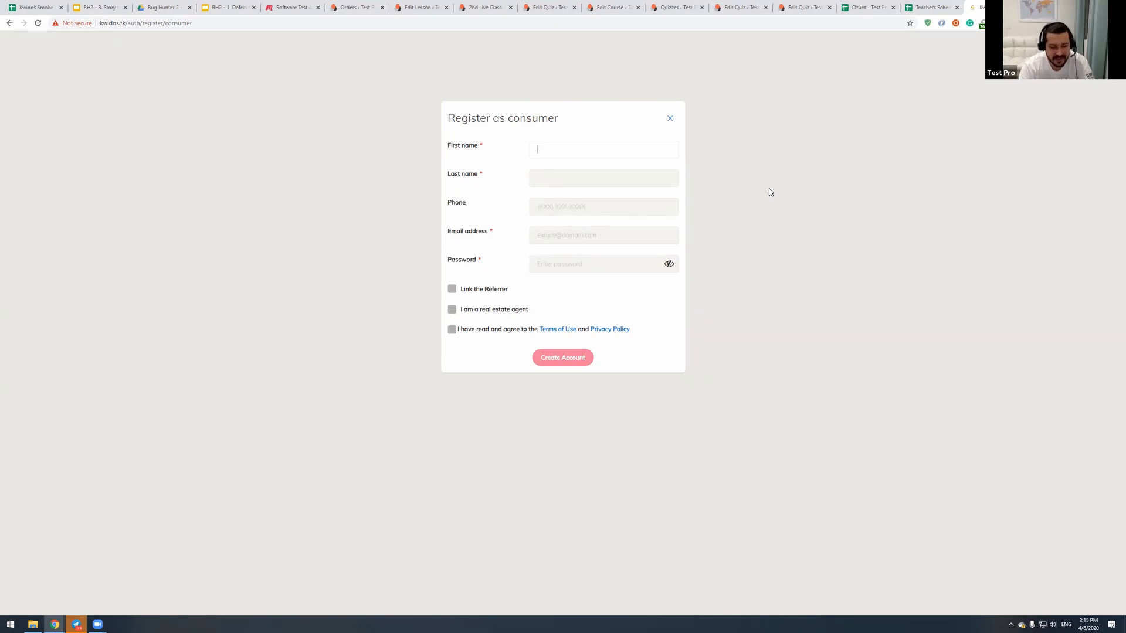
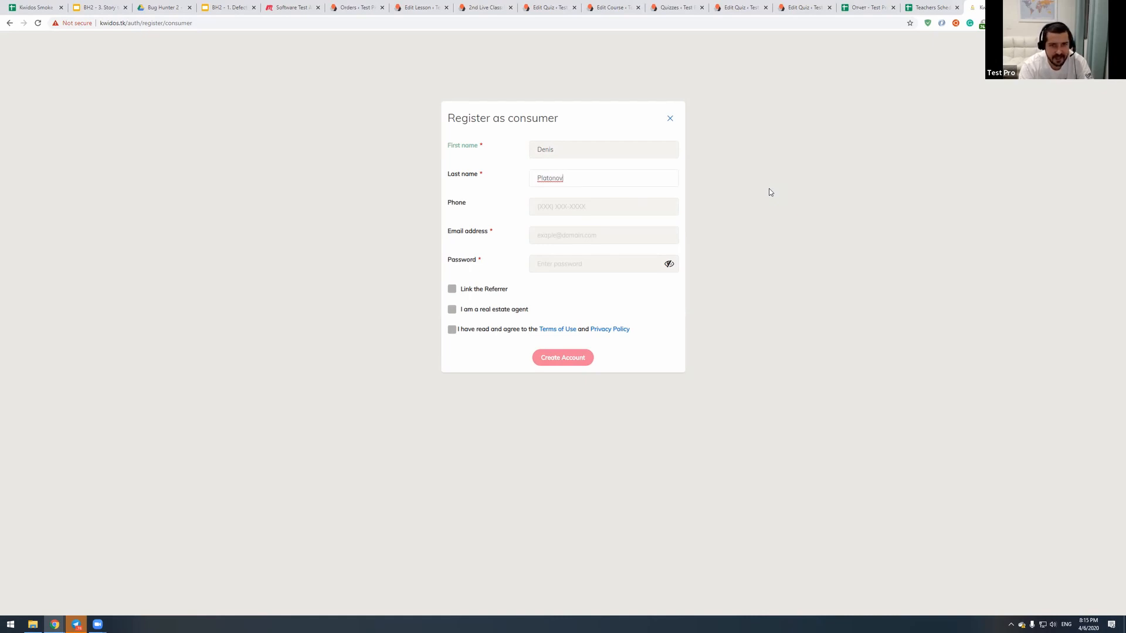
pyautogui.click(603, 206)
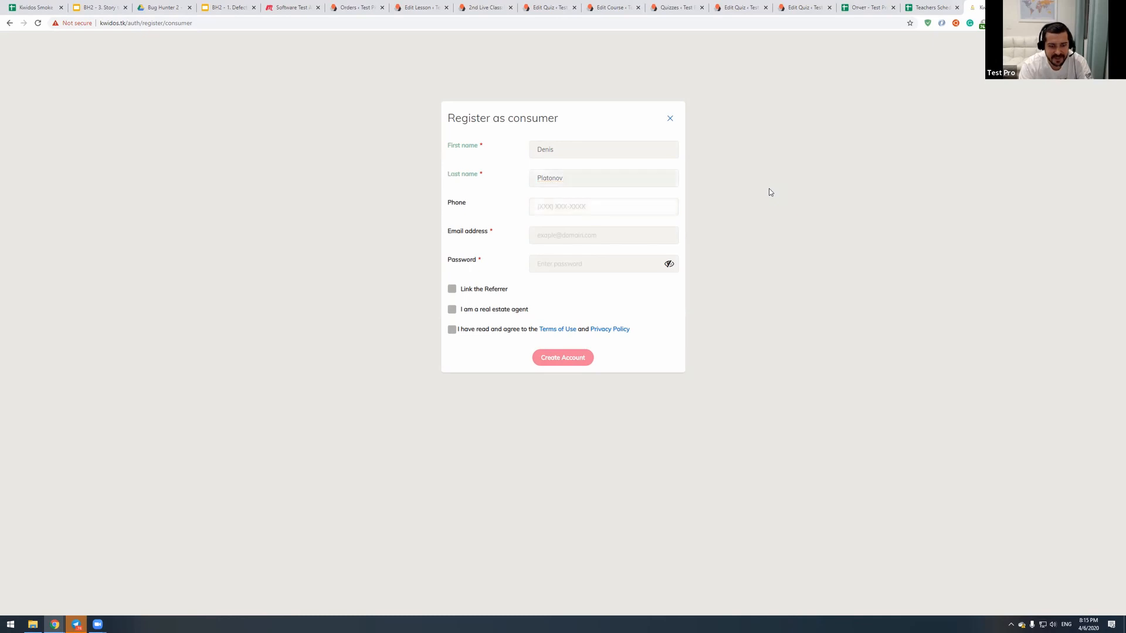
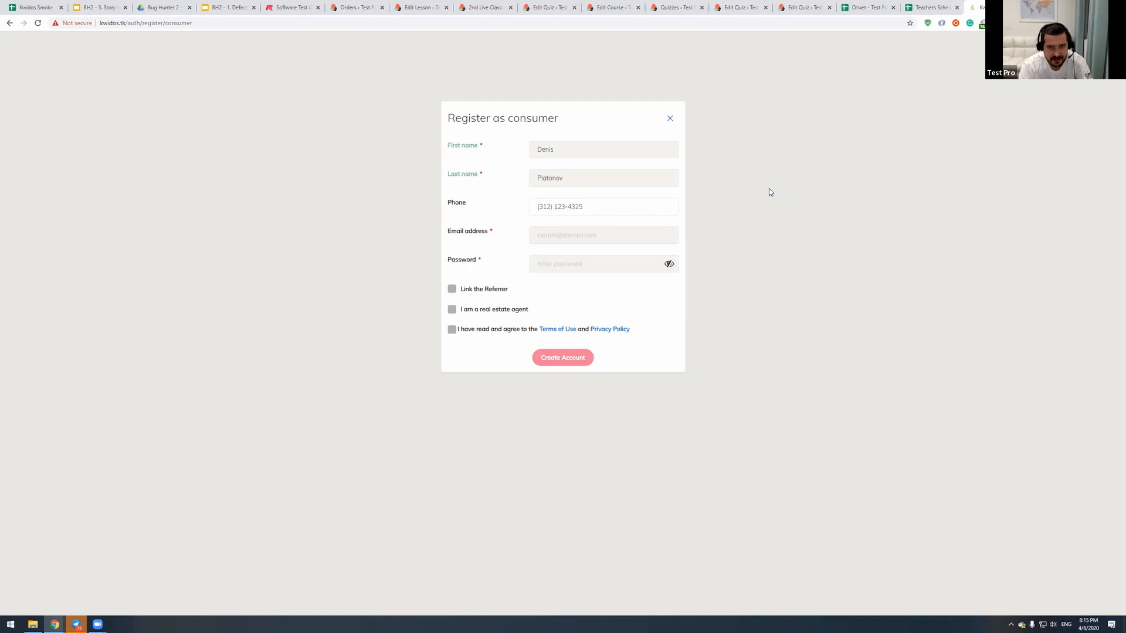
pyautogui.click(603, 206)
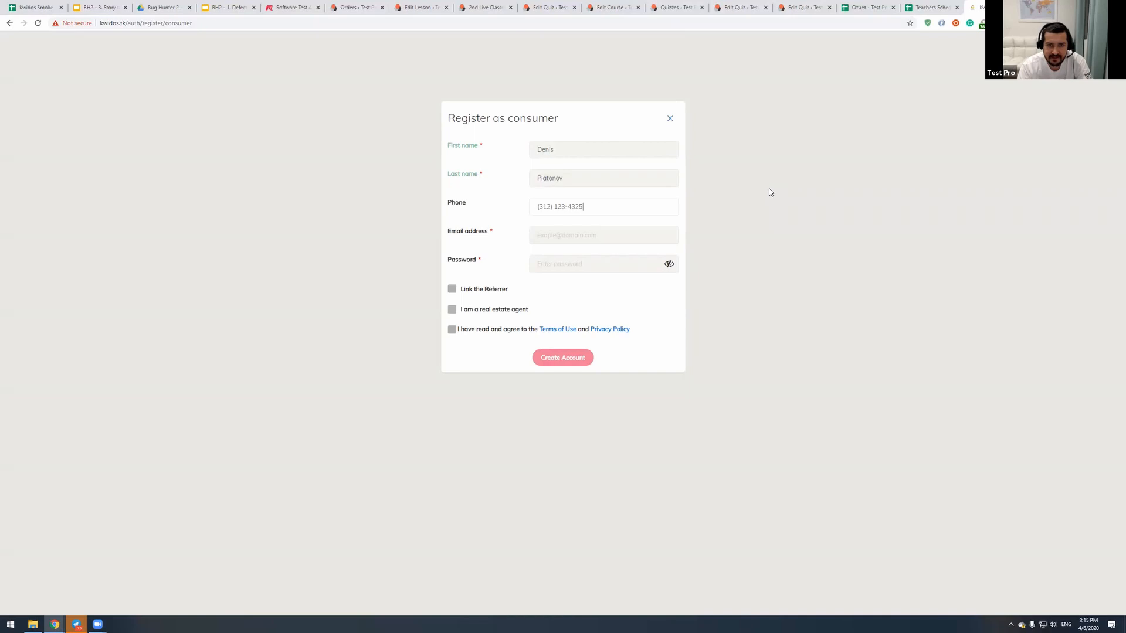
pyautogui.click(603, 234)
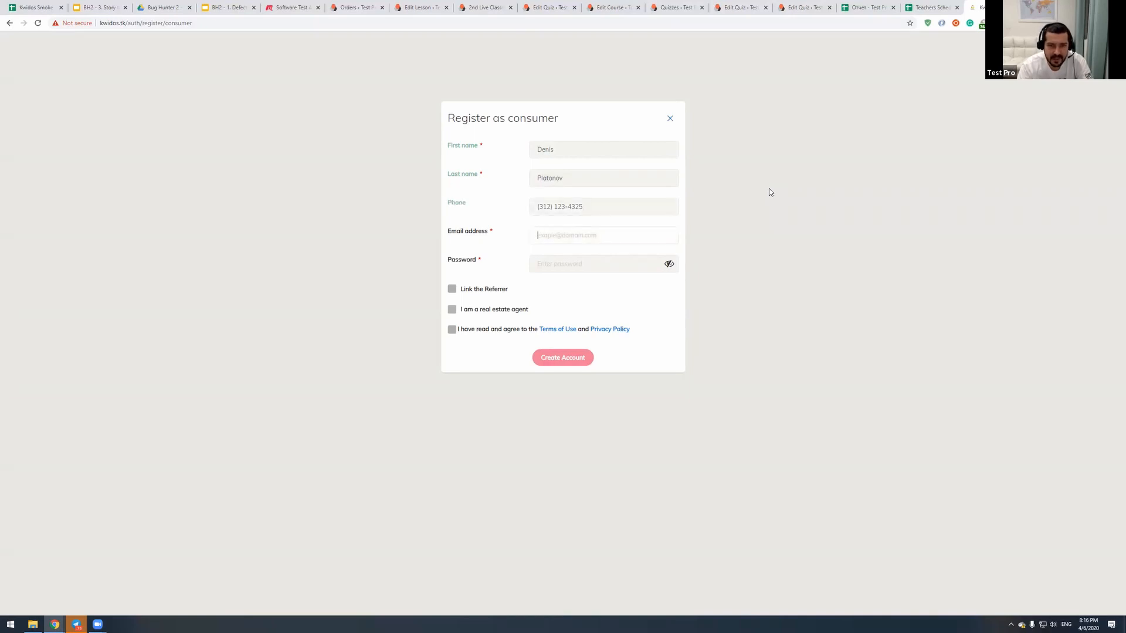
pyautogui.write('pla')
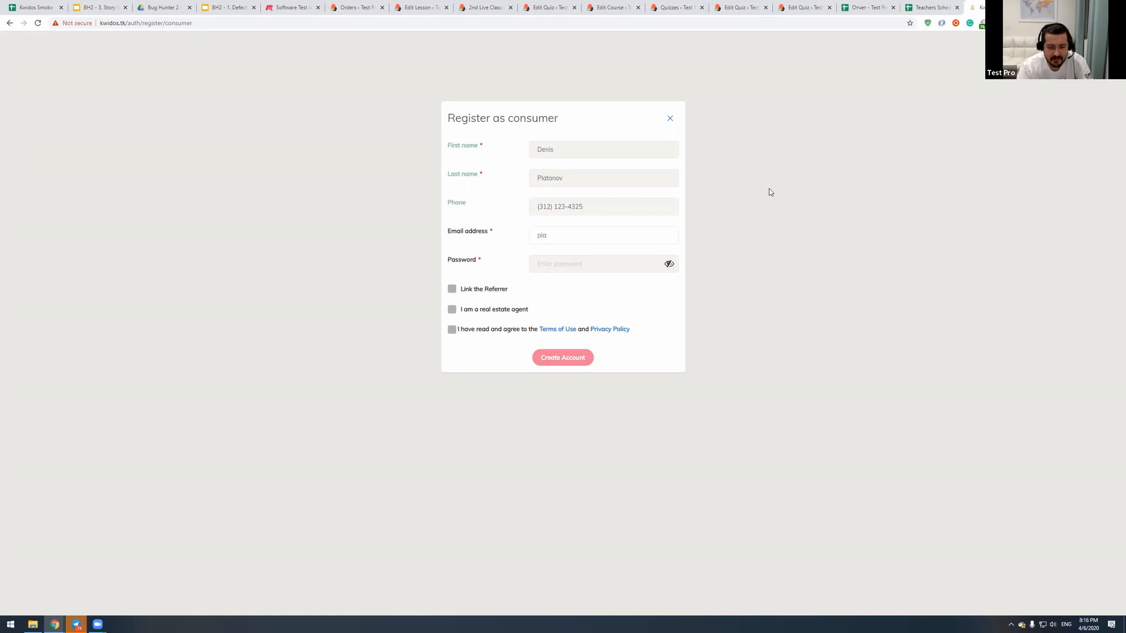
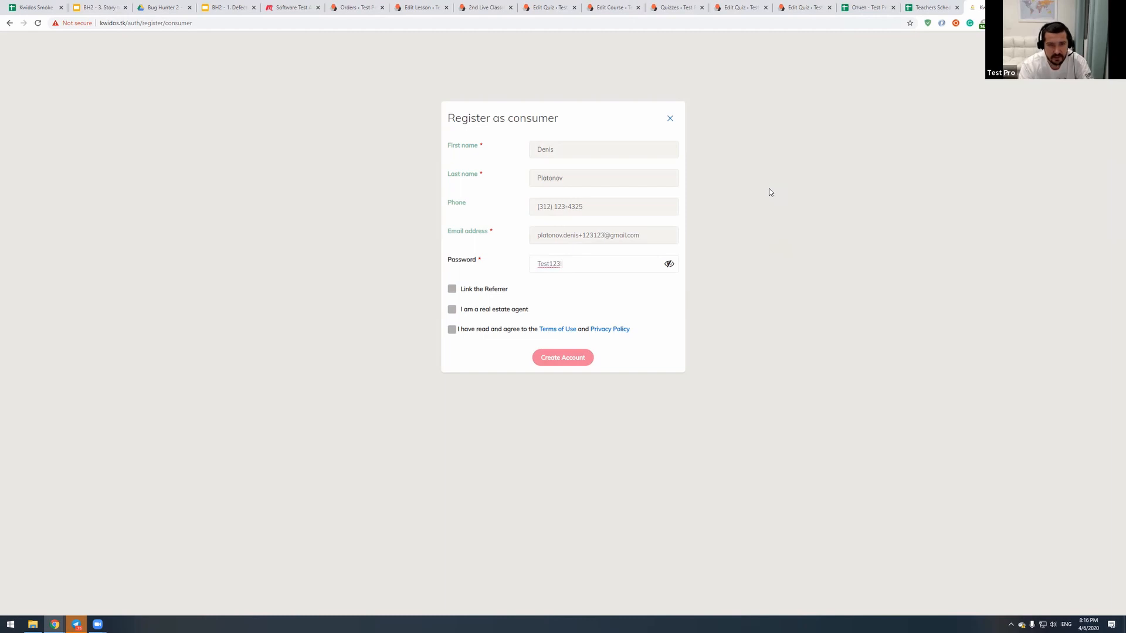
pyautogui.moveTo(545, 323)
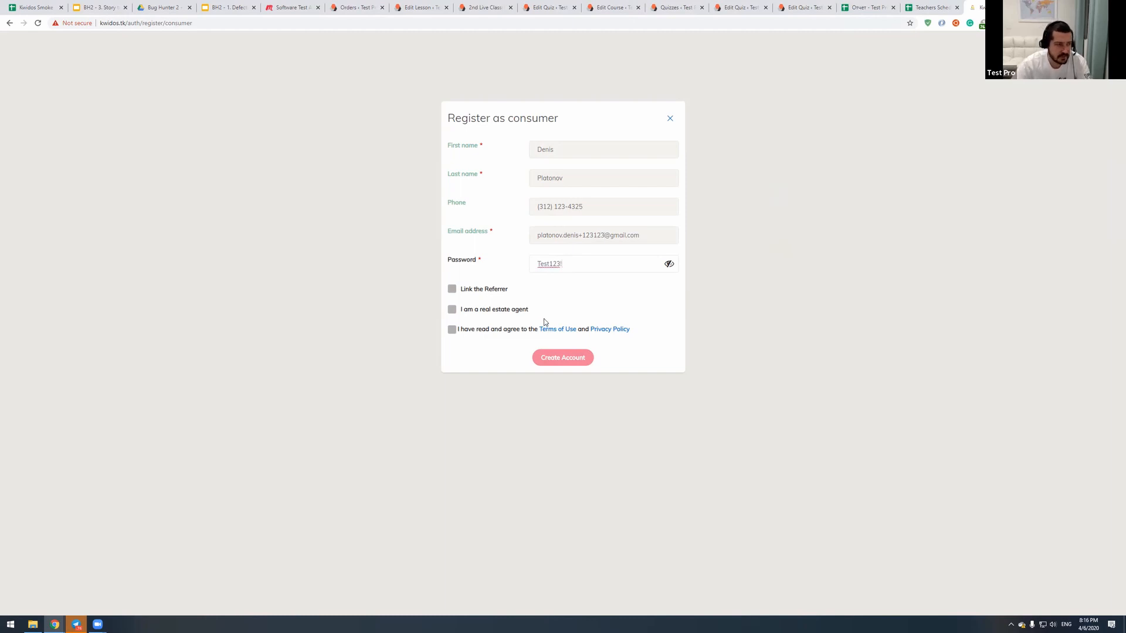
pyautogui.moveTo(666, 310)
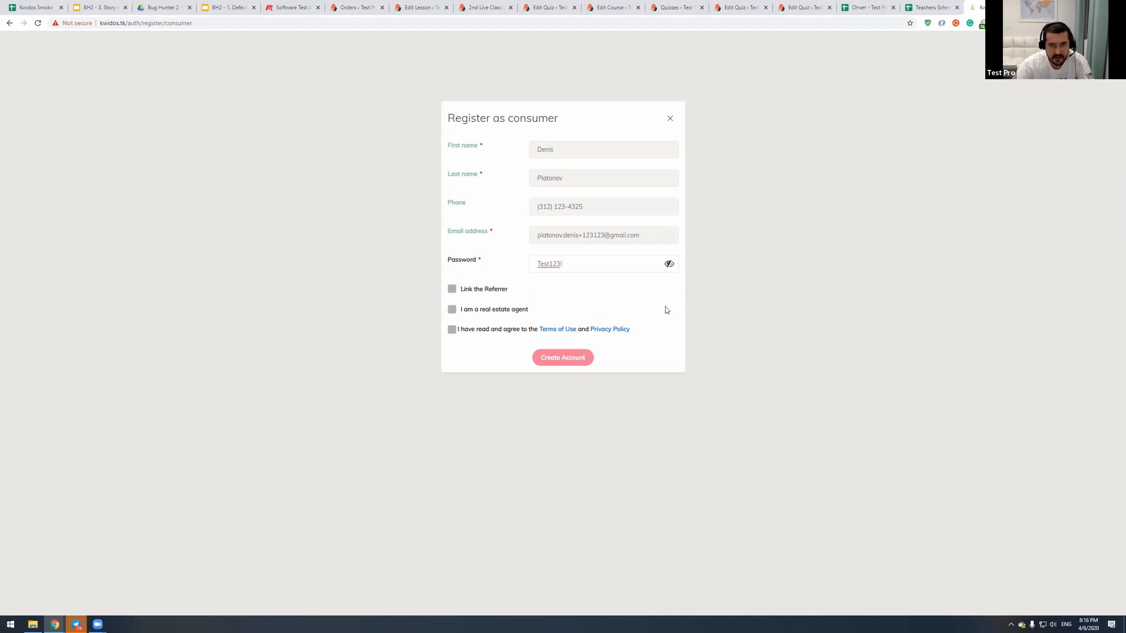
pyautogui.moveTo(471, 304)
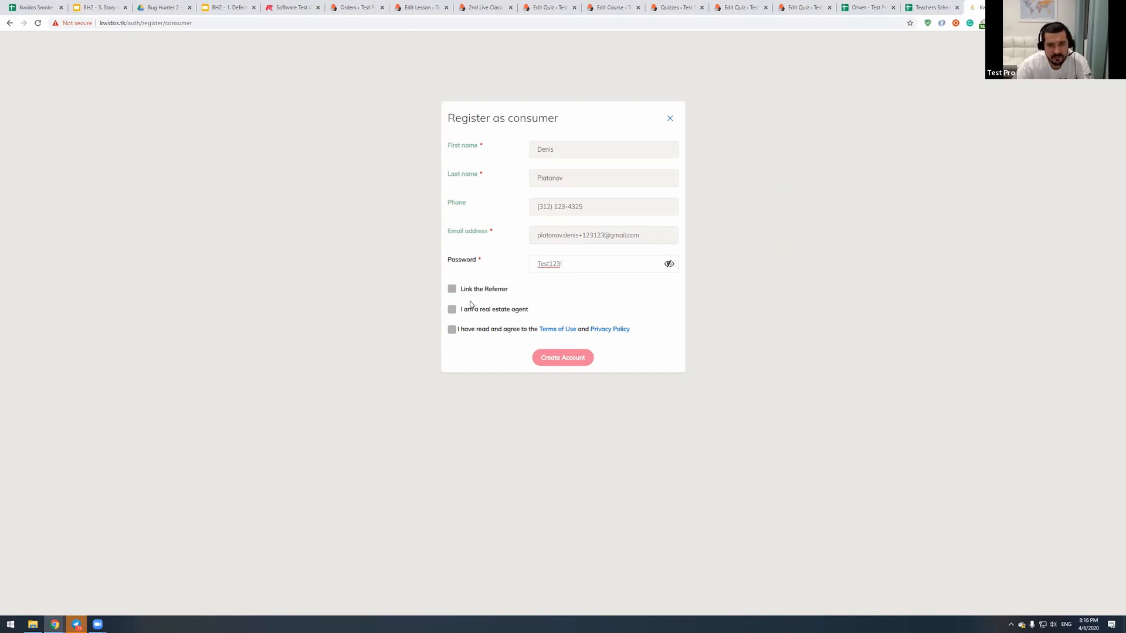
pyautogui.click(592, 264)
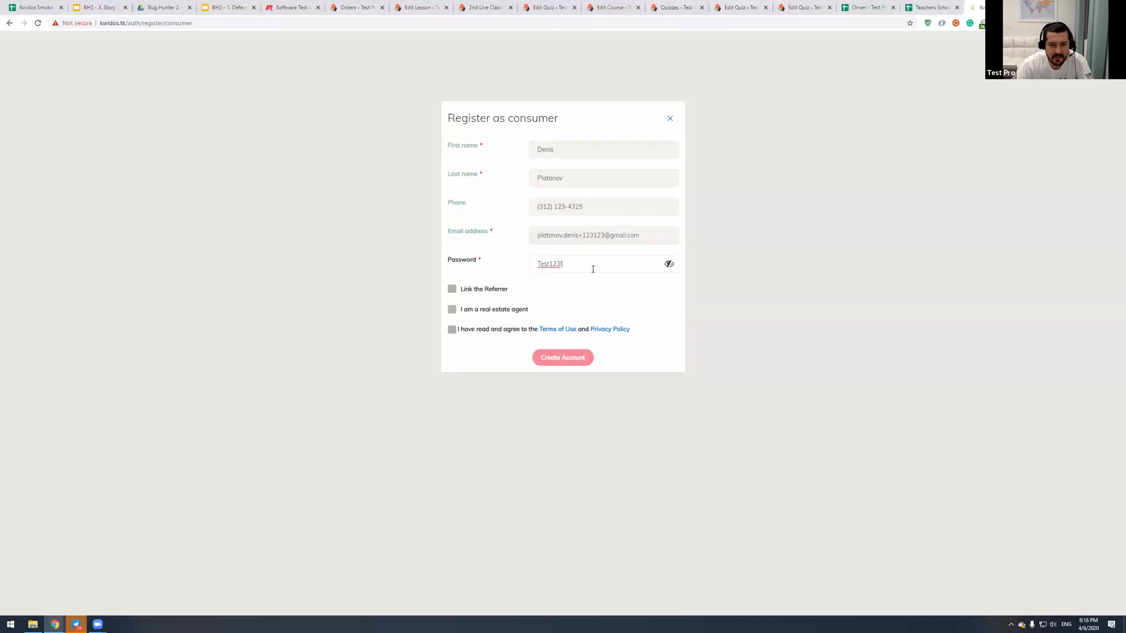
pyautogui.moveTo(588, 288)
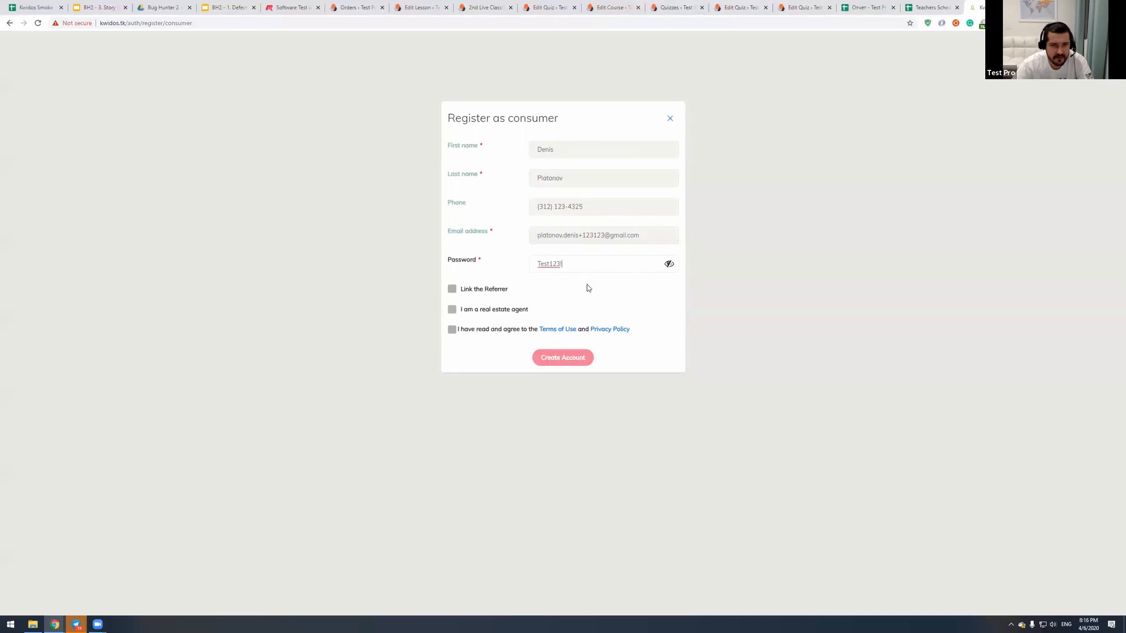
pyautogui.moveTo(426, 303)
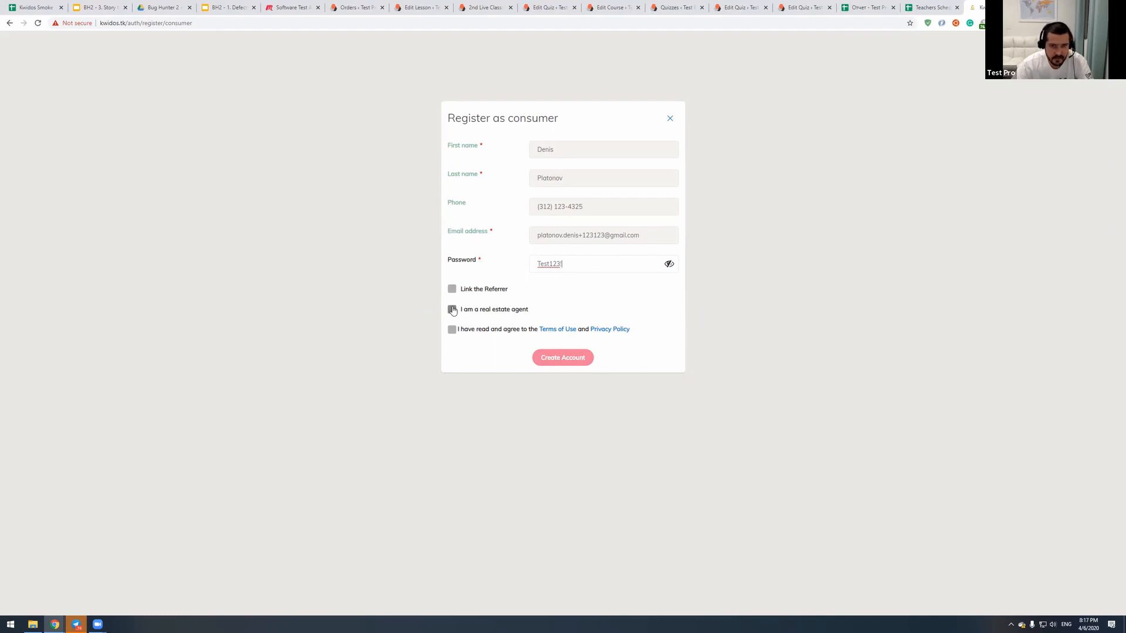
# Accept the Terms of Use, clear the phone number and create the consumer account.
pyautogui.click(451, 328)
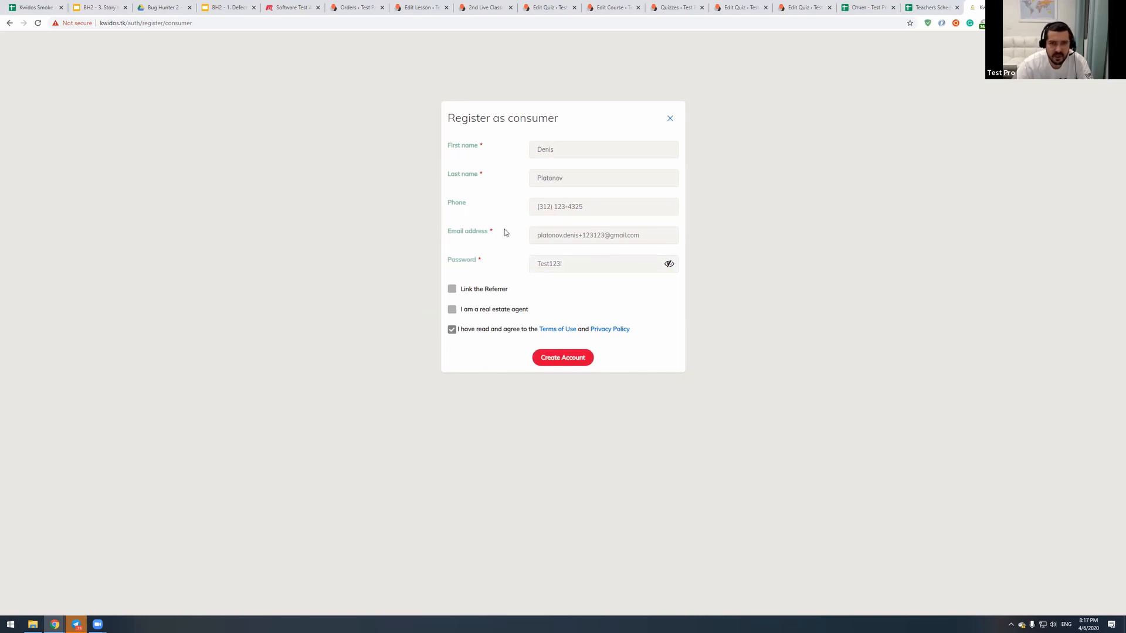
pyautogui.tripleClick(603, 207)
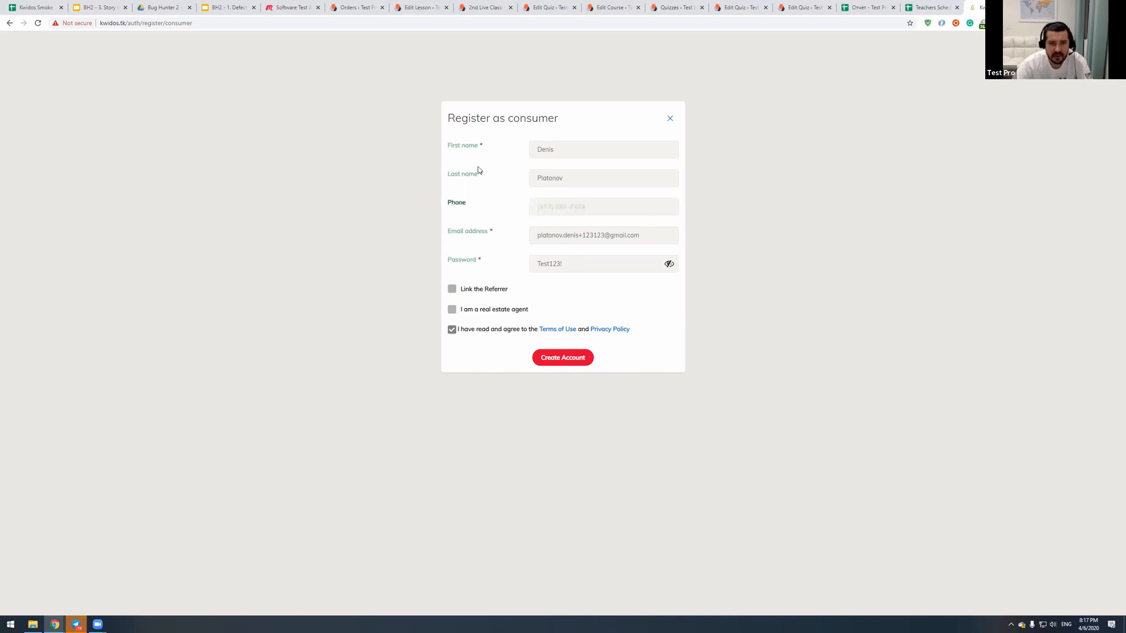
pyautogui.doubleClick(462, 146)
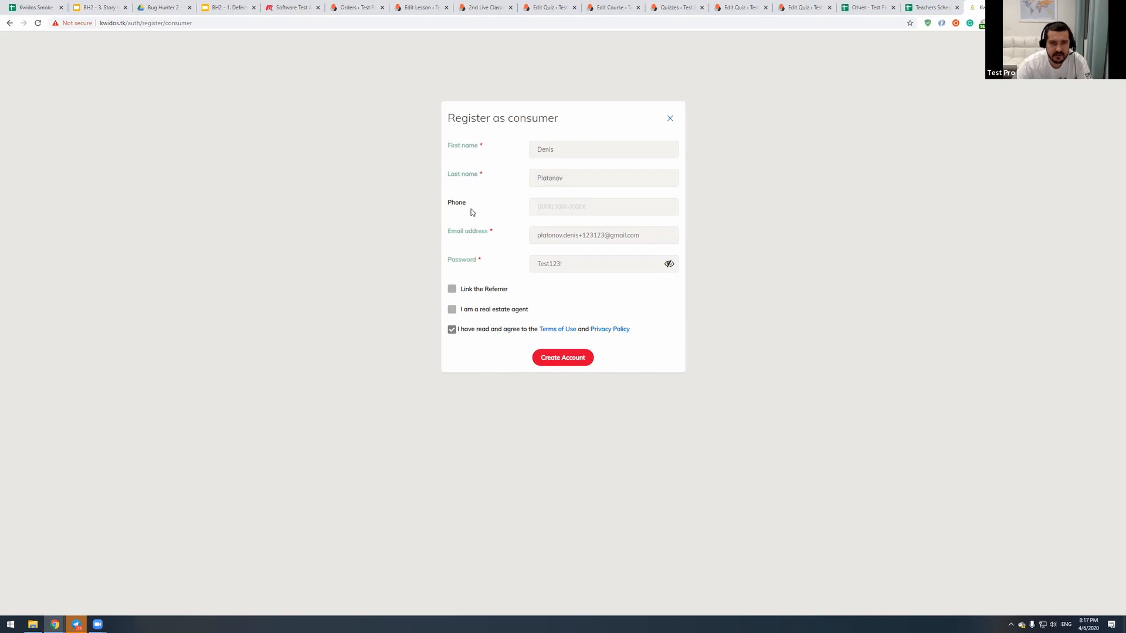
pyautogui.moveTo(555, 245)
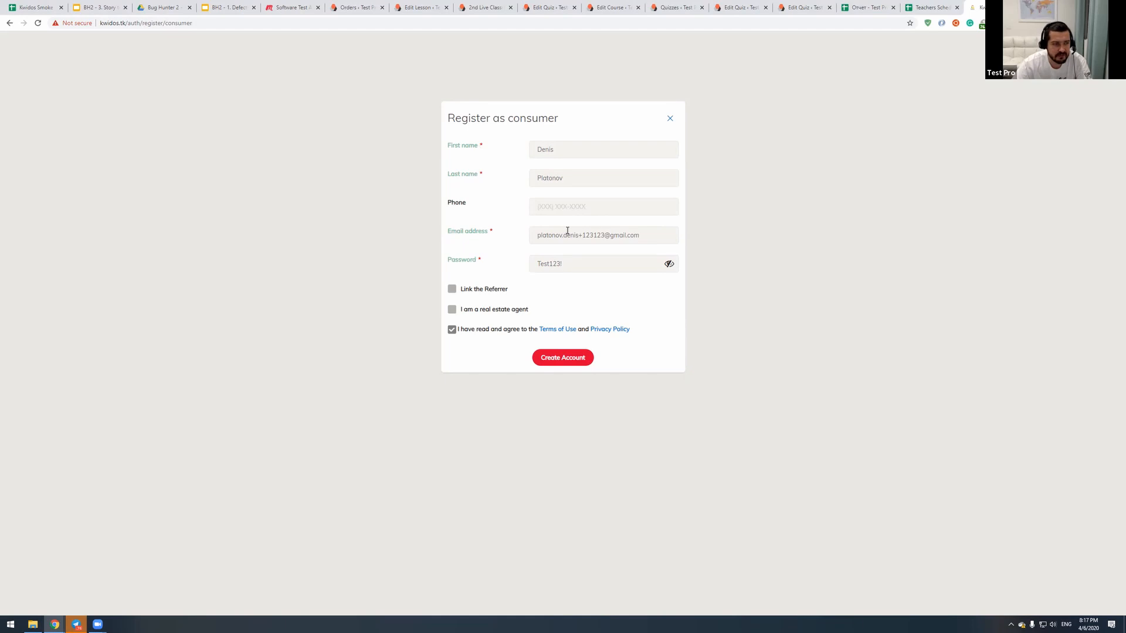
pyautogui.moveTo(591, 287)
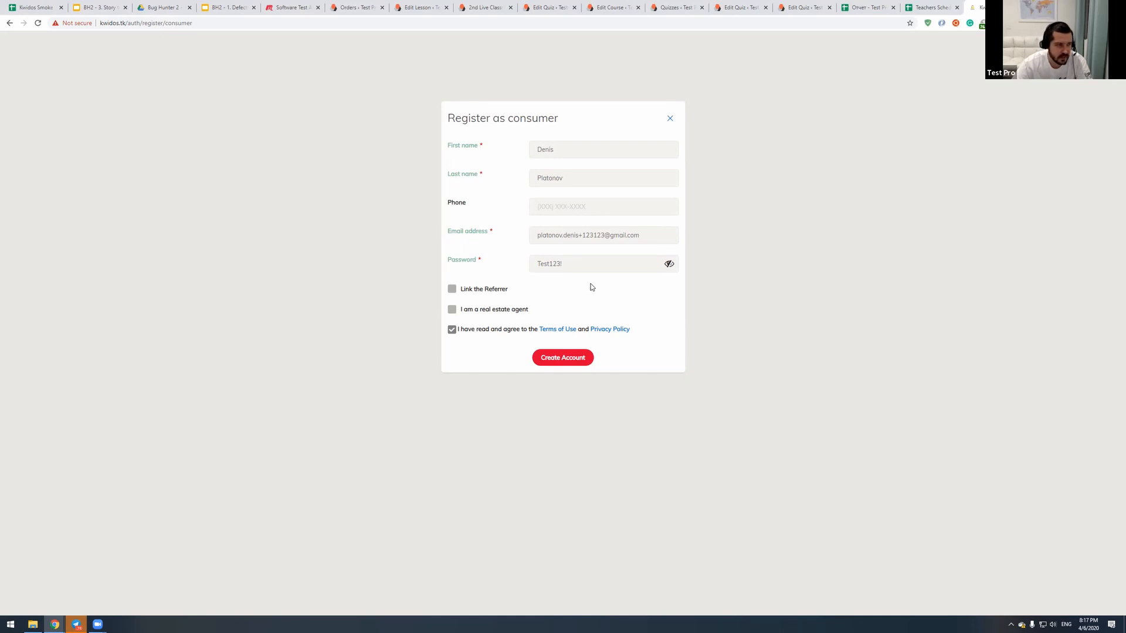
pyautogui.moveTo(600, 299)
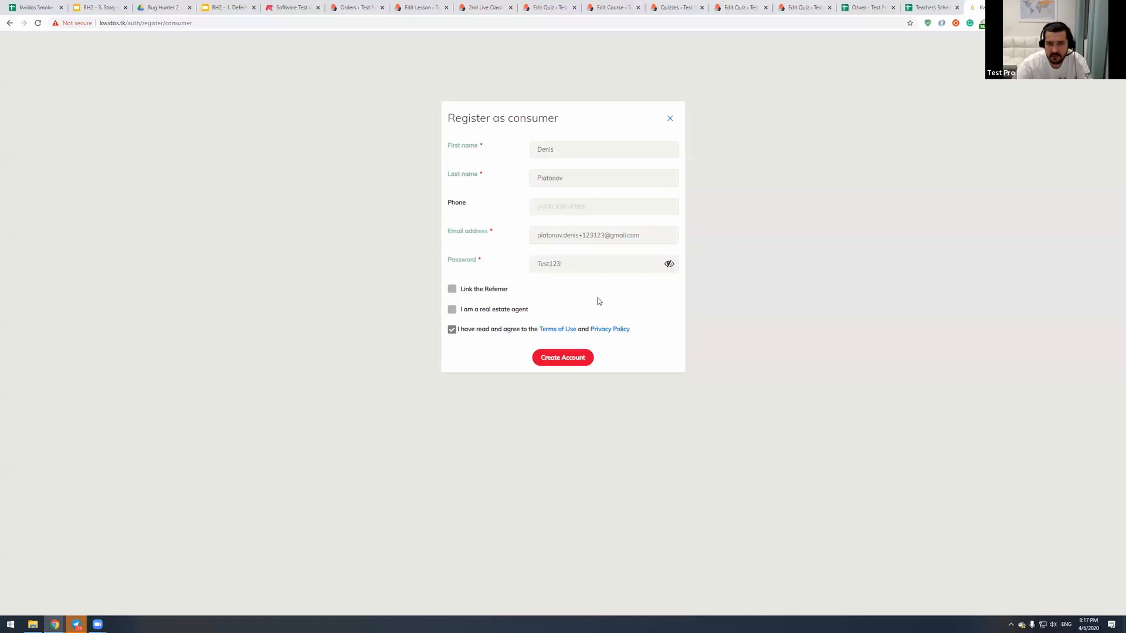
pyautogui.moveTo(563, 358)
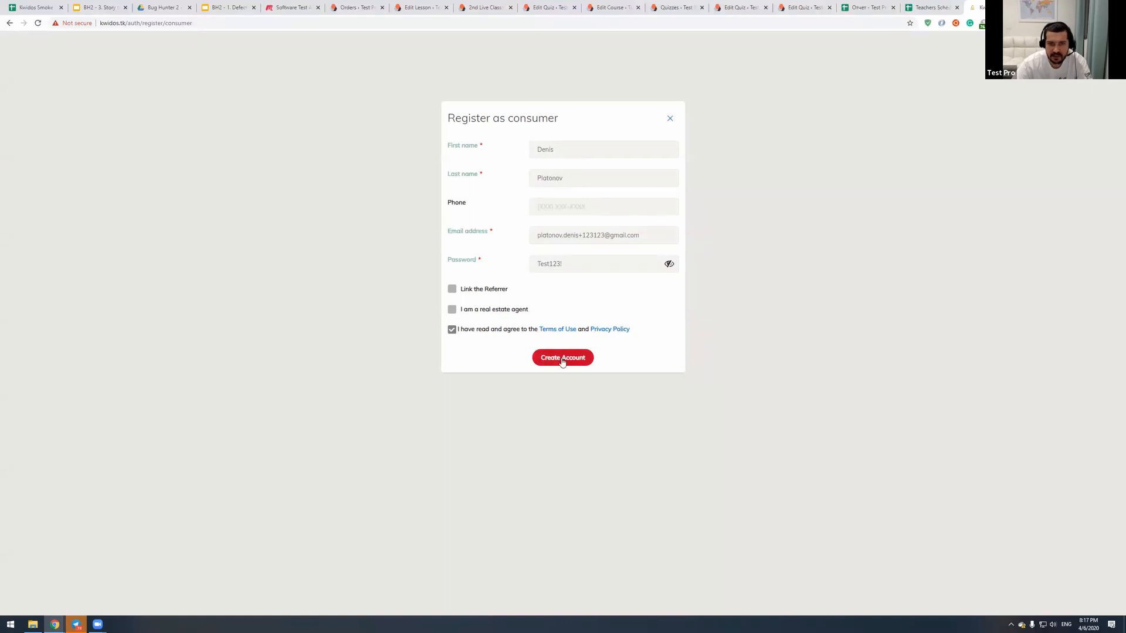
pyautogui.click(561, 357)
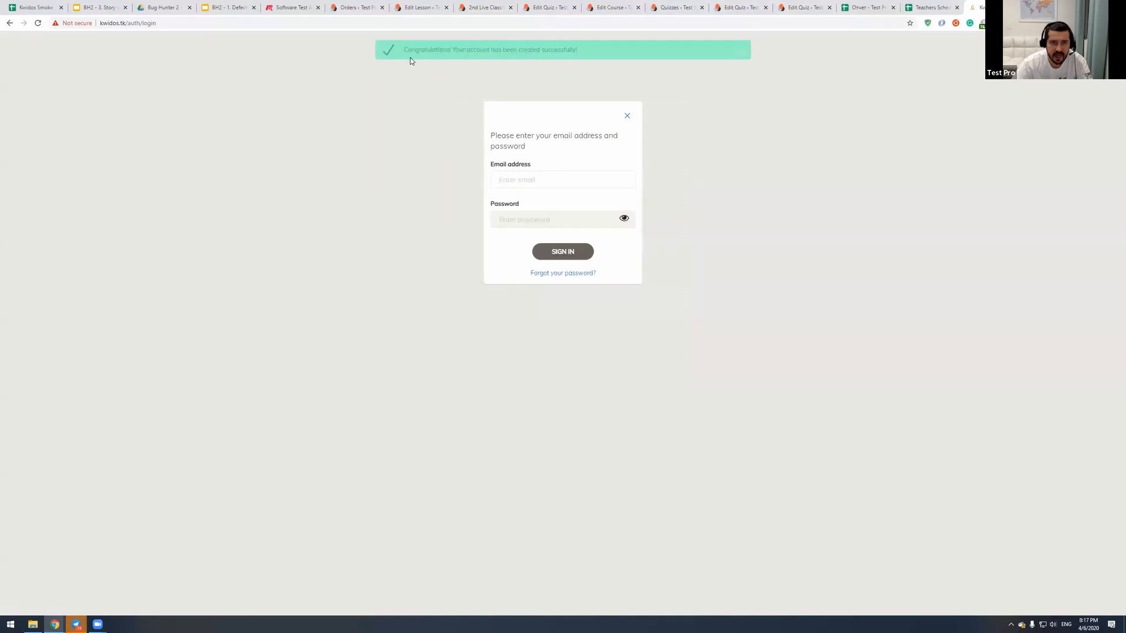
pyautogui.click(561, 180)
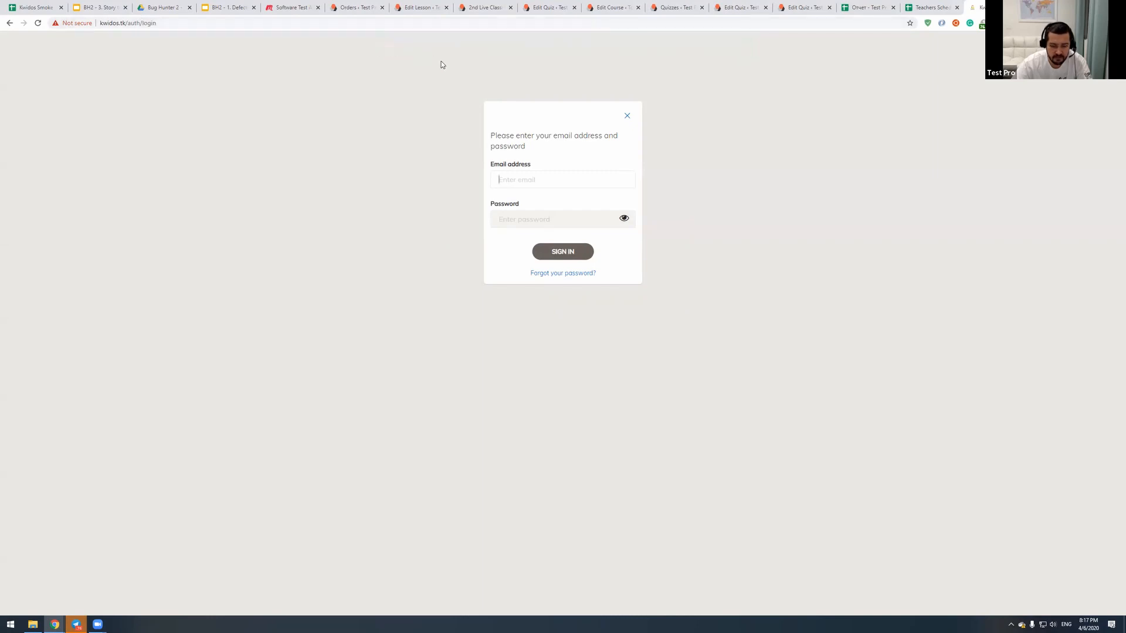
pyautogui.moveTo(404, 46)
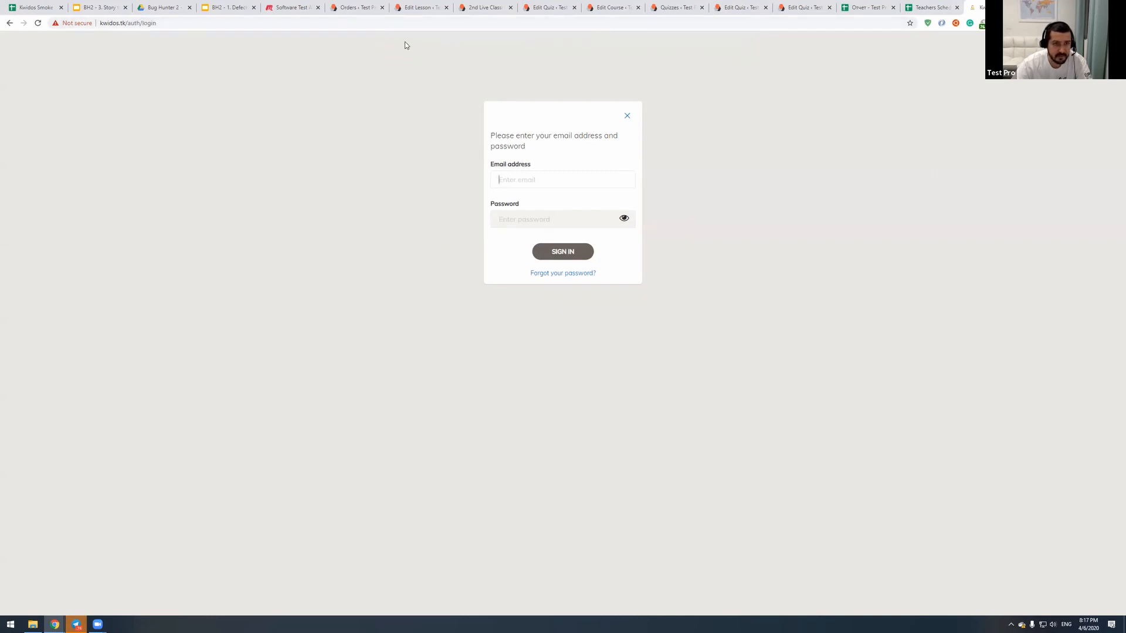
pyautogui.moveTo(450, 55)
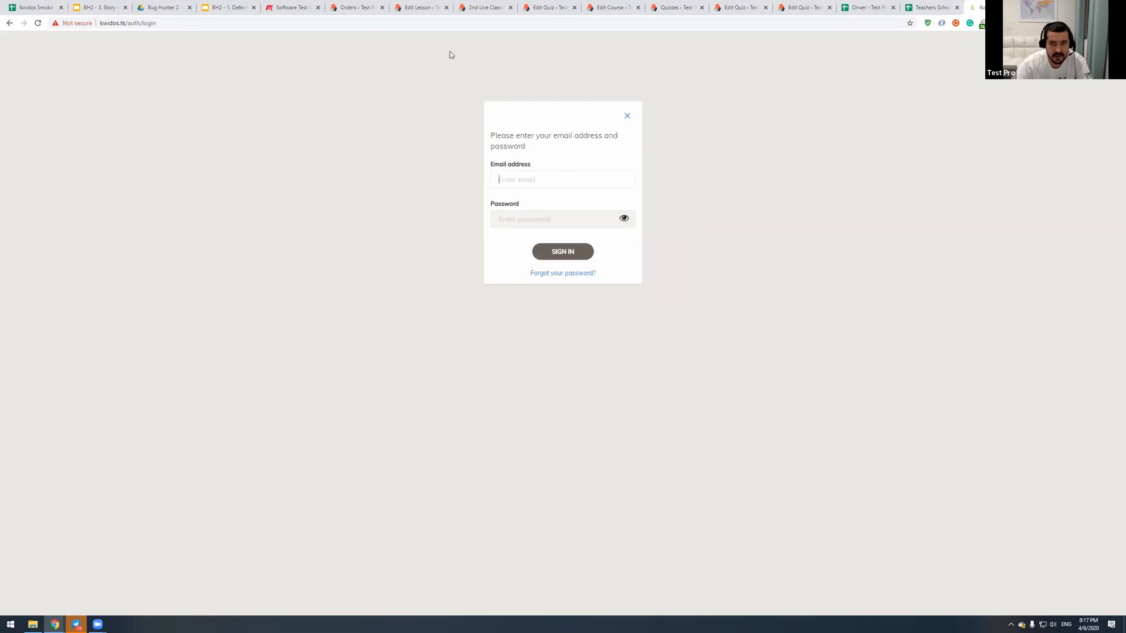
pyautogui.moveTo(551, 55)
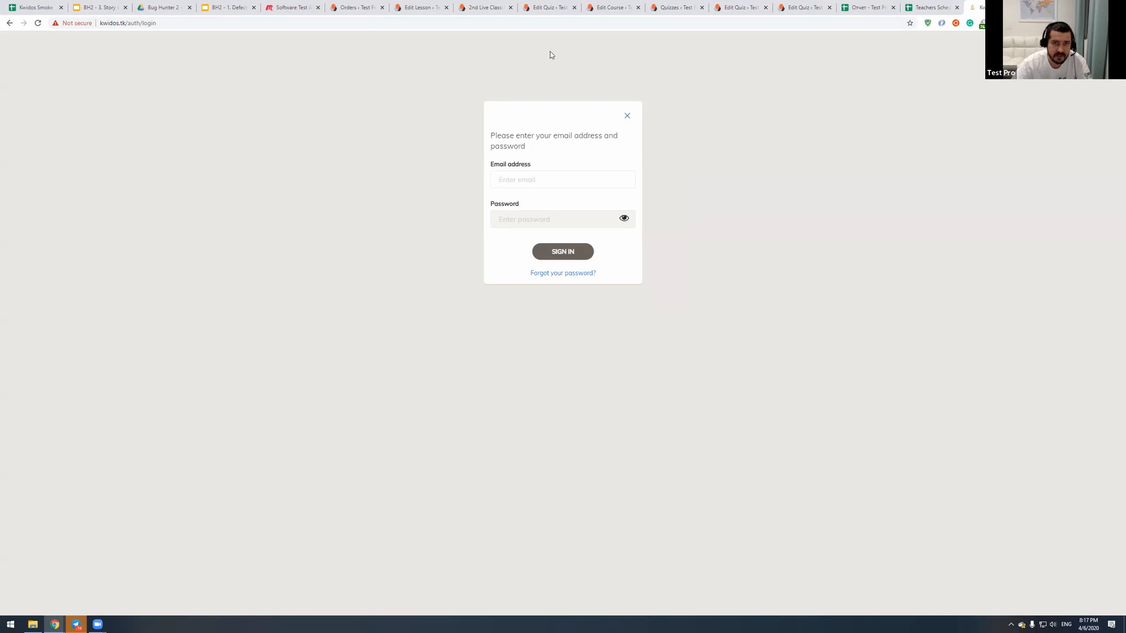
pyautogui.moveTo(419, 73)
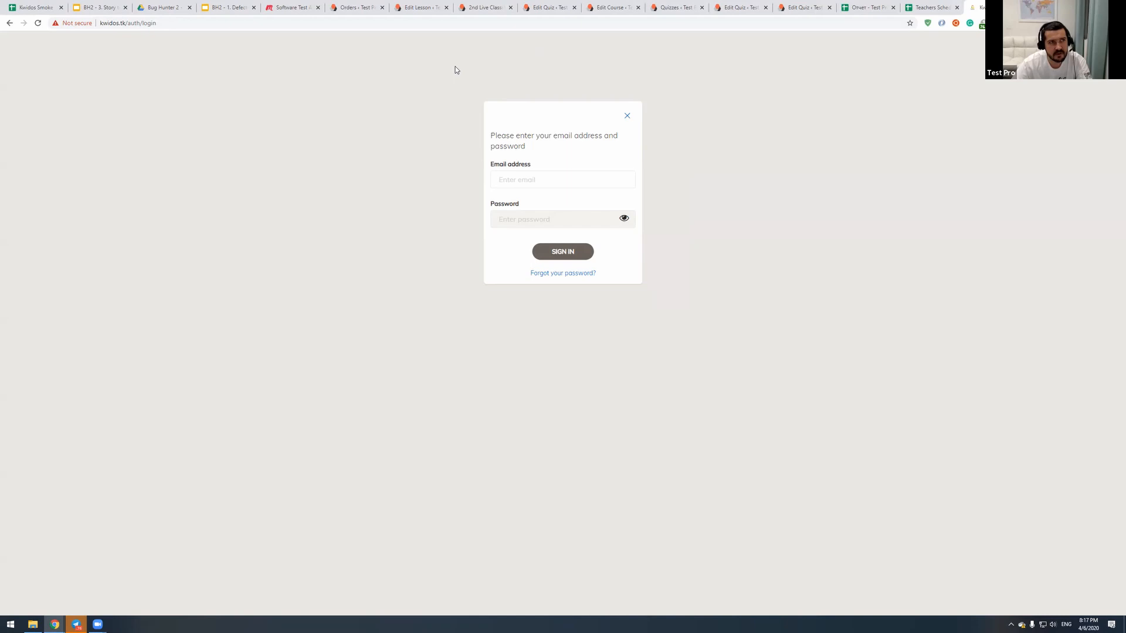
pyautogui.click(562, 179)
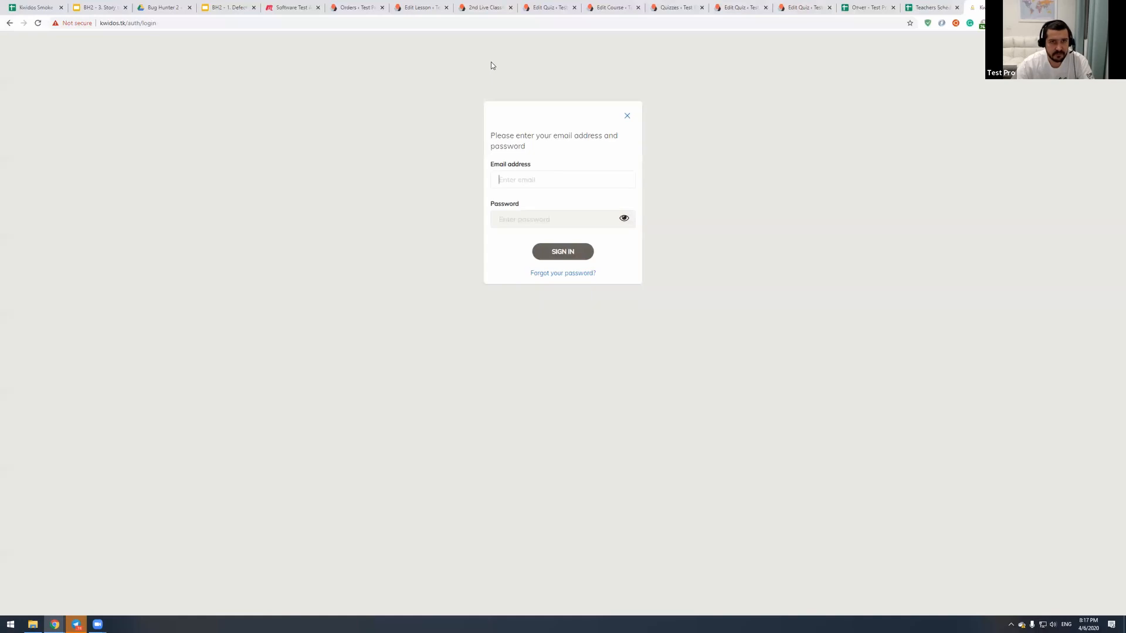
pyautogui.click(129, 23)
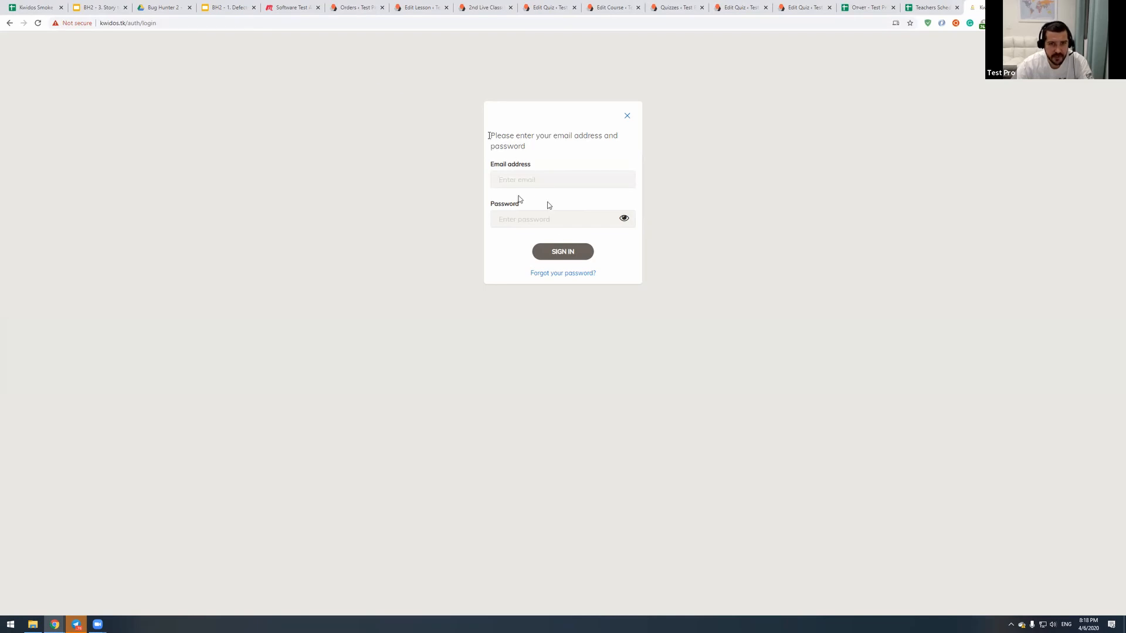
pyautogui.moveTo(539, 179)
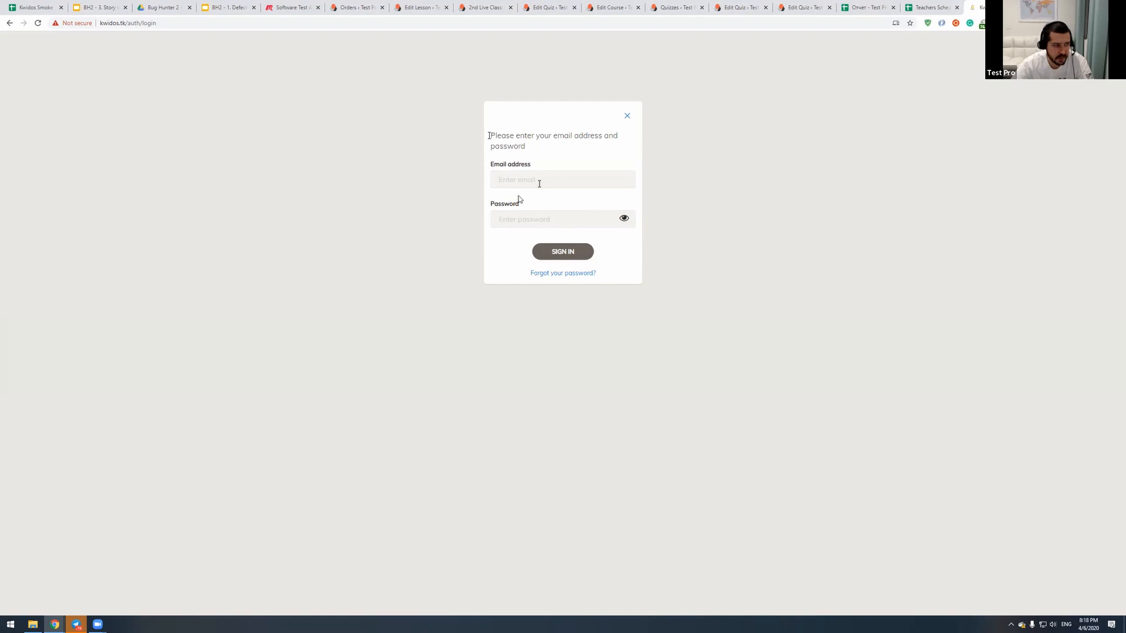
pyautogui.moveTo(447, 51)
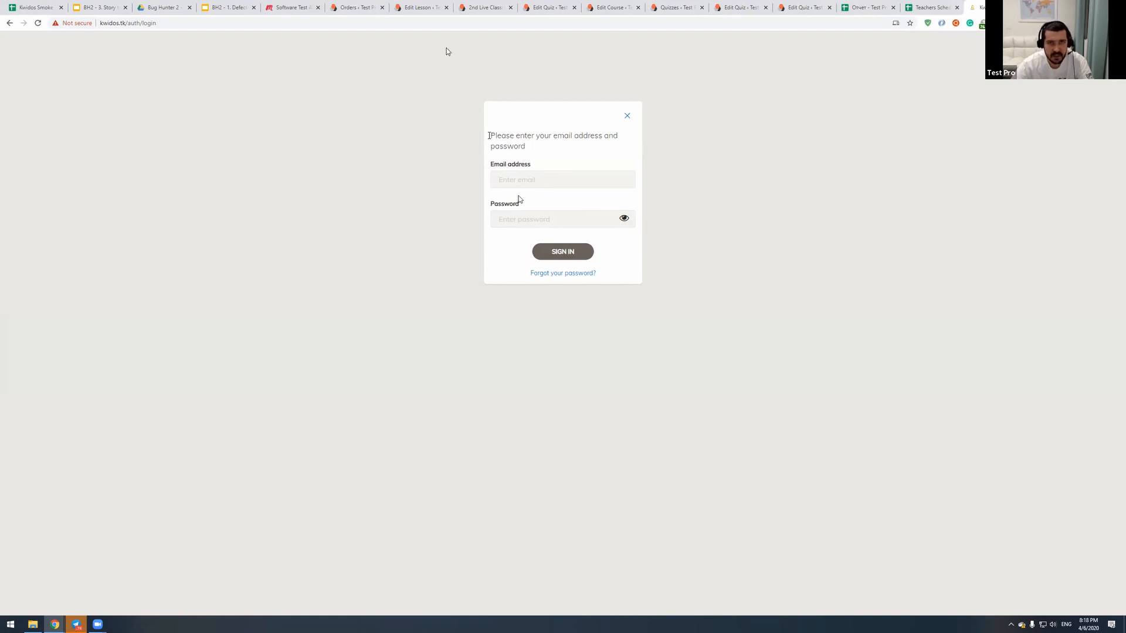
pyautogui.moveTo(414, 50)
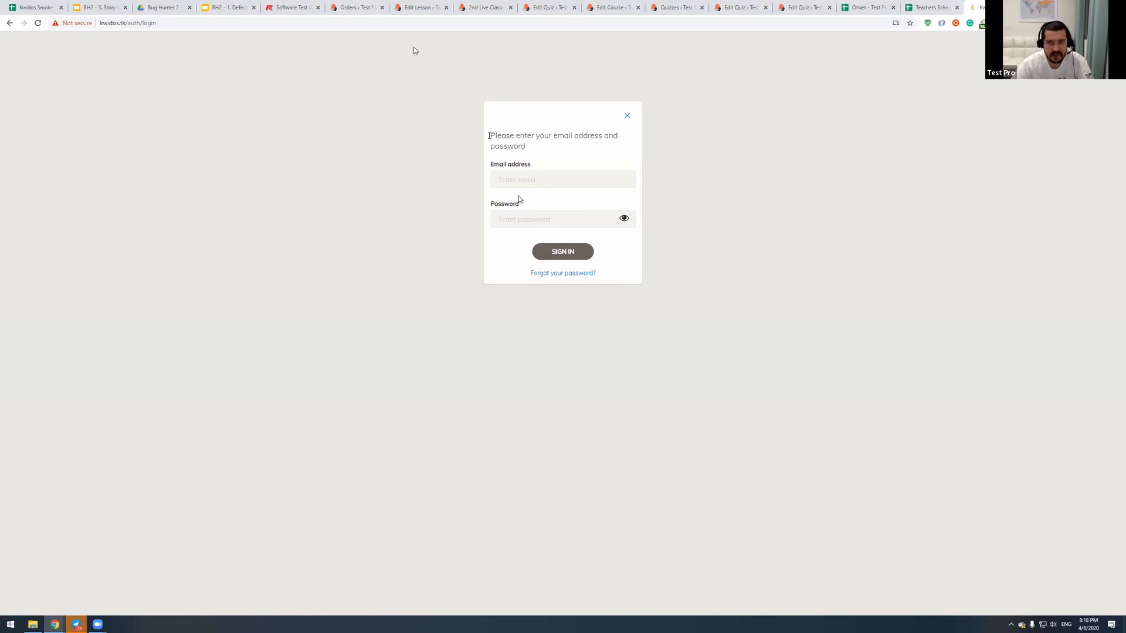
pyautogui.moveTo(447, 53)
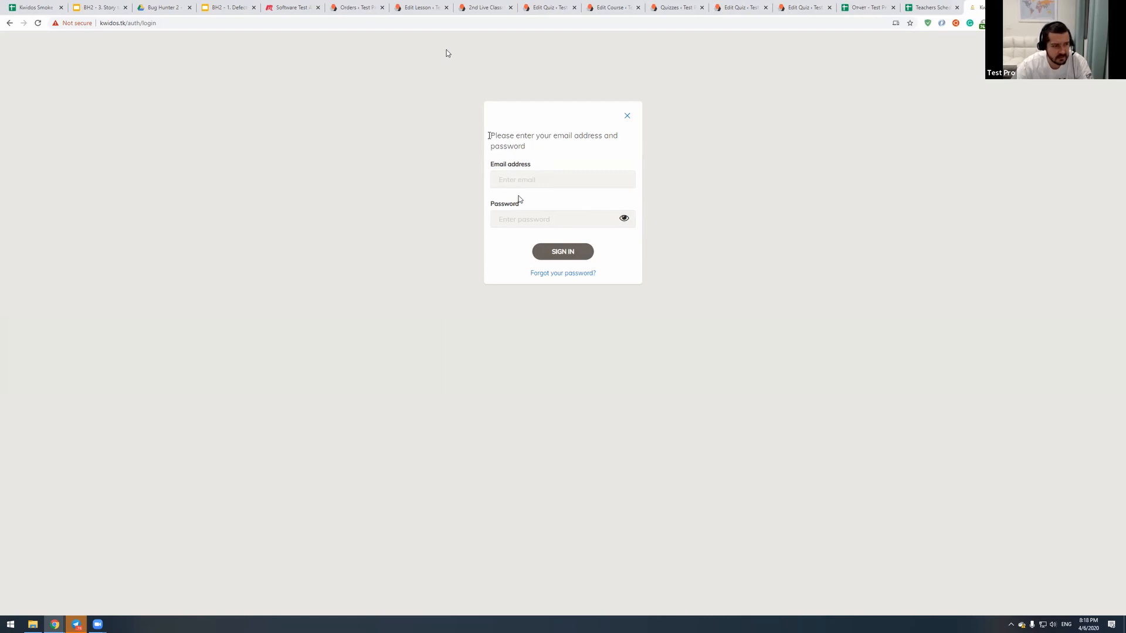
pyautogui.moveTo(443, 54)
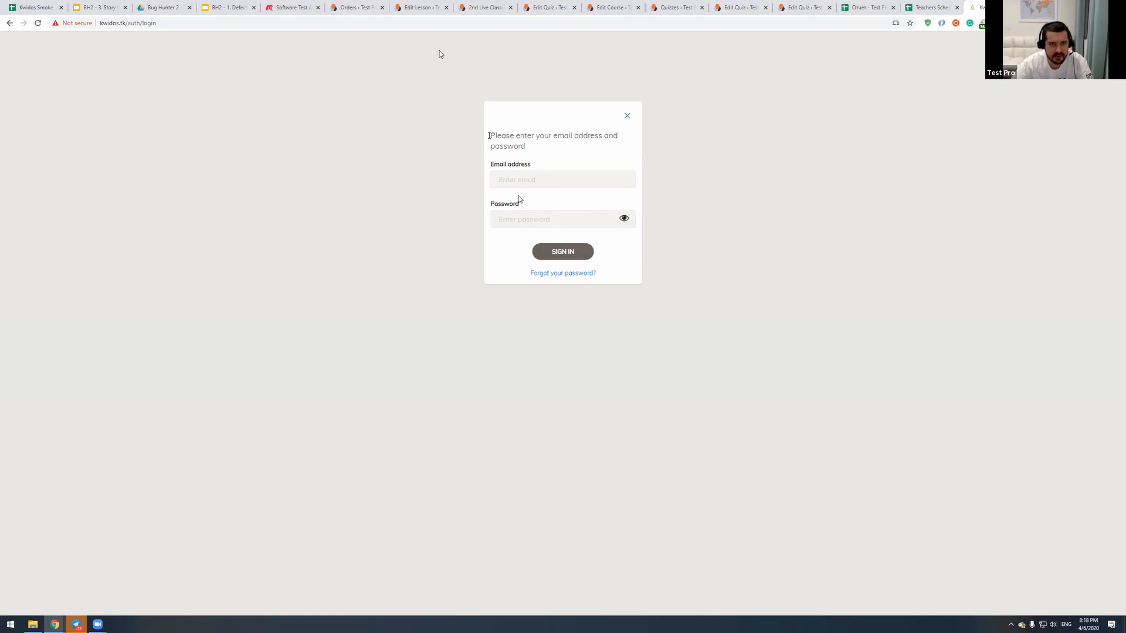
pyautogui.moveTo(645, 46)
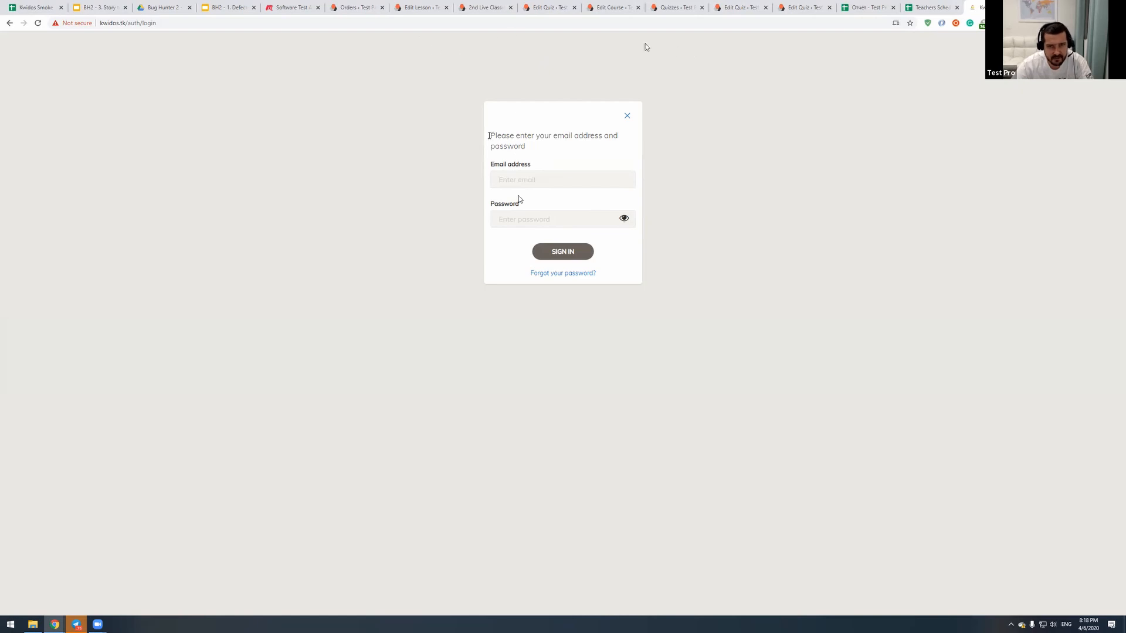
pyautogui.moveTo(487, 57)
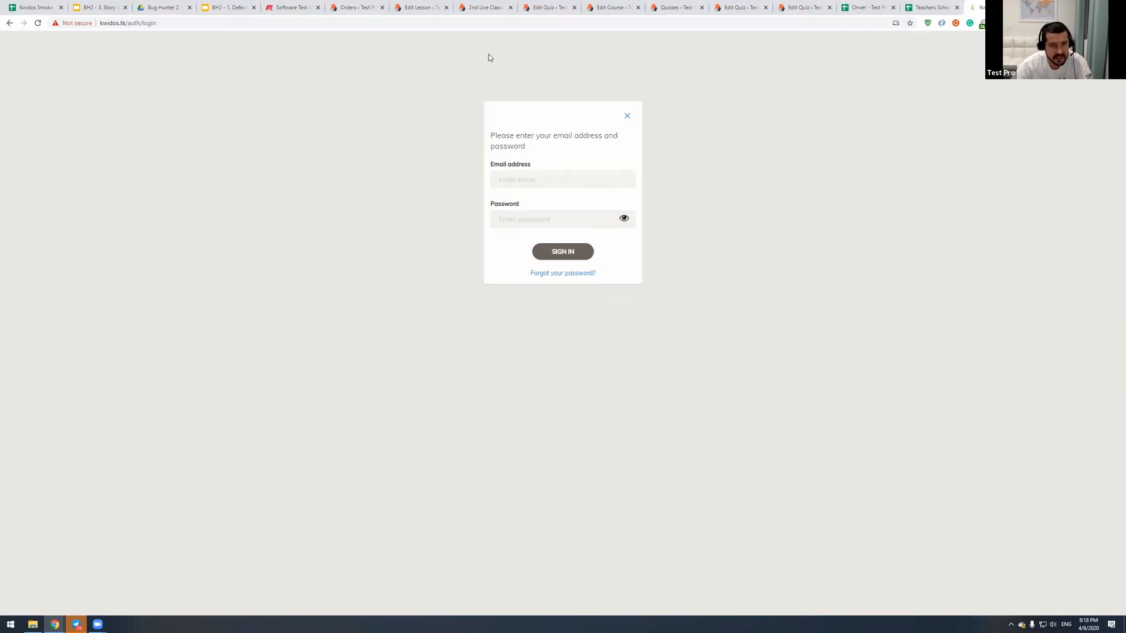
pyautogui.moveTo(658, 62)
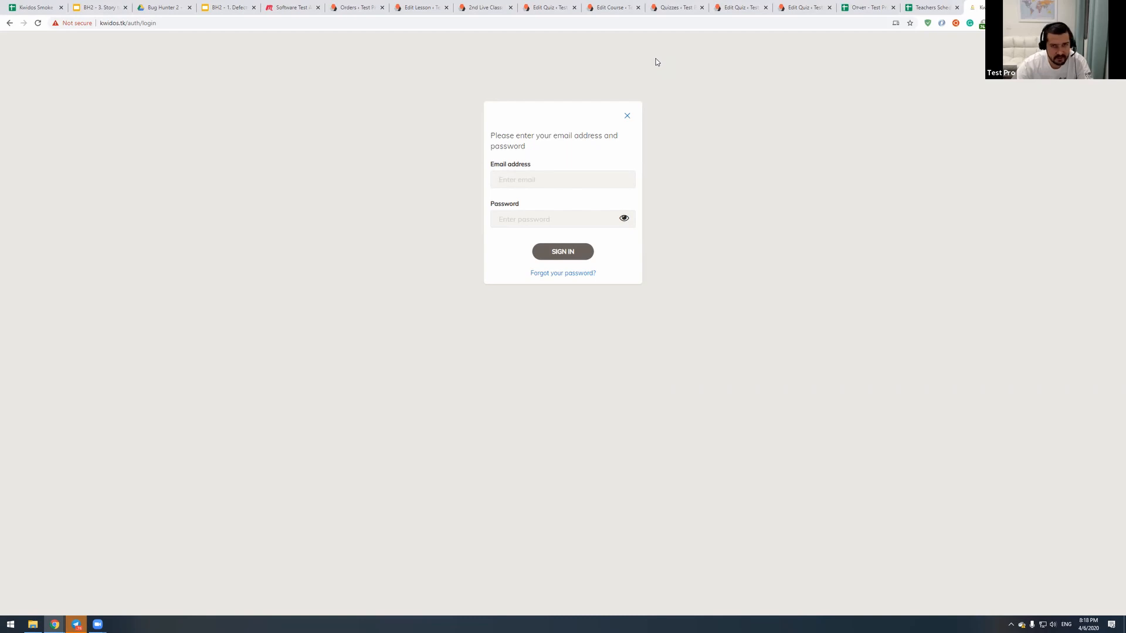
pyautogui.moveTo(66, 20)
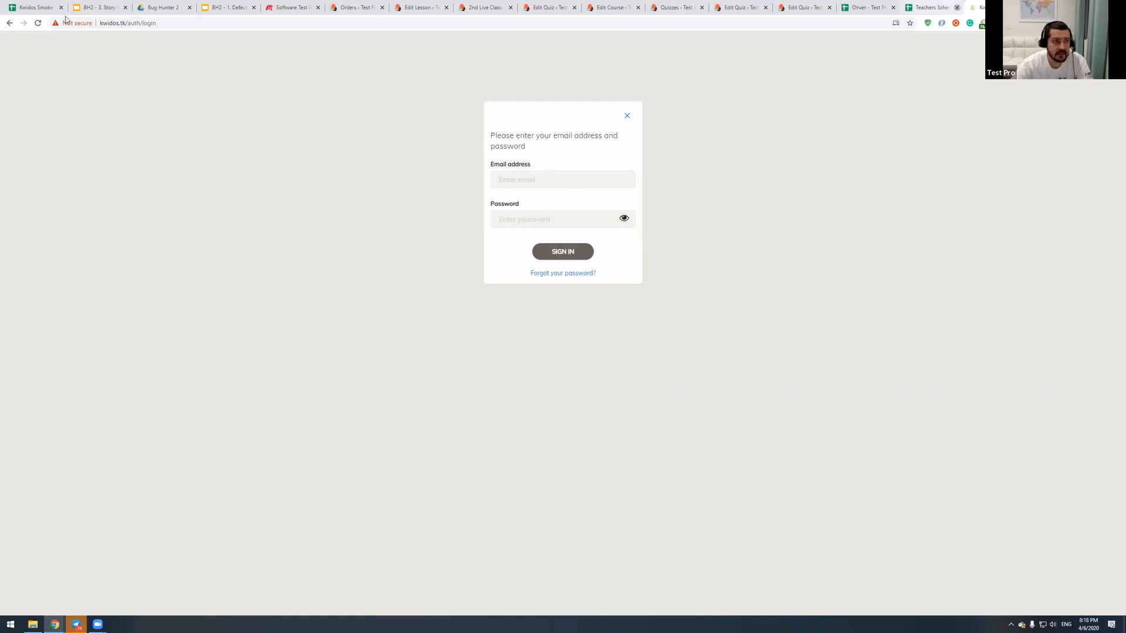
# Enter test case 2's summary 'Create a consumer account' in B8 of the Kwidos Smoke sheet.
pyautogui.click(34, 7)
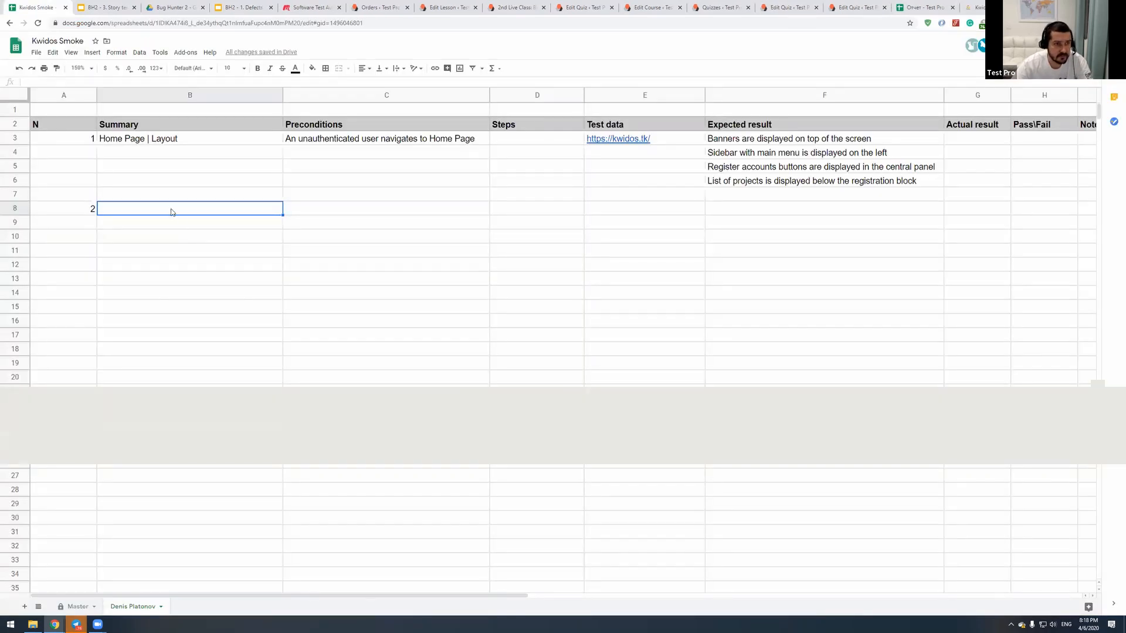
pyautogui.write('Create')
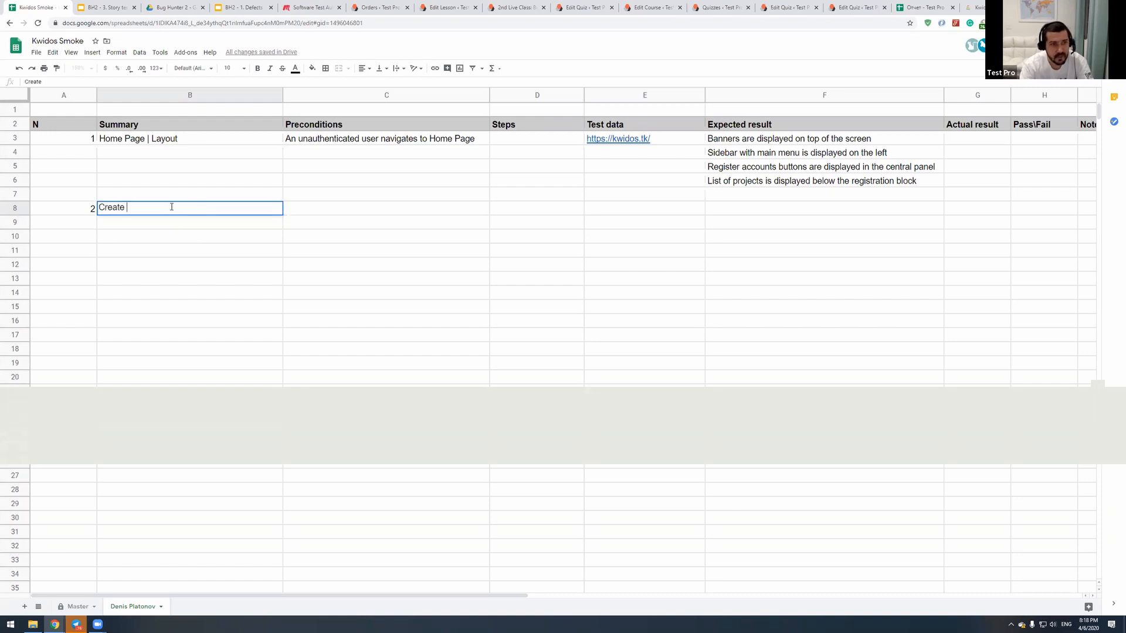
pyautogui.write('a cinsumer account')
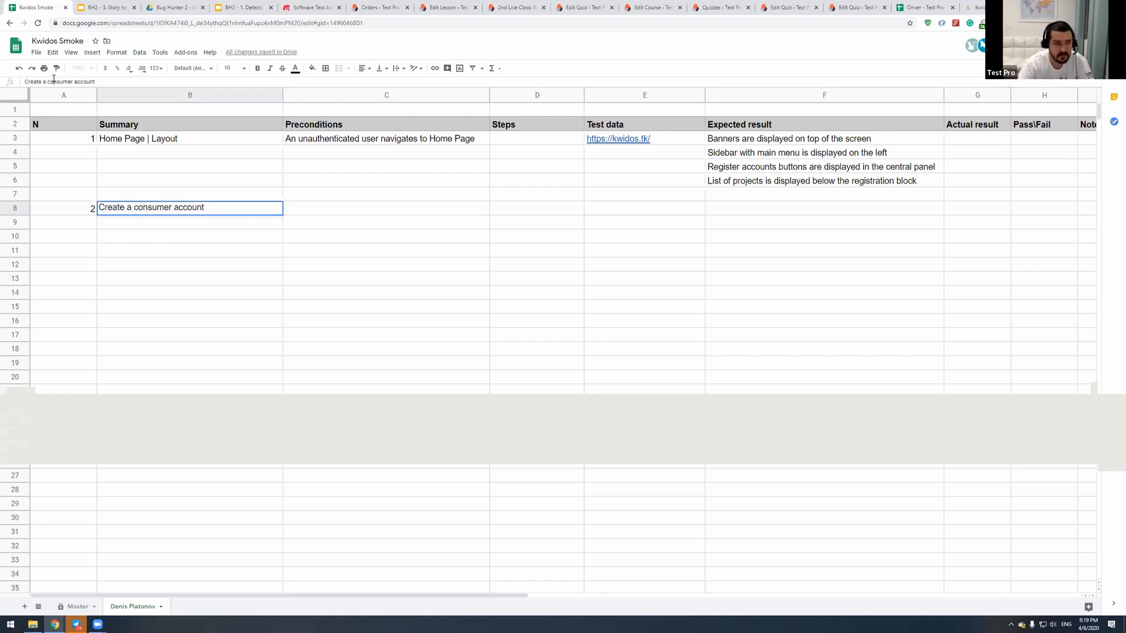
# Enter the precondition 'Anonymous user navigates to Create a consumer account page' in C8.
pyautogui.click(386, 209)
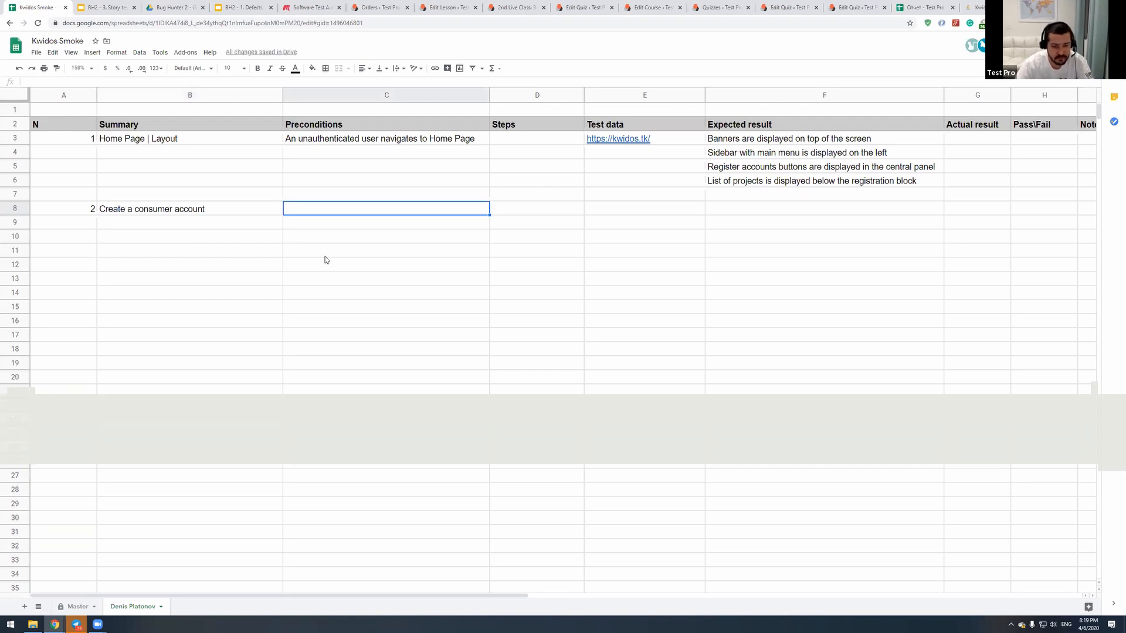
pyautogui.write('Anonimous u')
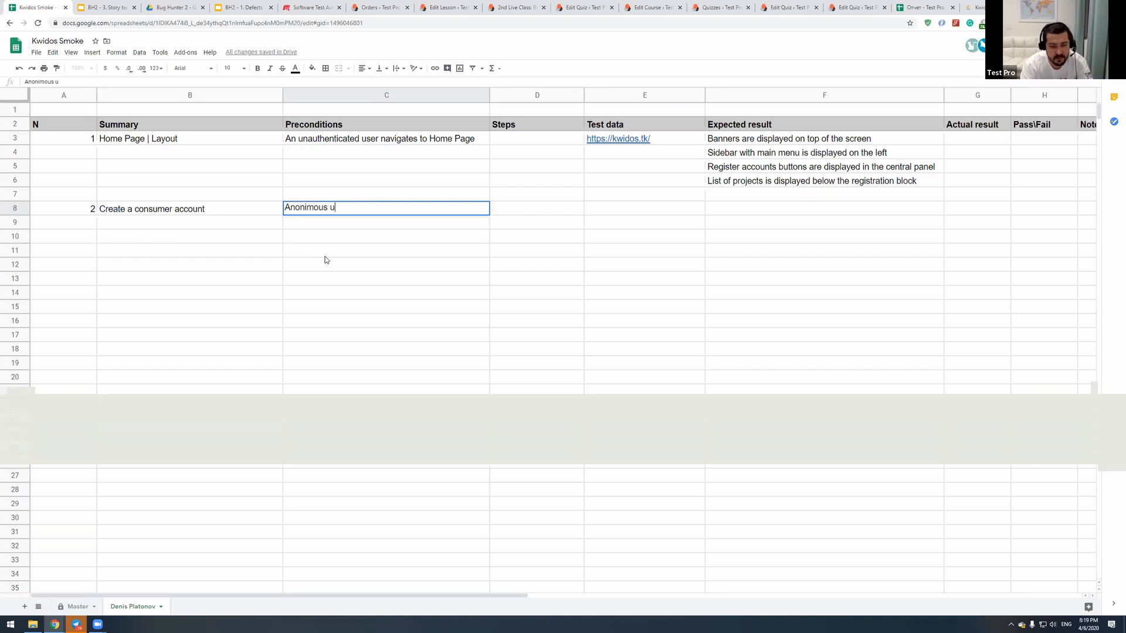
pyautogui.write('ser is on')
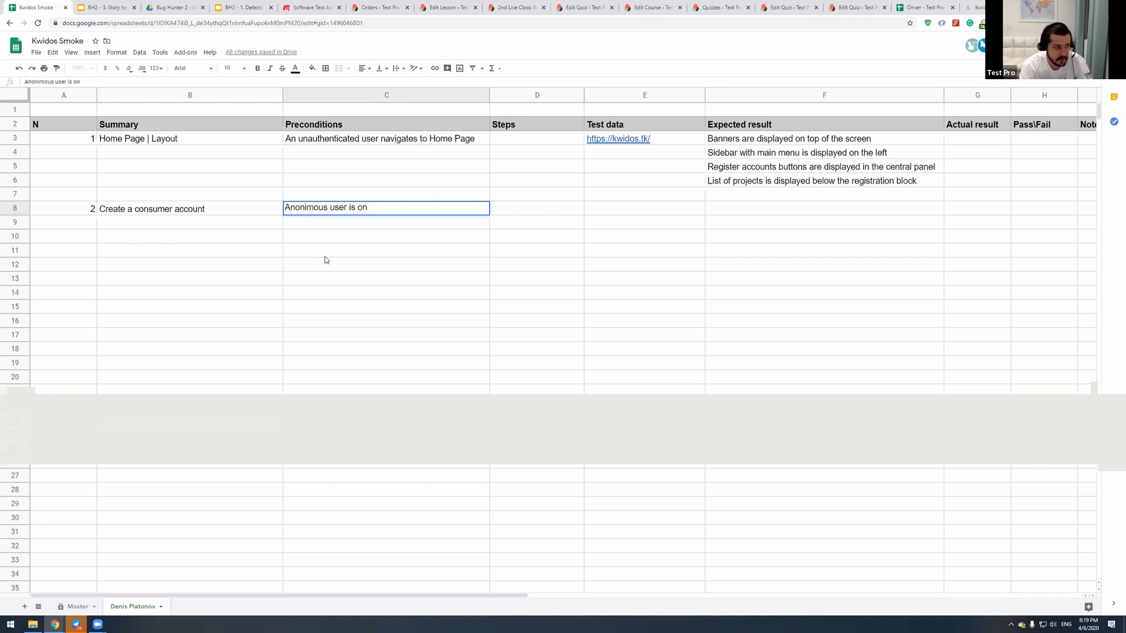
pyautogui.press('Backspace')
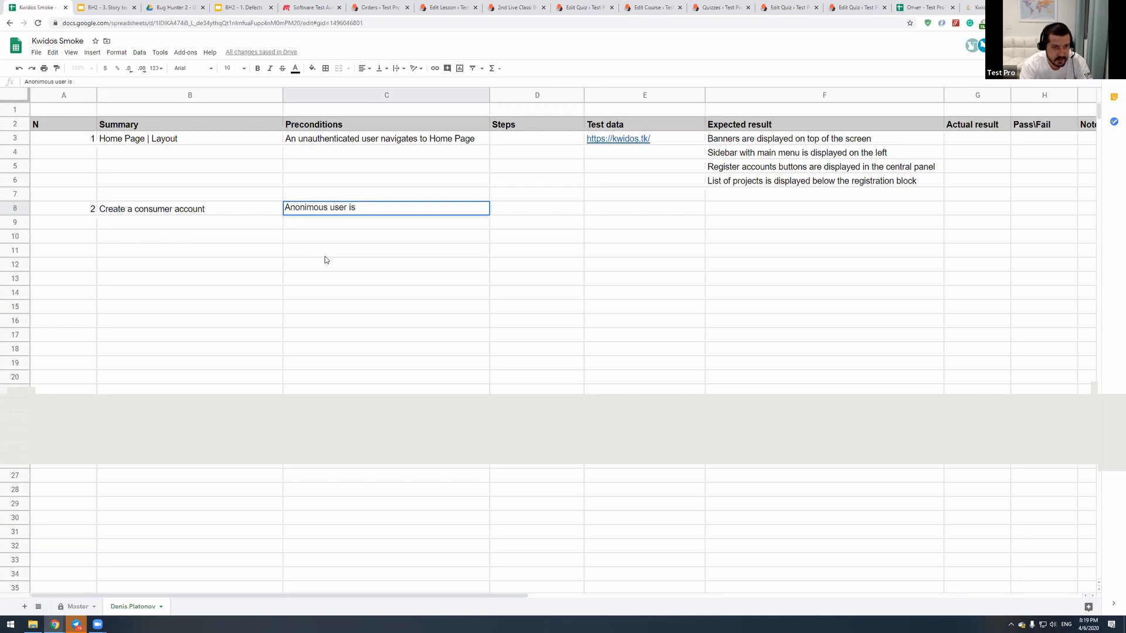
pyautogui.write('navigates to Log')
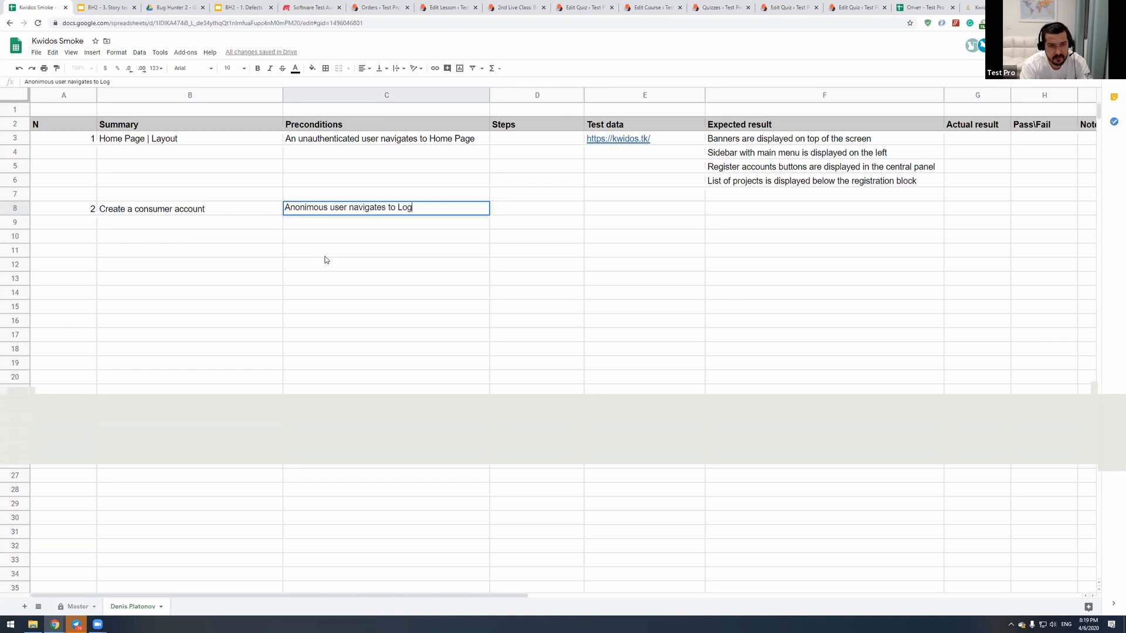
pyautogui.write('in page')
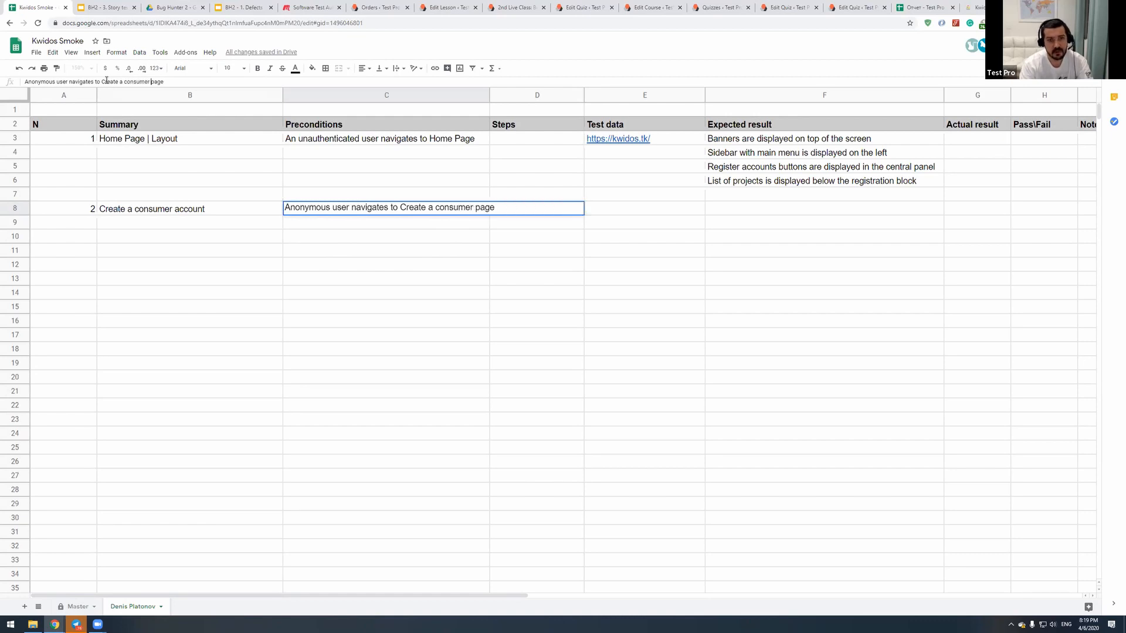
pyautogui.write('account')
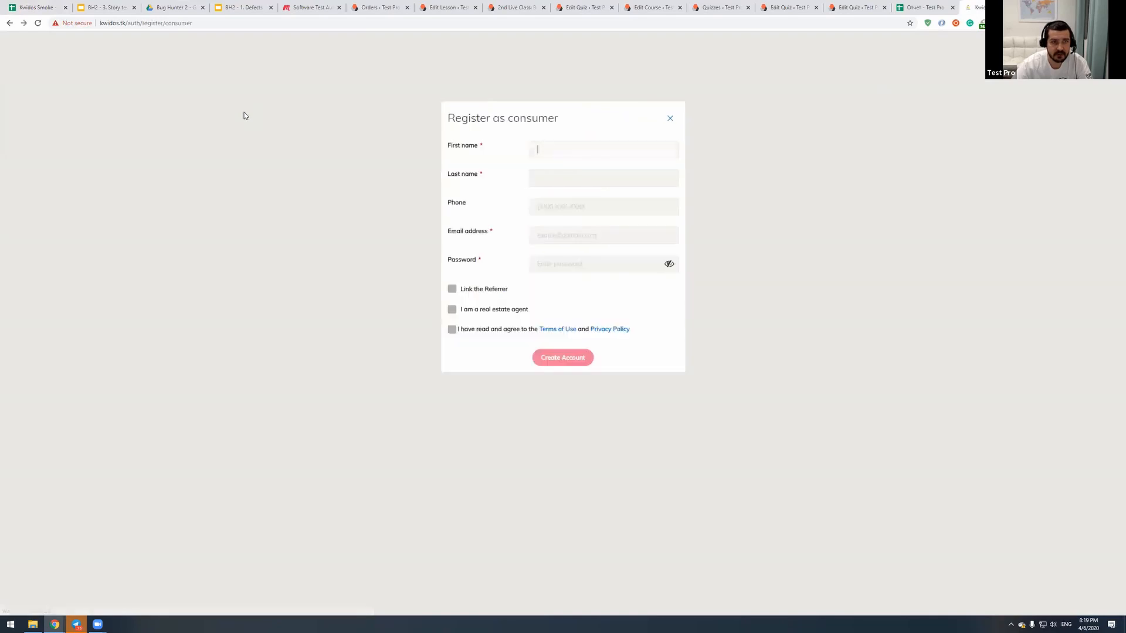
# Paste the Kwidos register/consumer URL into test data cell E8.
pyautogui.click(143, 22)
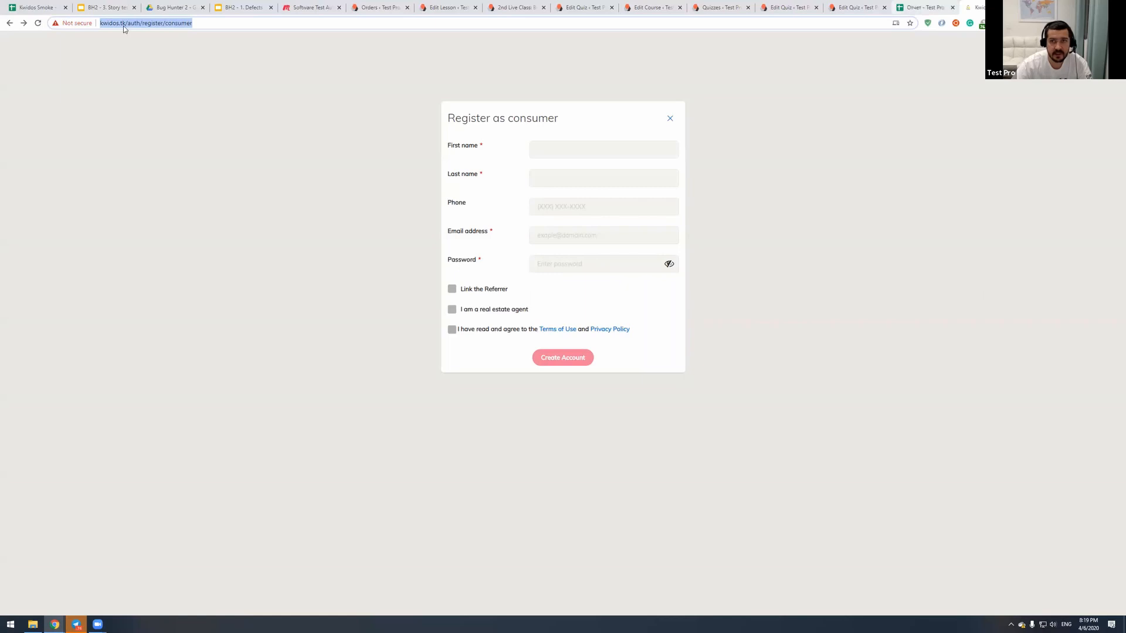
pyautogui.click(37, 7)
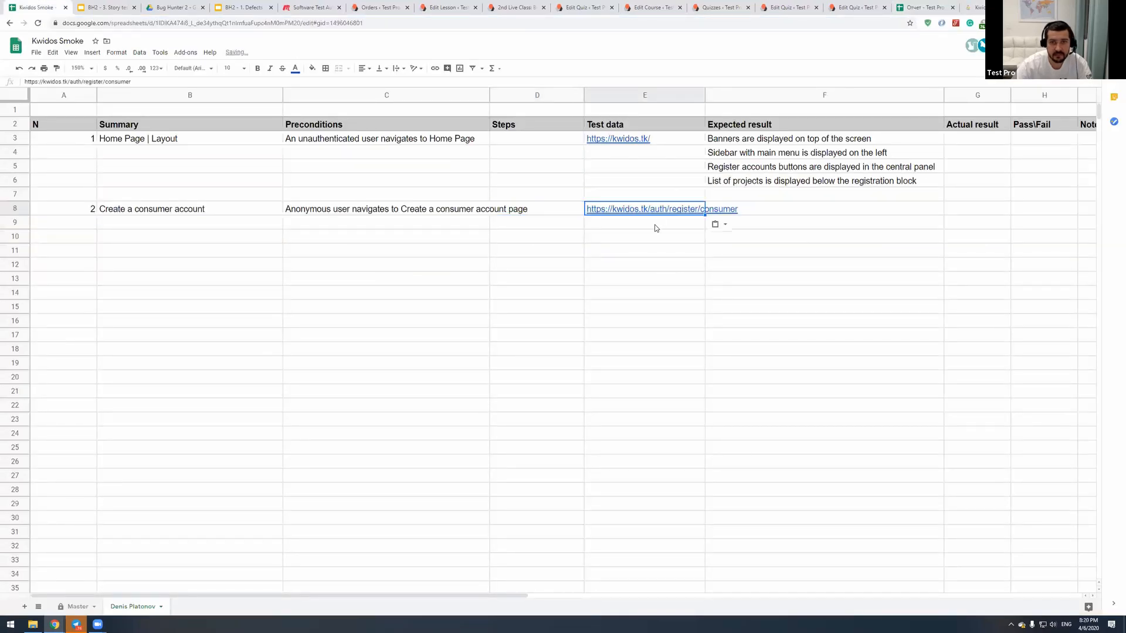
pyautogui.click(643, 235)
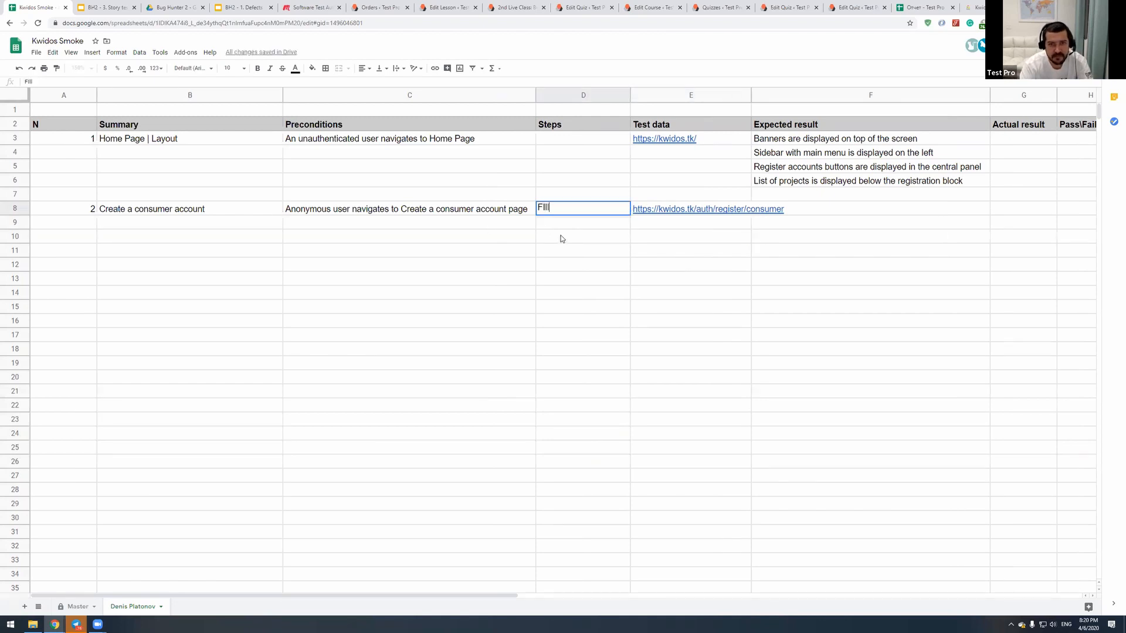
# Draft step text about filling out the form and clicking Create, then commit it.
pyautogui.write('out th')
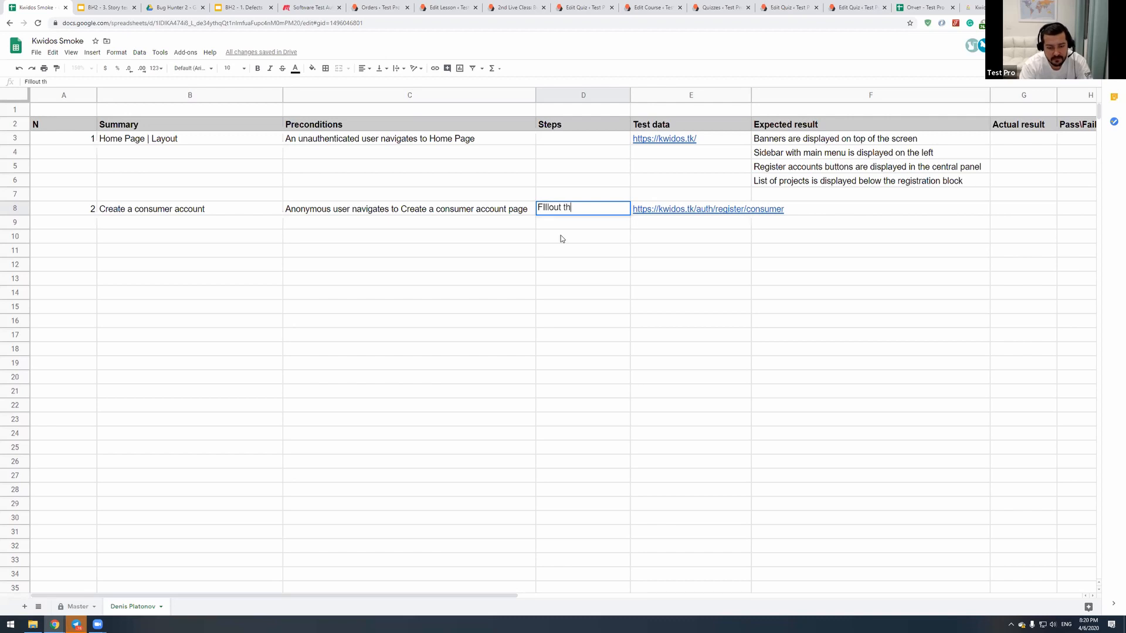
pyautogui.write('e form')
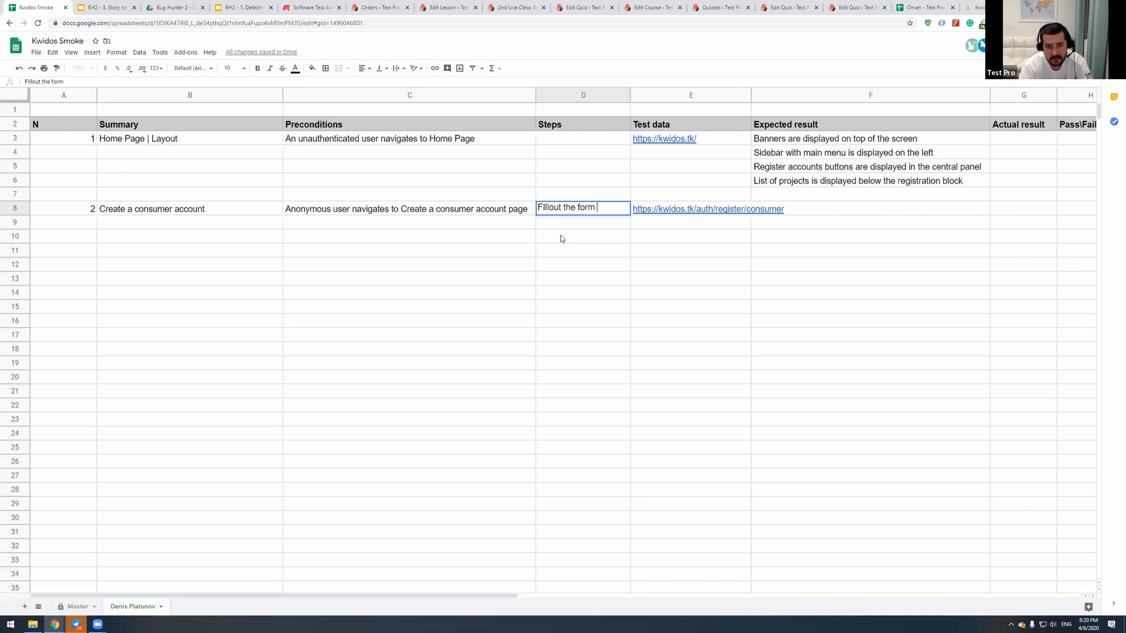
pyautogui.write('and c')
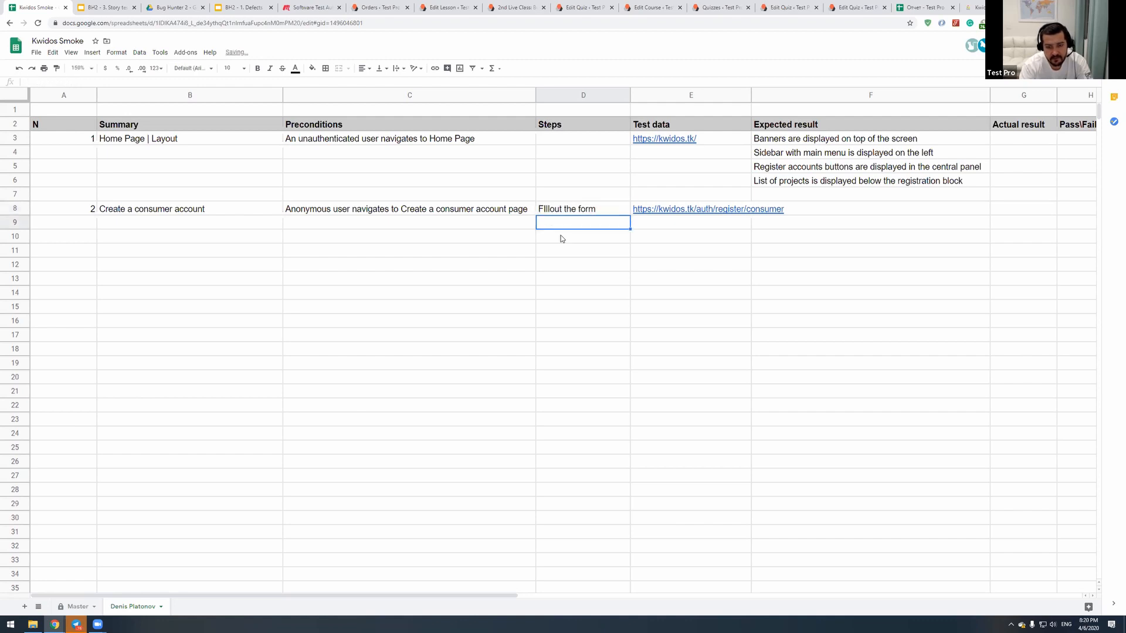
pyautogui.write('Click crat')
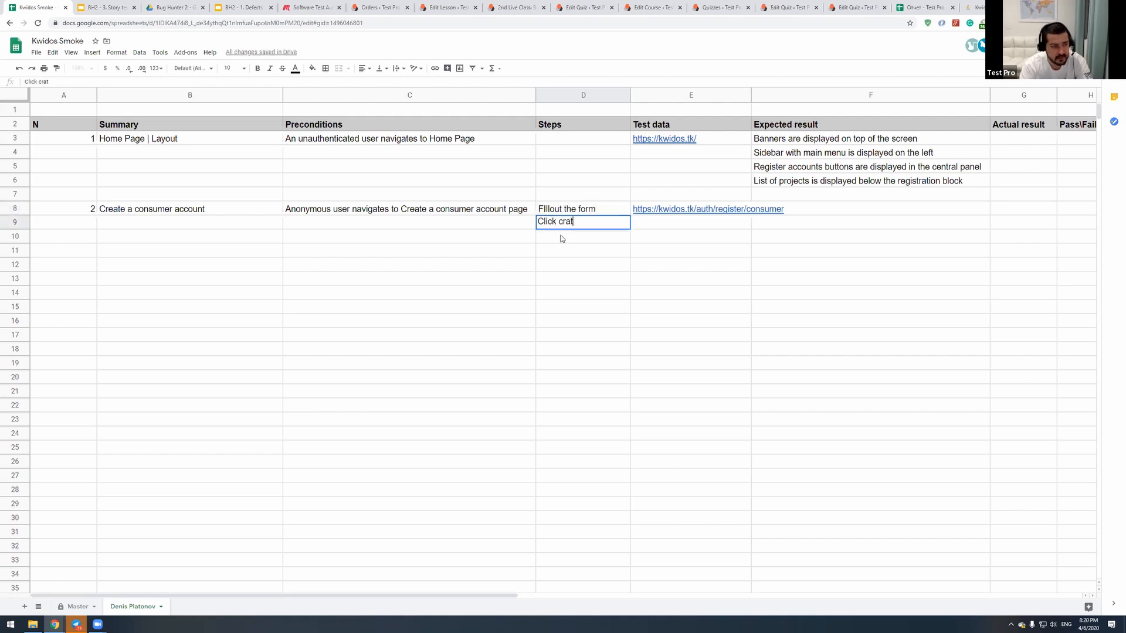
pyautogui.write('e')
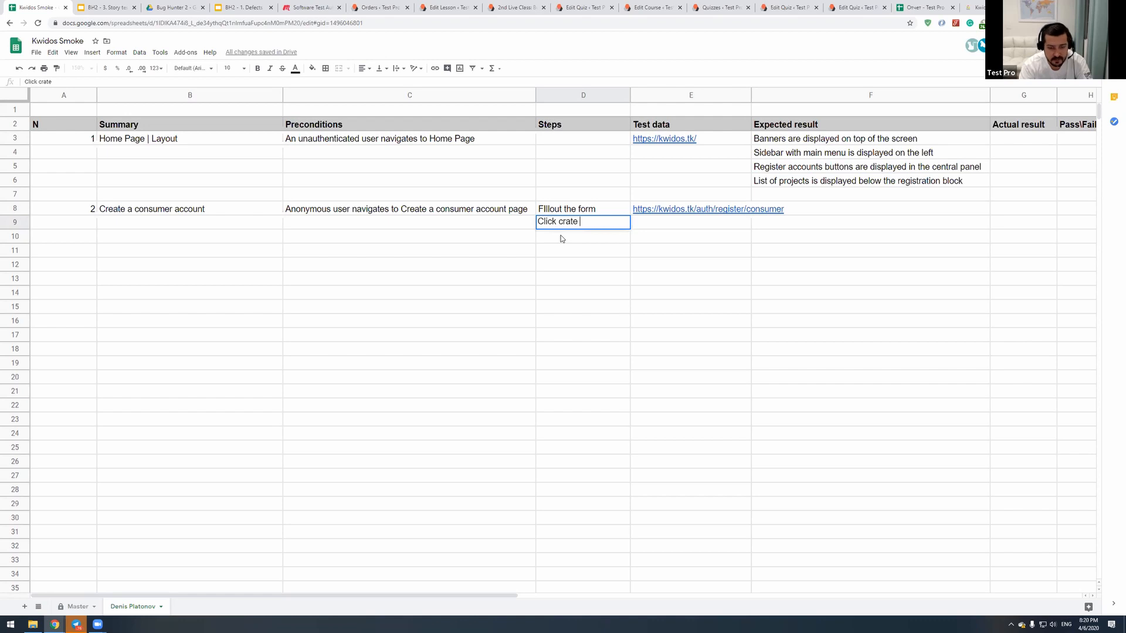
pyautogui.press('Backspace')
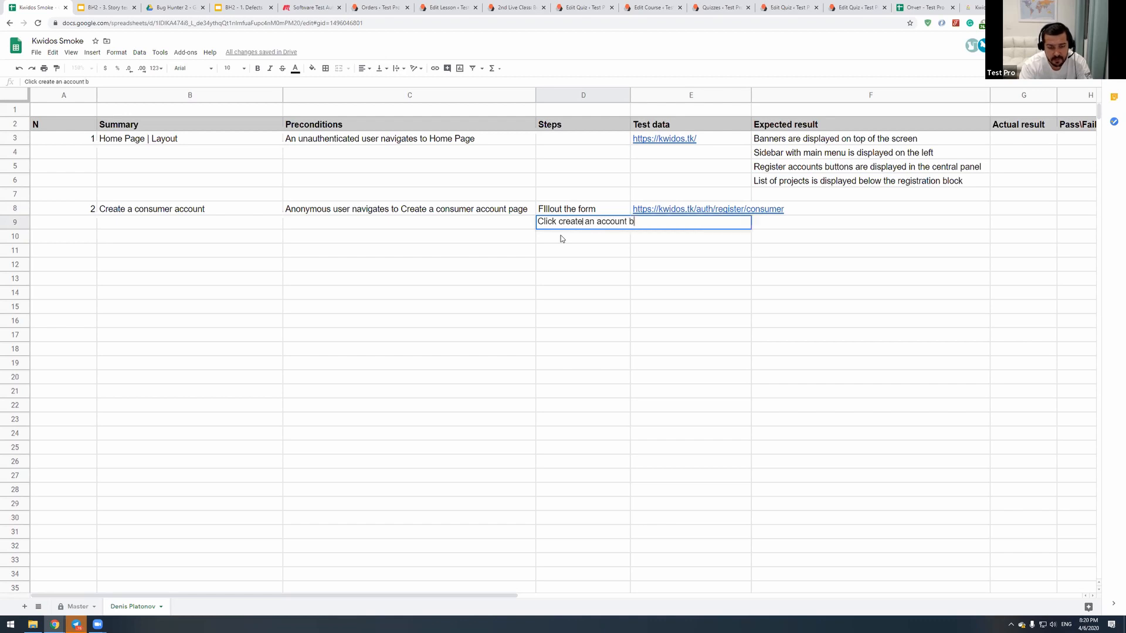
pyautogui.press('enter')
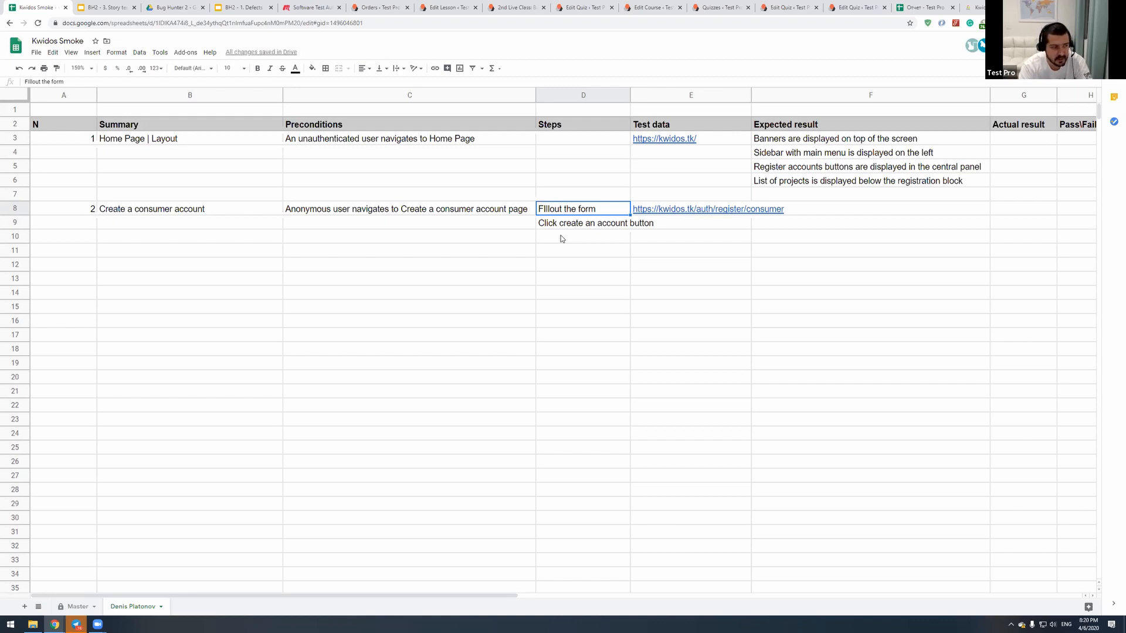
# Write the step 'Create an account with correct information' in D8.
pyautogui.write('Create')
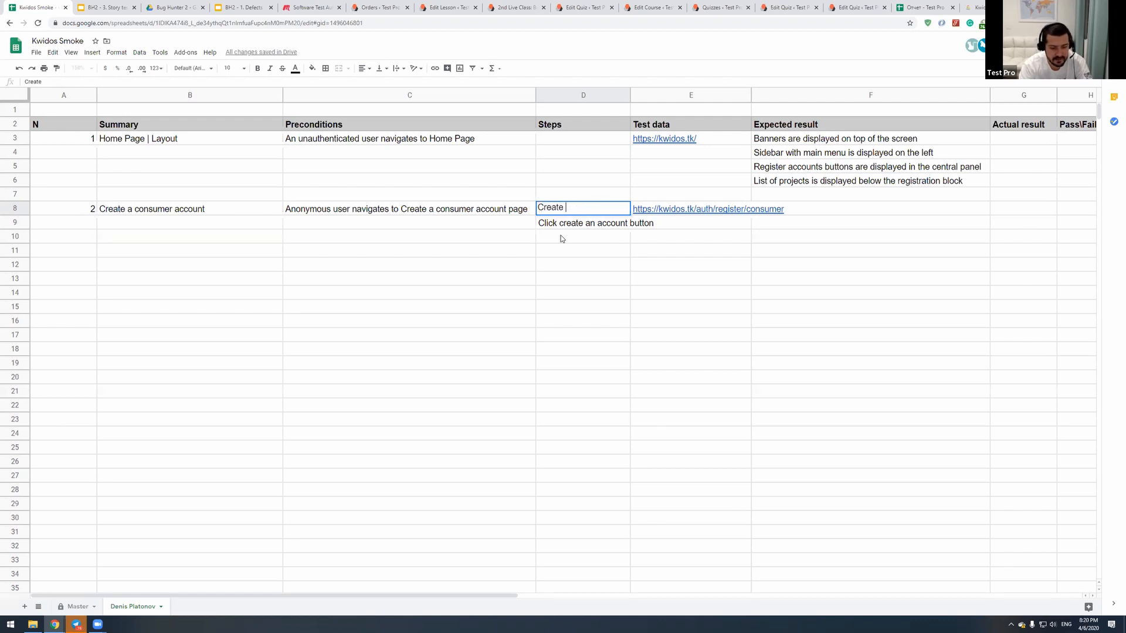
pyautogui.write('an account')
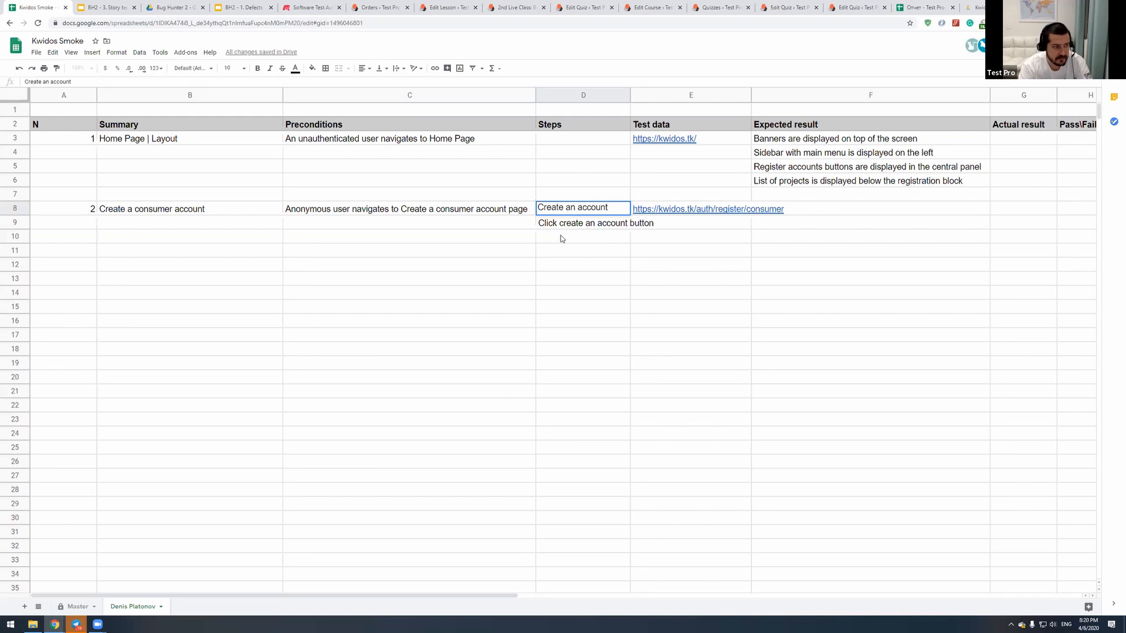
pyautogui.write('with co')
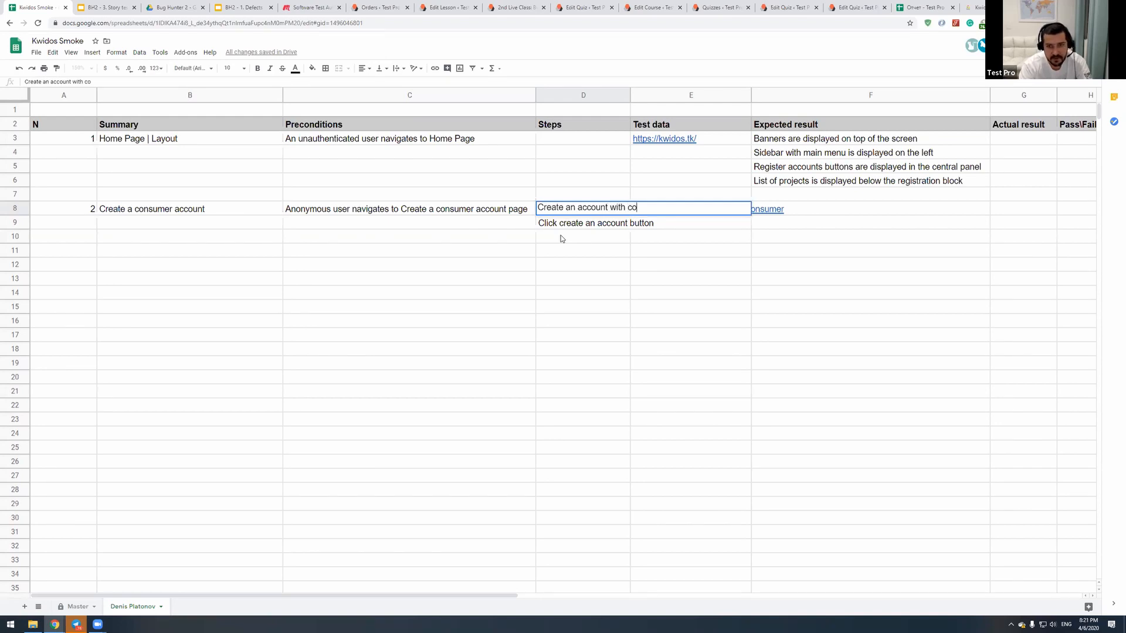
pyautogui.write('rrect information')
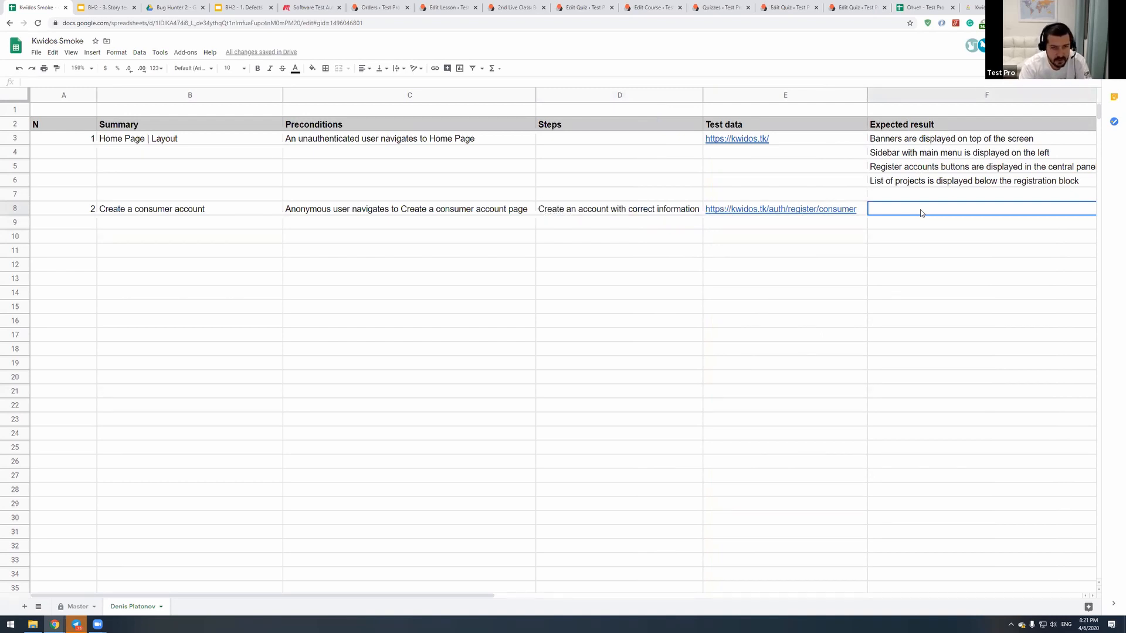
# Write the first expected result: user should be redirected to the Login page.
pyautogui.write('User')
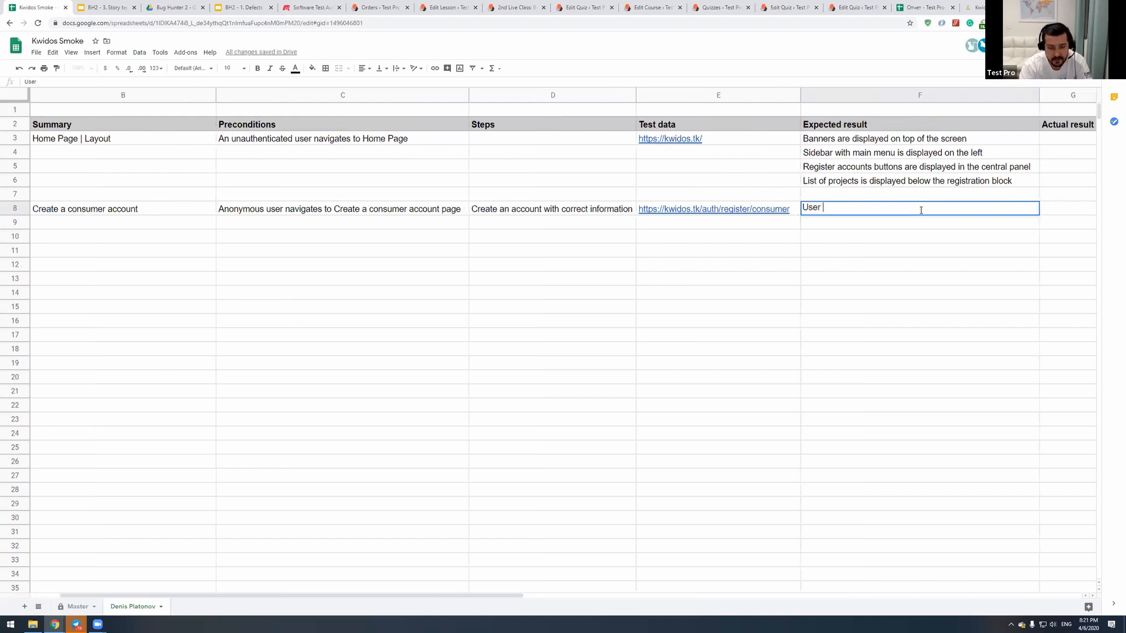
pyautogui.write('should be redf')
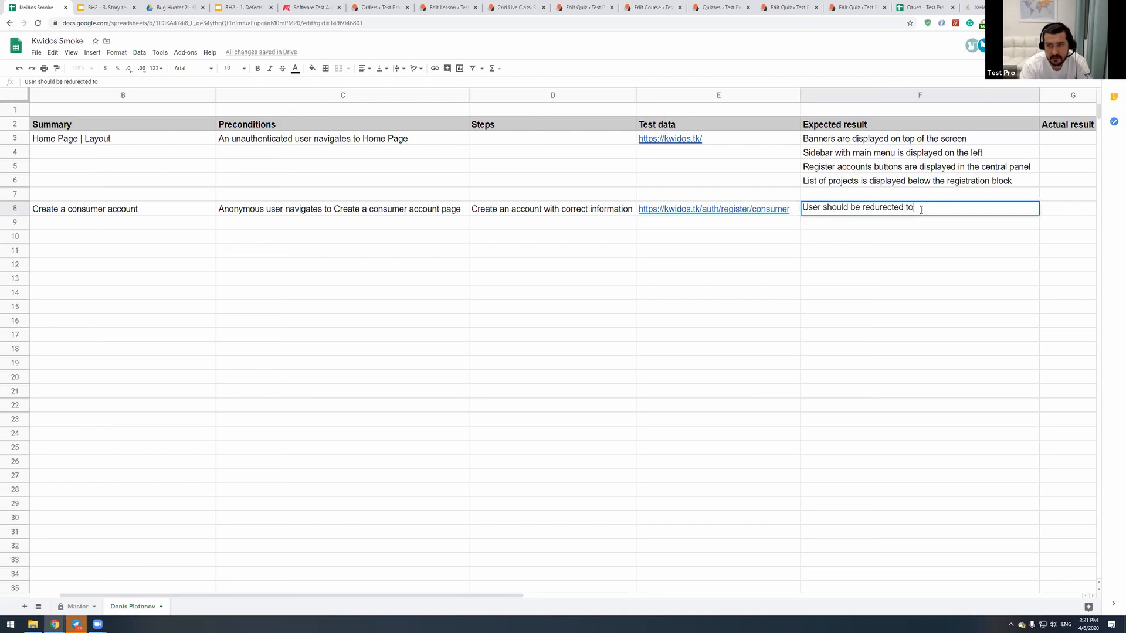
pyautogui.press('BackSpace')
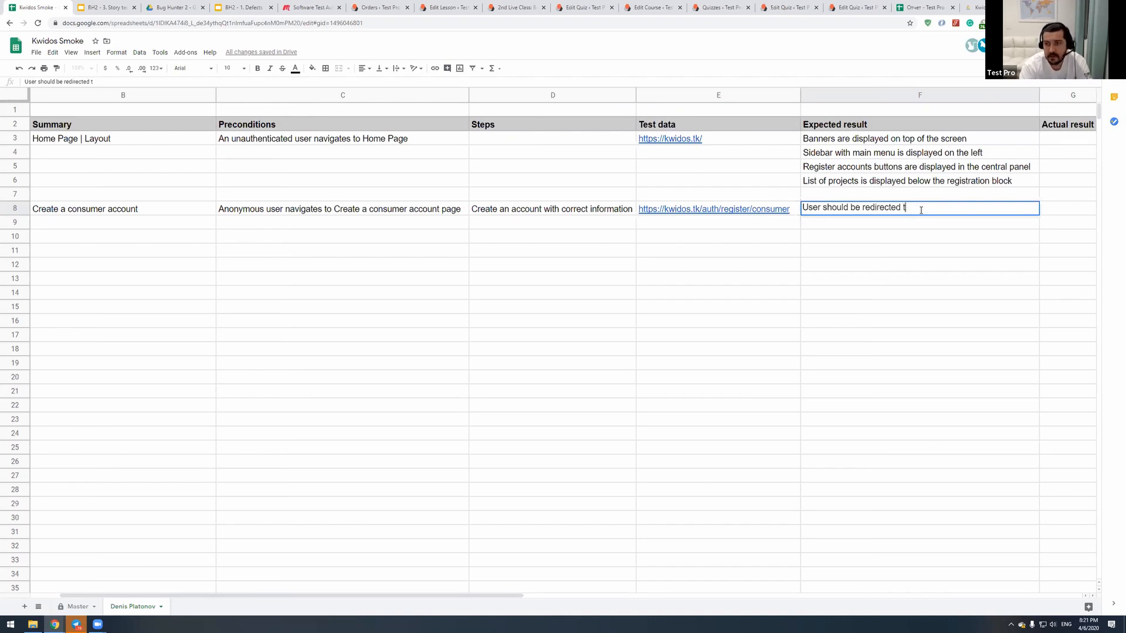
pyautogui.write('o Login page')
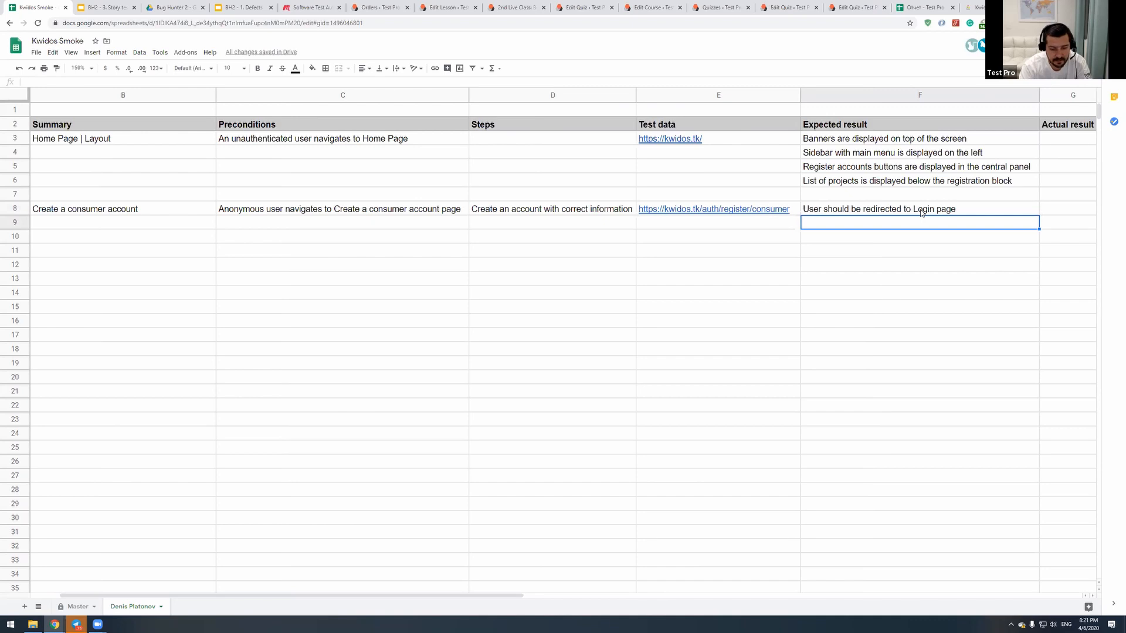
# Write the second expected result: a Congratulations message pop-up should appear.
pyautogui.write('Congratulatio')
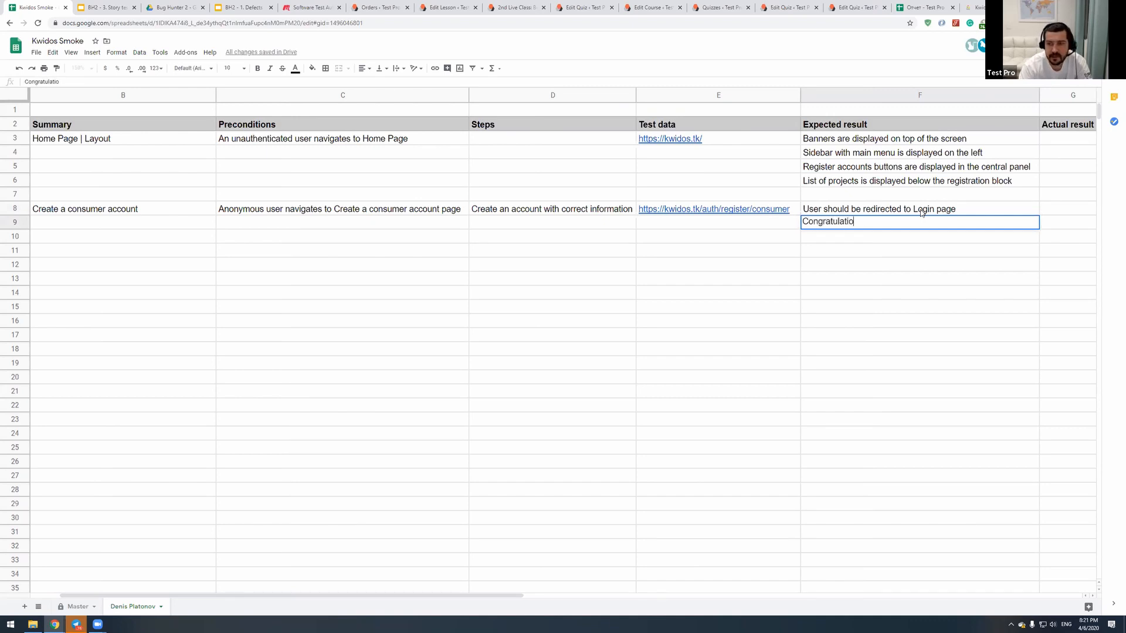
pyautogui.write('ns message')
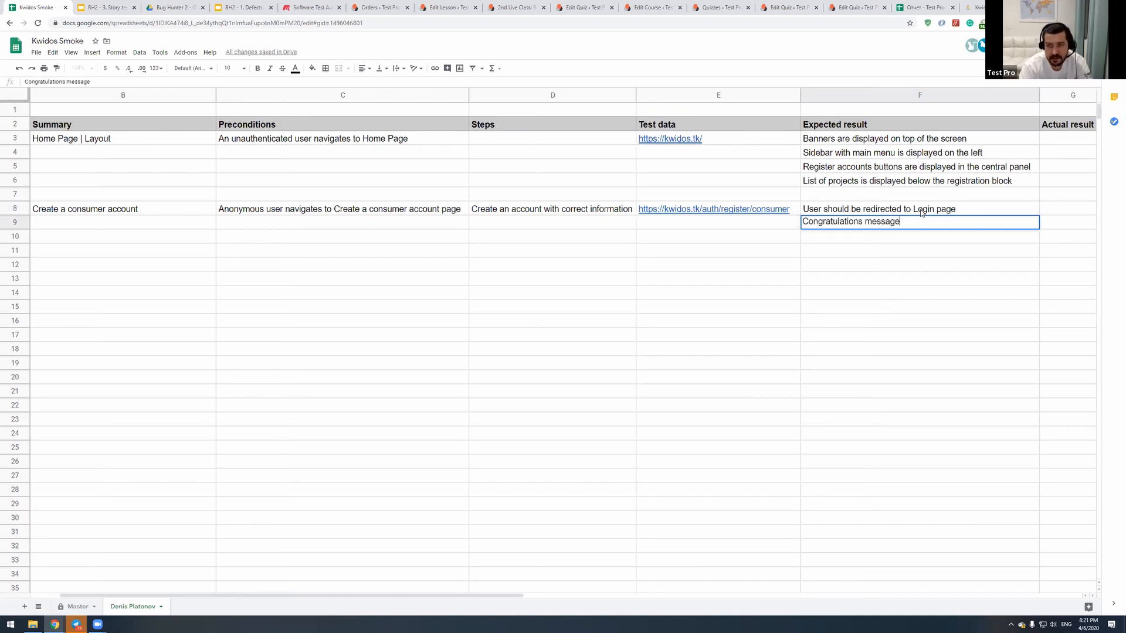
pyautogui.write('should pop up')
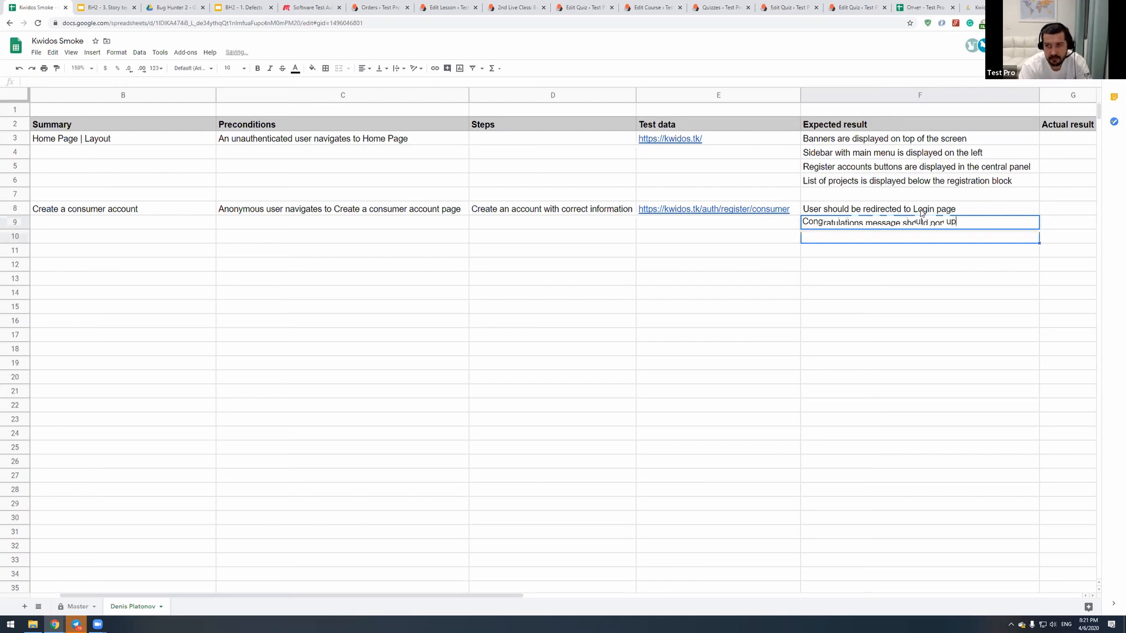
pyautogui.press('enter')
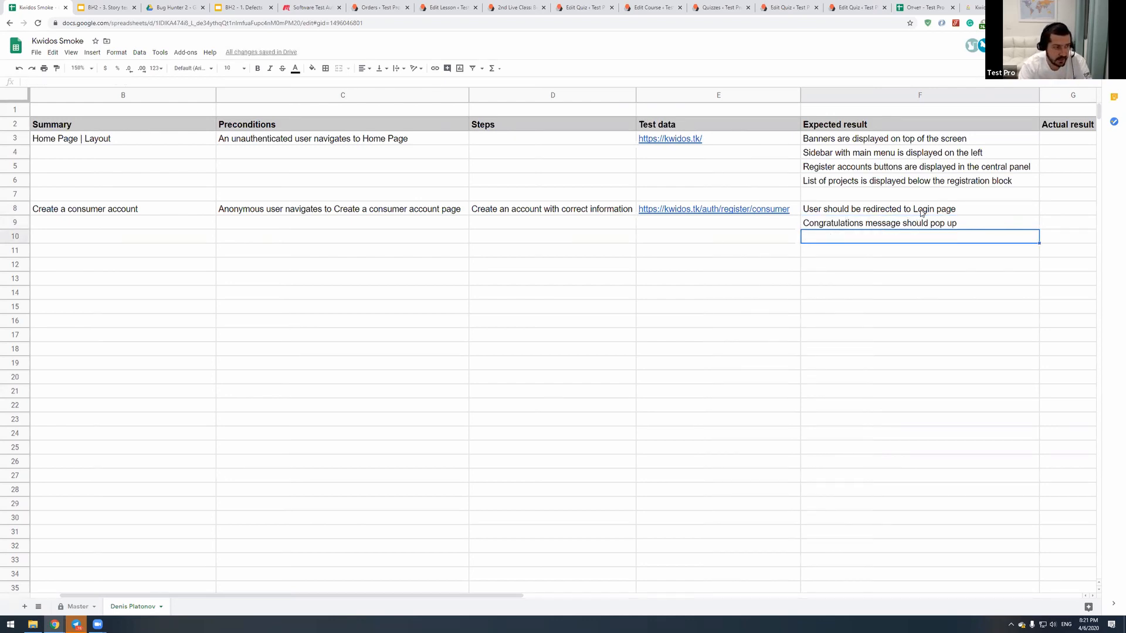
# Write the third expected result: user should receive a welcome email.
pyautogui.write('User shoul')
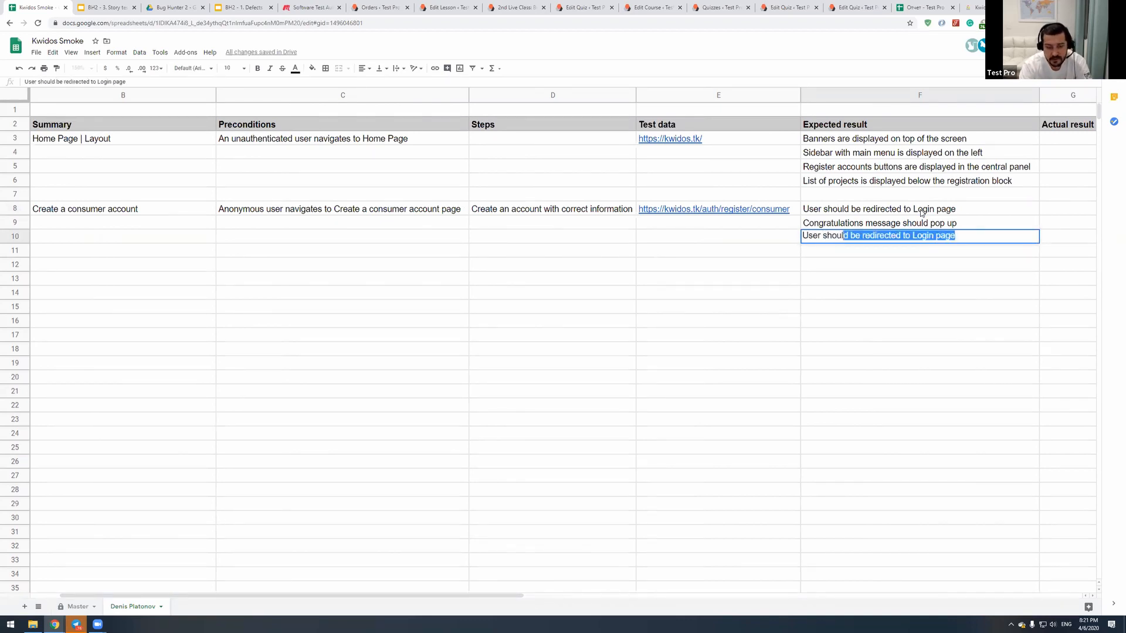
pyautogui.write('User should receiv')
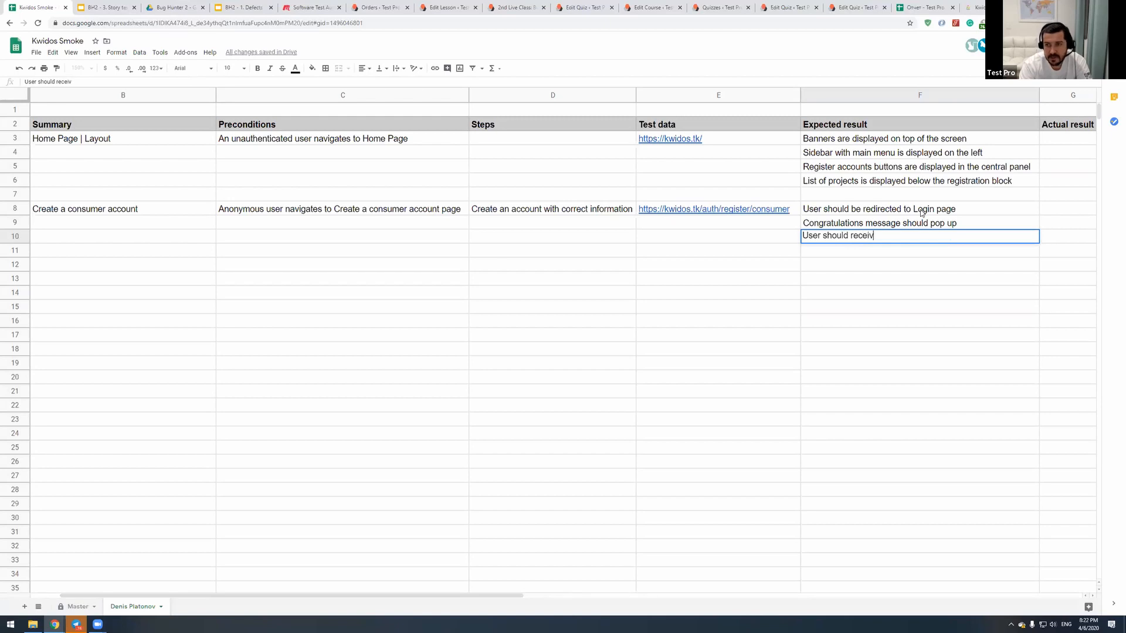
pyautogui.write('e')
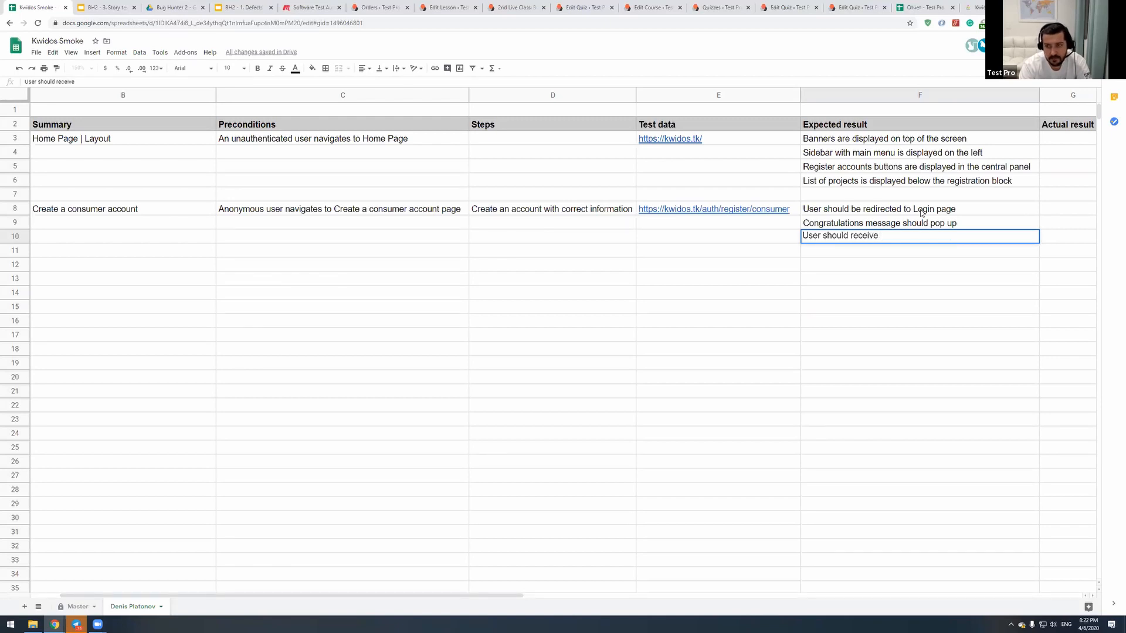
pyautogui.write('a welocome email')
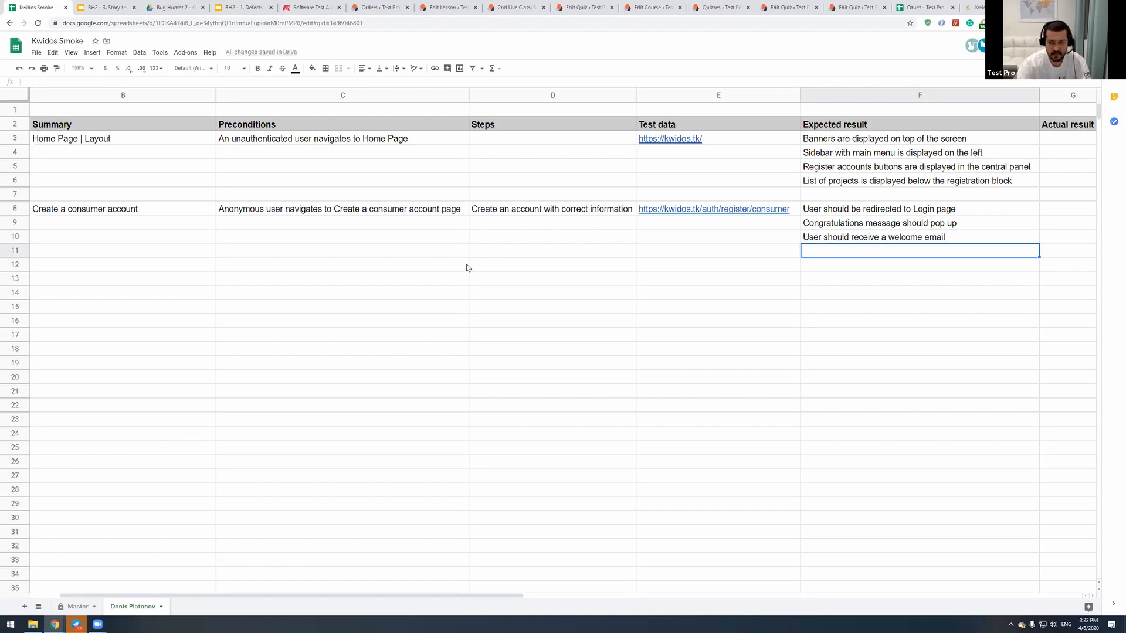
pyautogui.moveTo(142, 297)
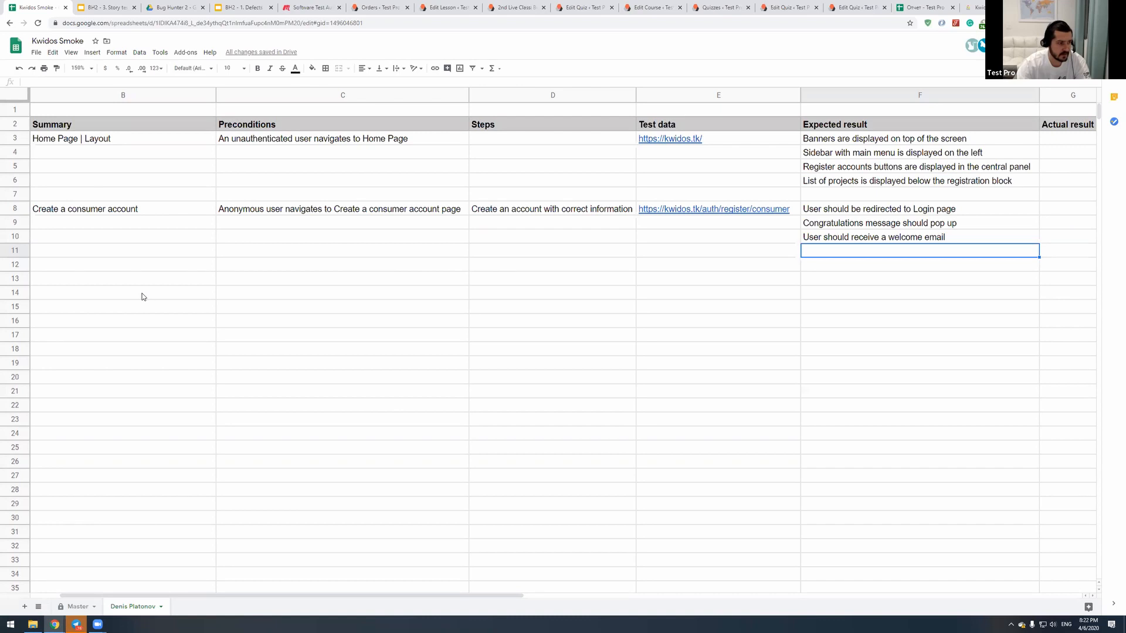
# View the Test Plan slide (slide 17) in the presentation, zoomed in on the table.
pyautogui.click(104, 7)
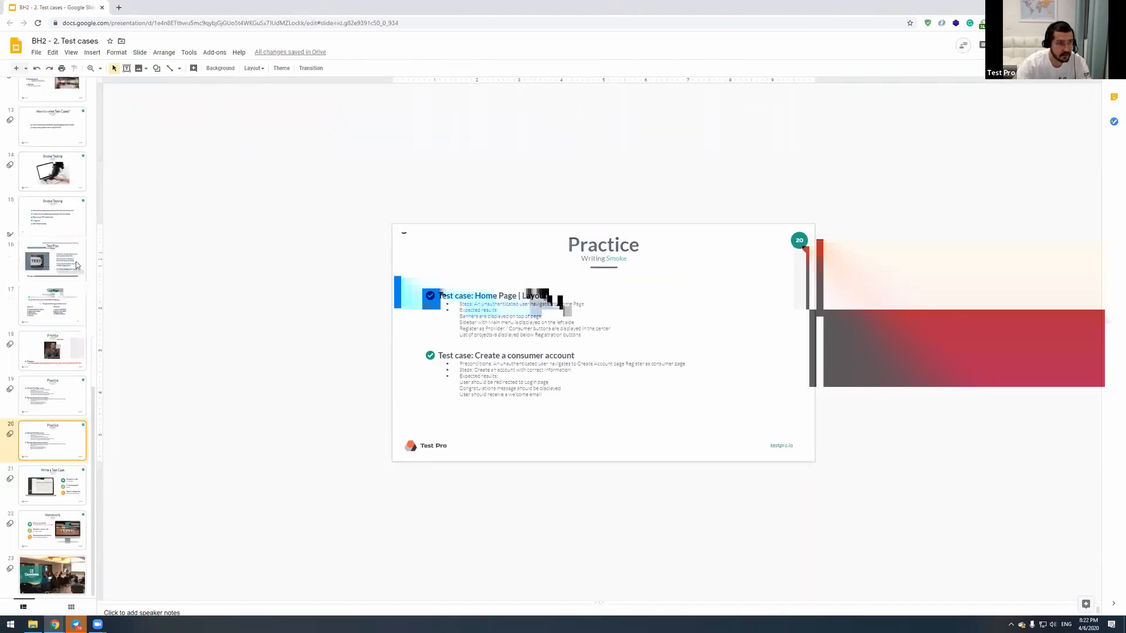
pyautogui.click(53, 305)
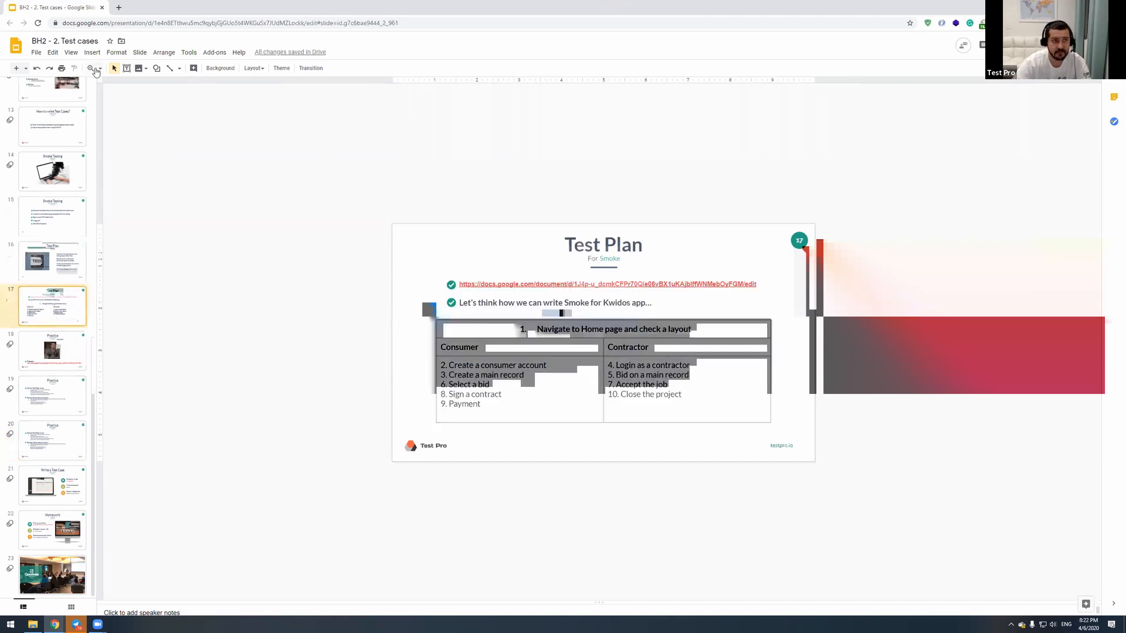
pyautogui.click(93, 68)
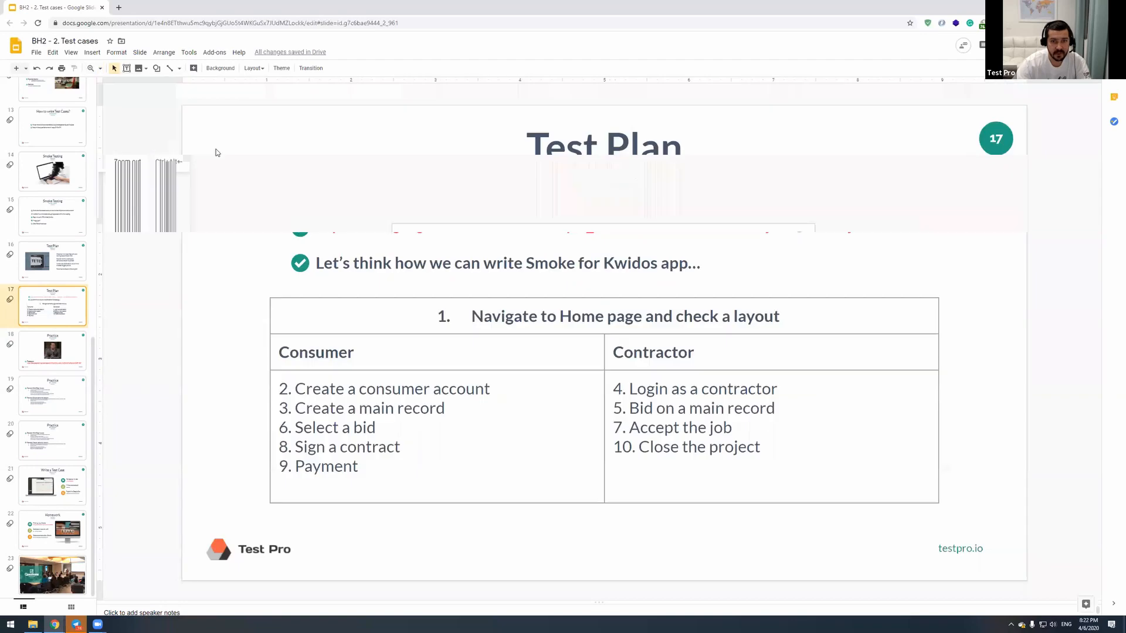
pyautogui.moveTo(536, 324)
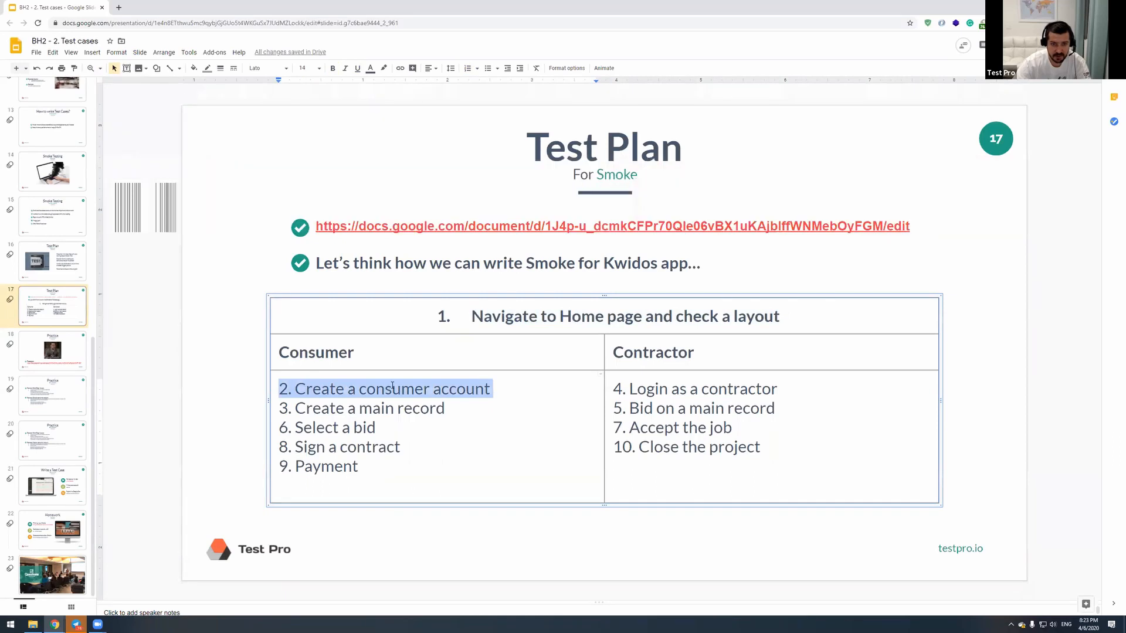
pyautogui.click(334, 408)
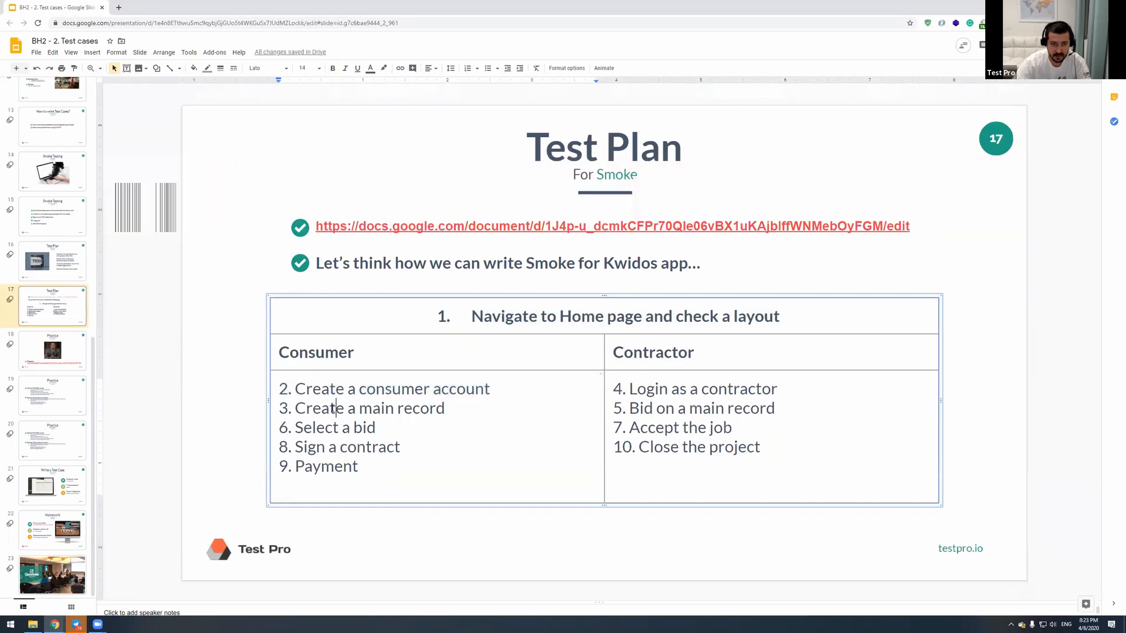
pyautogui.doubleClick(319, 408)
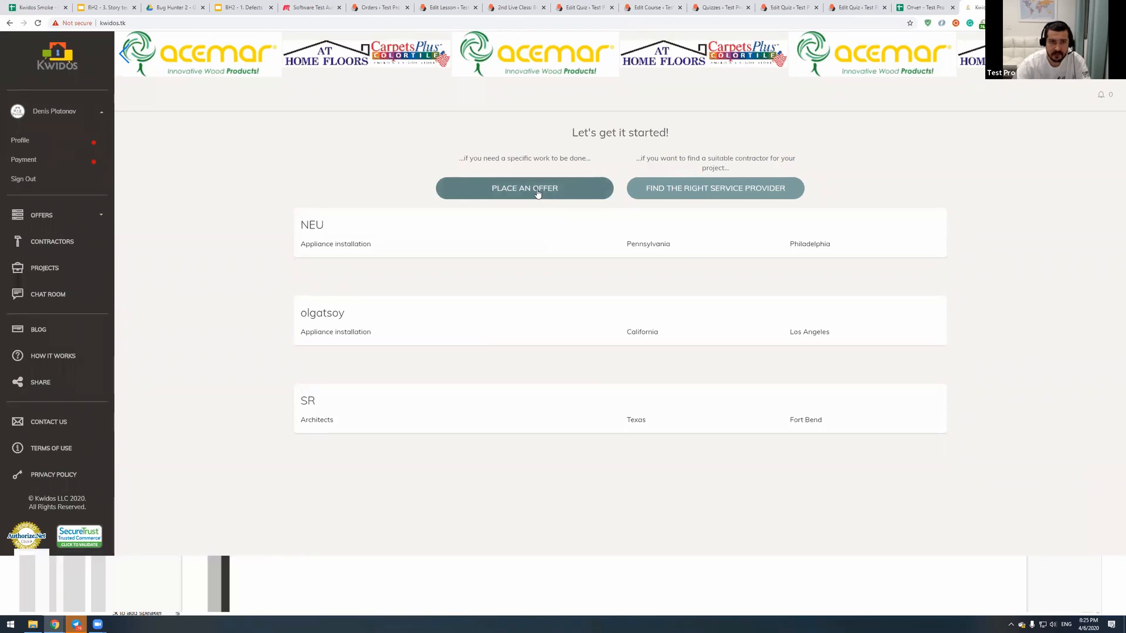
pyautogui.moveTo(319, 142)
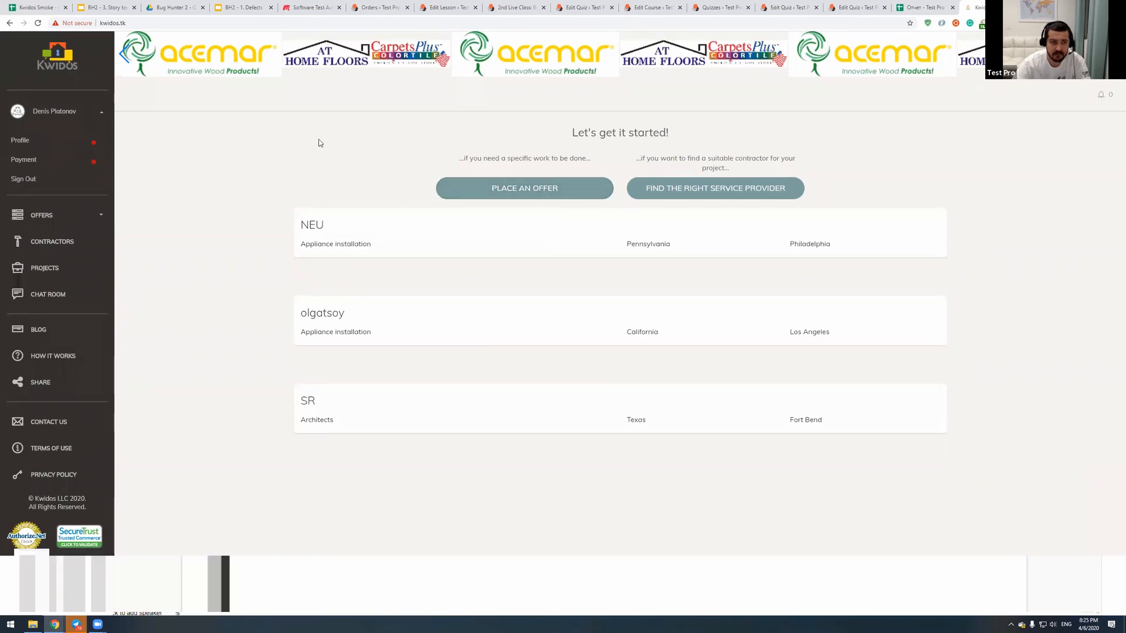
# Start a new offer via PLACE AN OFFER on the Kwidos home page.
pyautogui.click(524, 188)
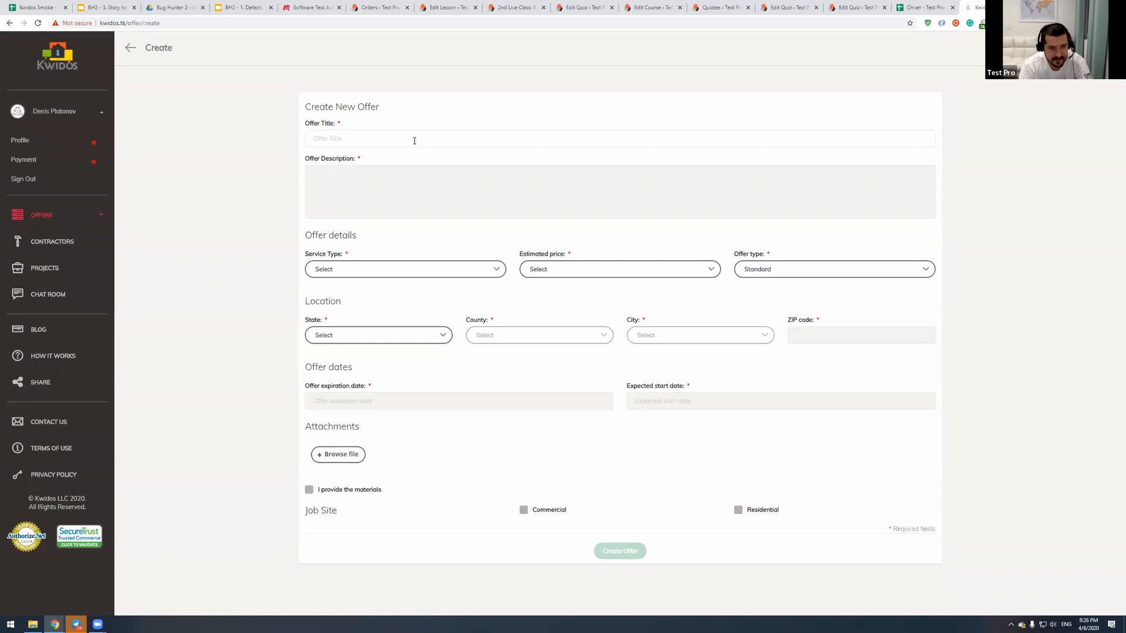
# Enter the offer title 'Build a house' and description 'Small one'.
pyautogui.write('Bu')
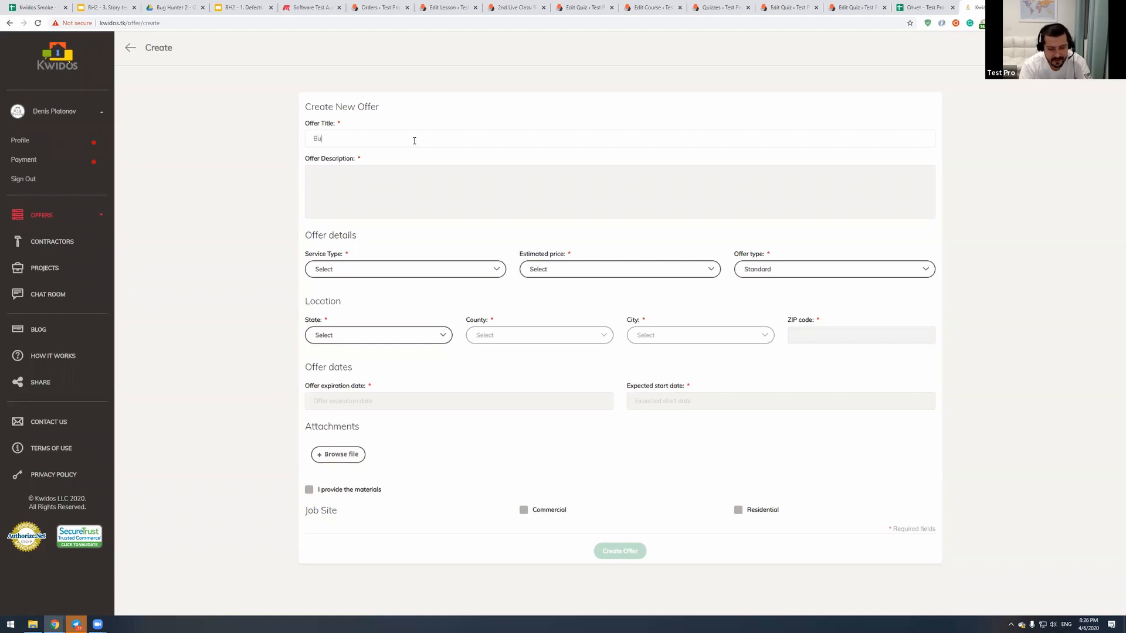
pyautogui.write('ild a house')
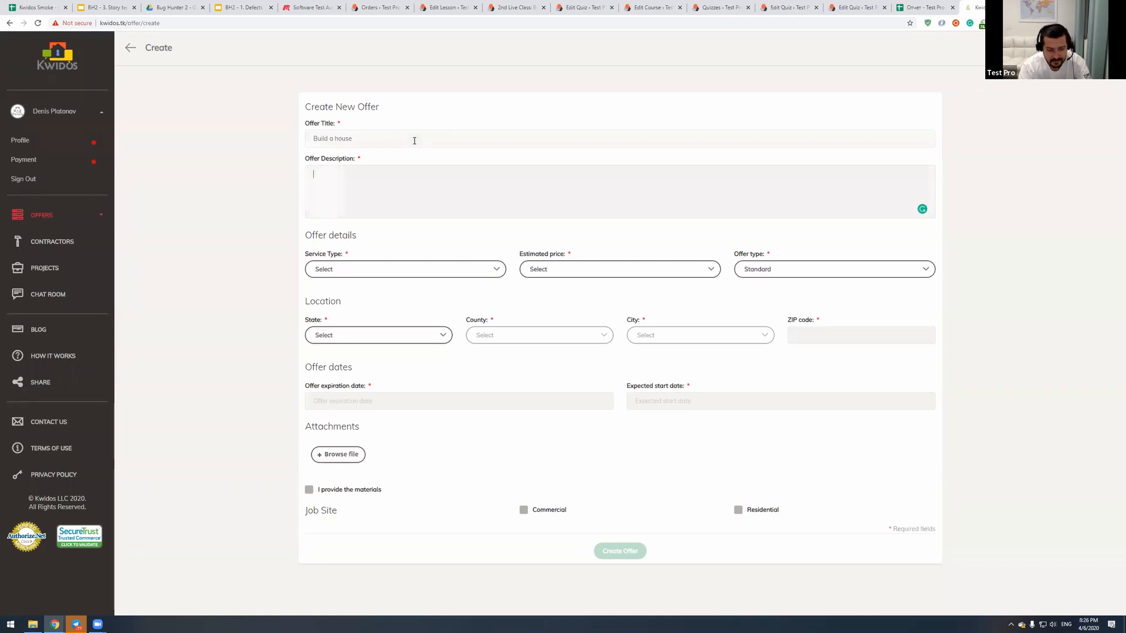
pyautogui.write('Small')
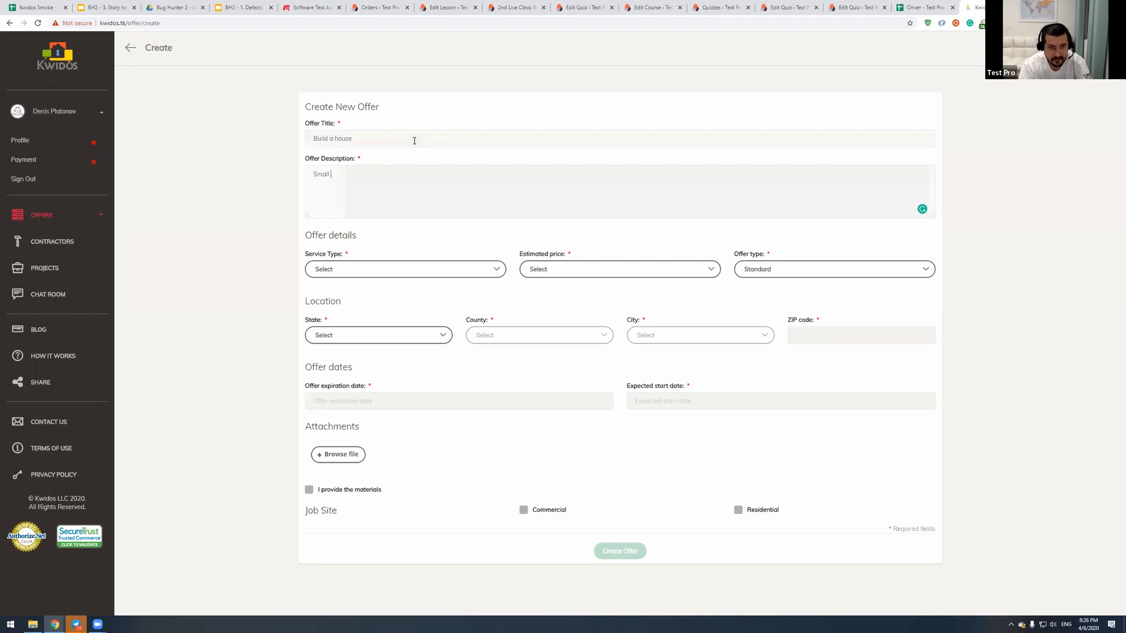
pyautogui.write('one')
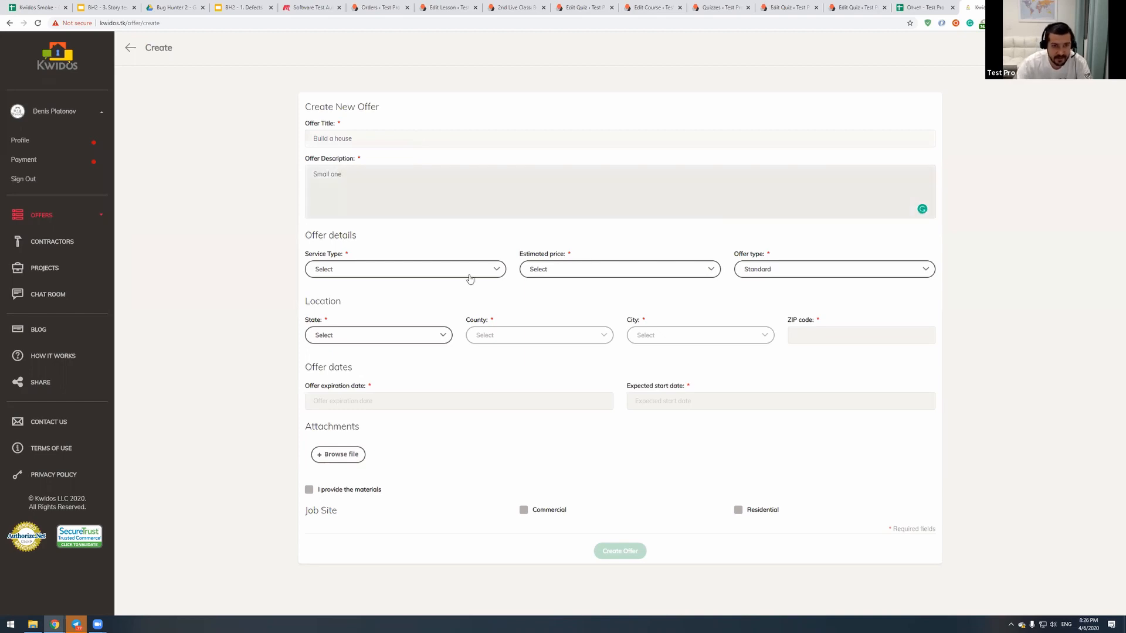
# Set service type Concrete, price $5,001-15,000 and offer type Standard.
pyautogui.click(405, 269)
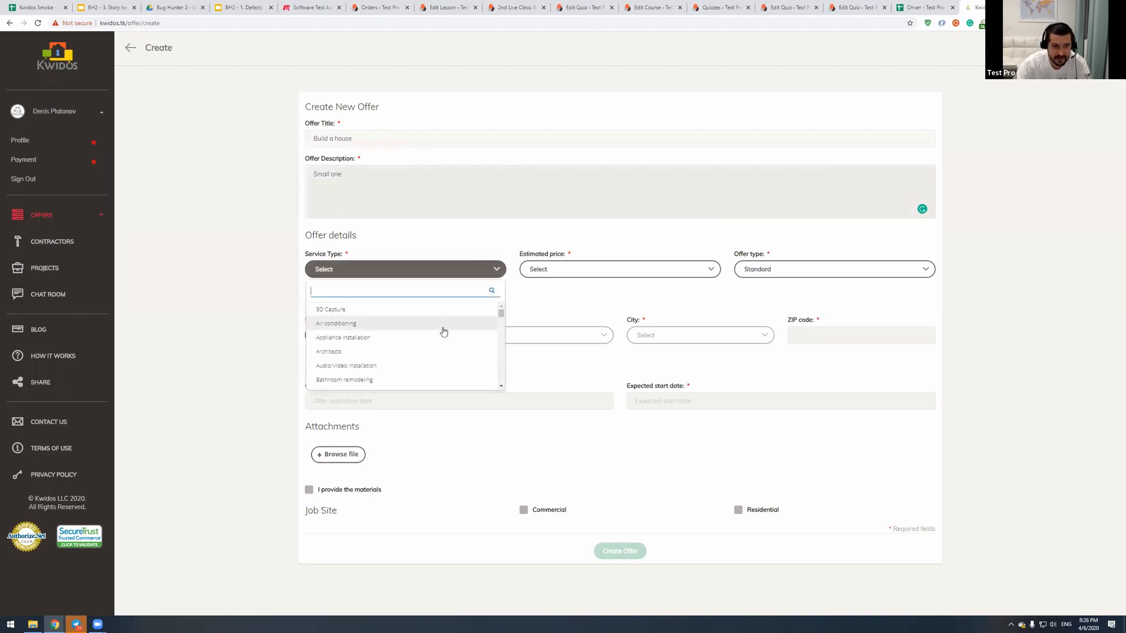
pyautogui.moveTo(446, 361)
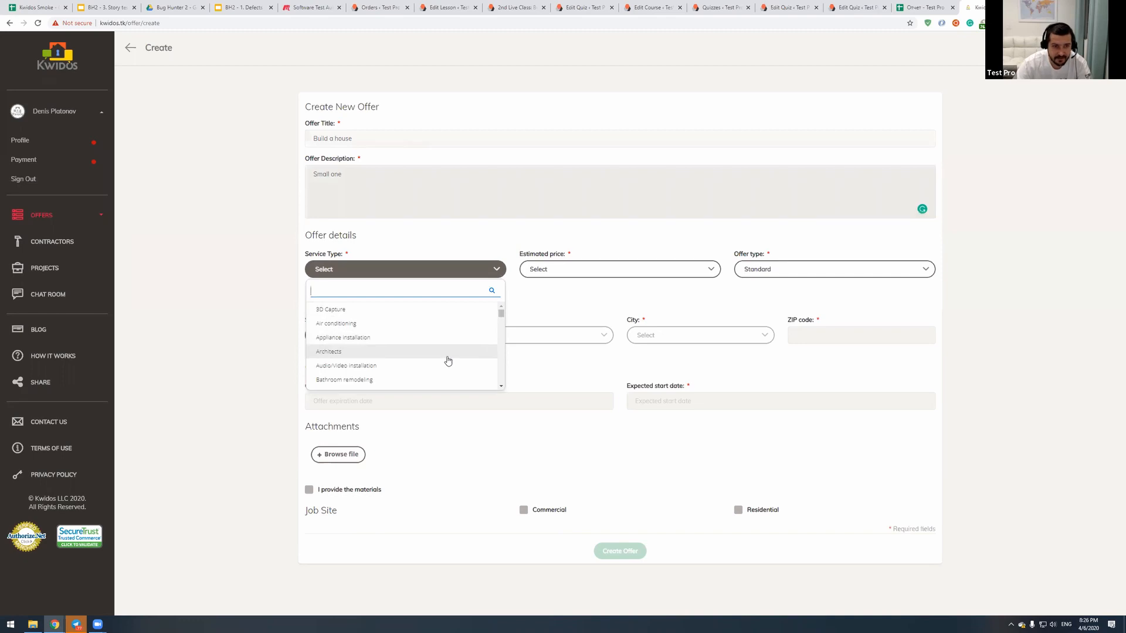
pyautogui.scroll(-3)
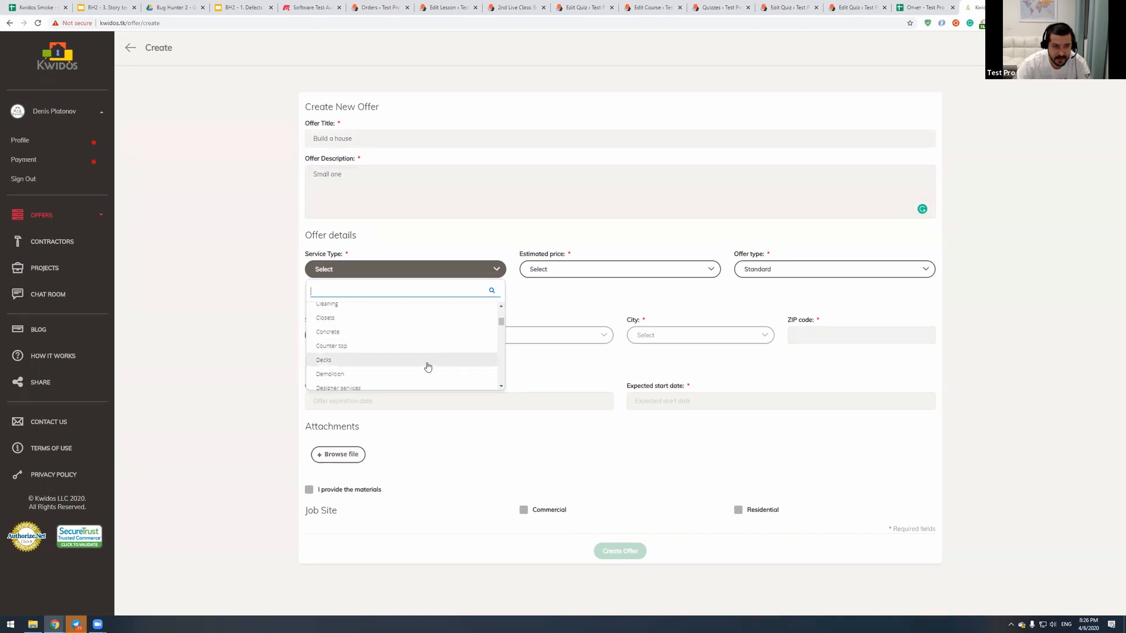
pyautogui.click(328, 332)
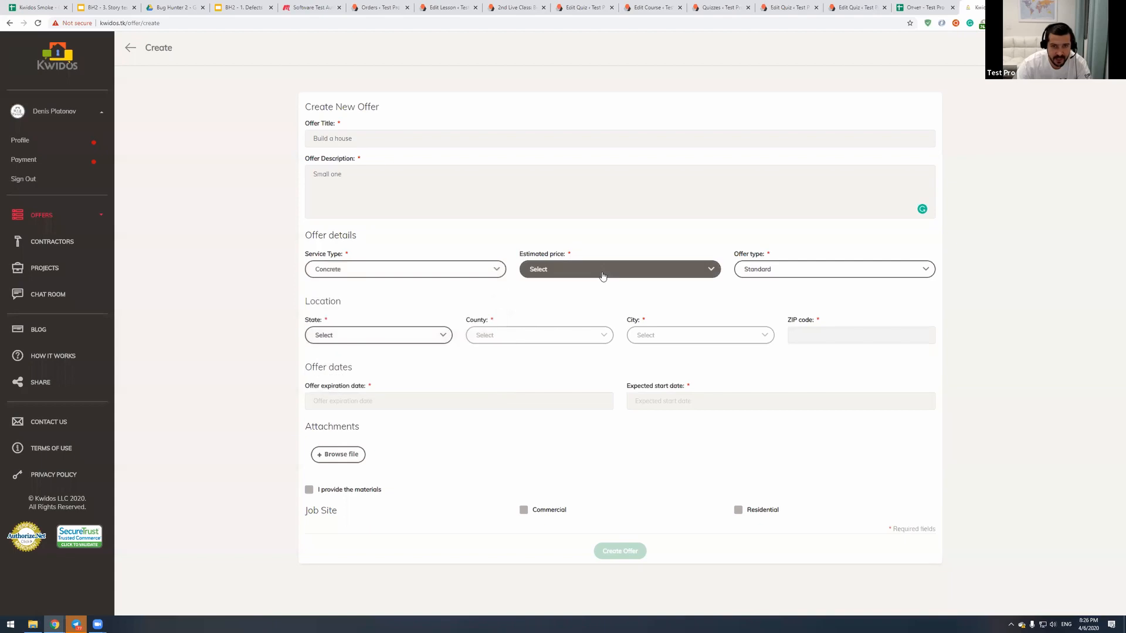
pyautogui.click(618, 269)
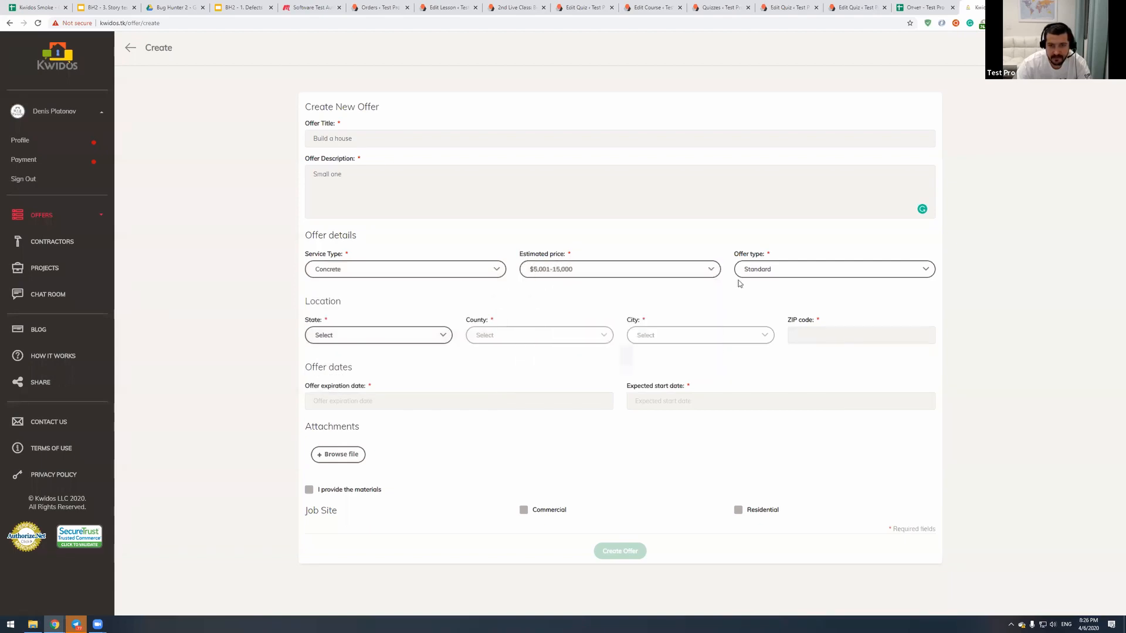
pyautogui.click(833, 268)
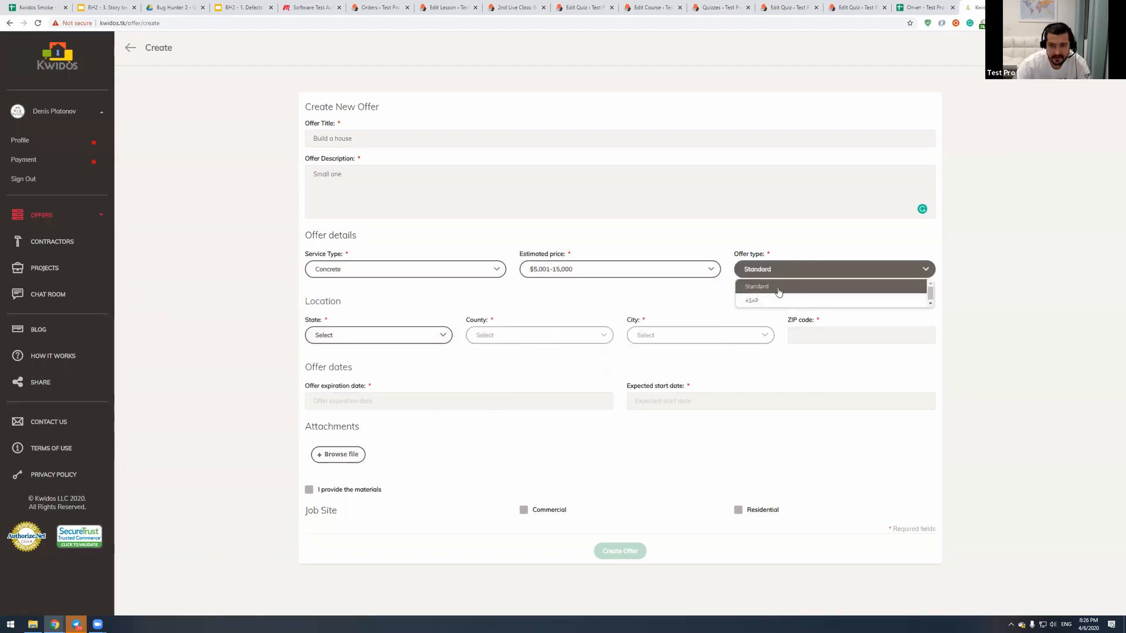
pyautogui.click(378, 334)
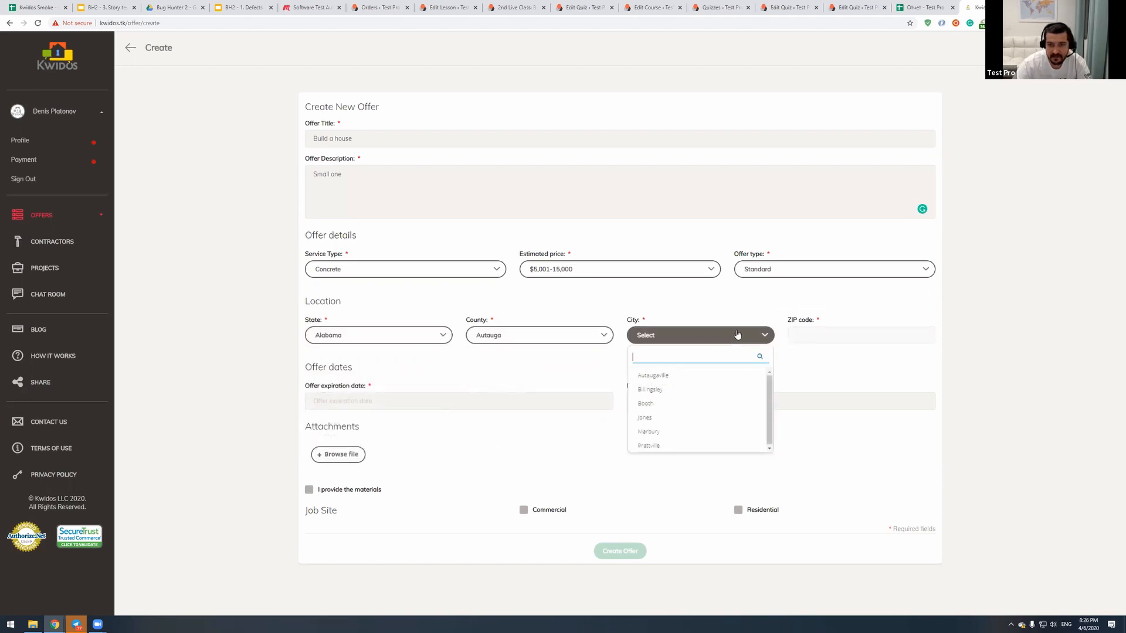
# Choose Autaugaville as the city, set the start date and create the offer.
pyautogui.click(652, 376)
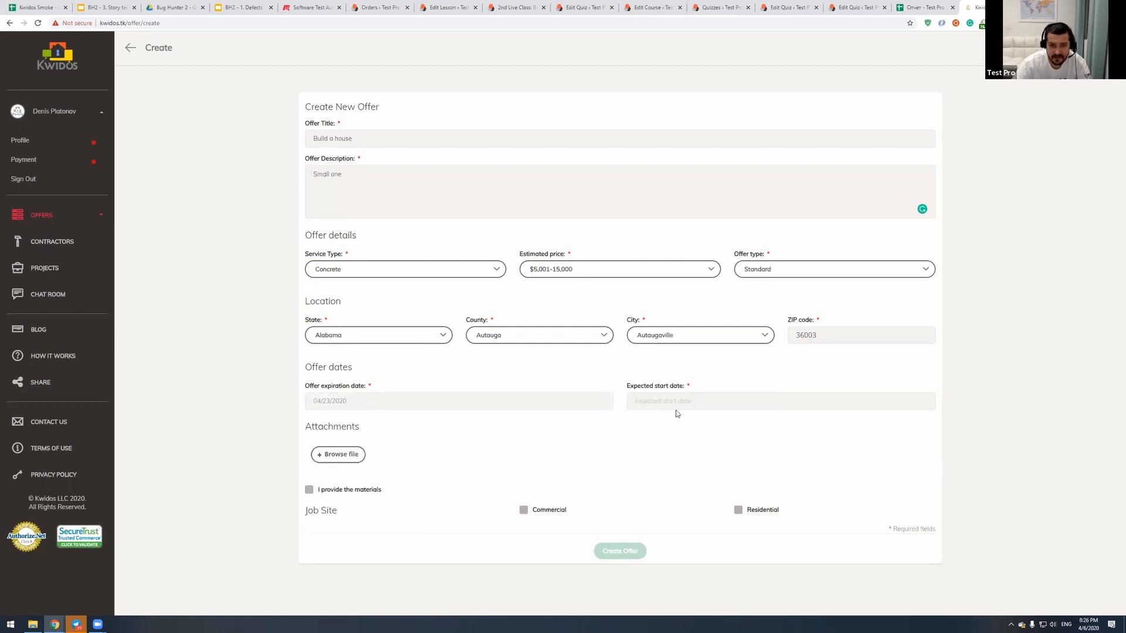
pyautogui.click(780, 401)
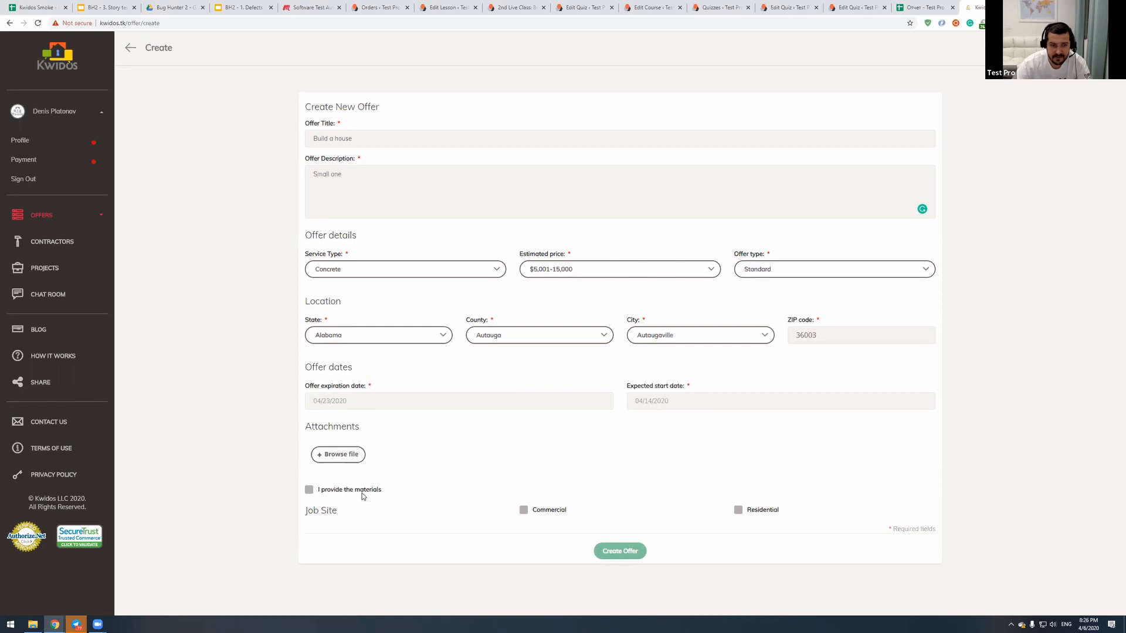
pyautogui.moveTo(620, 551)
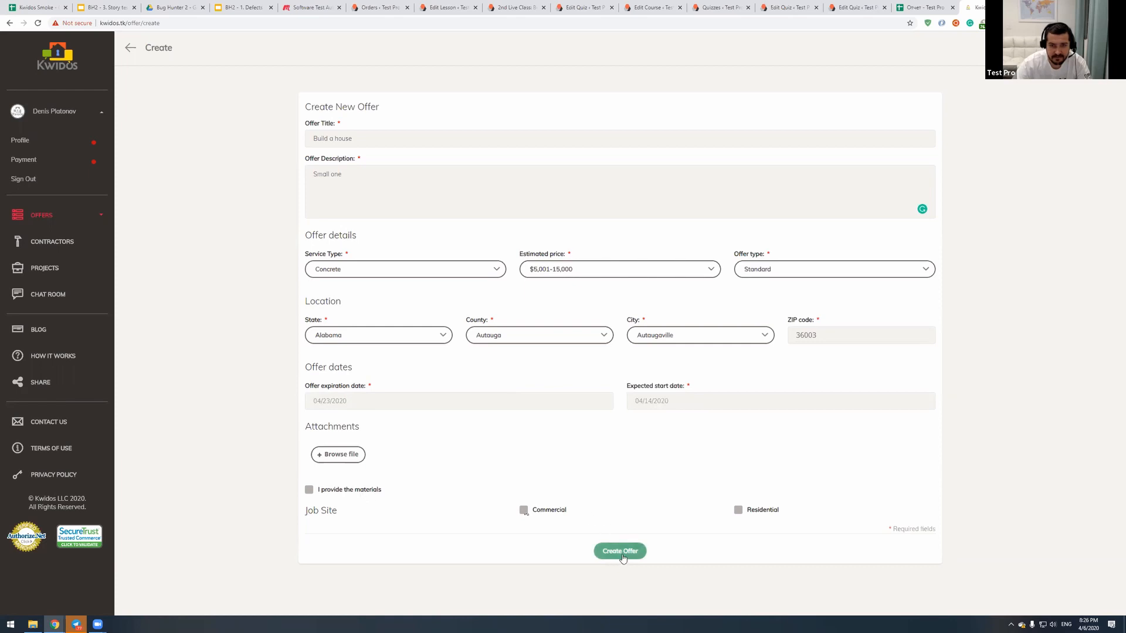
pyautogui.click(619, 551)
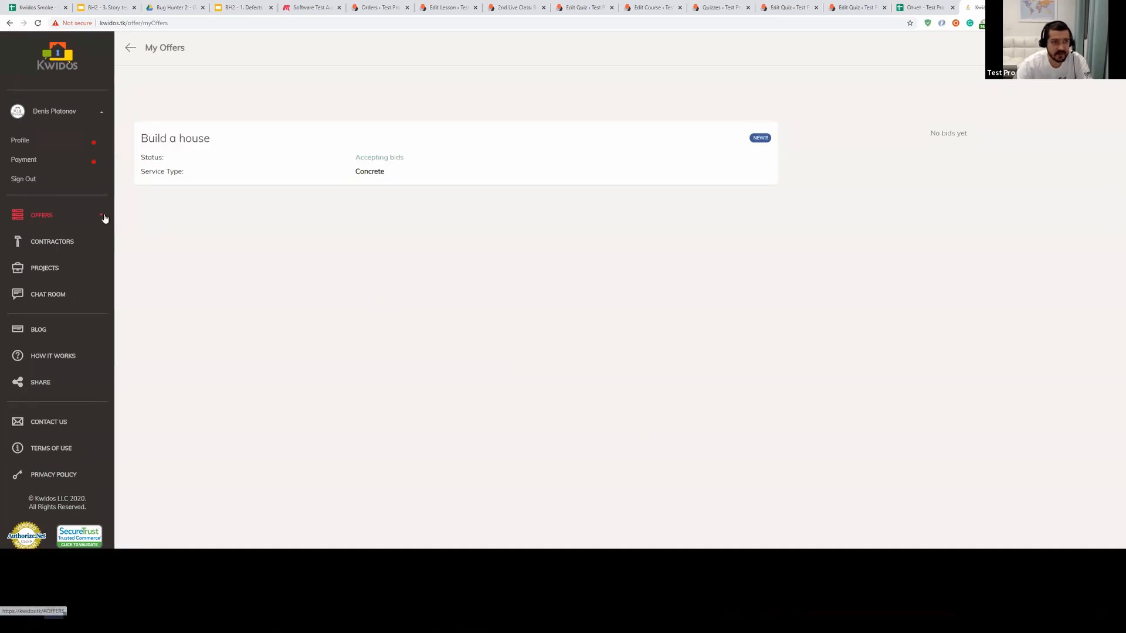
pyautogui.moveTo(309, 217)
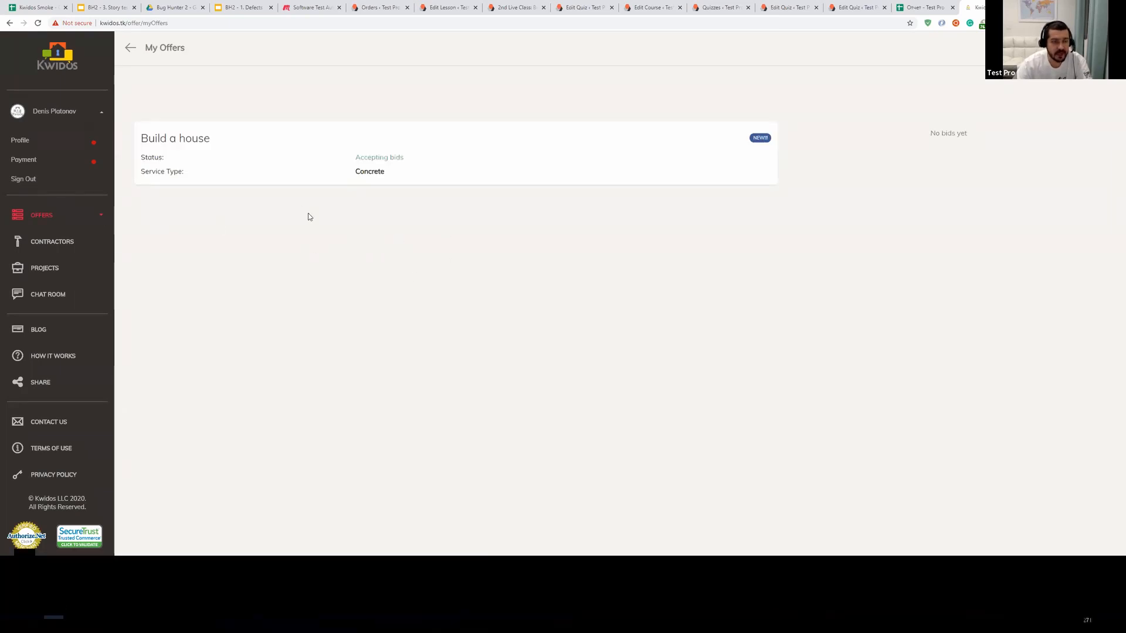
pyautogui.moveTo(365, 236)
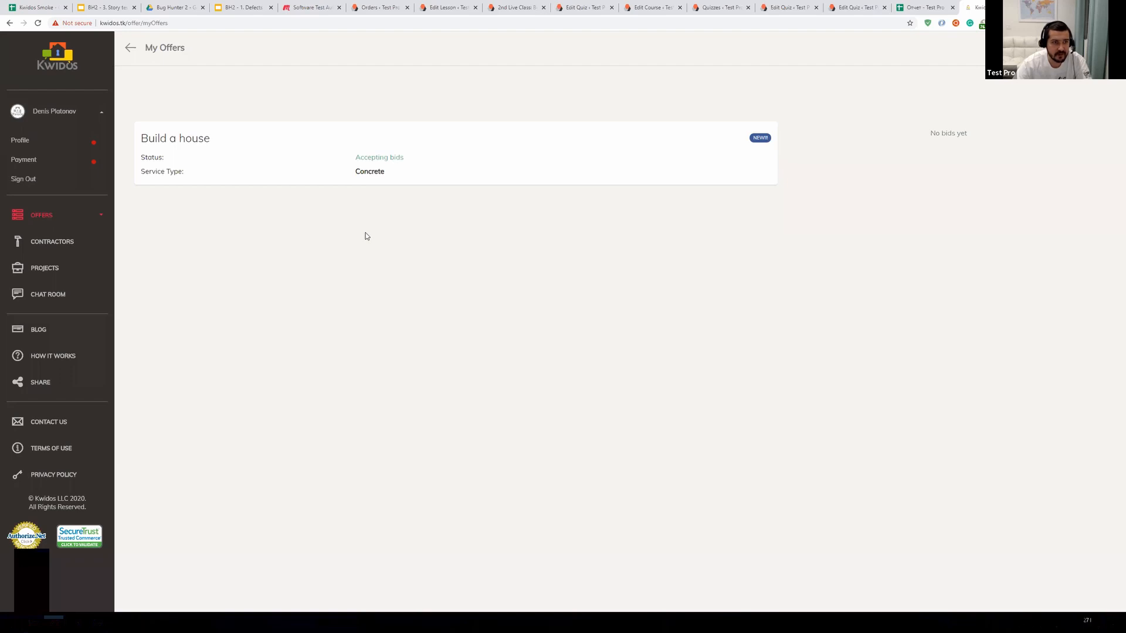
pyautogui.moveTo(164, 77)
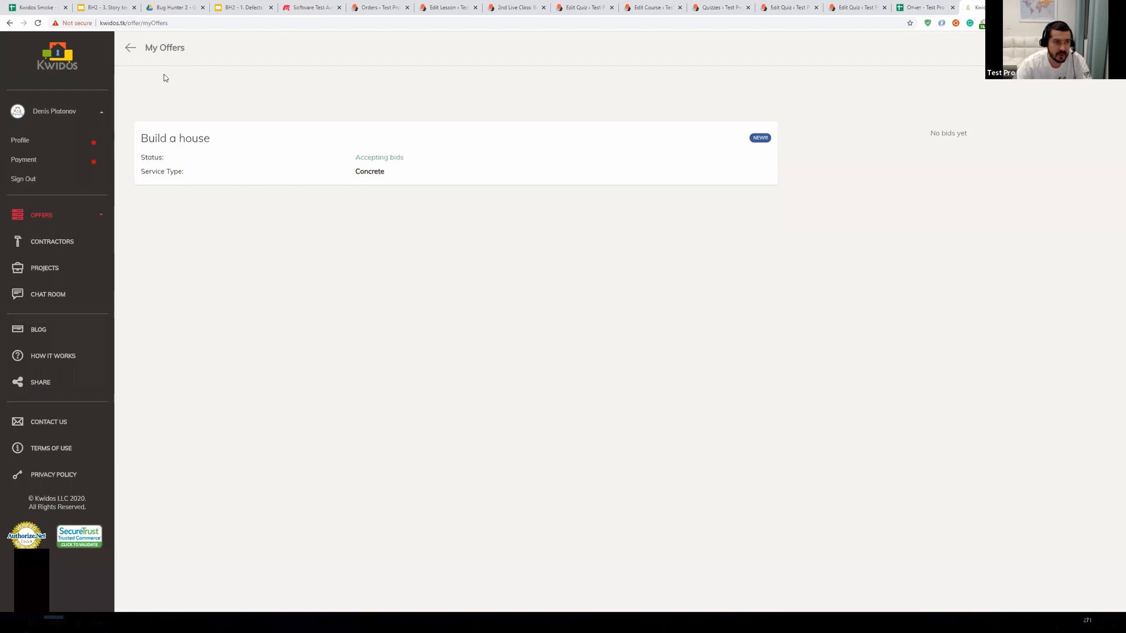
pyautogui.moveTo(172, 100)
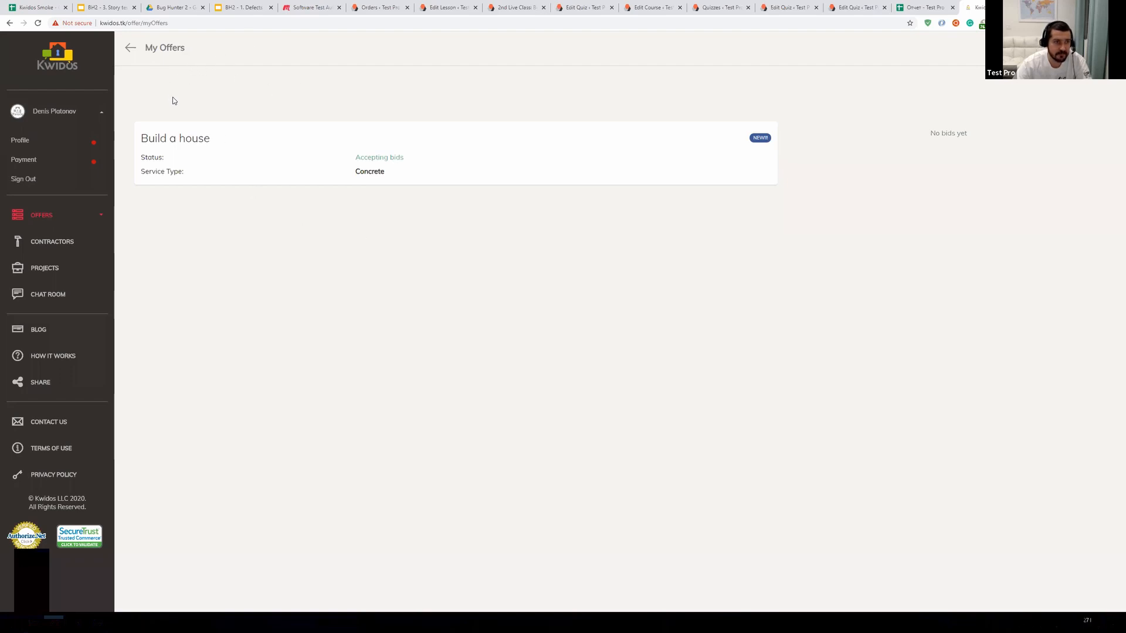
pyautogui.moveTo(311, 208)
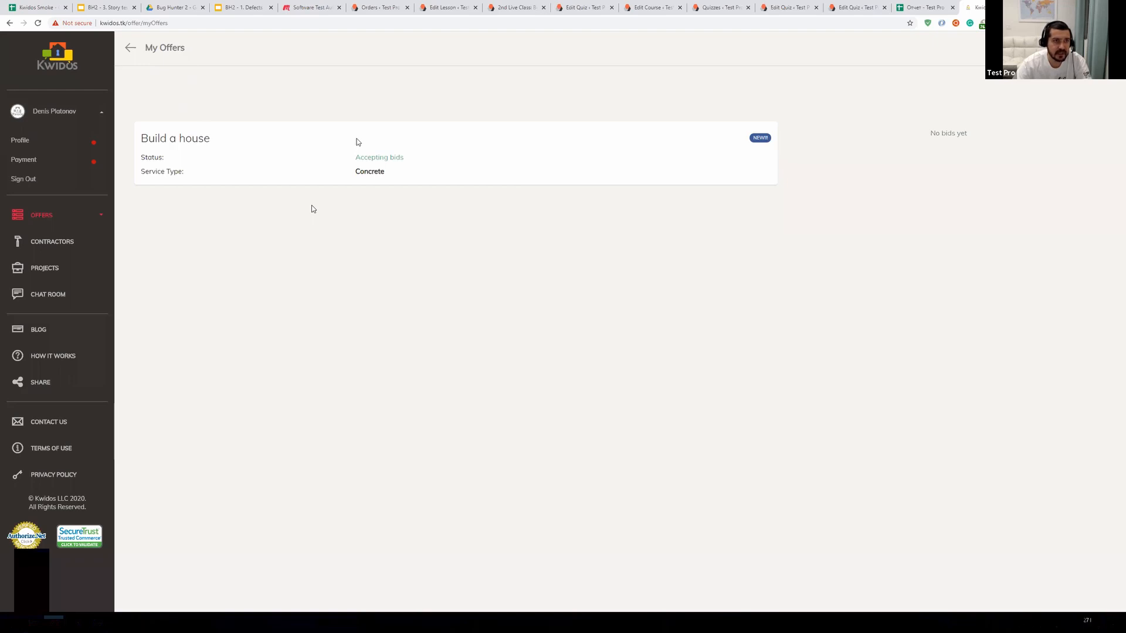
pyautogui.click(132, 22)
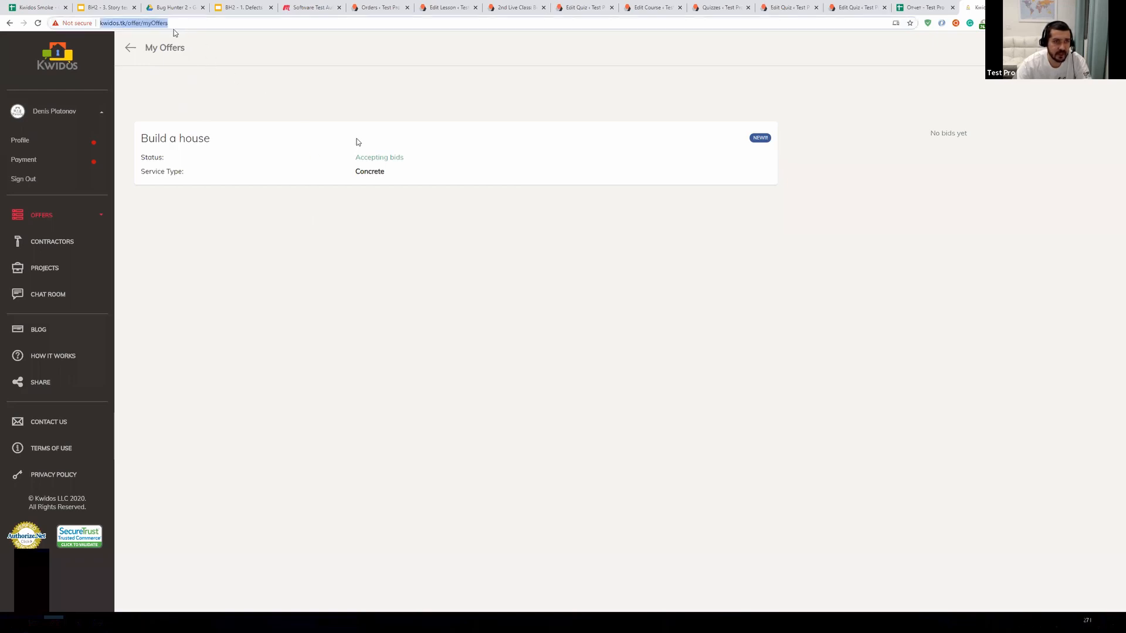
pyautogui.moveTo(267, 76)
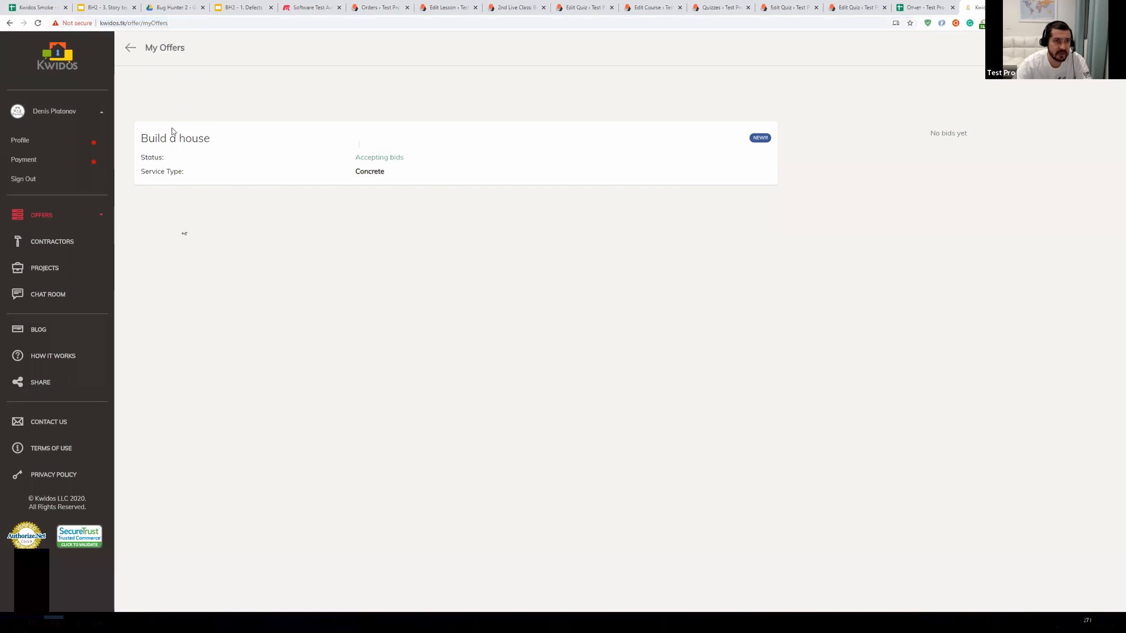
pyautogui.moveTo(289, 171)
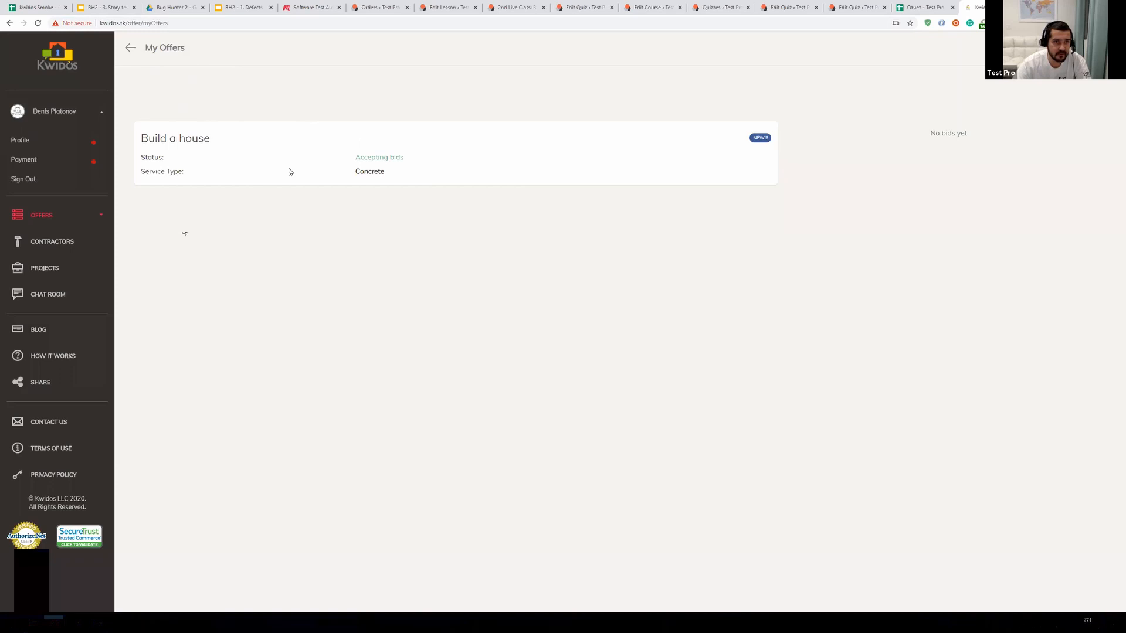
pyautogui.moveTo(208, 161)
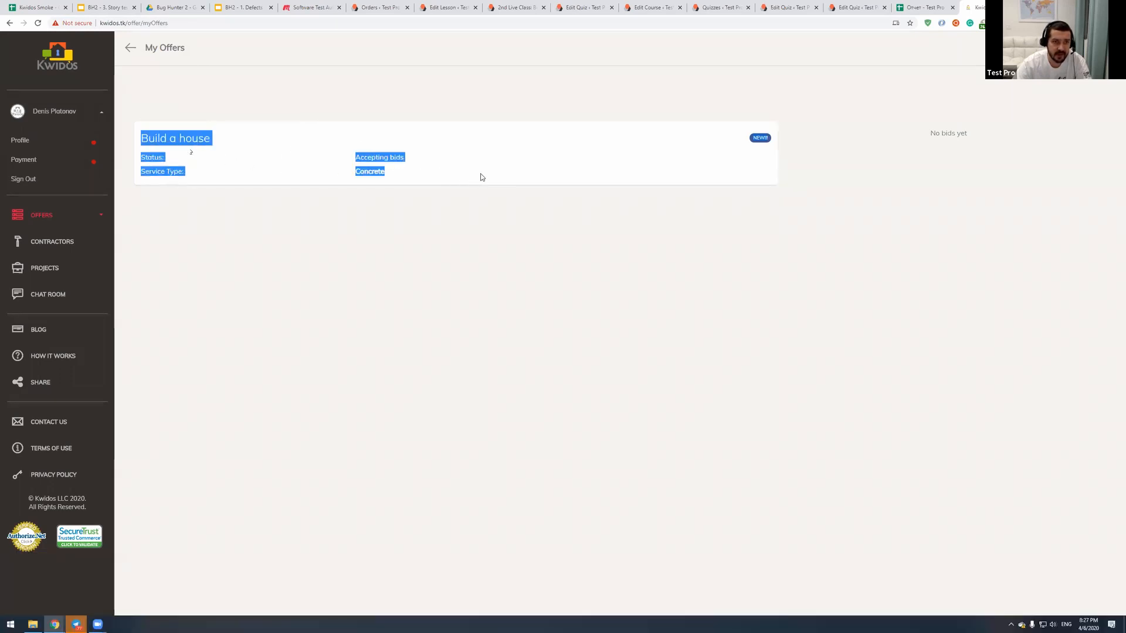
pyautogui.click(175, 138)
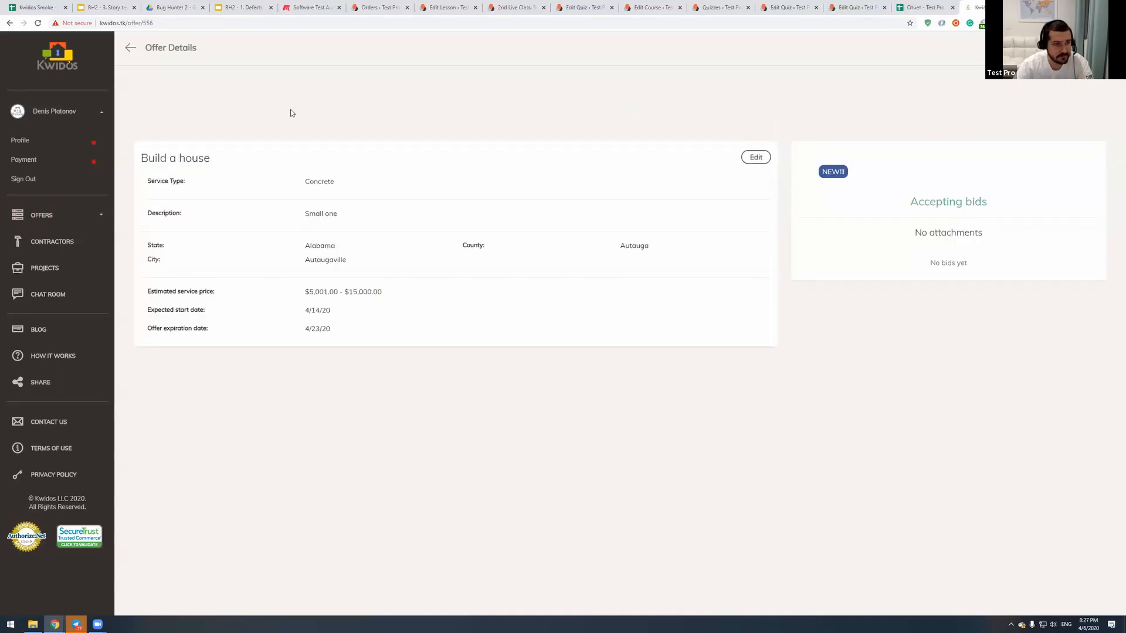
pyautogui.click(41, 215)
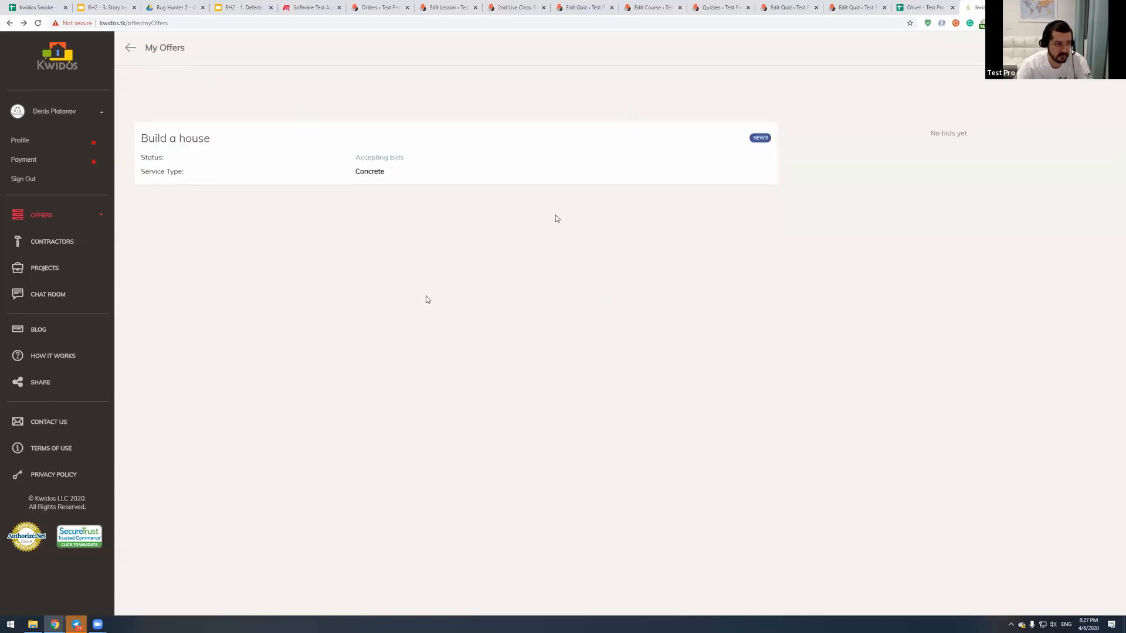
pyautogui.moveTo(412, 289)
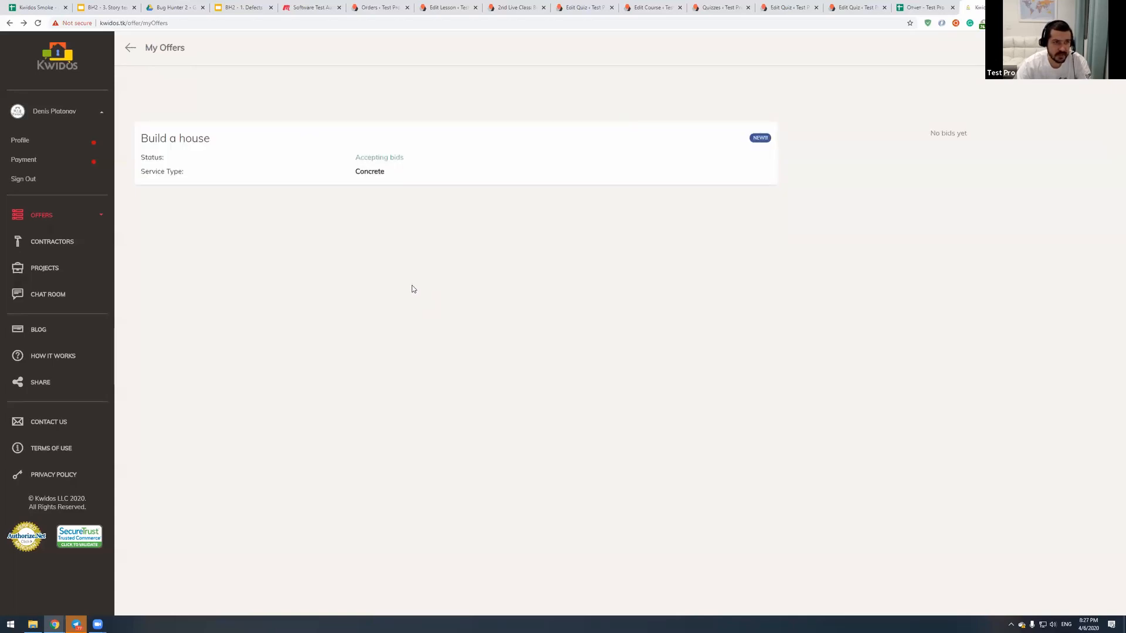